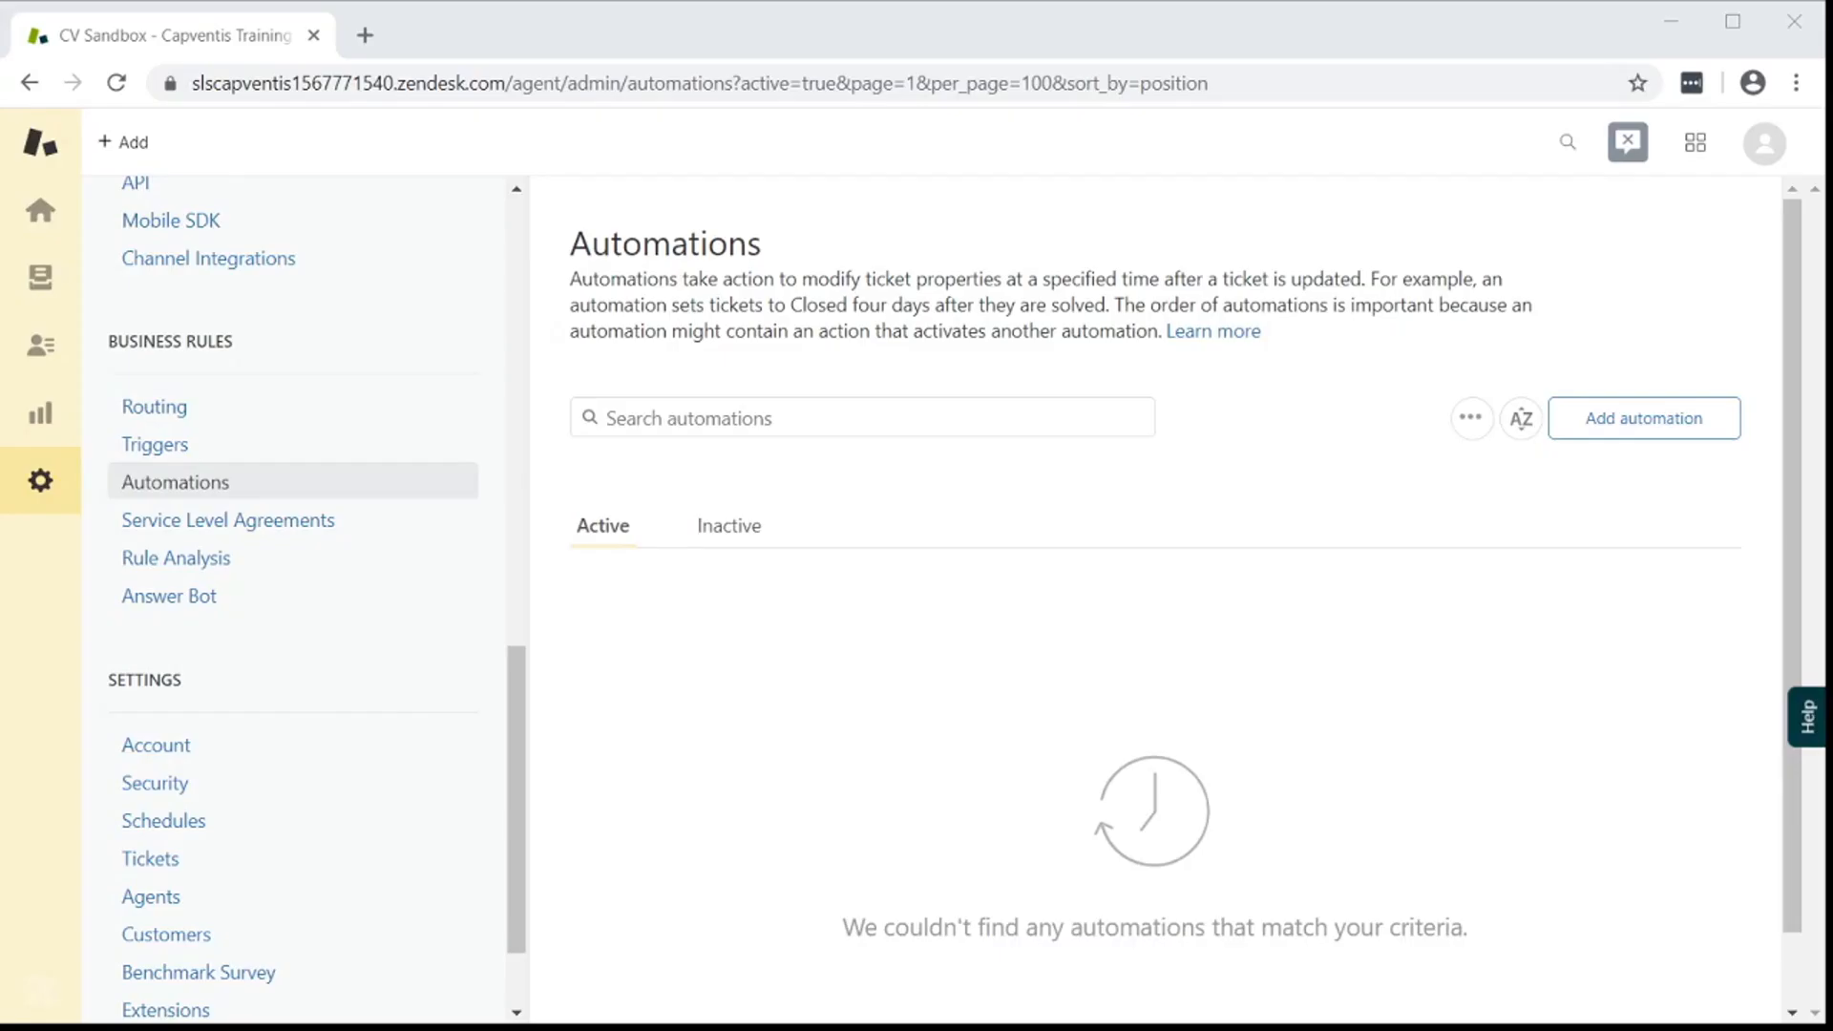
pyautogui.moveTo(40, 481)
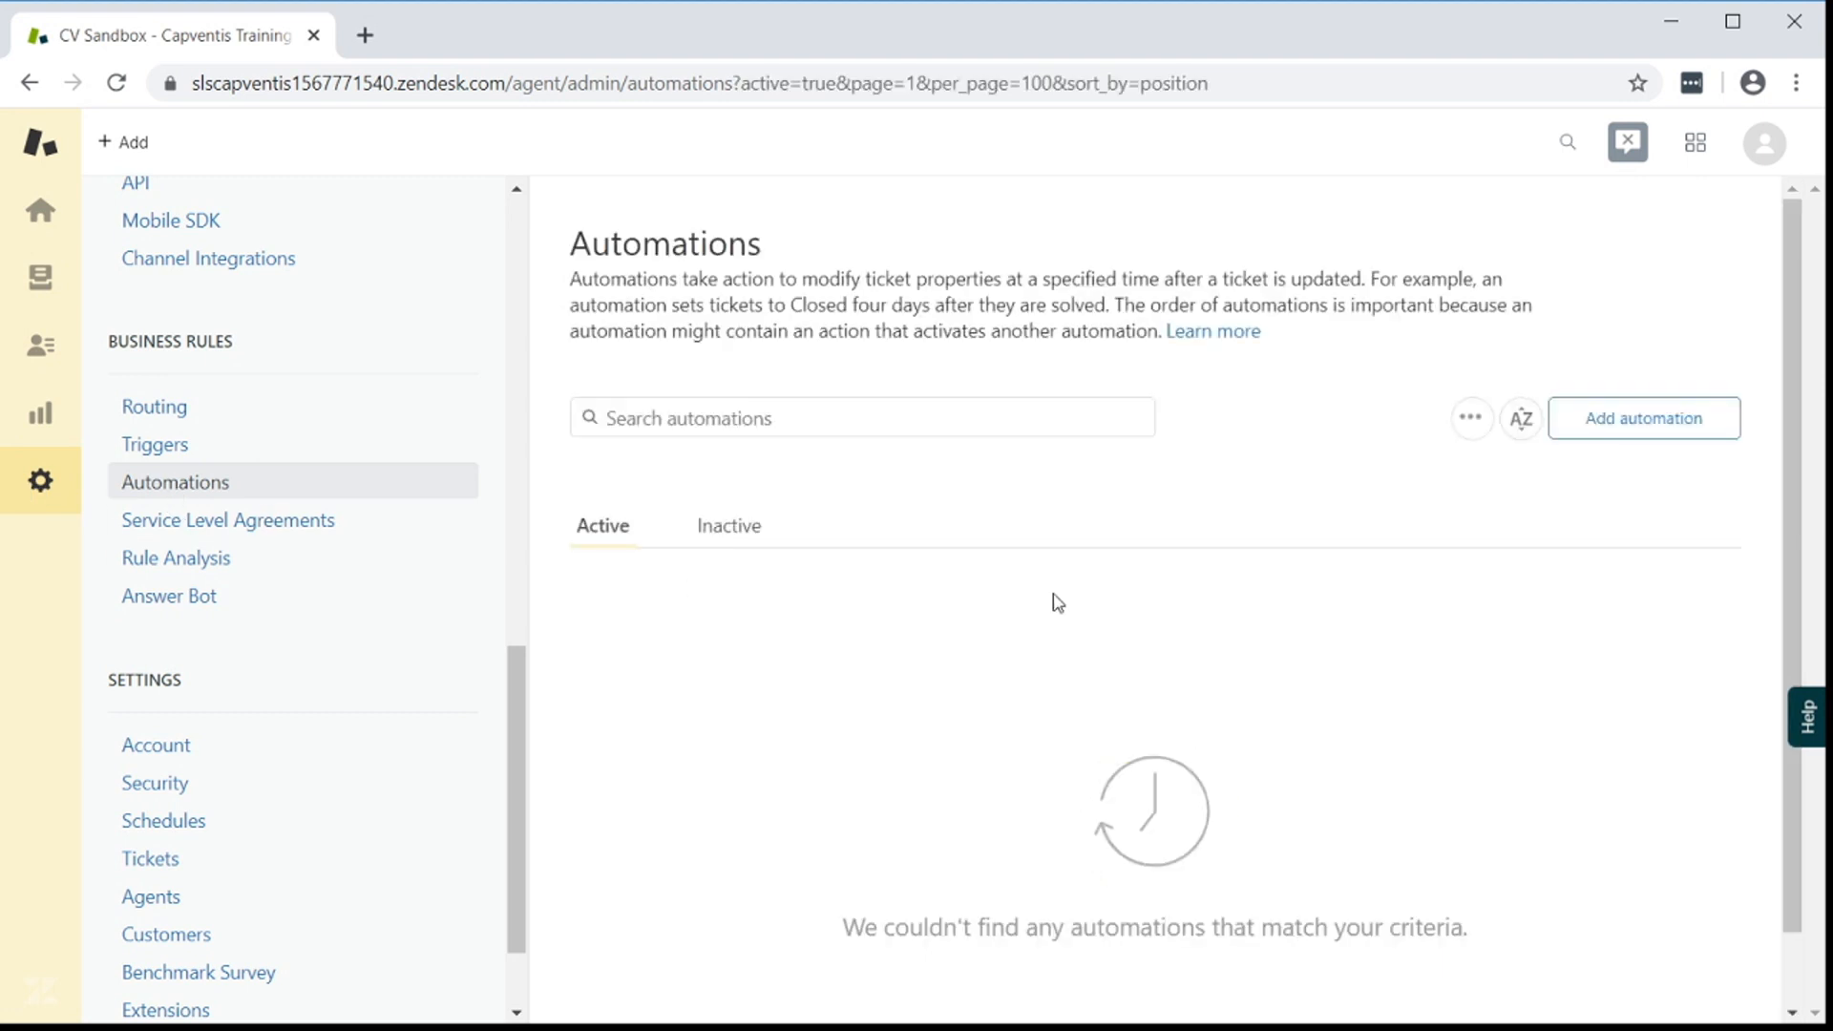
# Open a blank new automation form from the Automations page
pyautogui.click(1641, 419)
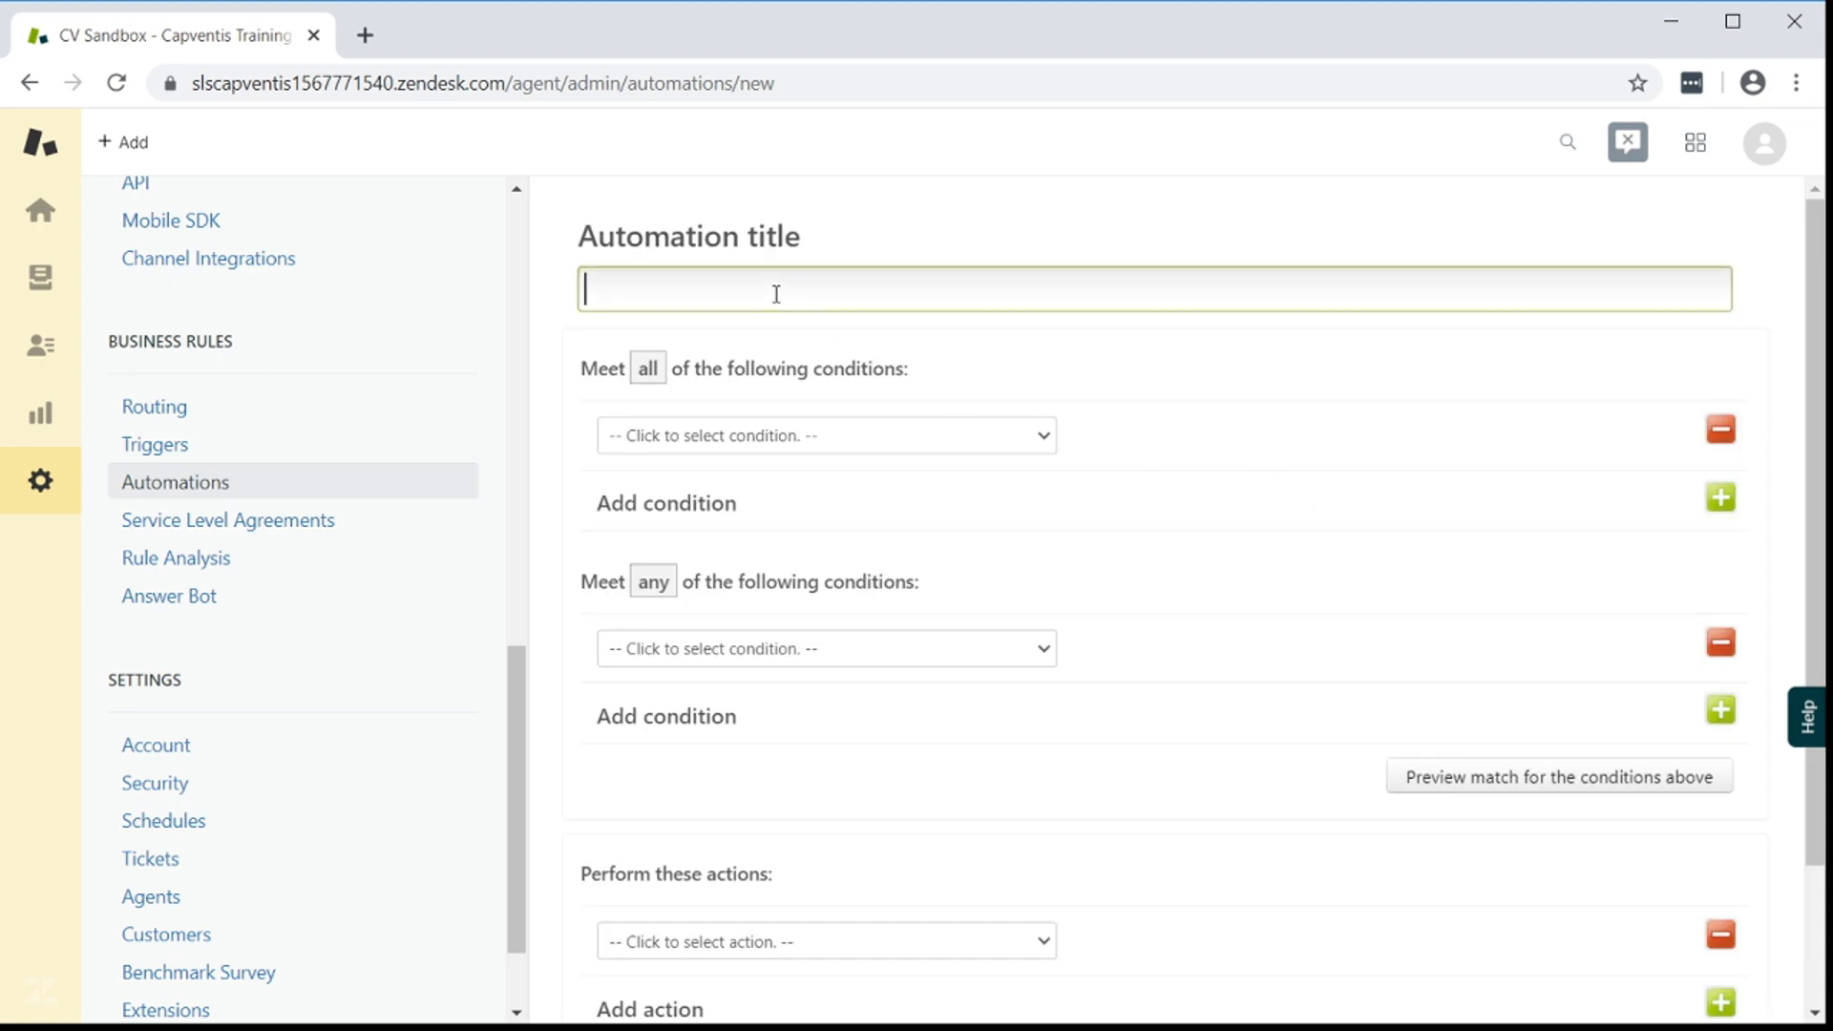
# Title the automation Bump 1 and require status Pending and over 72 hours pending
pyautogui.write('Bump 1')
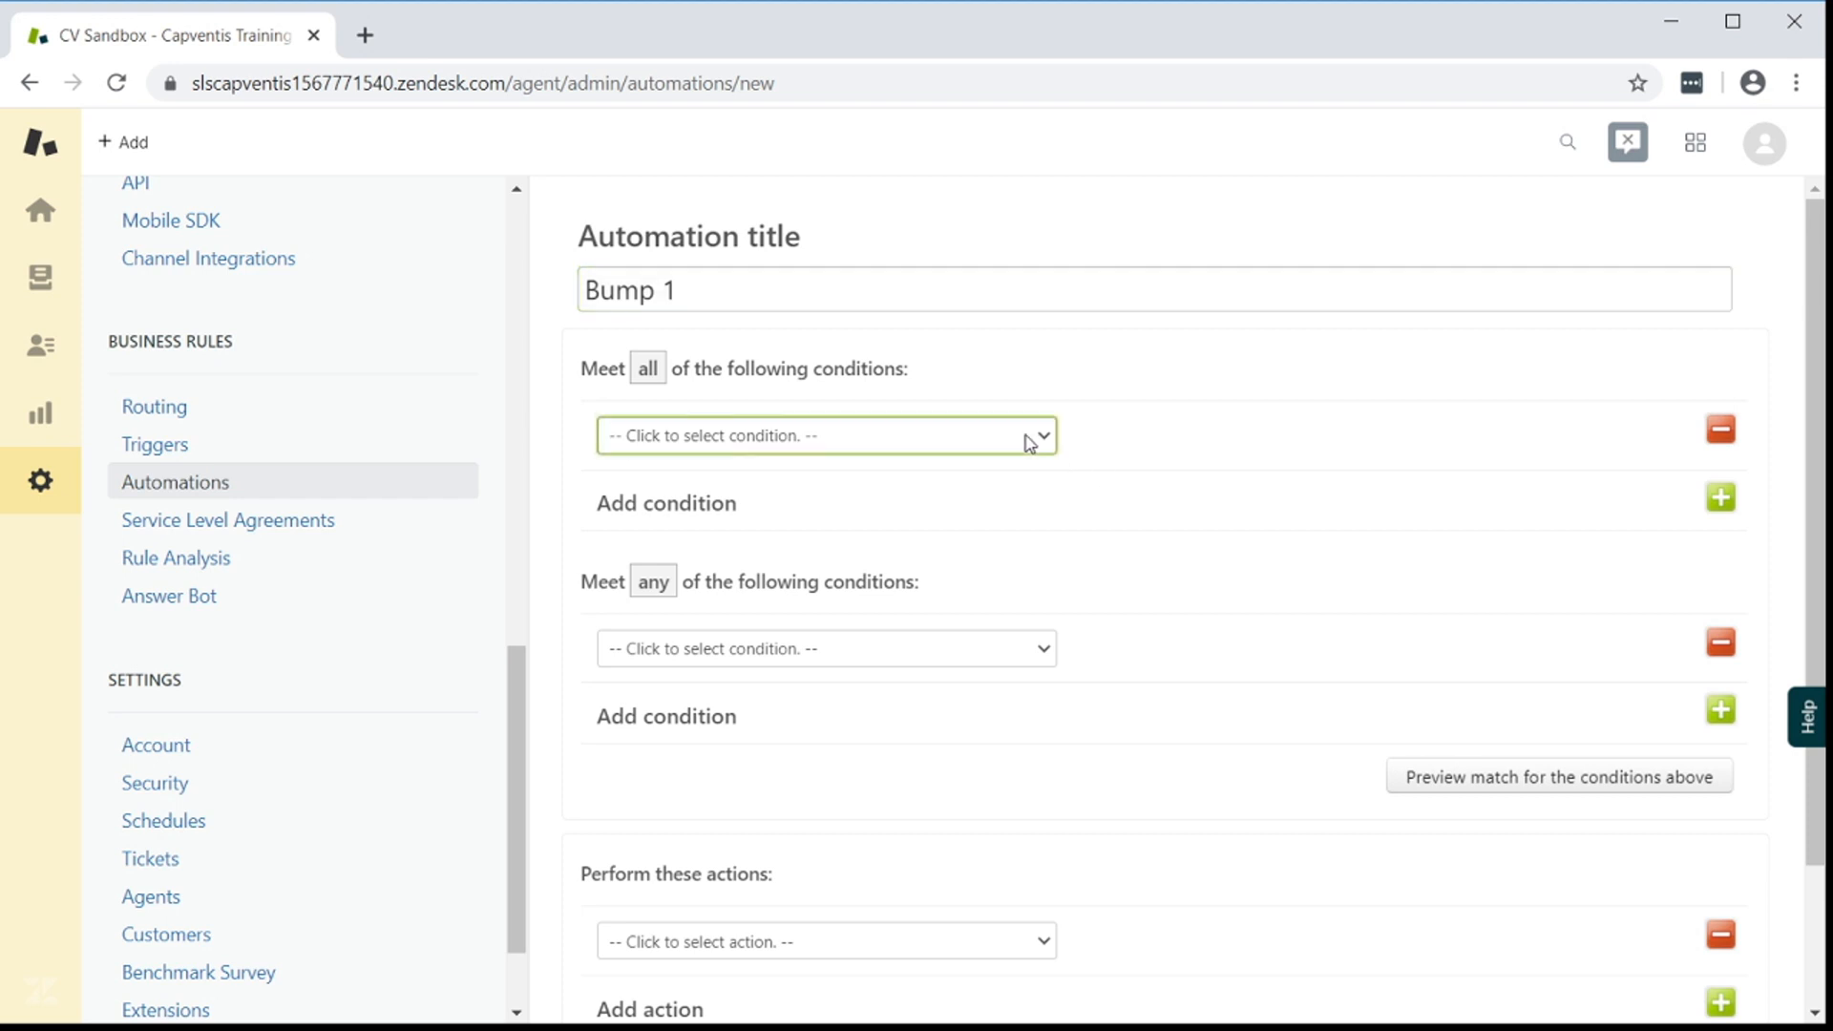
pyautogui.click(819, 436)
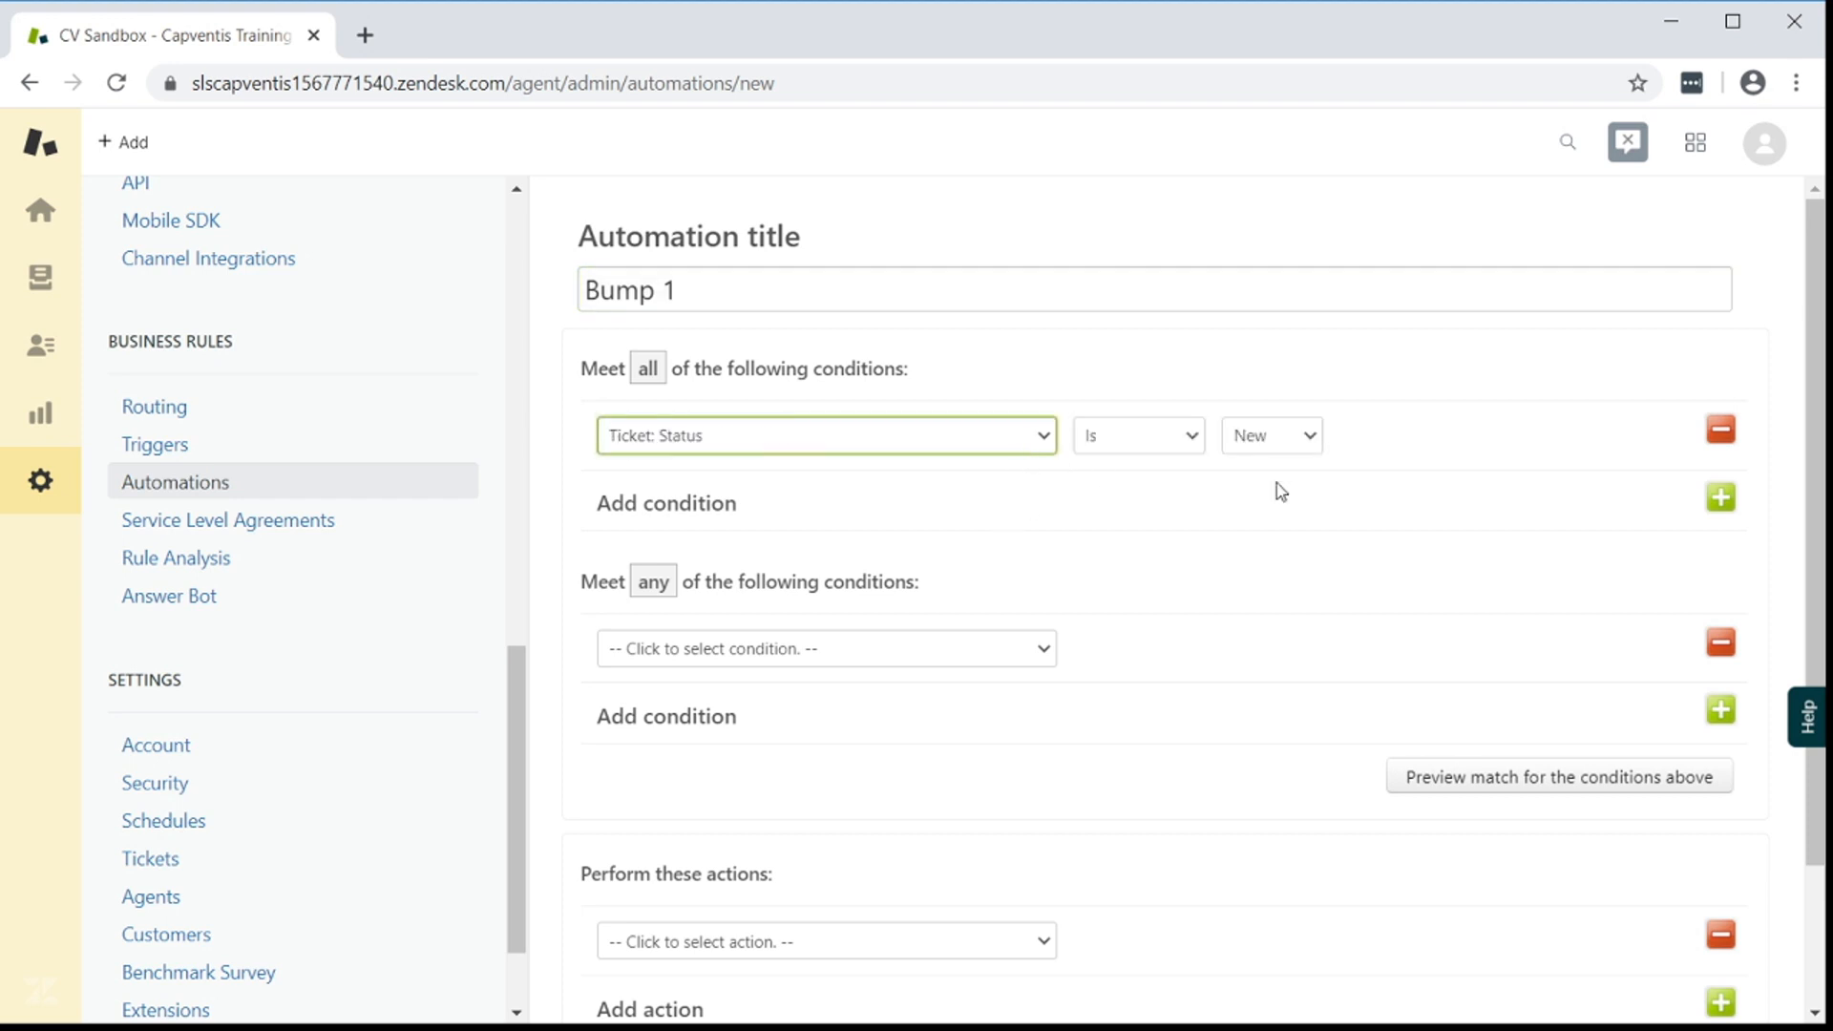
pyautogui.click(1271, 436)
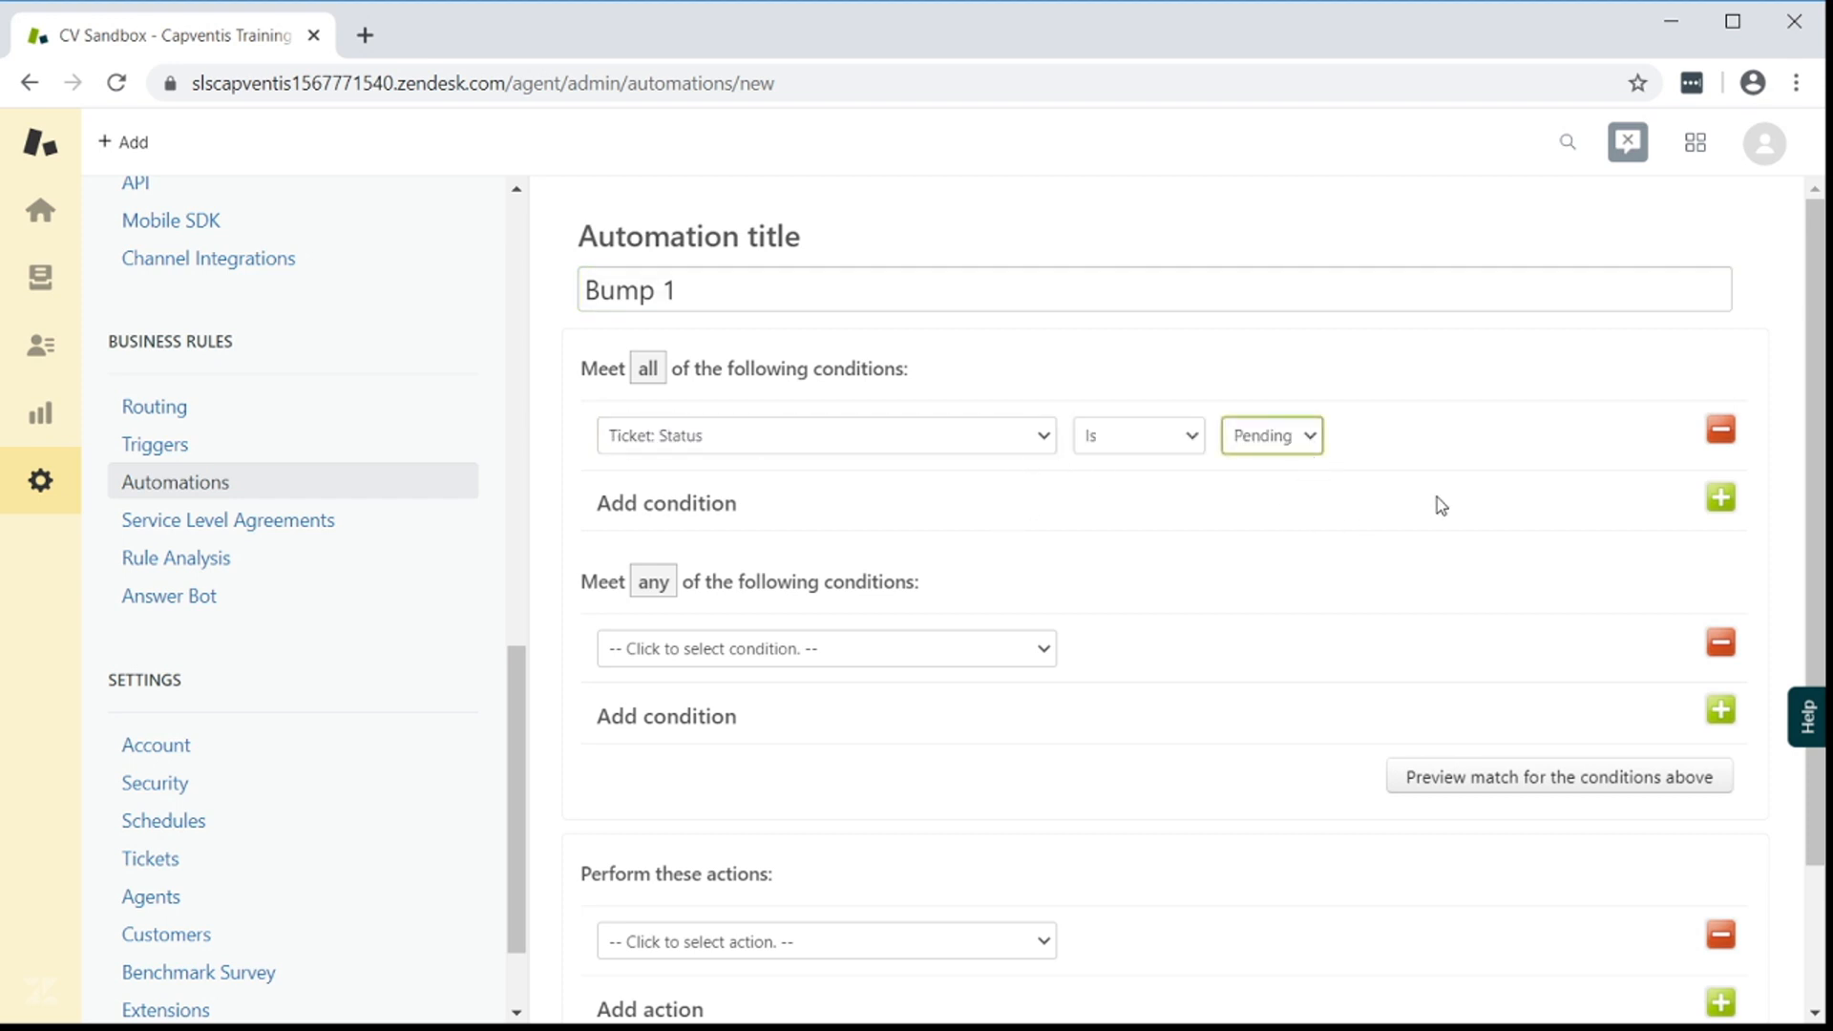
pyautogui.click(1719, 495)
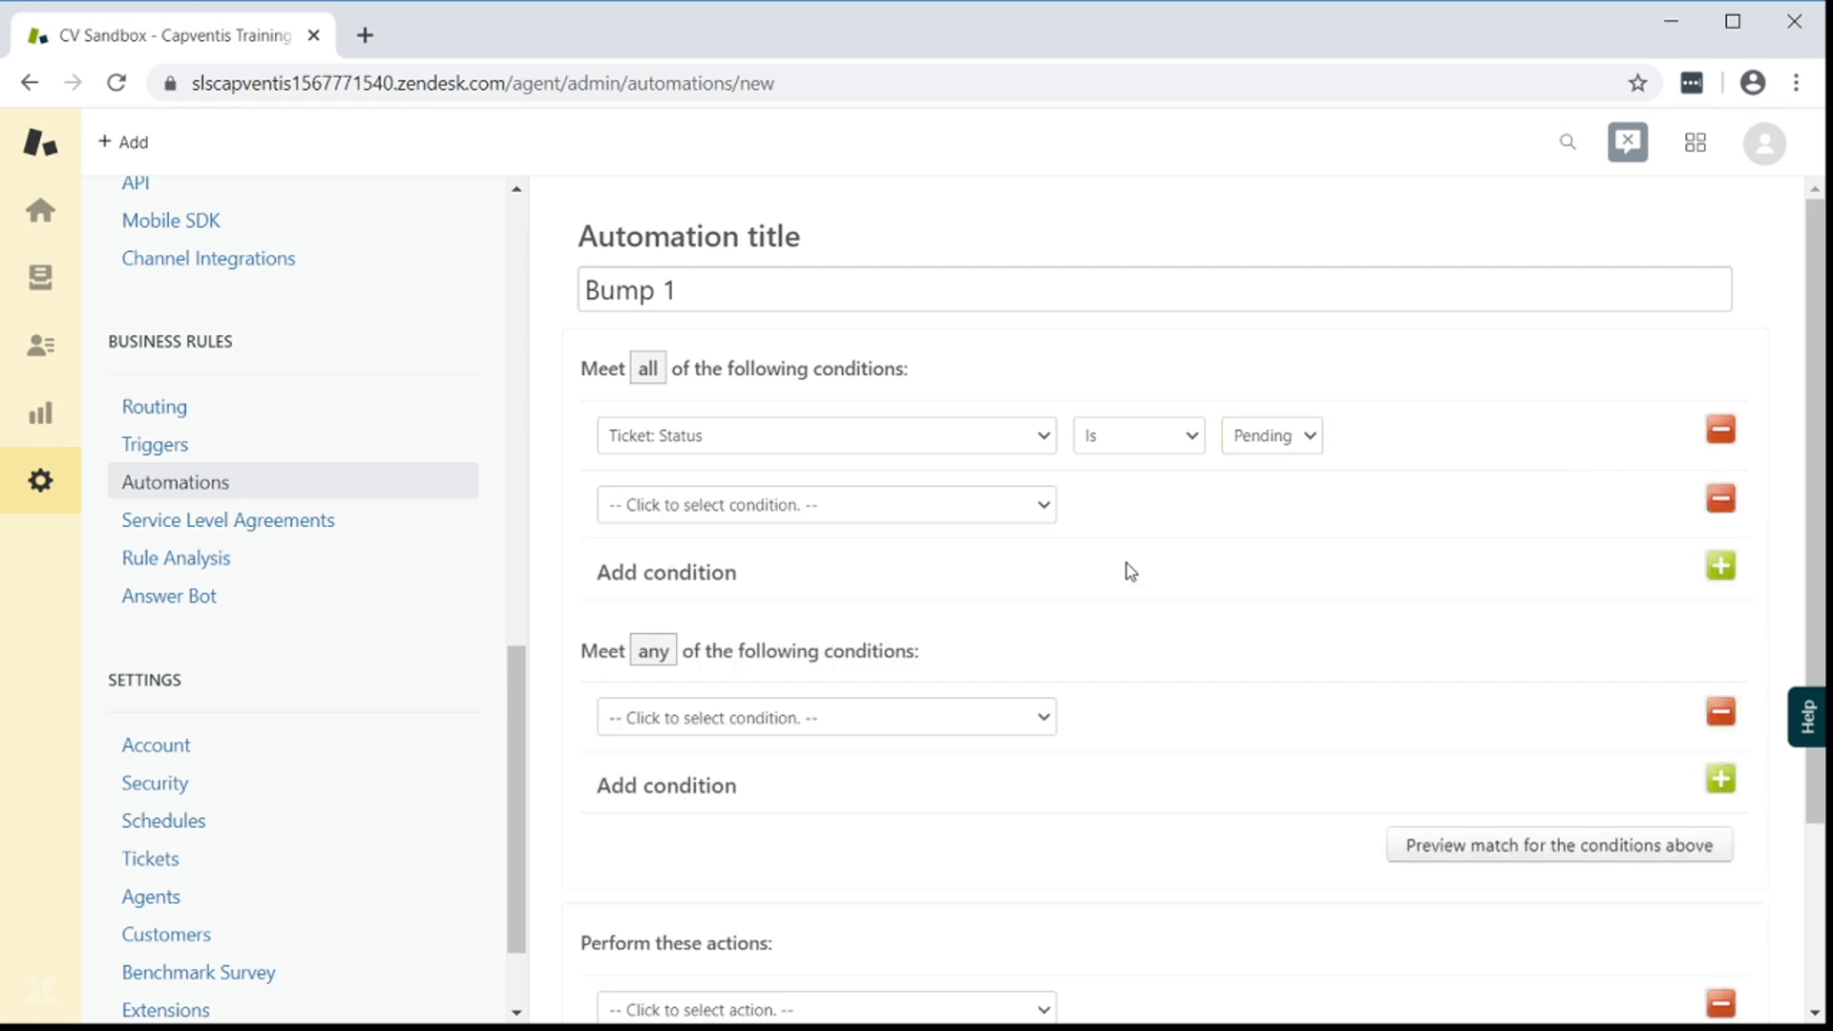
pyautogui.click(824, 505)
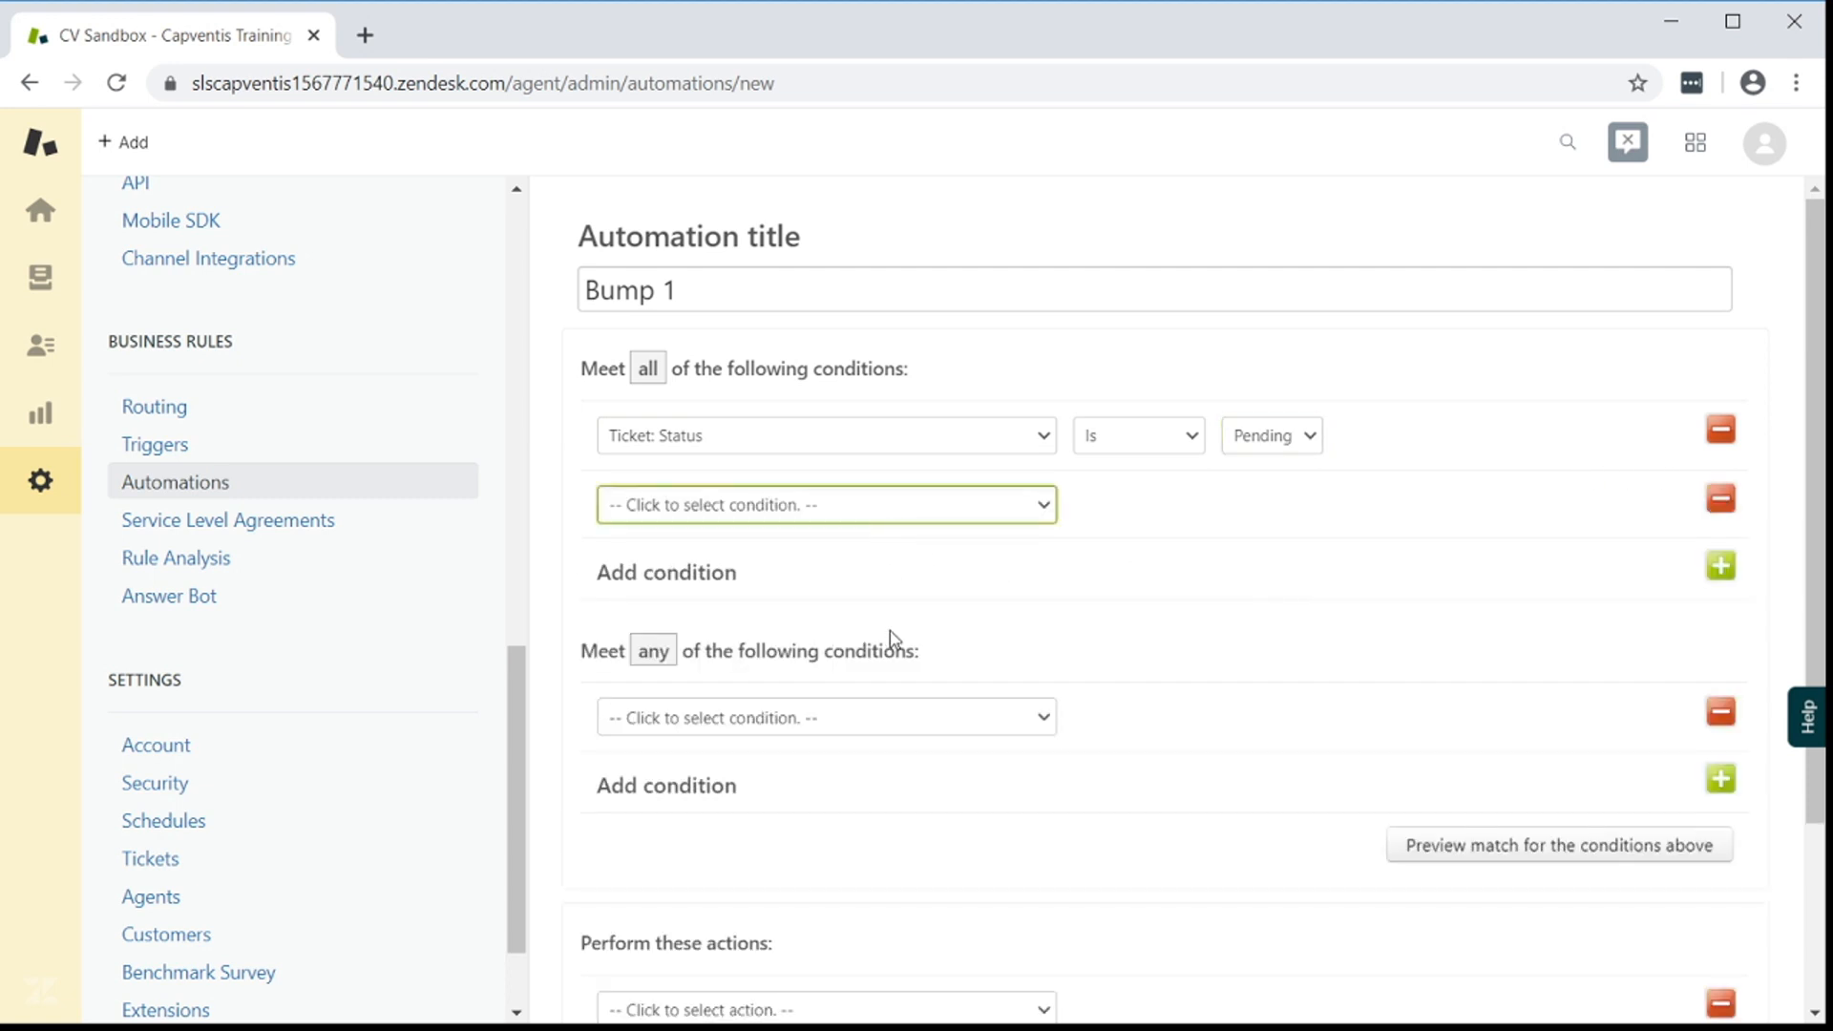
pyautogui.click(823, 504)
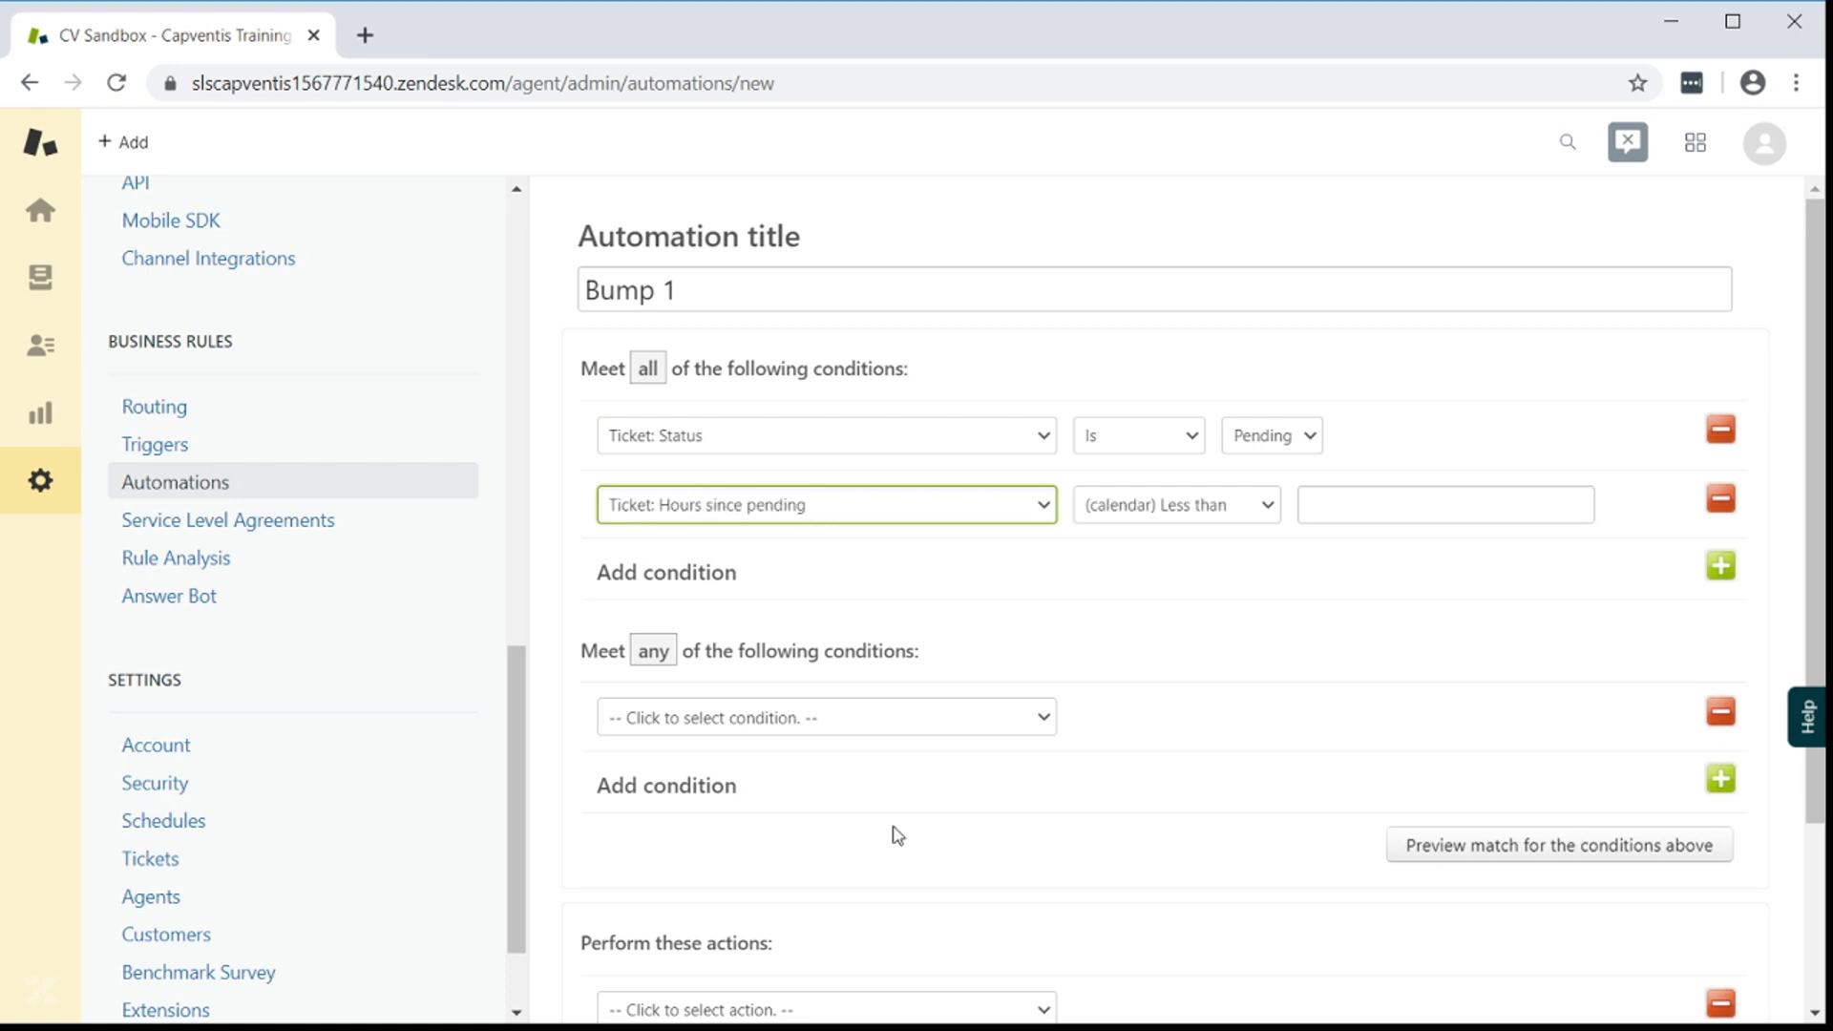
pyautogui.moveTo(1250, 521)
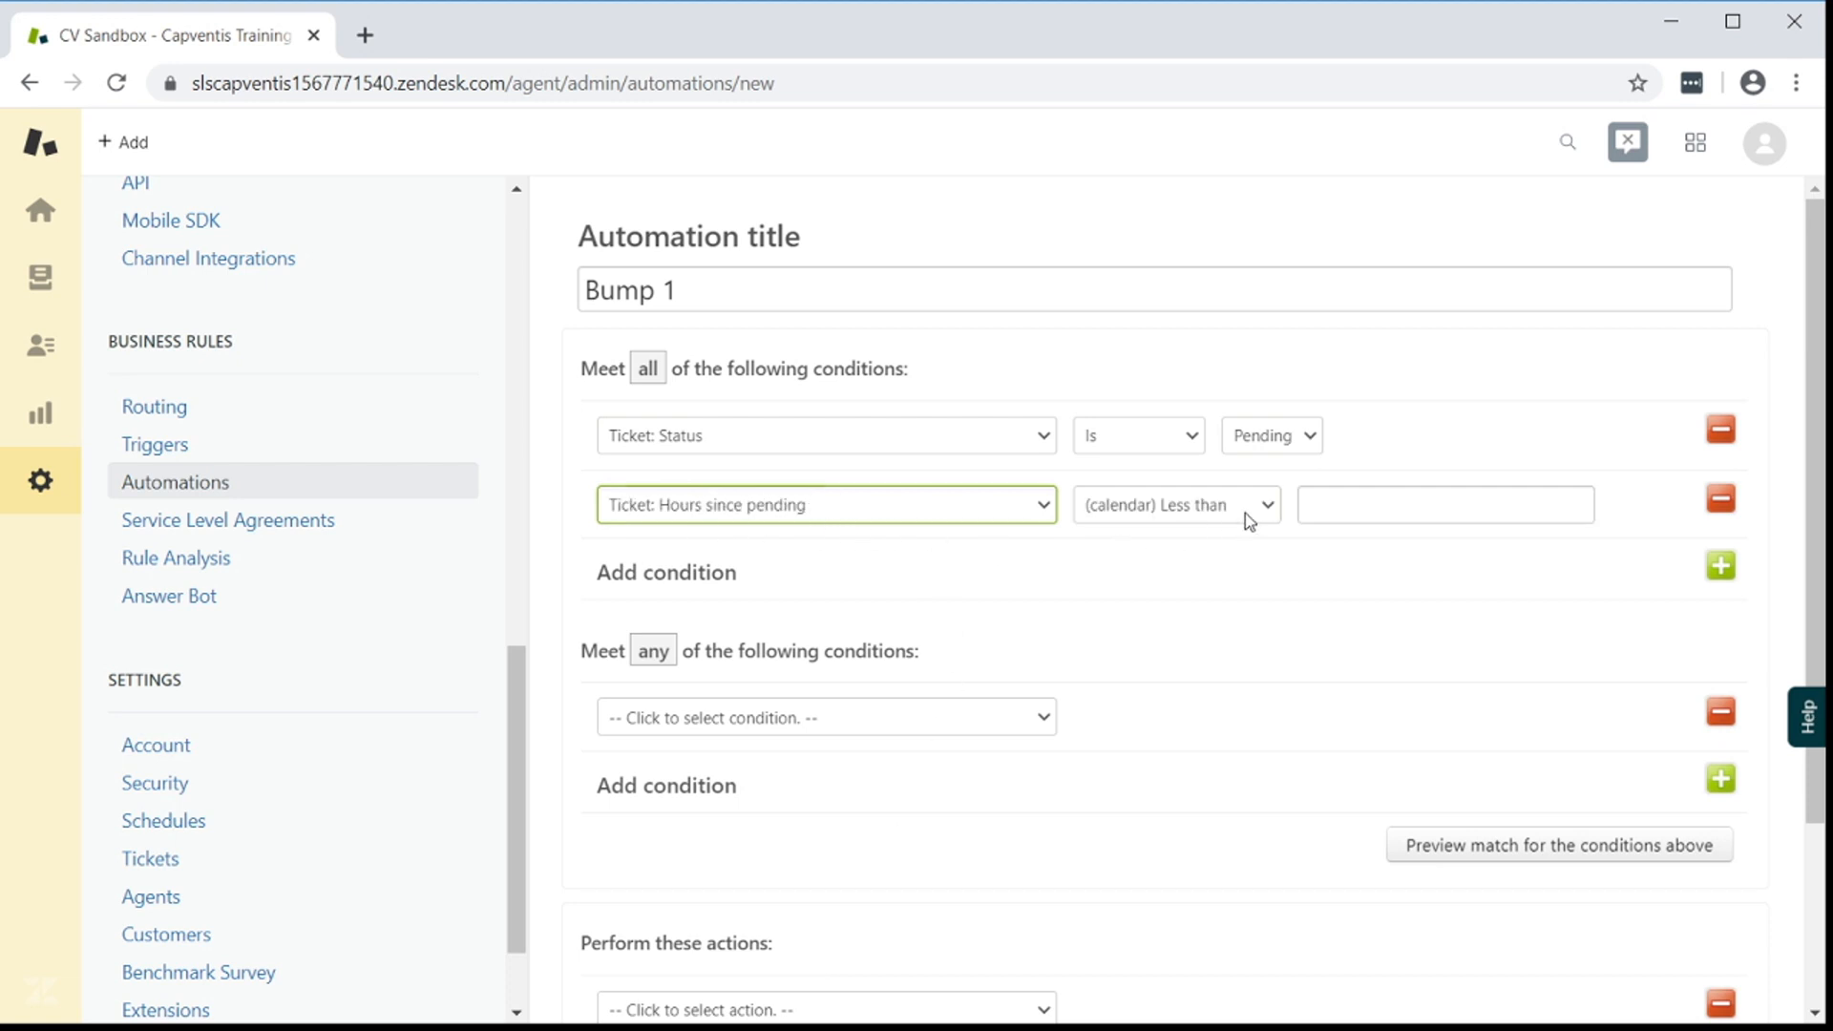
pyautogui.click(1174, 504)
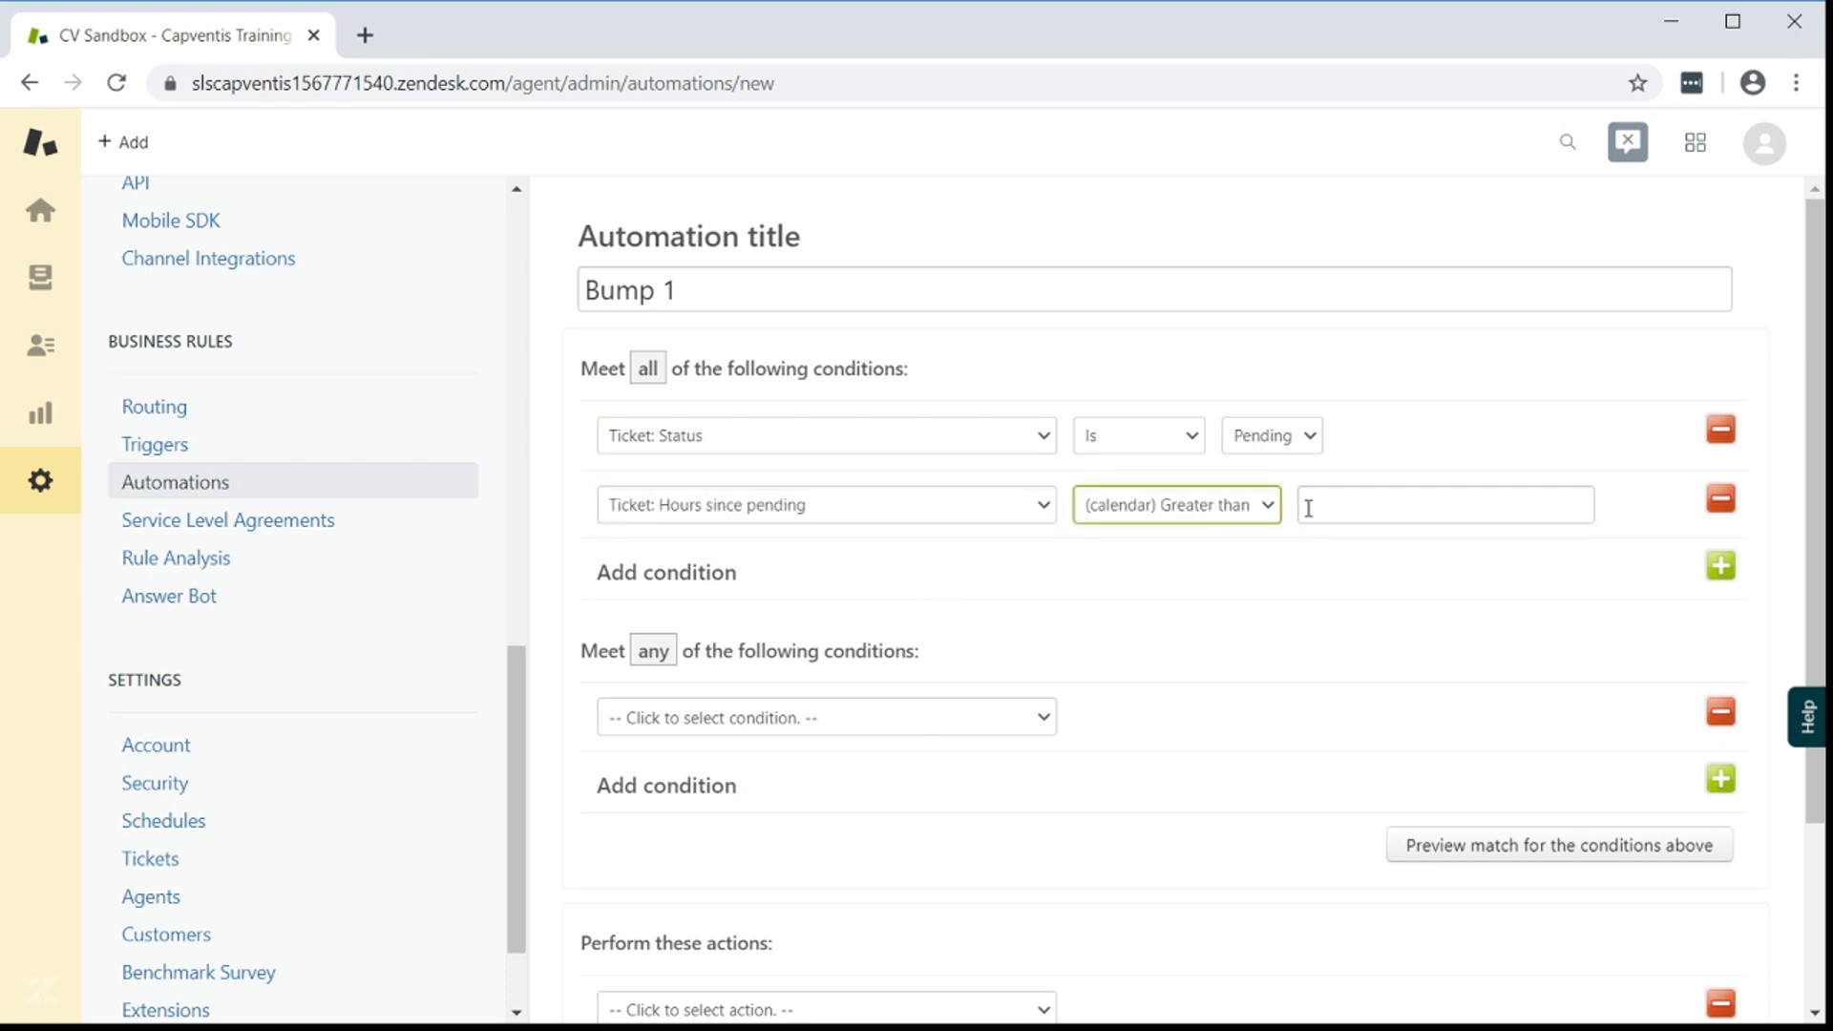
pyautogui.write('72')
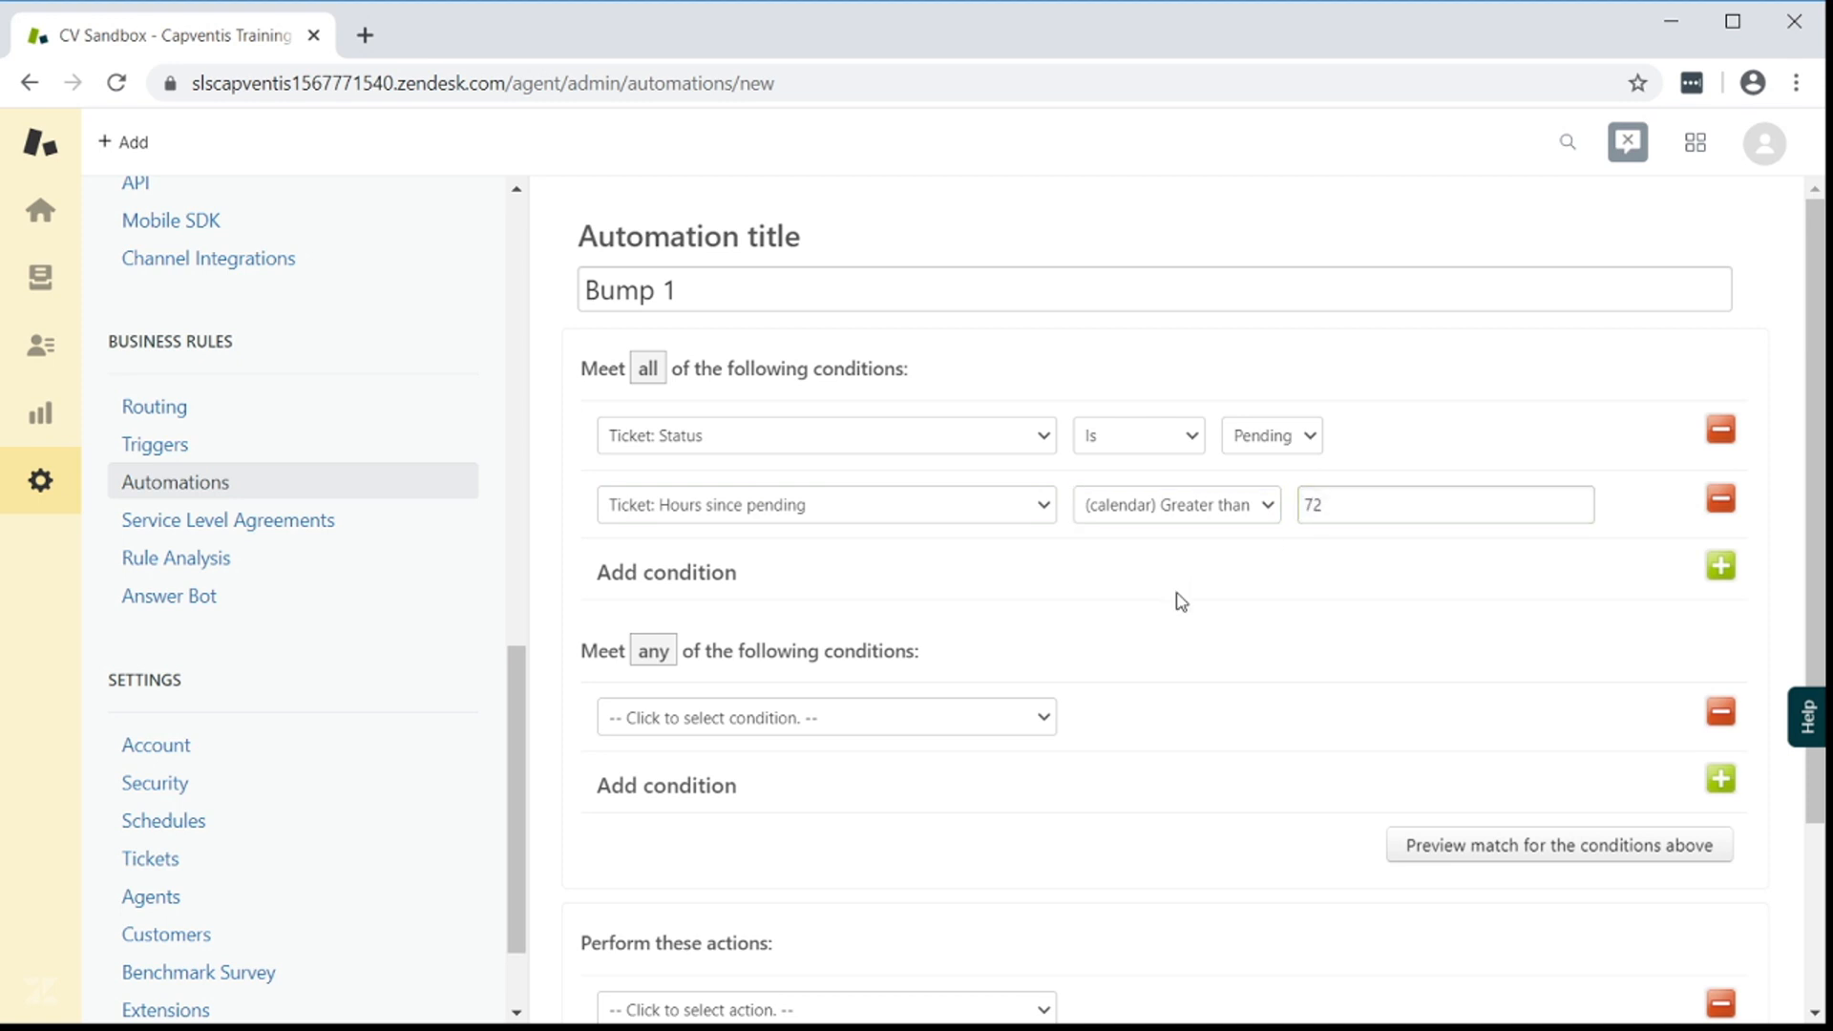
pyautogui.moveTo(1455, 601)
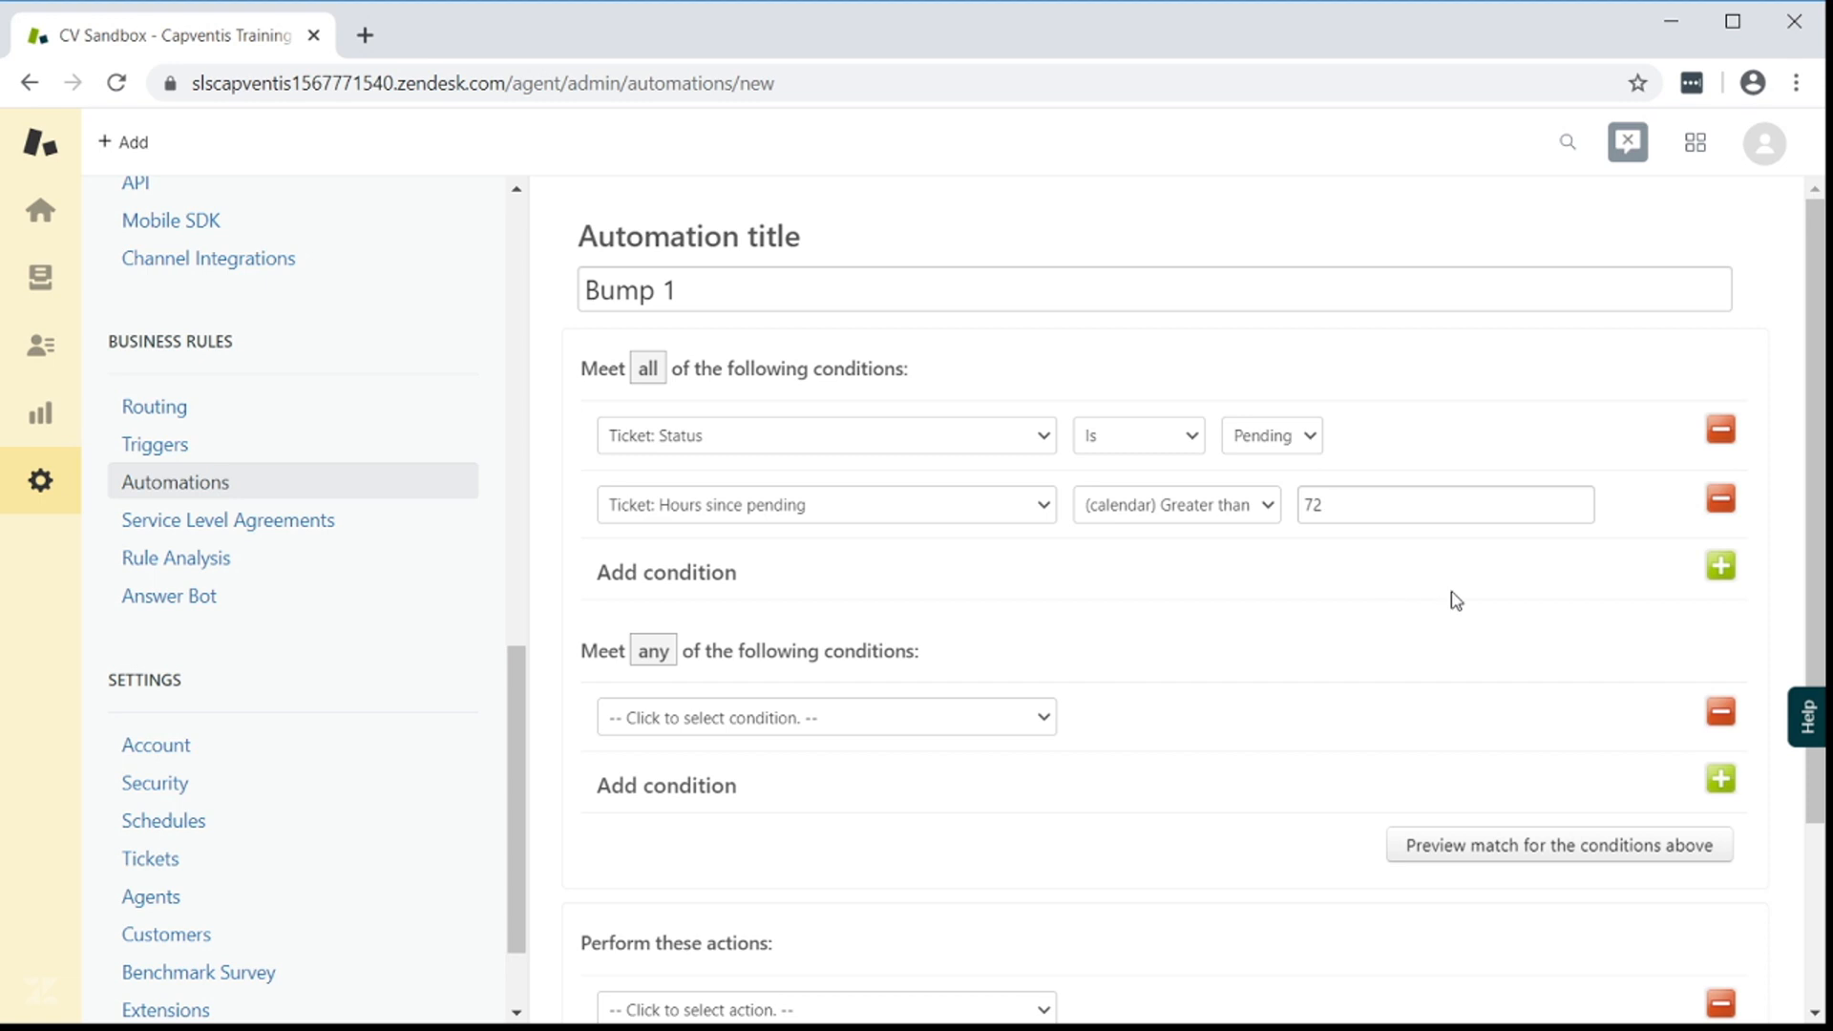
# Add a Tags condition containing none of dont_bump, bump1 and bump2
pyautogui.click(1720, 566)
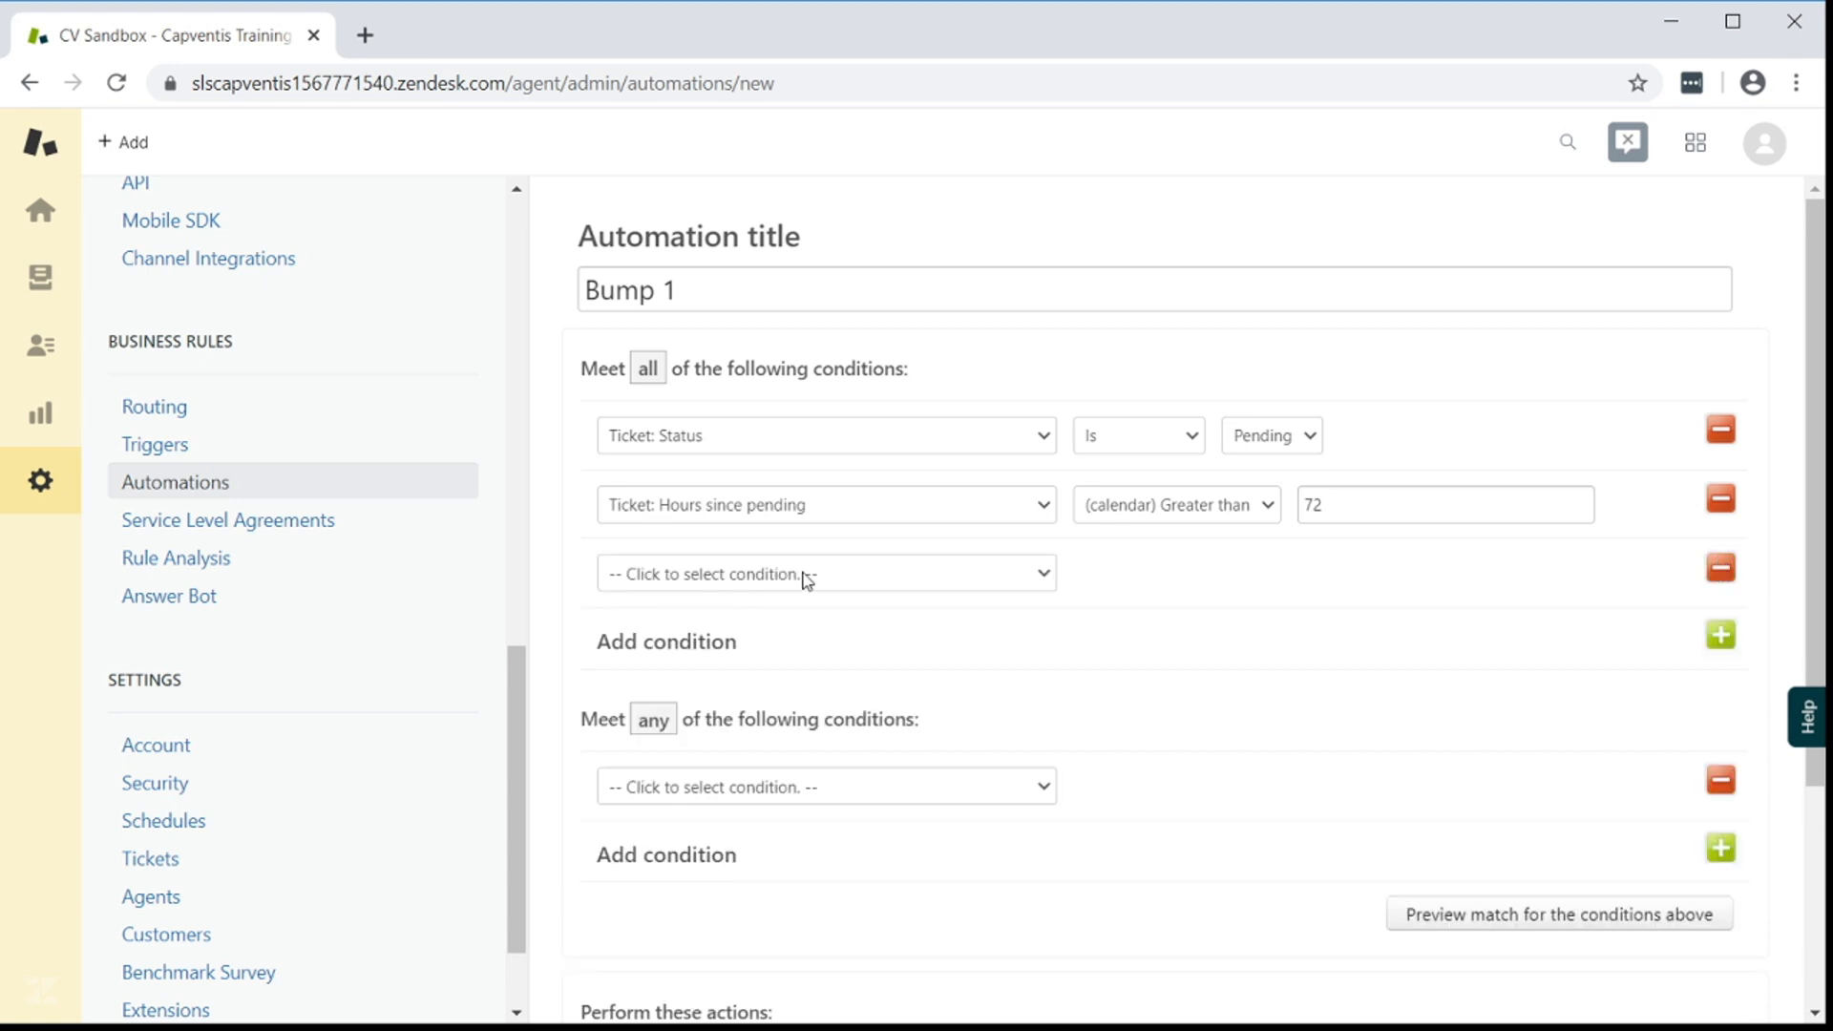
pyautogui.click(824, 573)
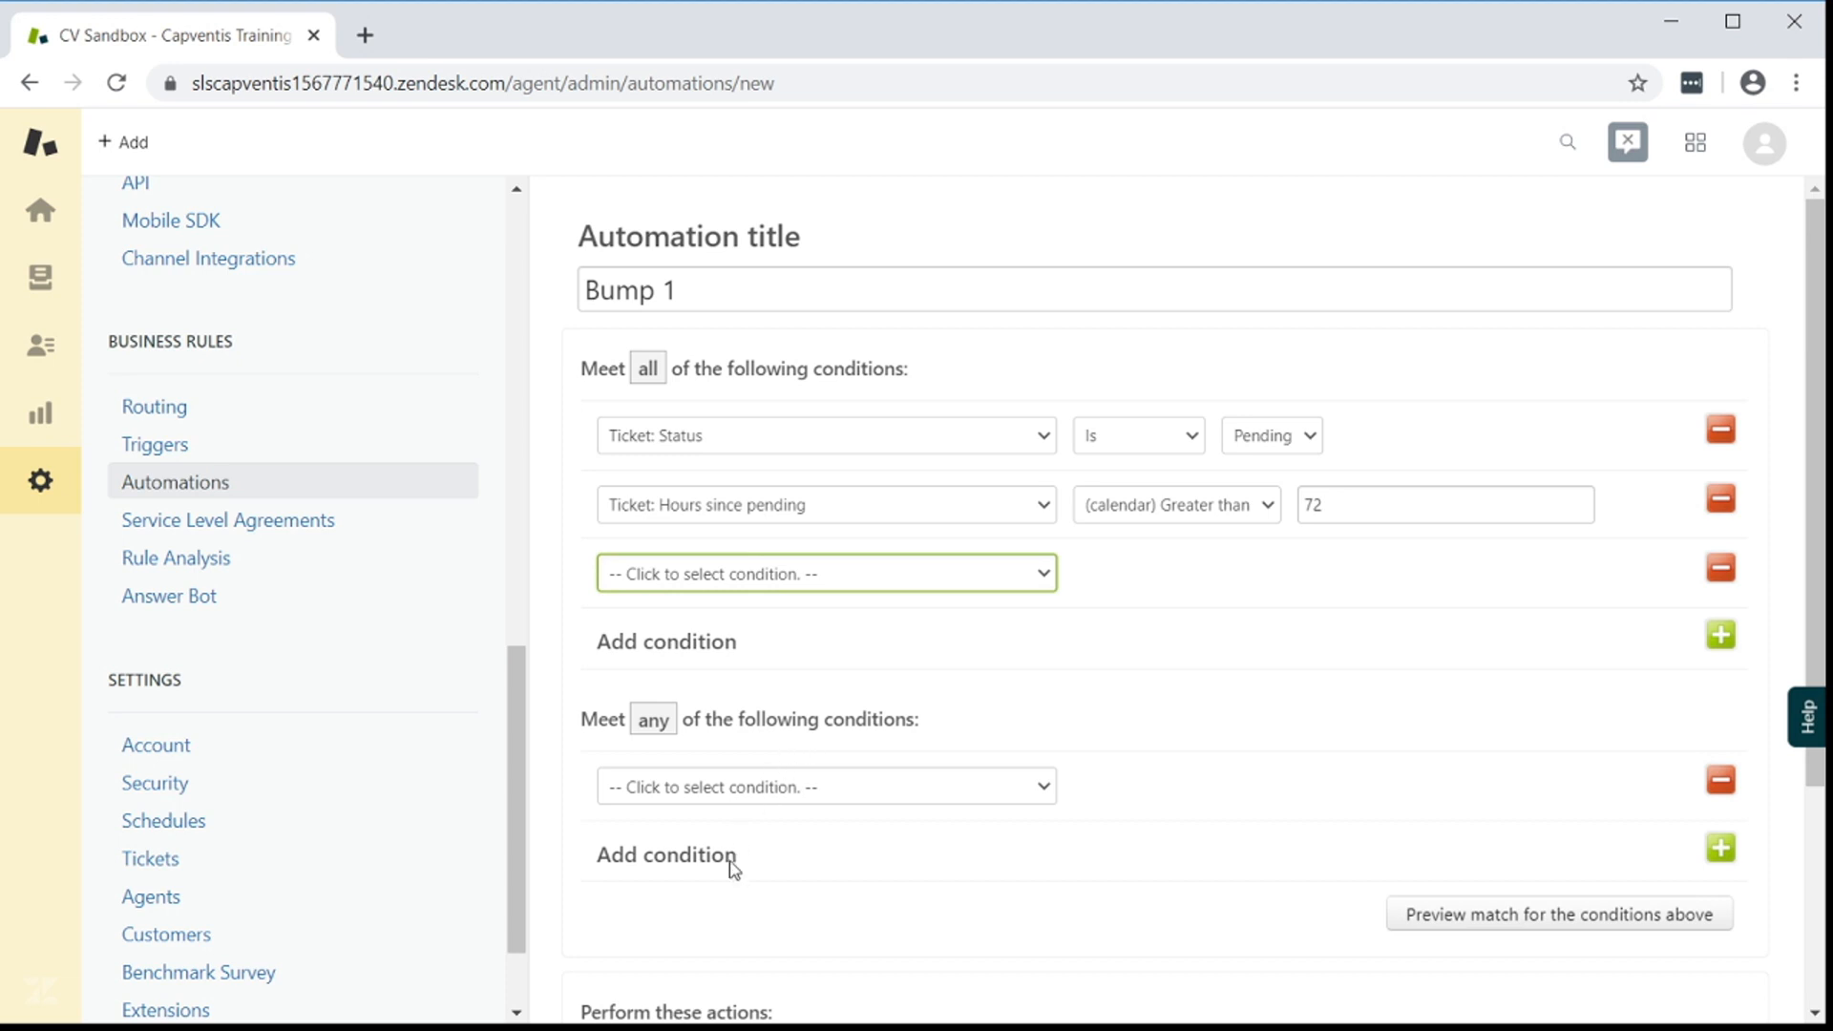
pyautogui.click(824, 573)
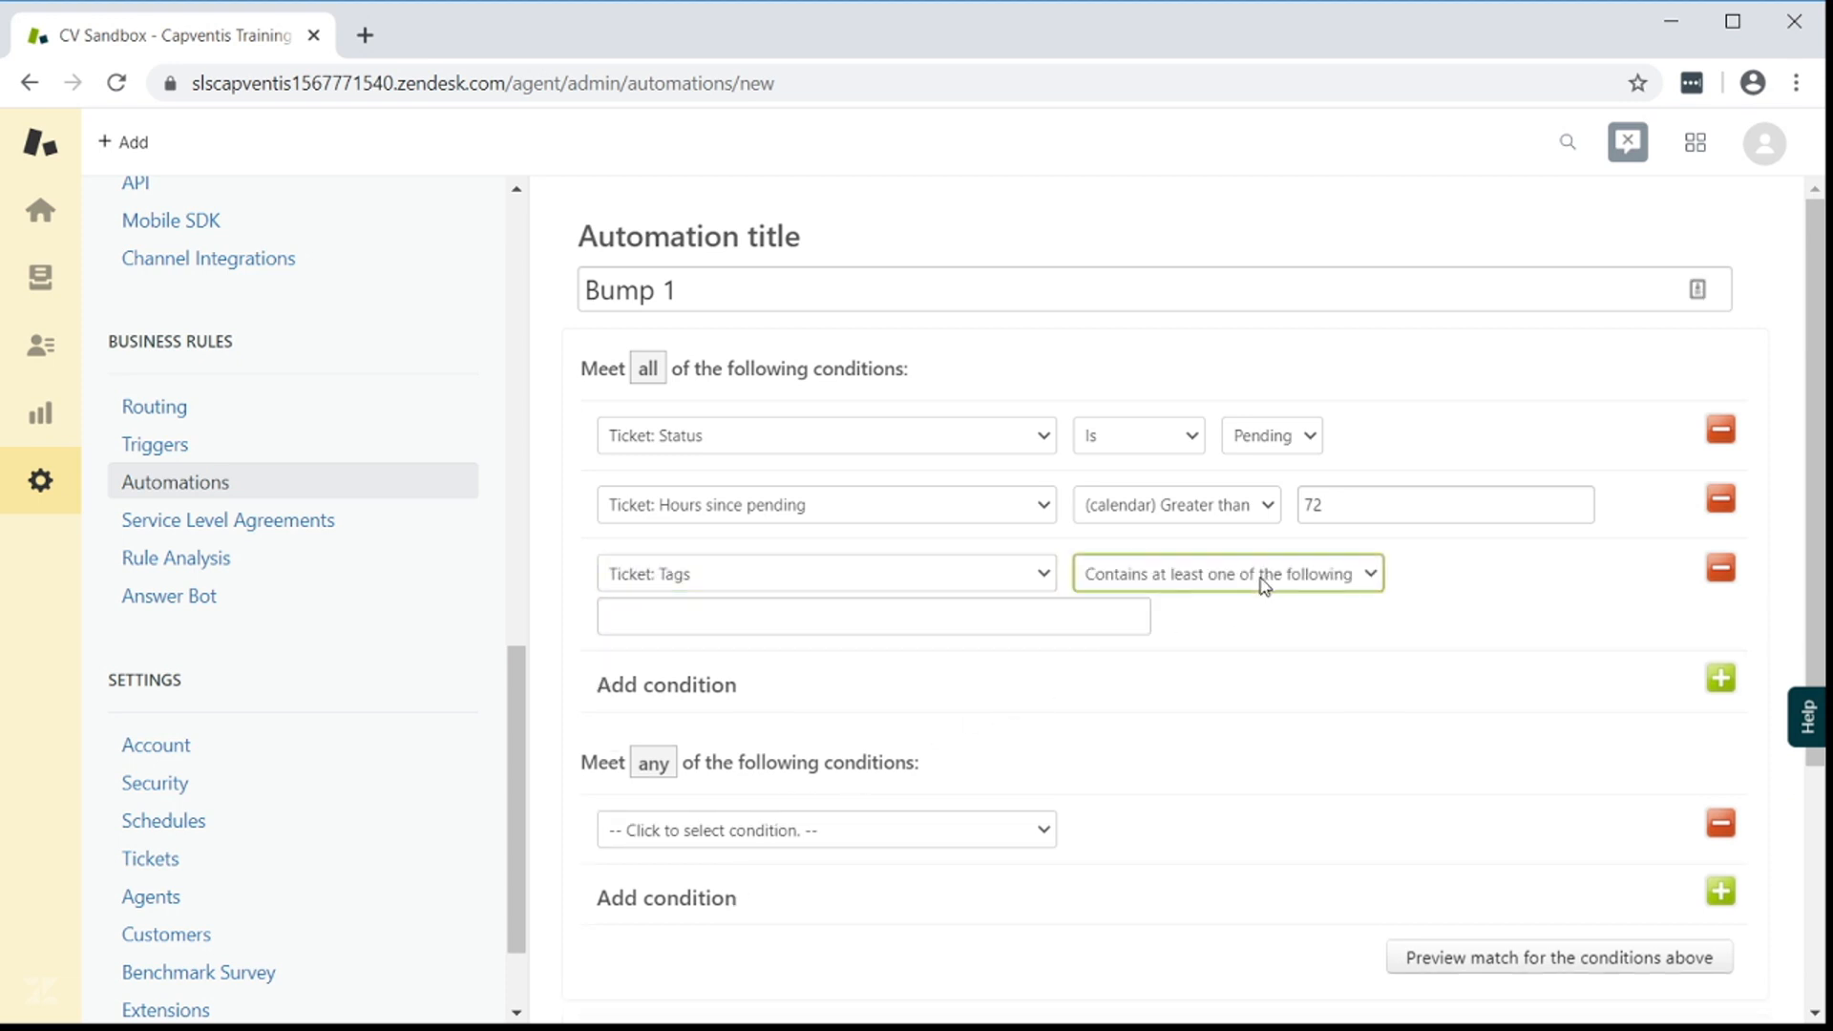
pyautogui.click(1228, 573)
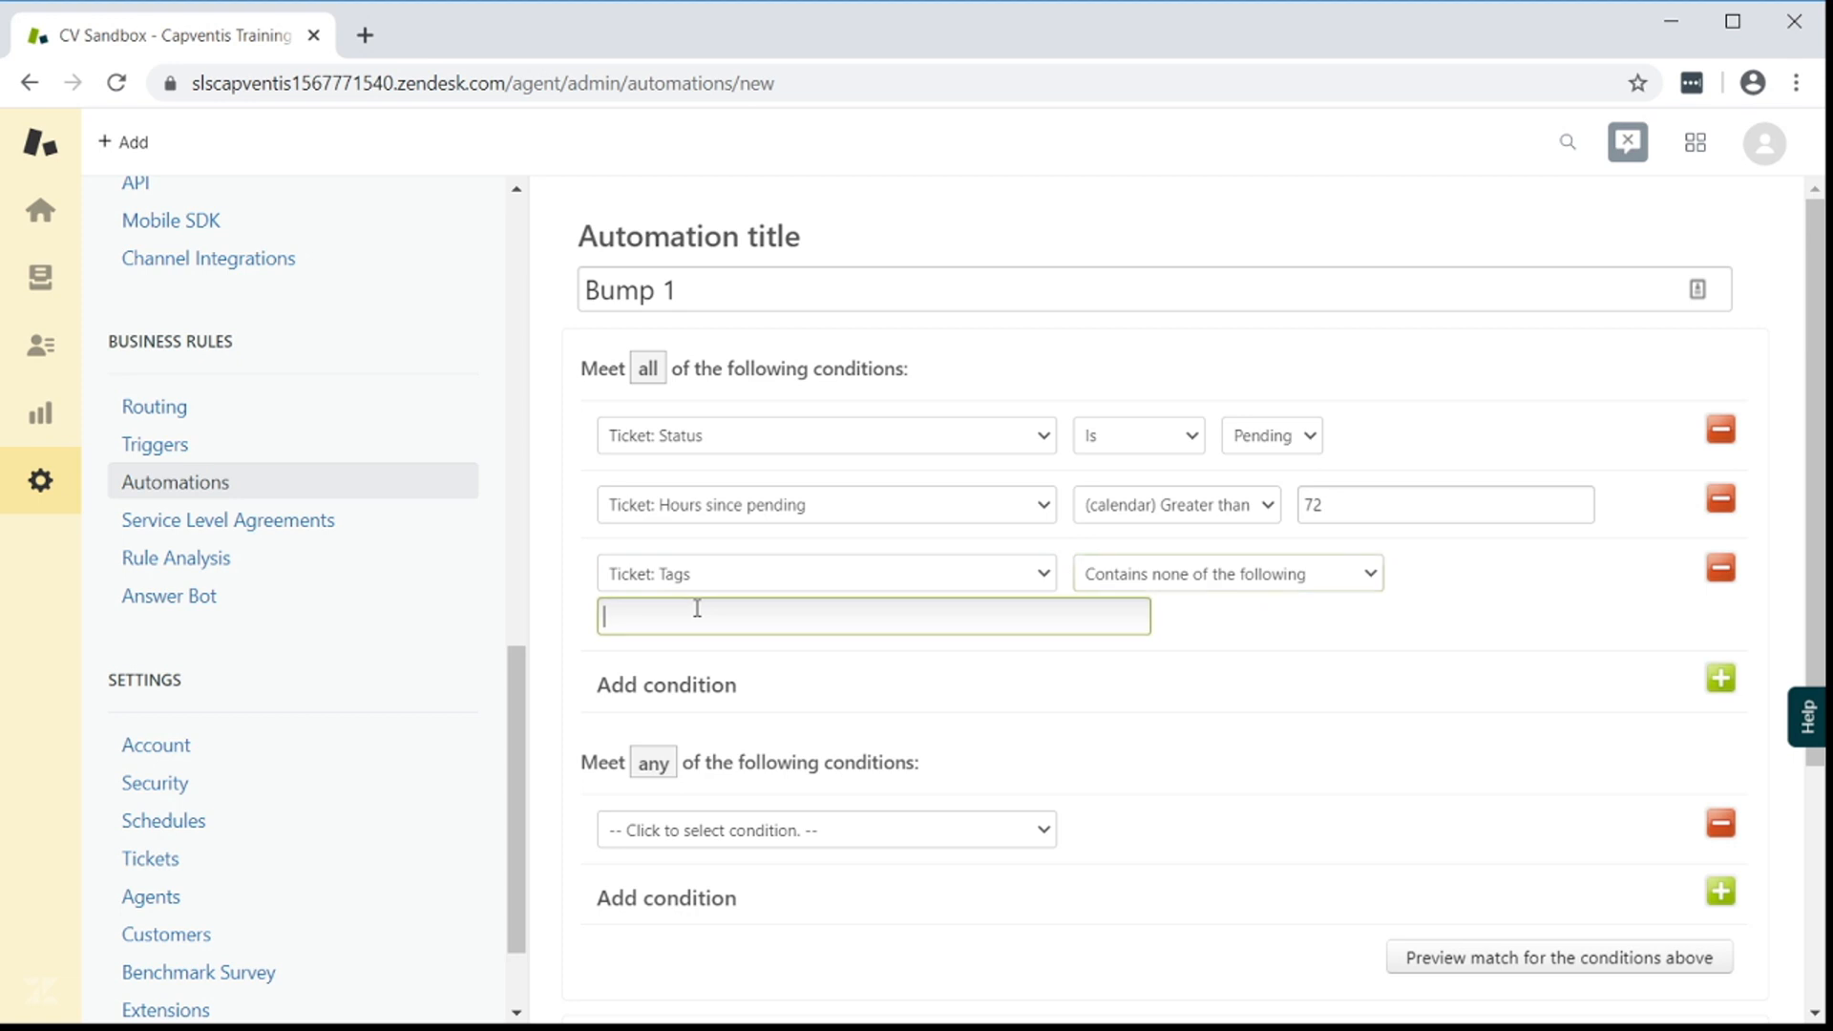
pyautogui.write('dont_bump')
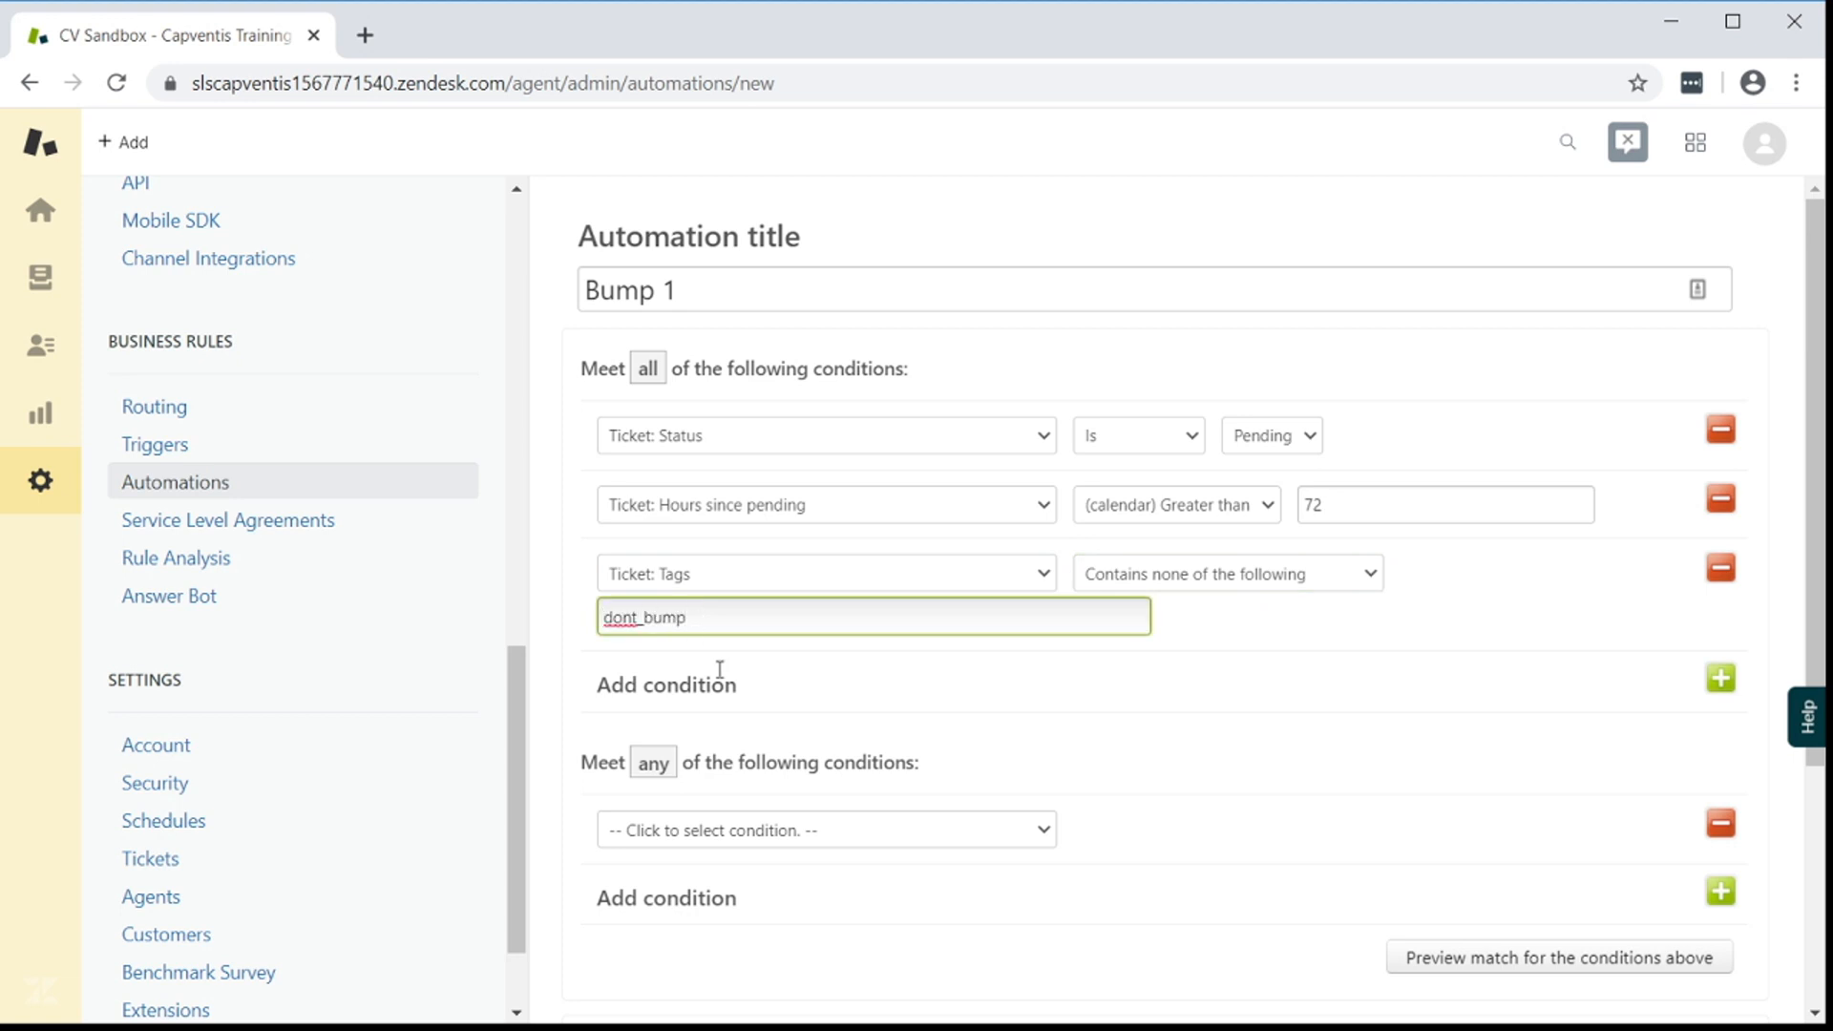
pyautogui.write('b')
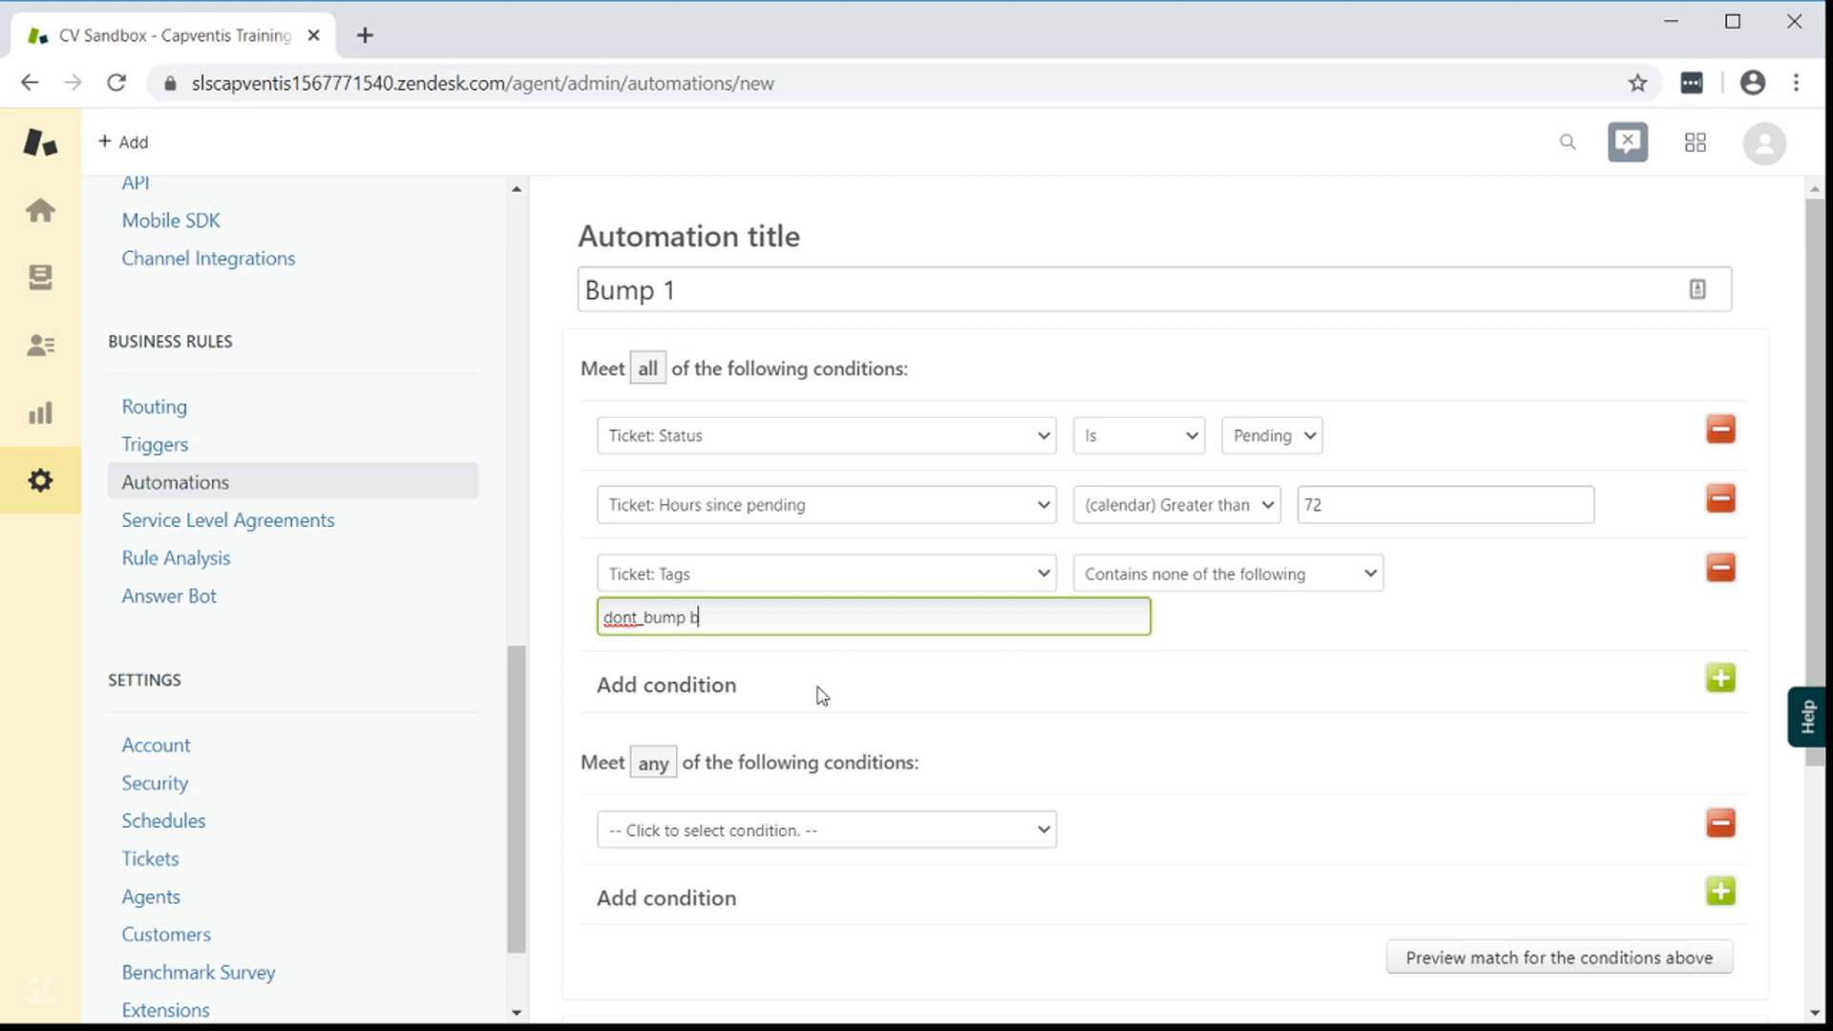
pyautogui.write('bump1')
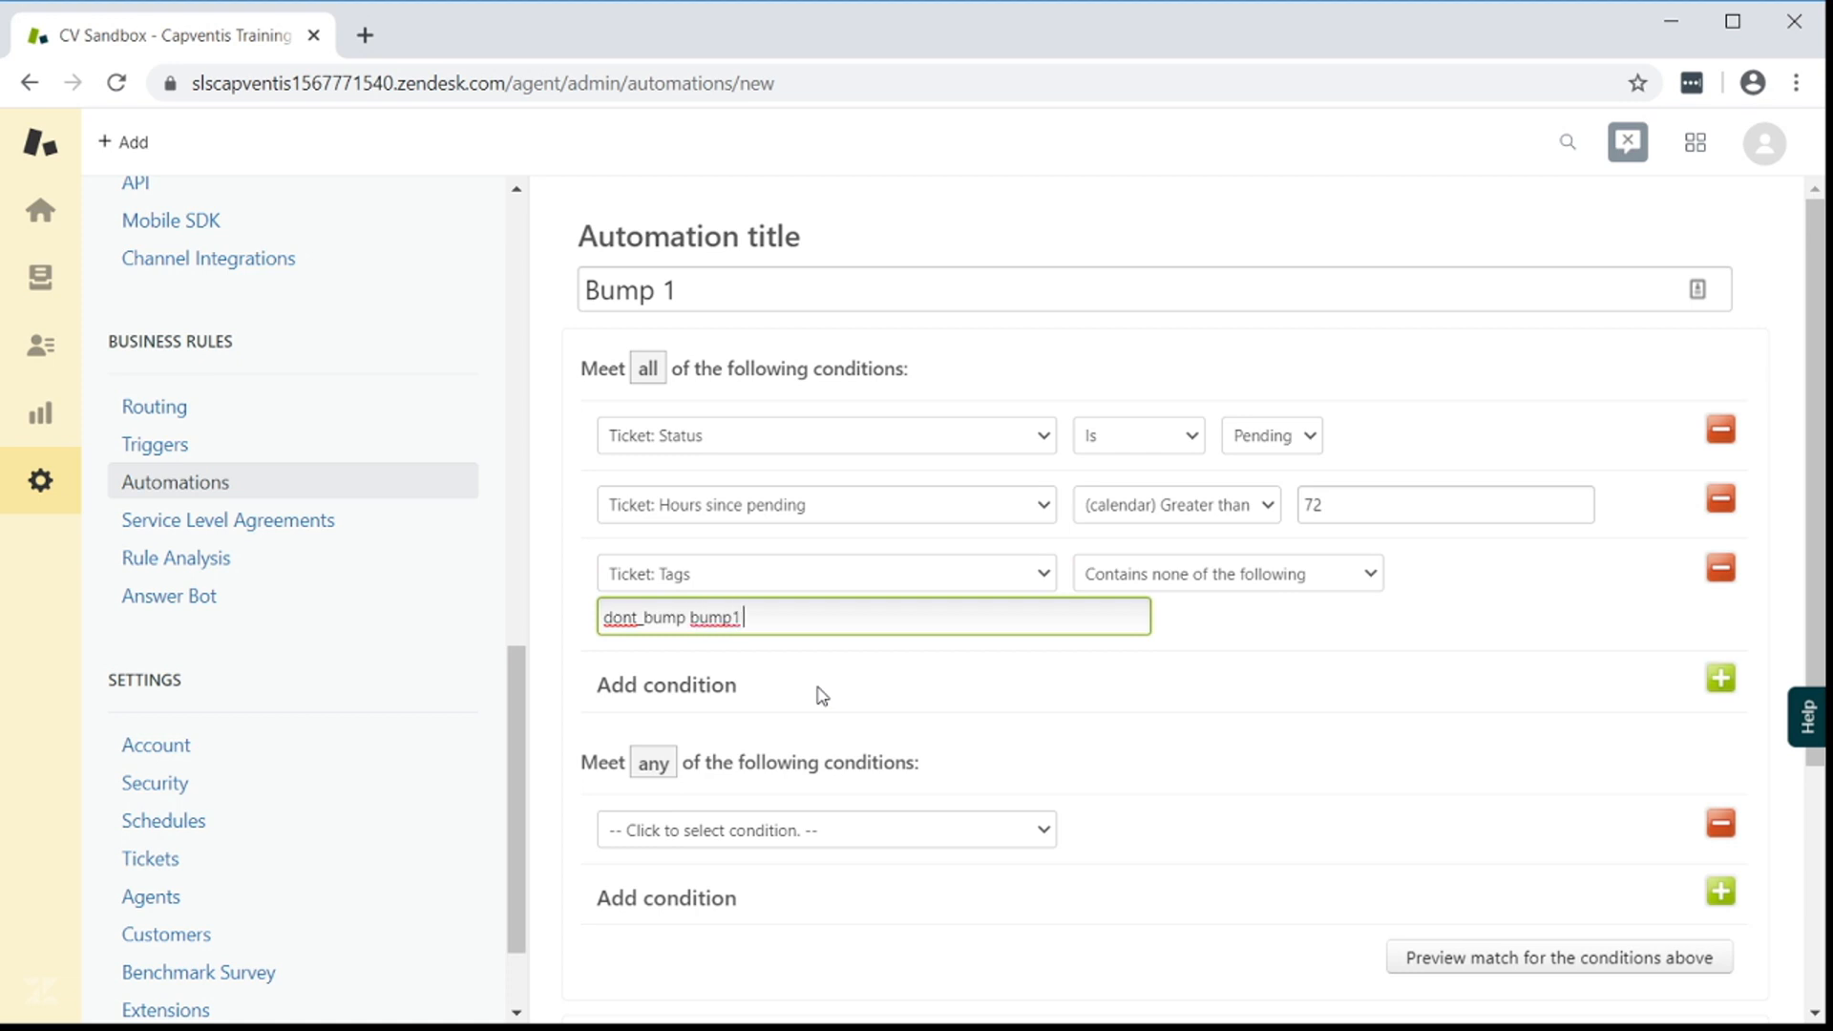
pyautogui.write('bump2')
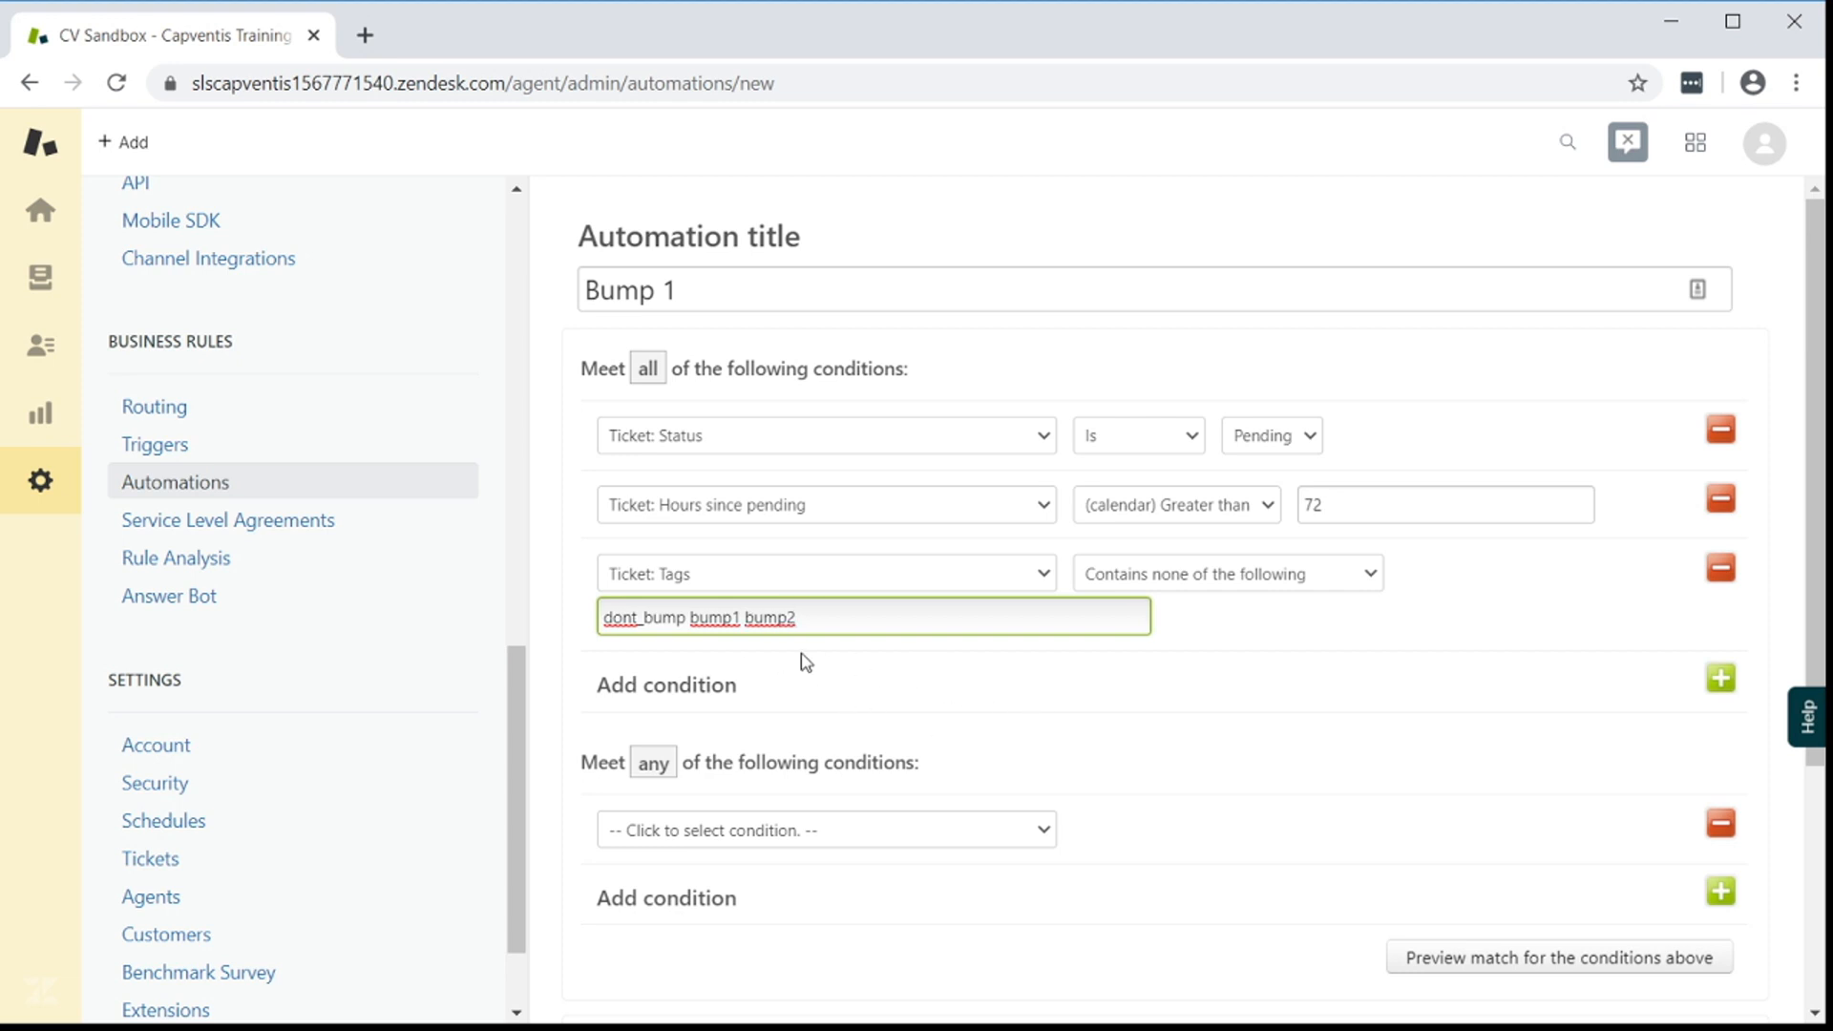
pyautogui.scroll(-3)
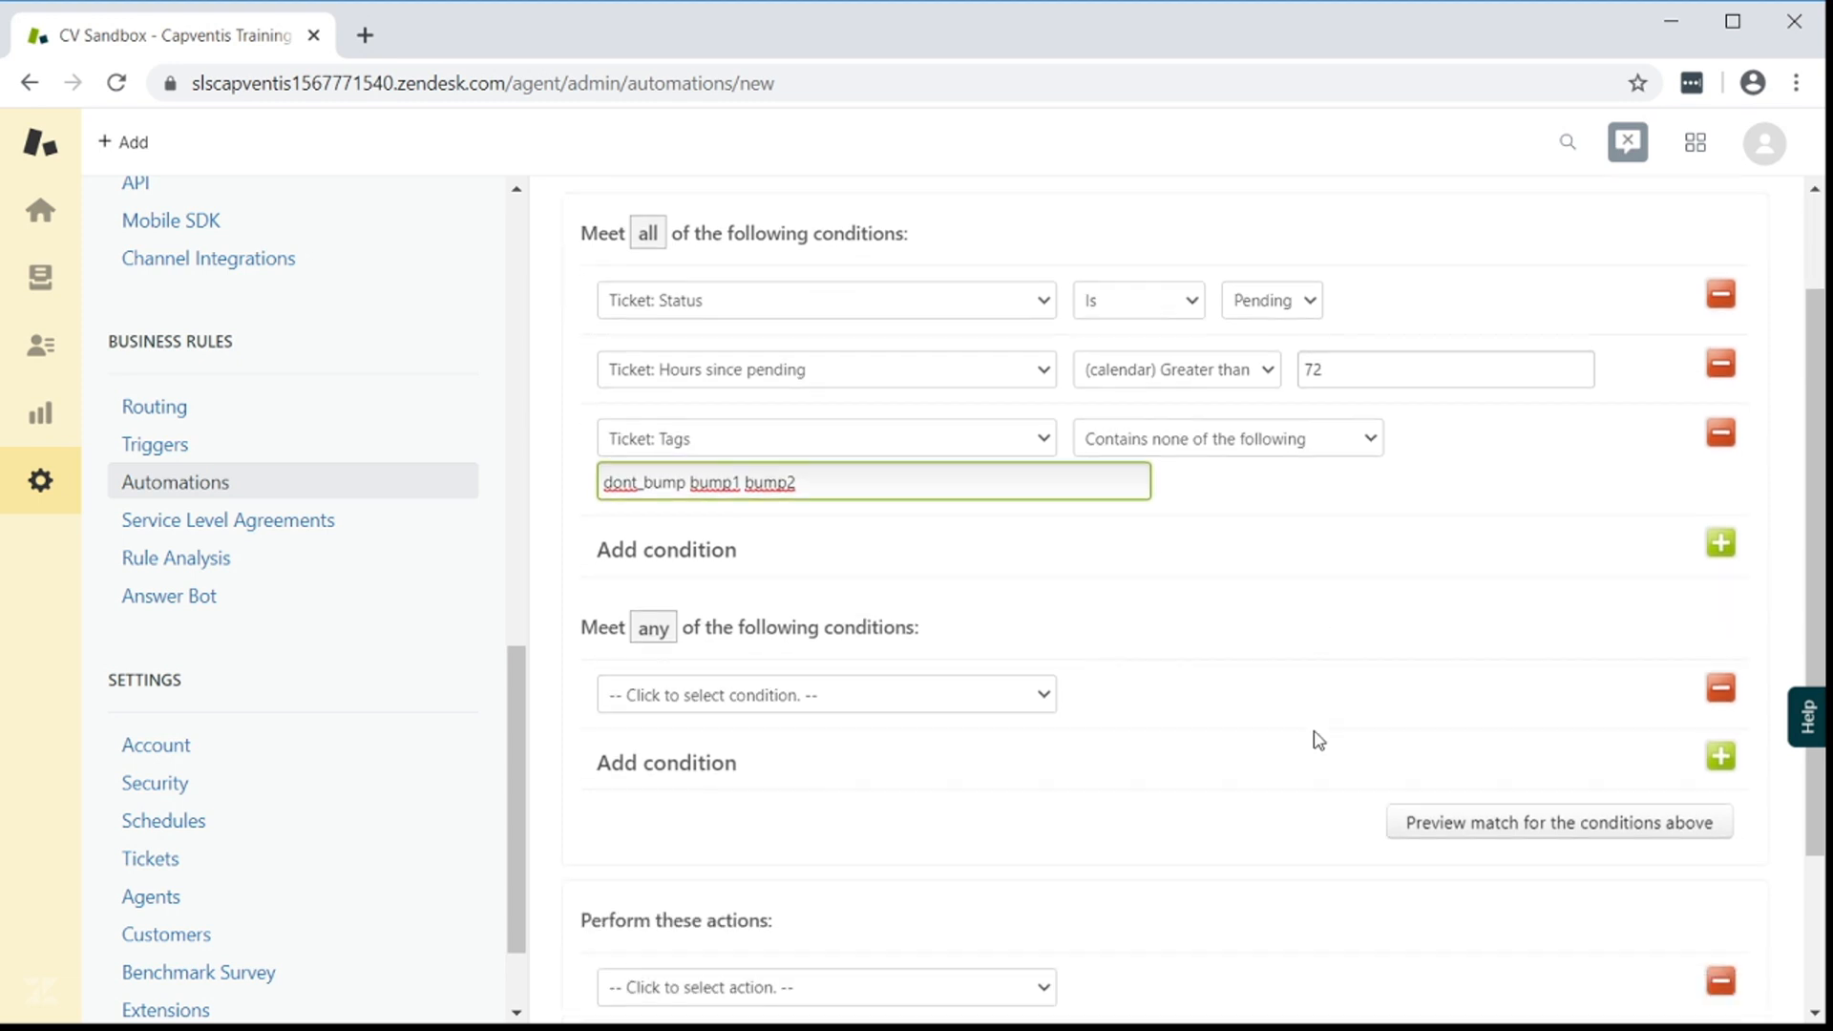
pyautogui.scroll(-3)
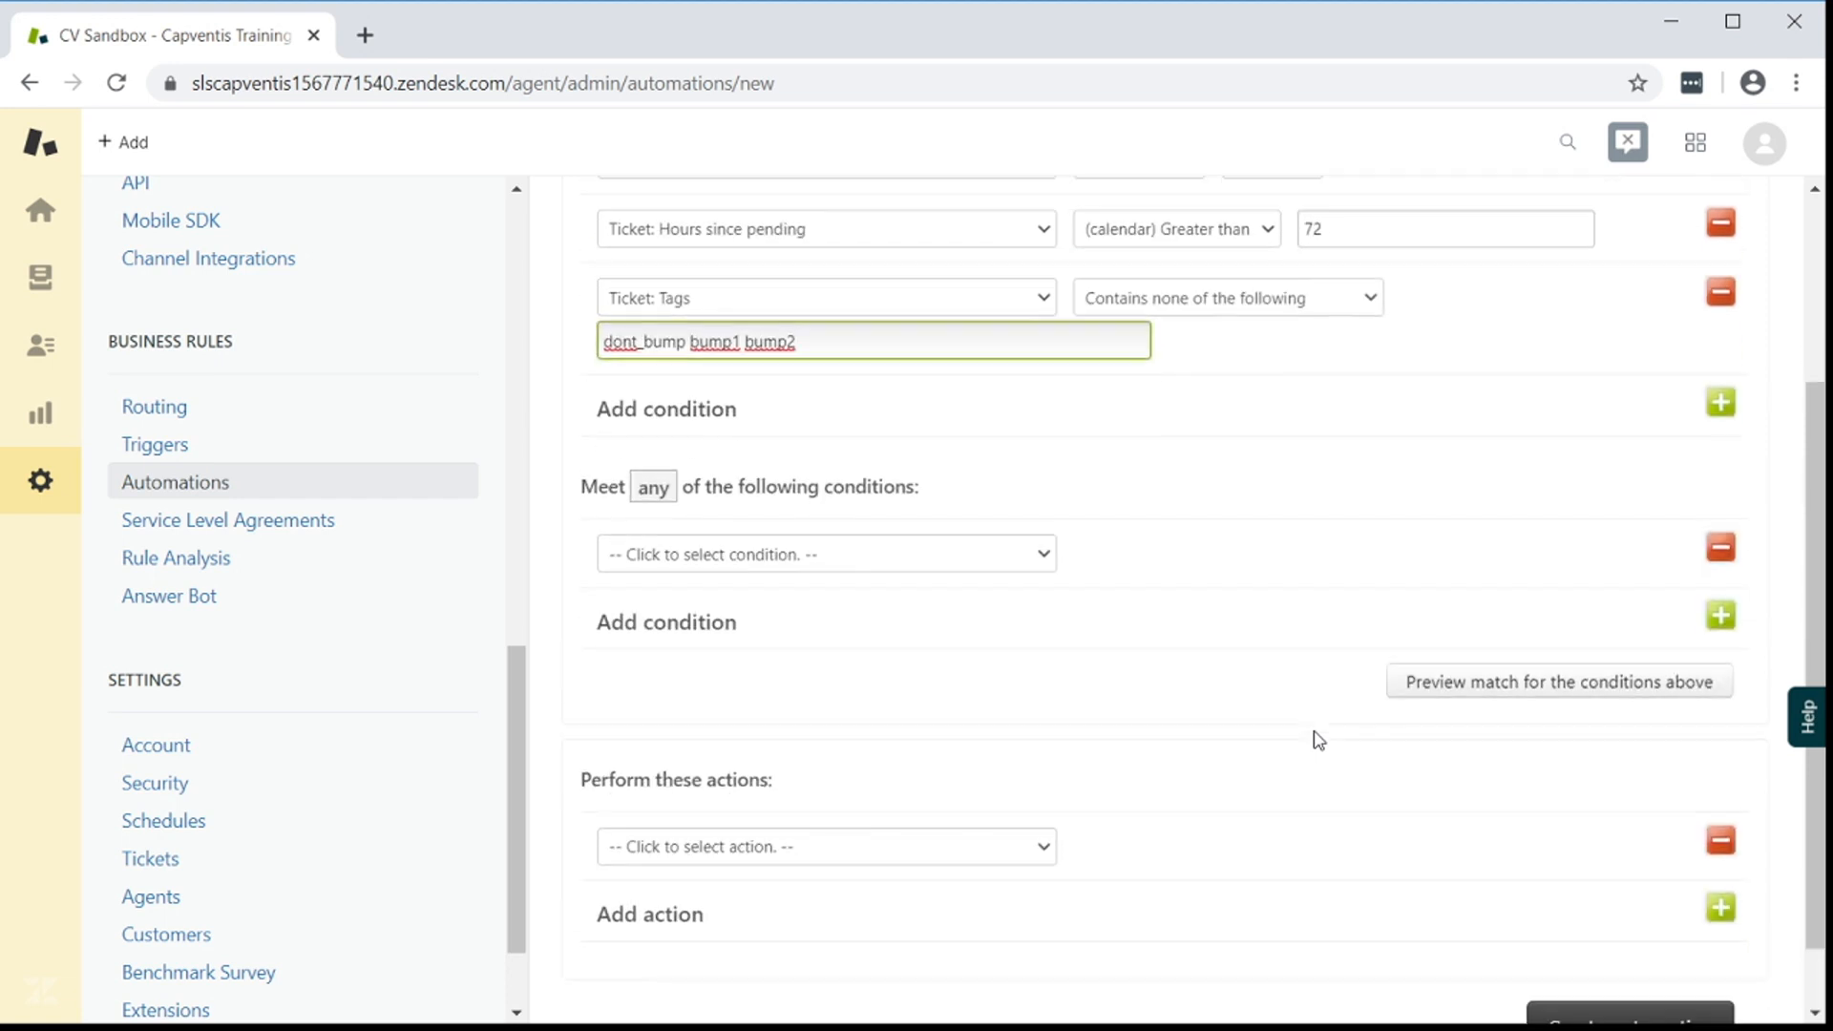
pyautogui.scroll(-3)
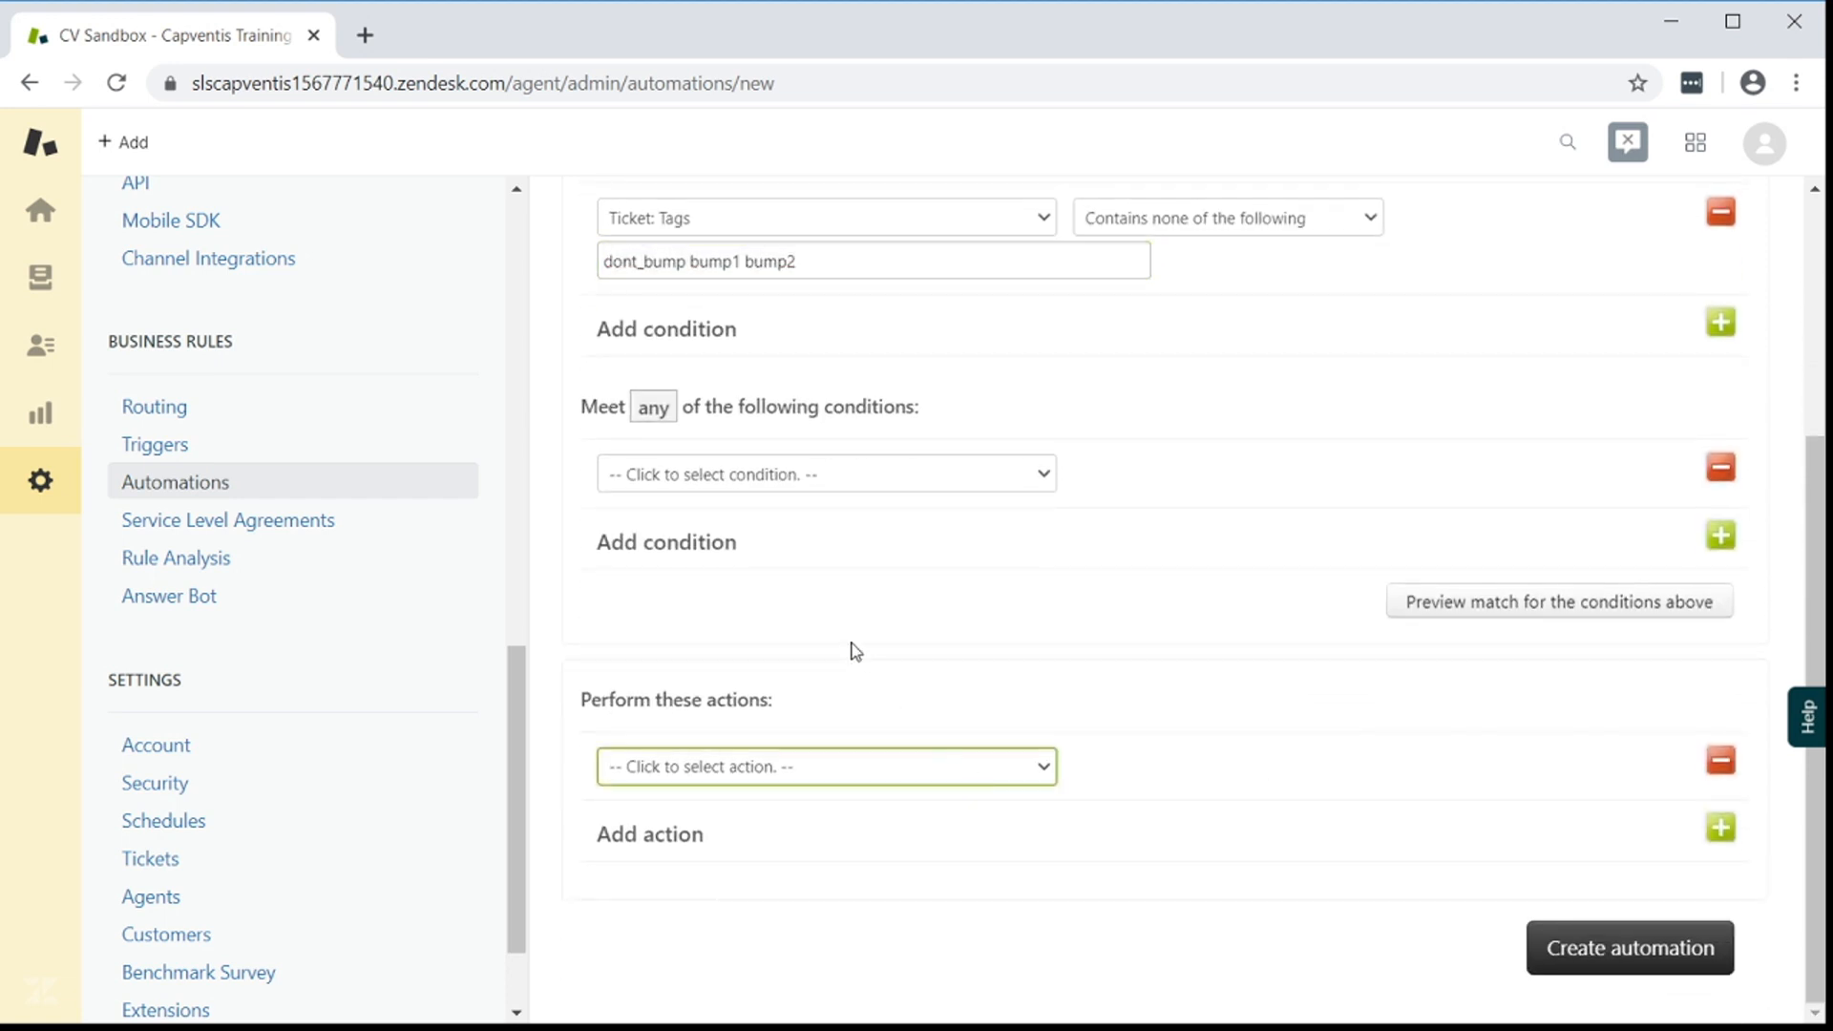
pyautogui.moveTo(849, 632)
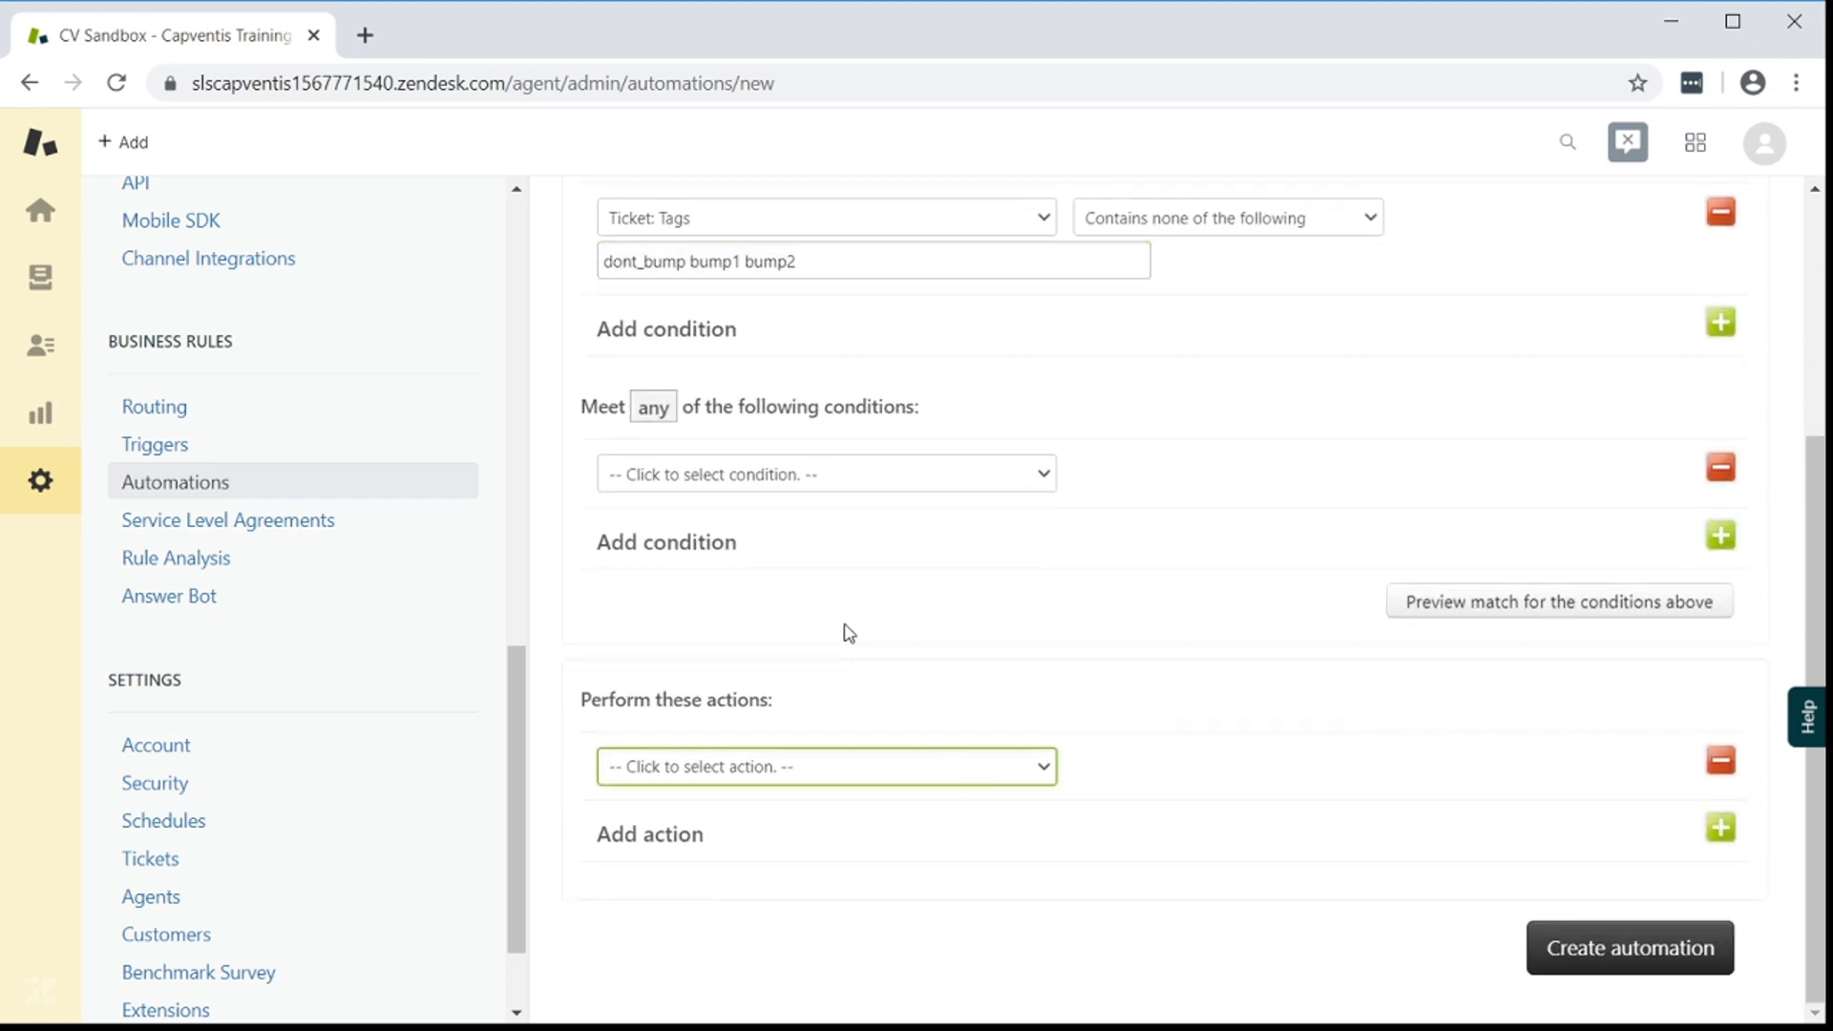
# Add an email-user action with subject 'Reminder - A ticket is awaiting your response: {{ticket.title}}'
pyautogui.click(824, 766)
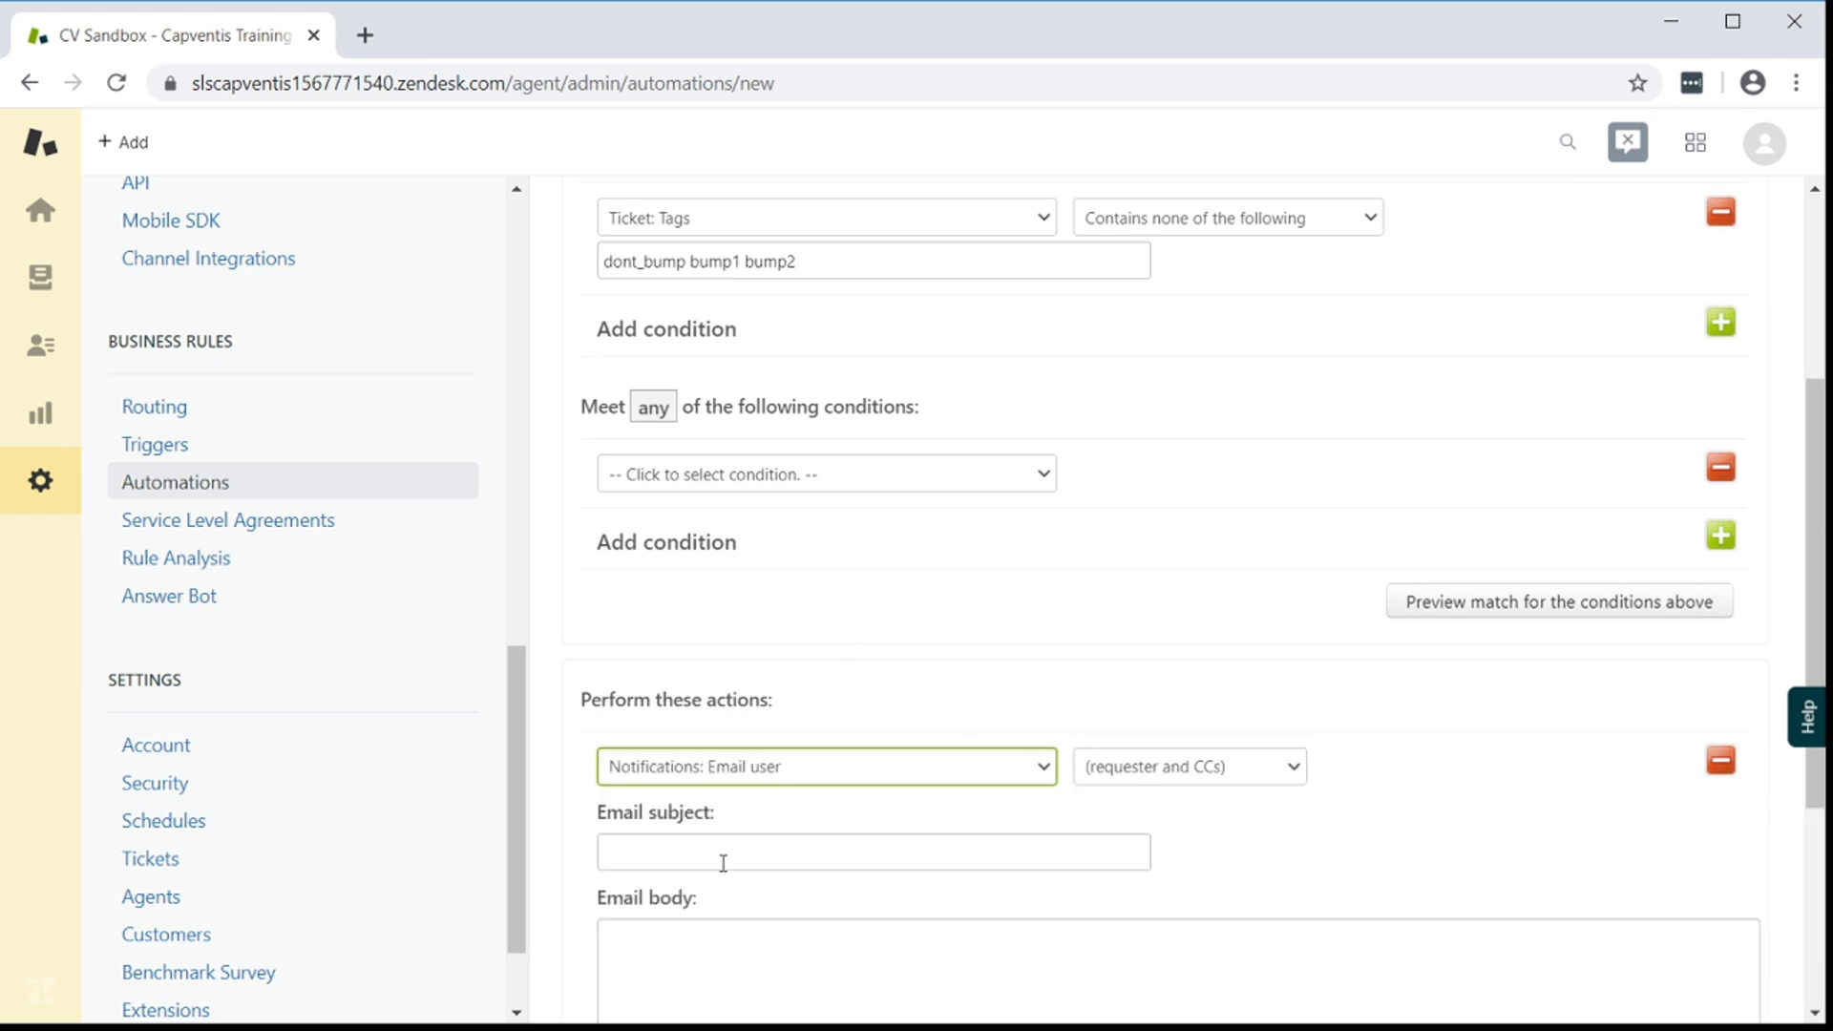
pyautogui.write('Reminder - A ticket is awaiting your response: {{ticket.title}}')
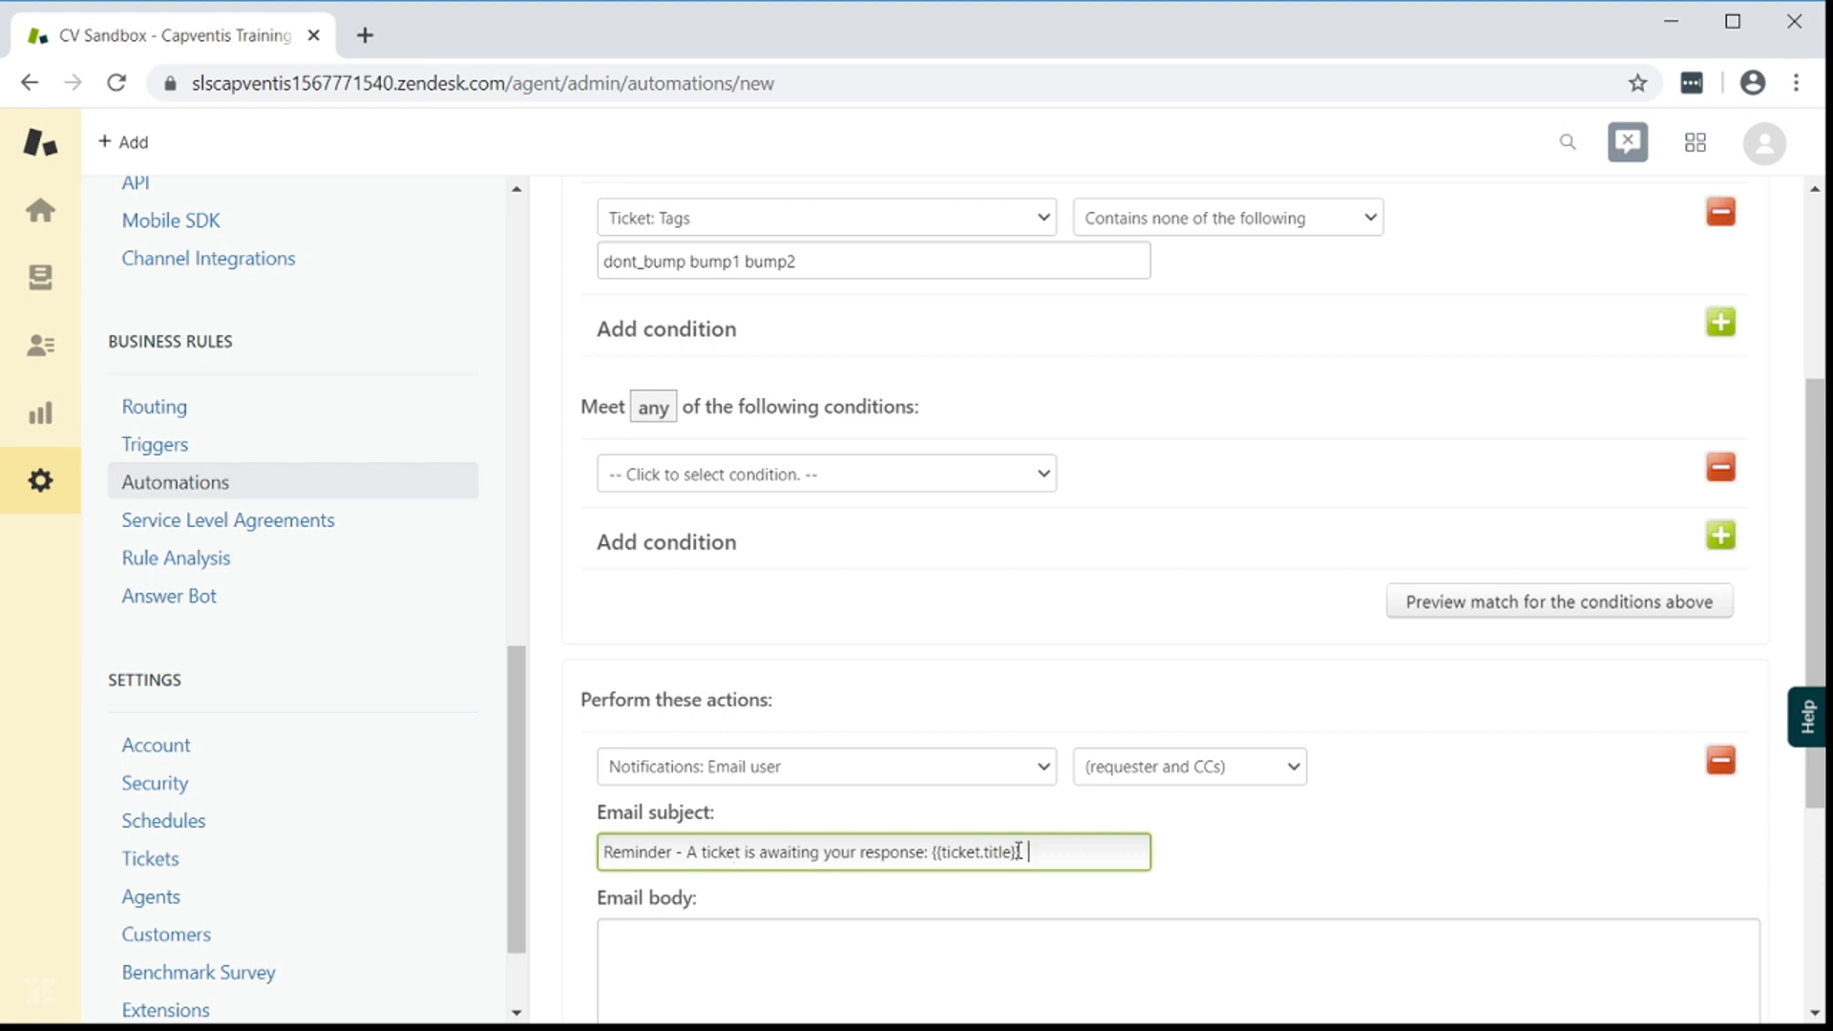
pyautogui.scroll(-3)
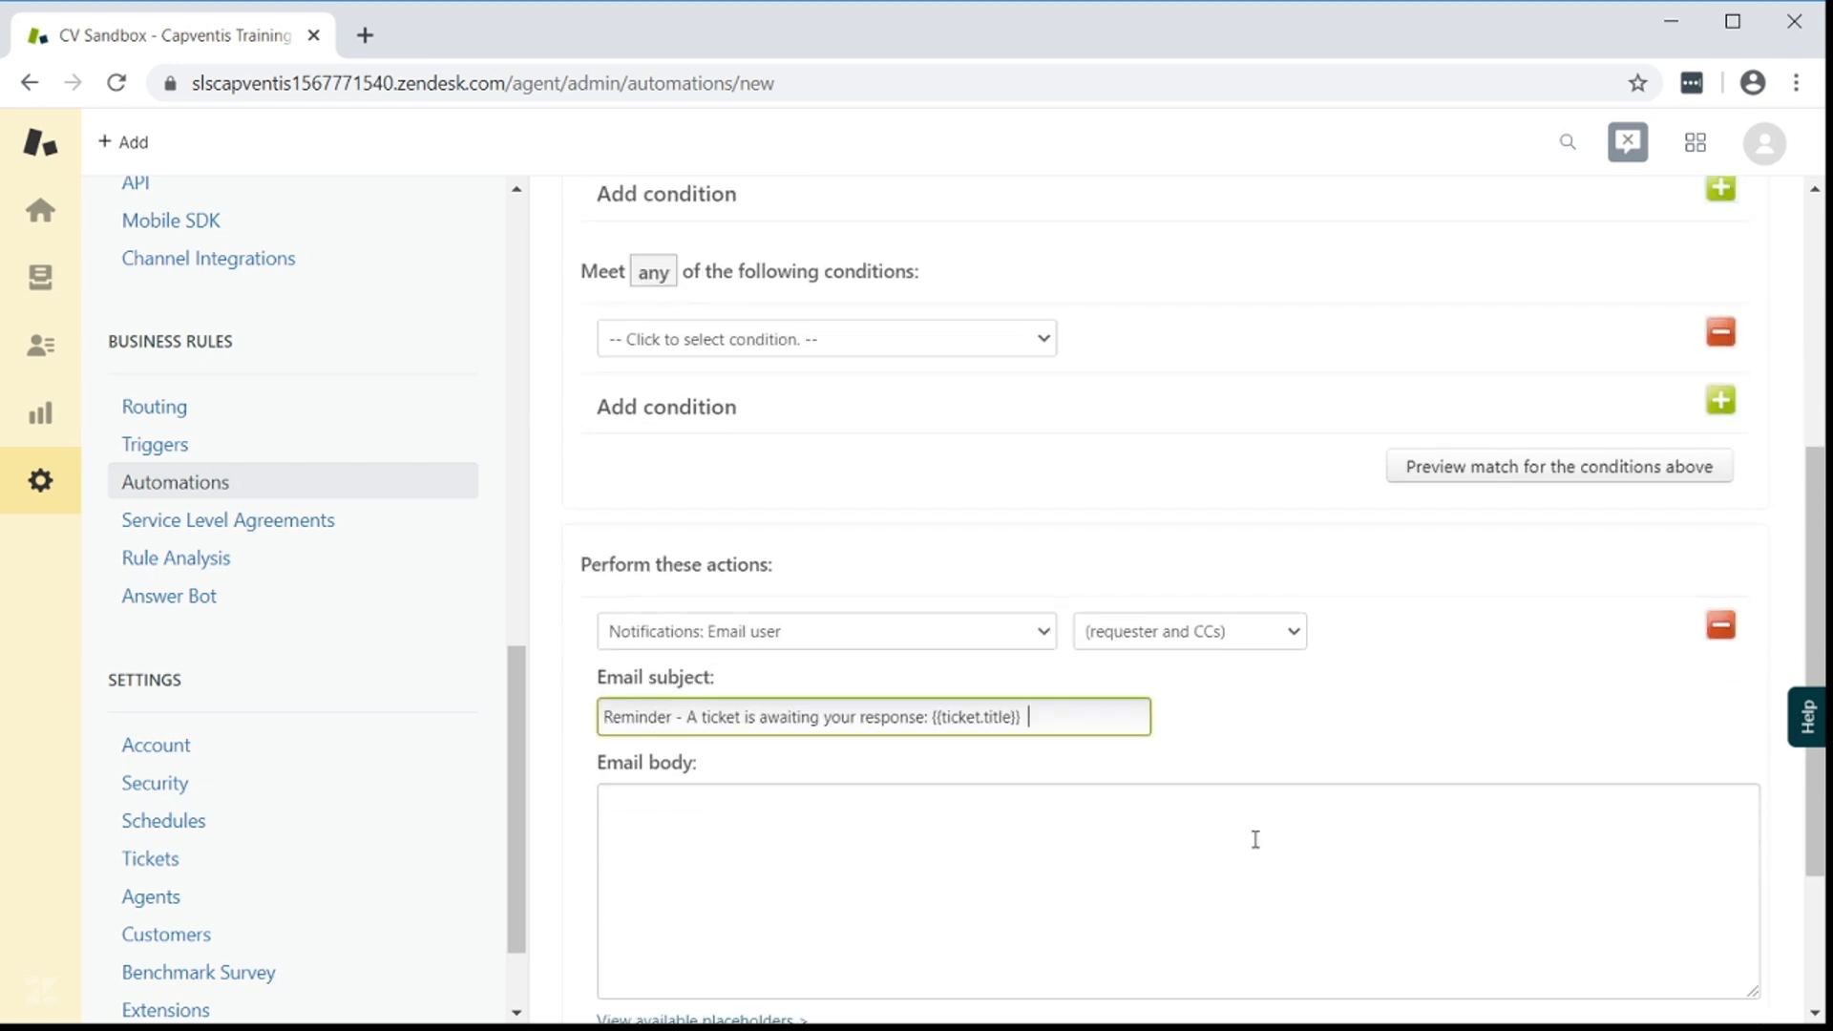
pyautogui.moveTo(995, 889)
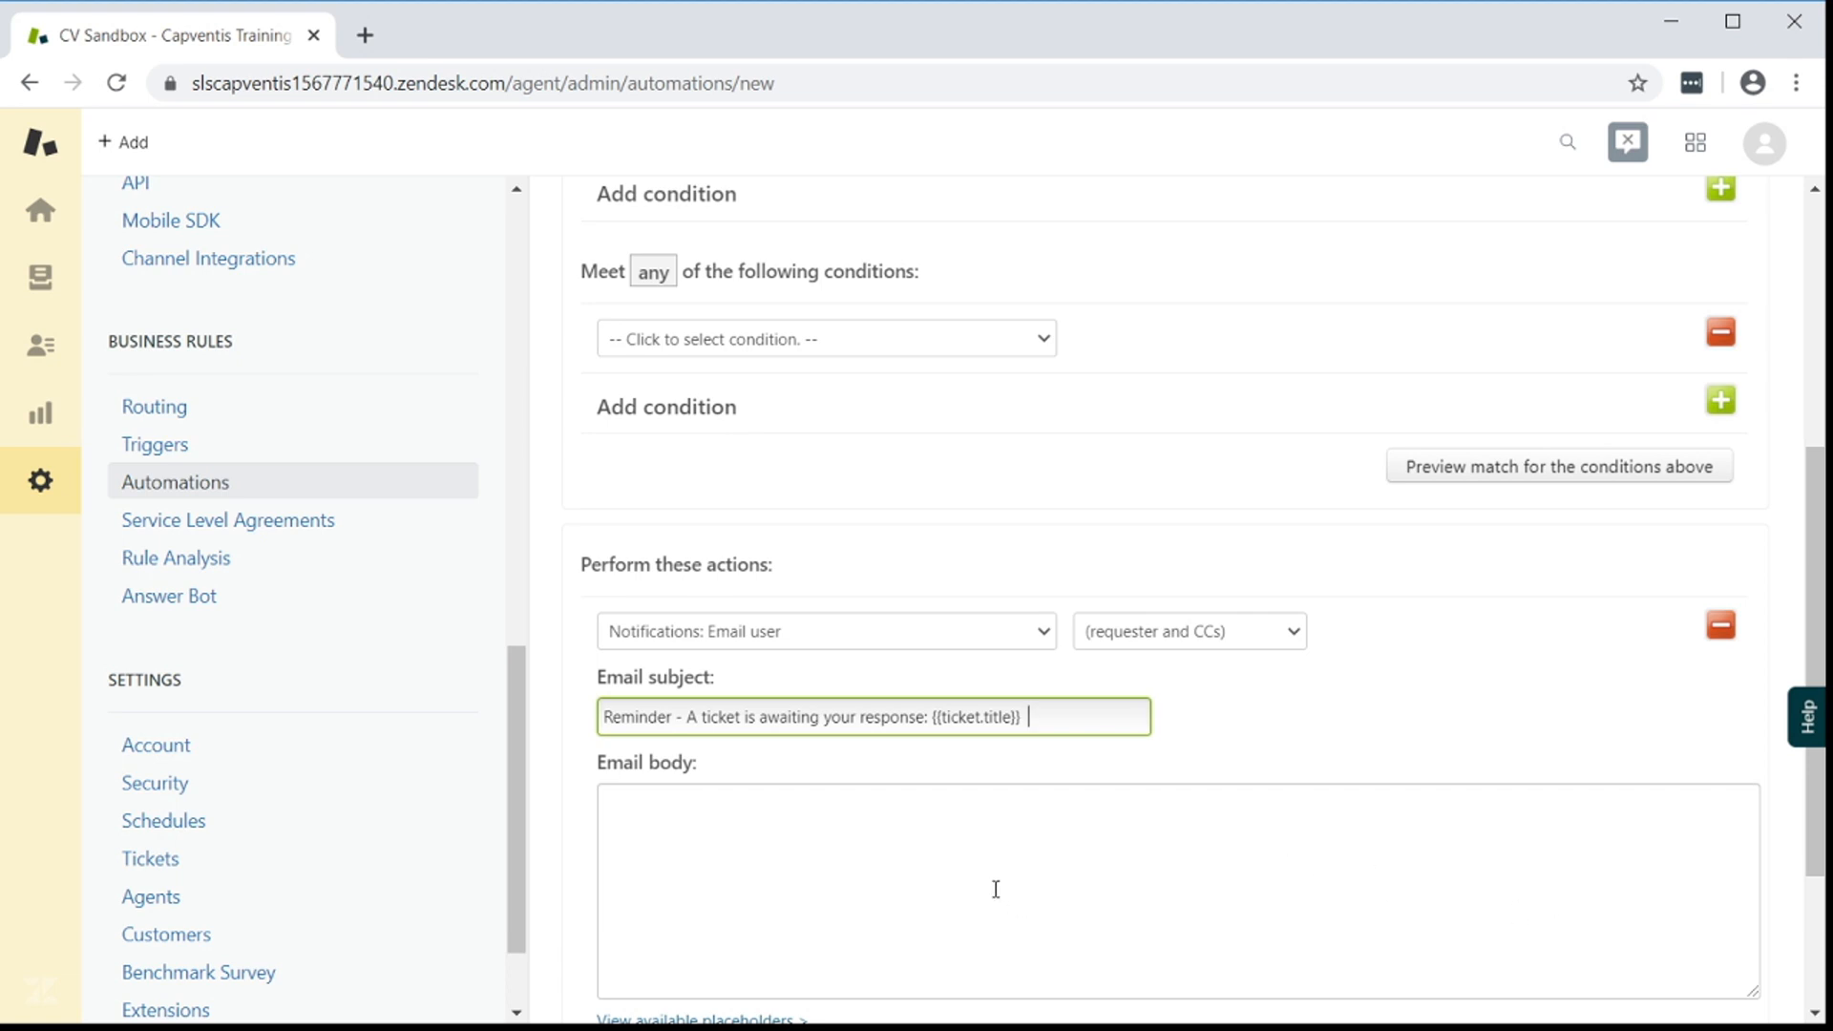
# Write the email body starting 'Hi {{ticket.requester.first_name}},' and finish the message
pyautogui.write('Hi')
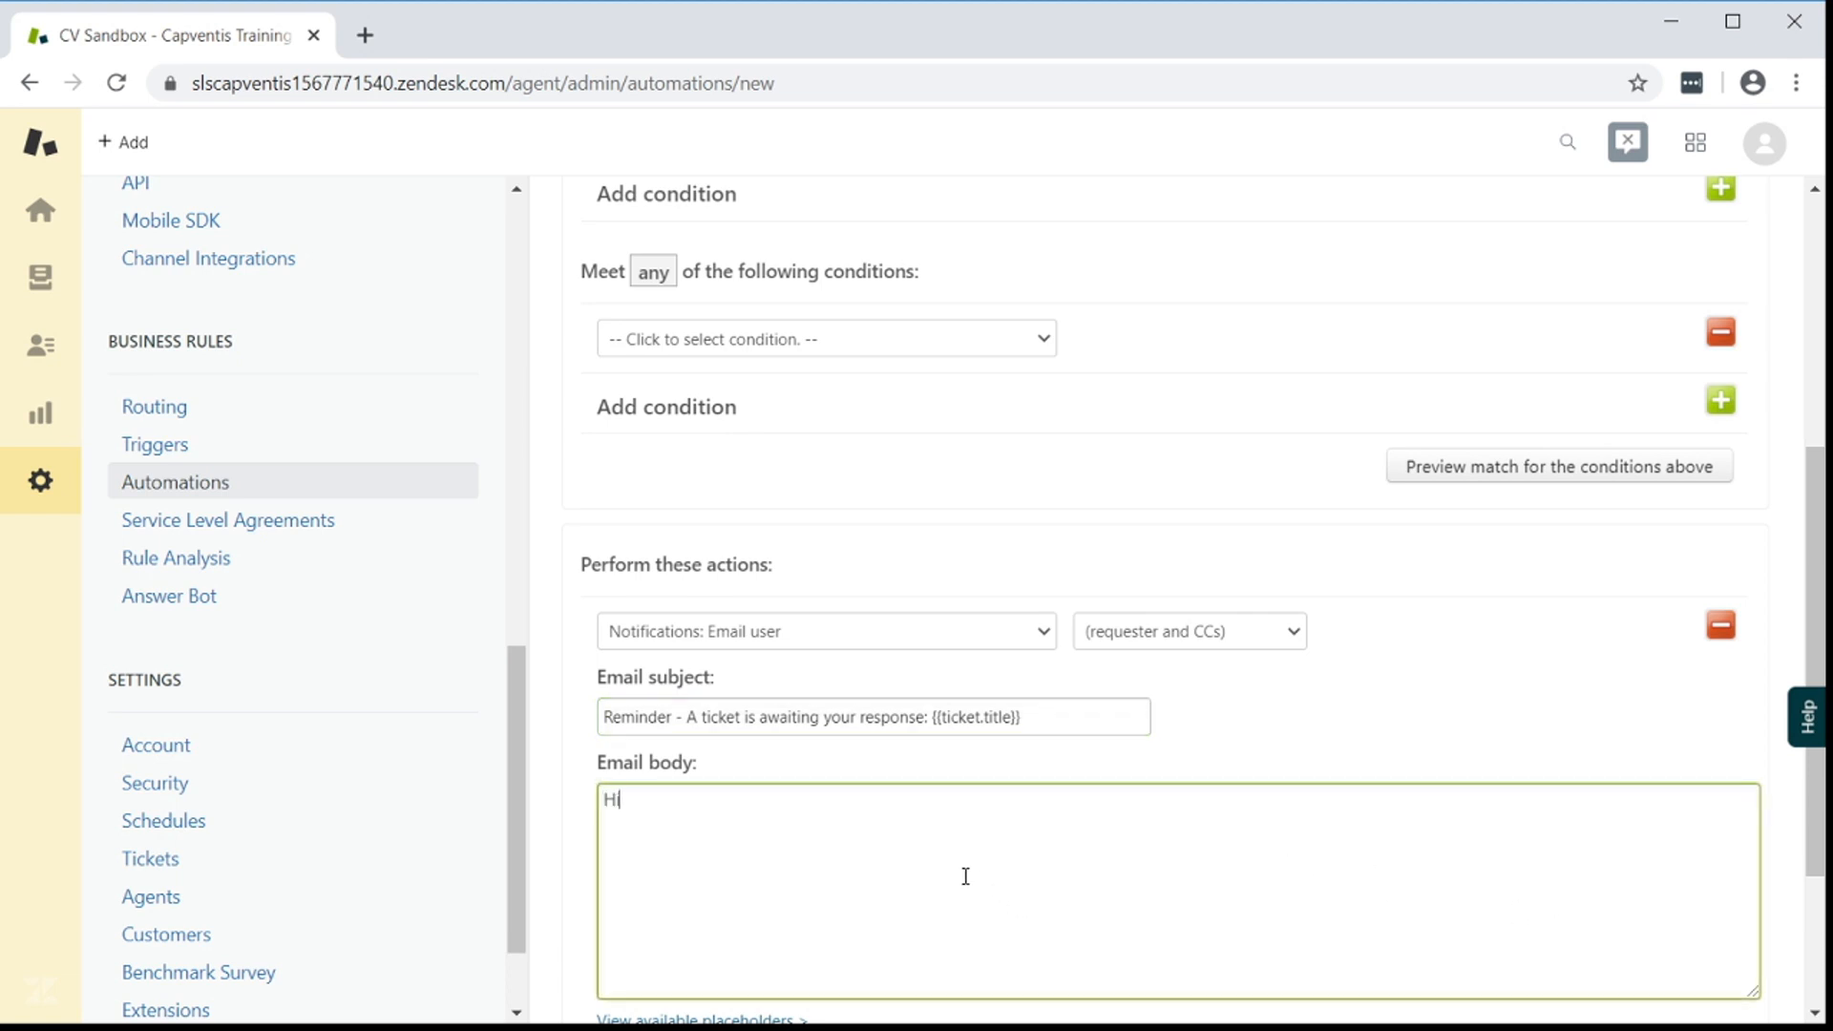
pyautogui.write('{{ticket.re')
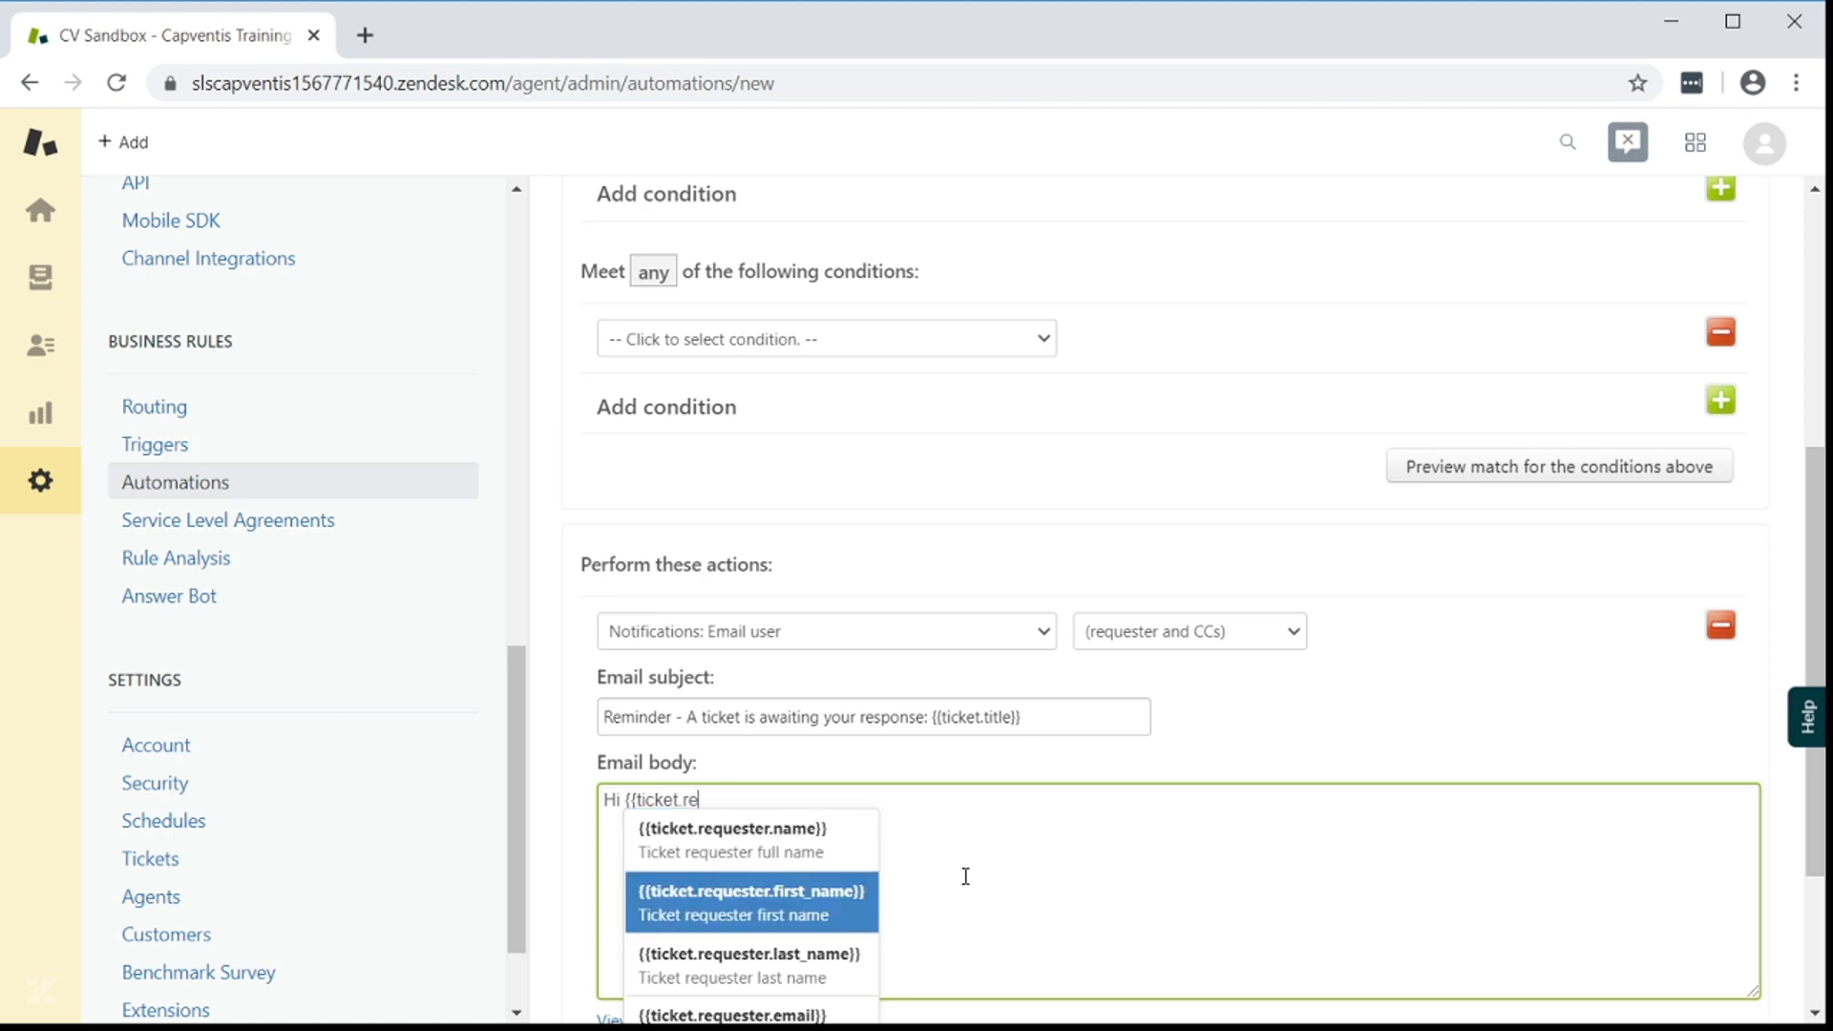
pyautogui.click(749, 902)
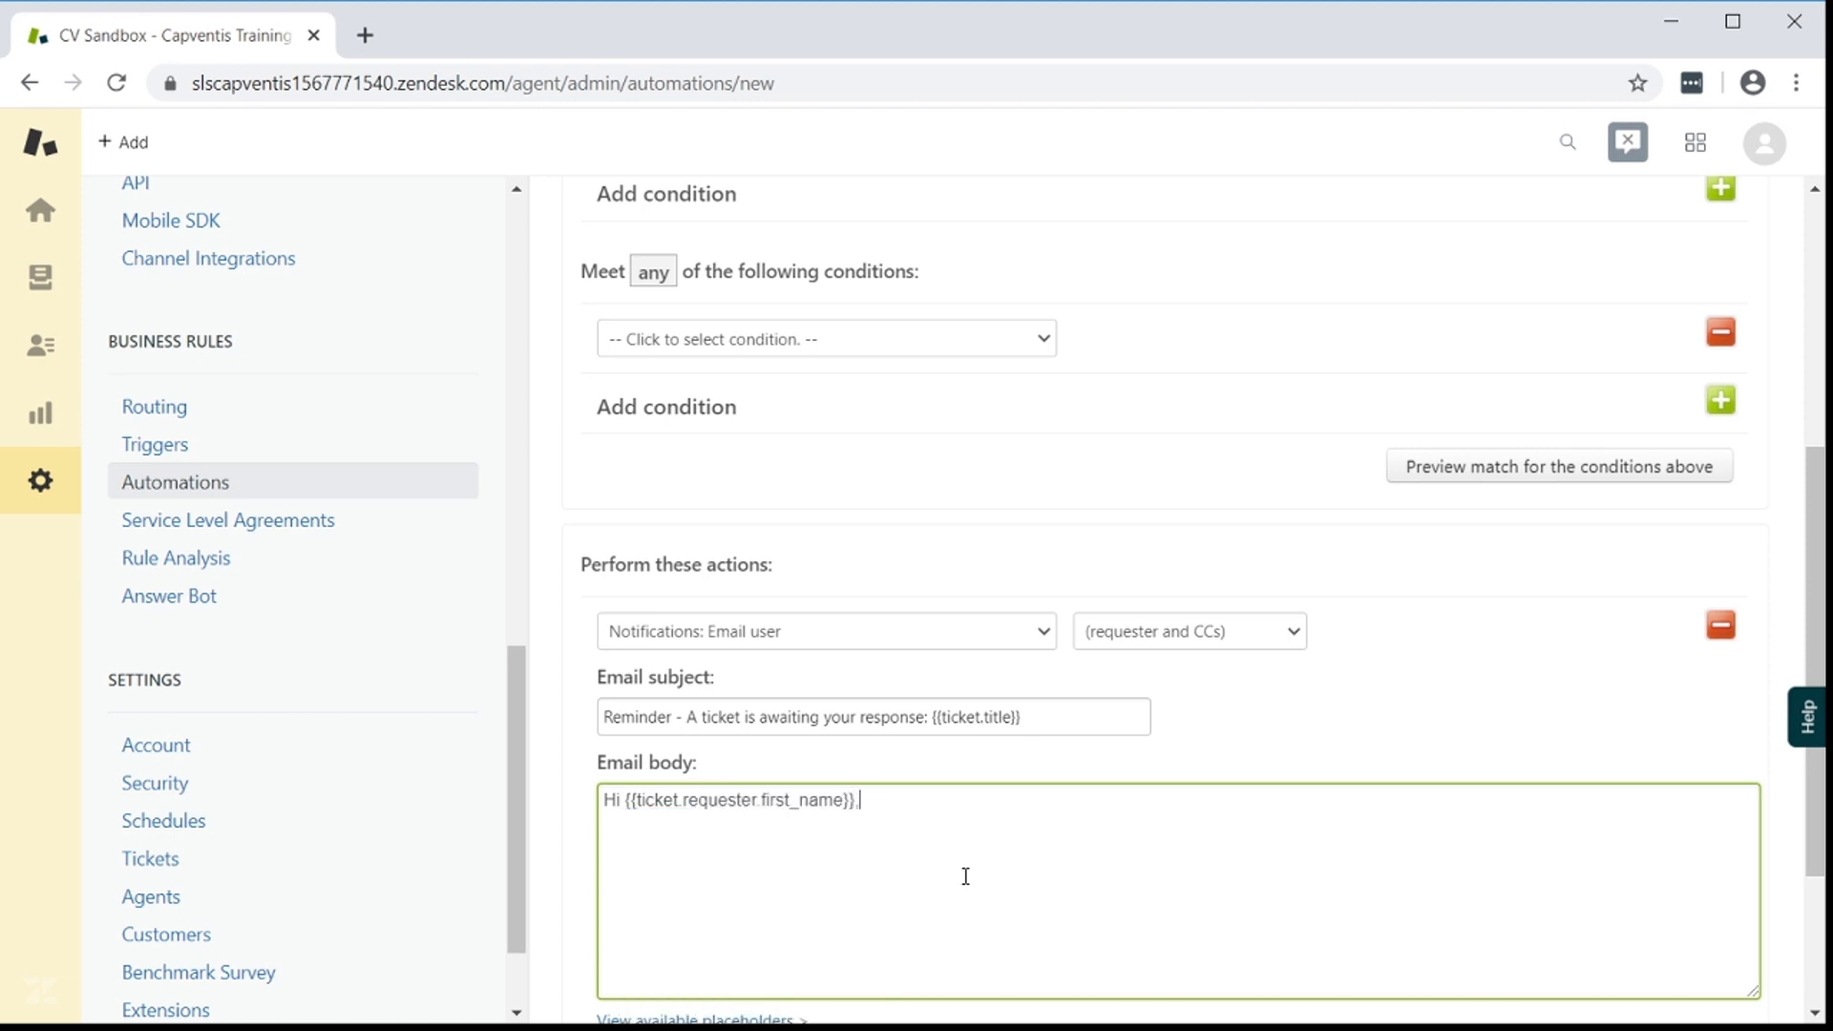
pyautogui.write(',')
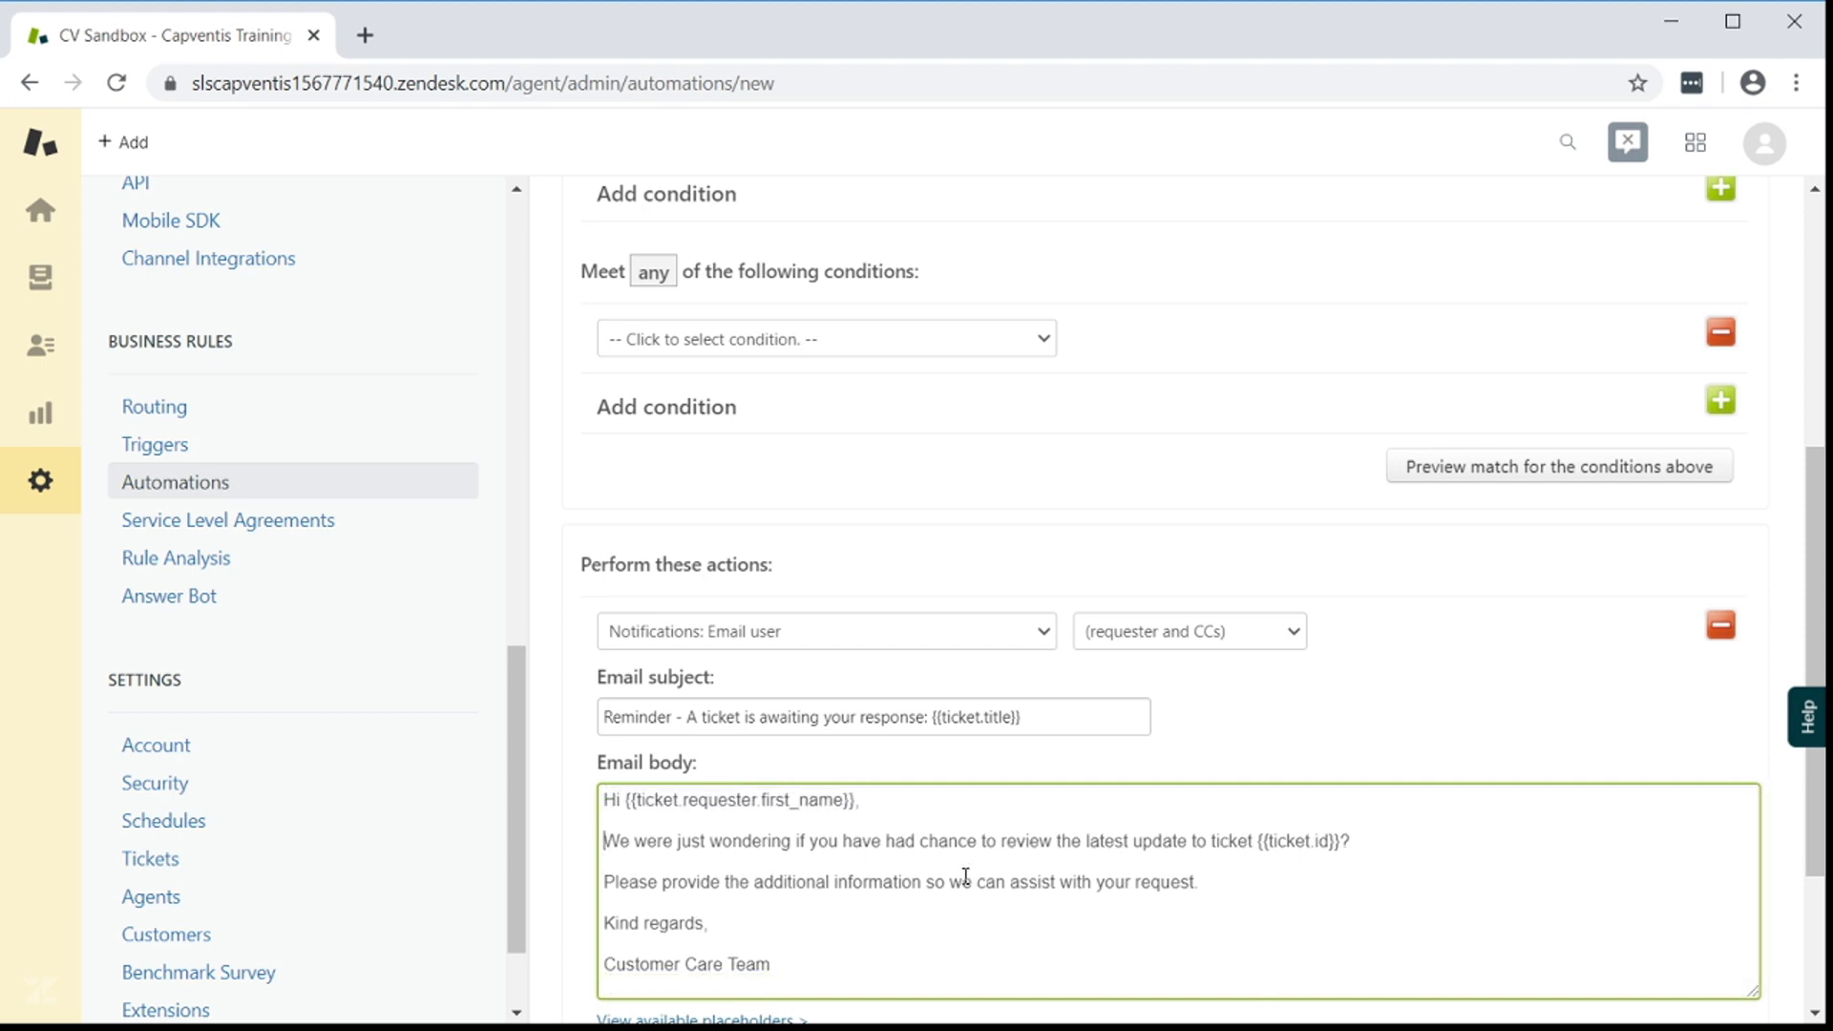
pyautogui.click(772, 964)
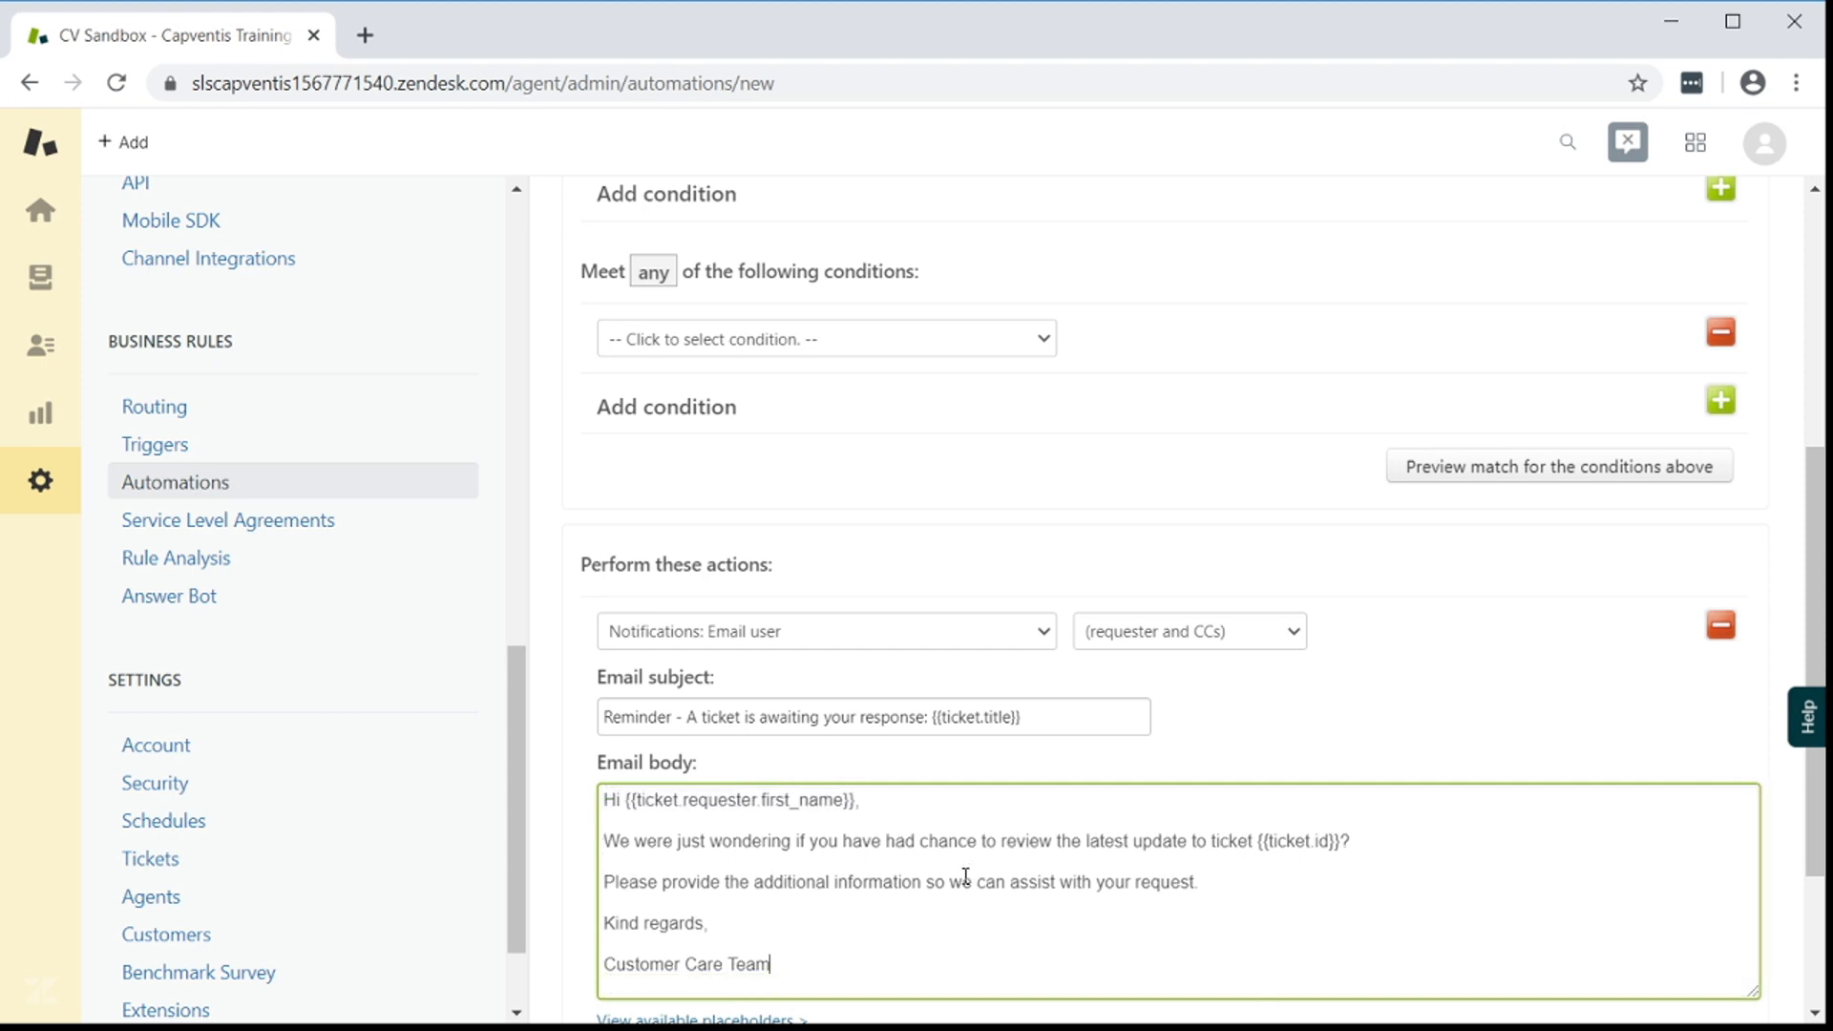
pyautogui.scroll(-3)
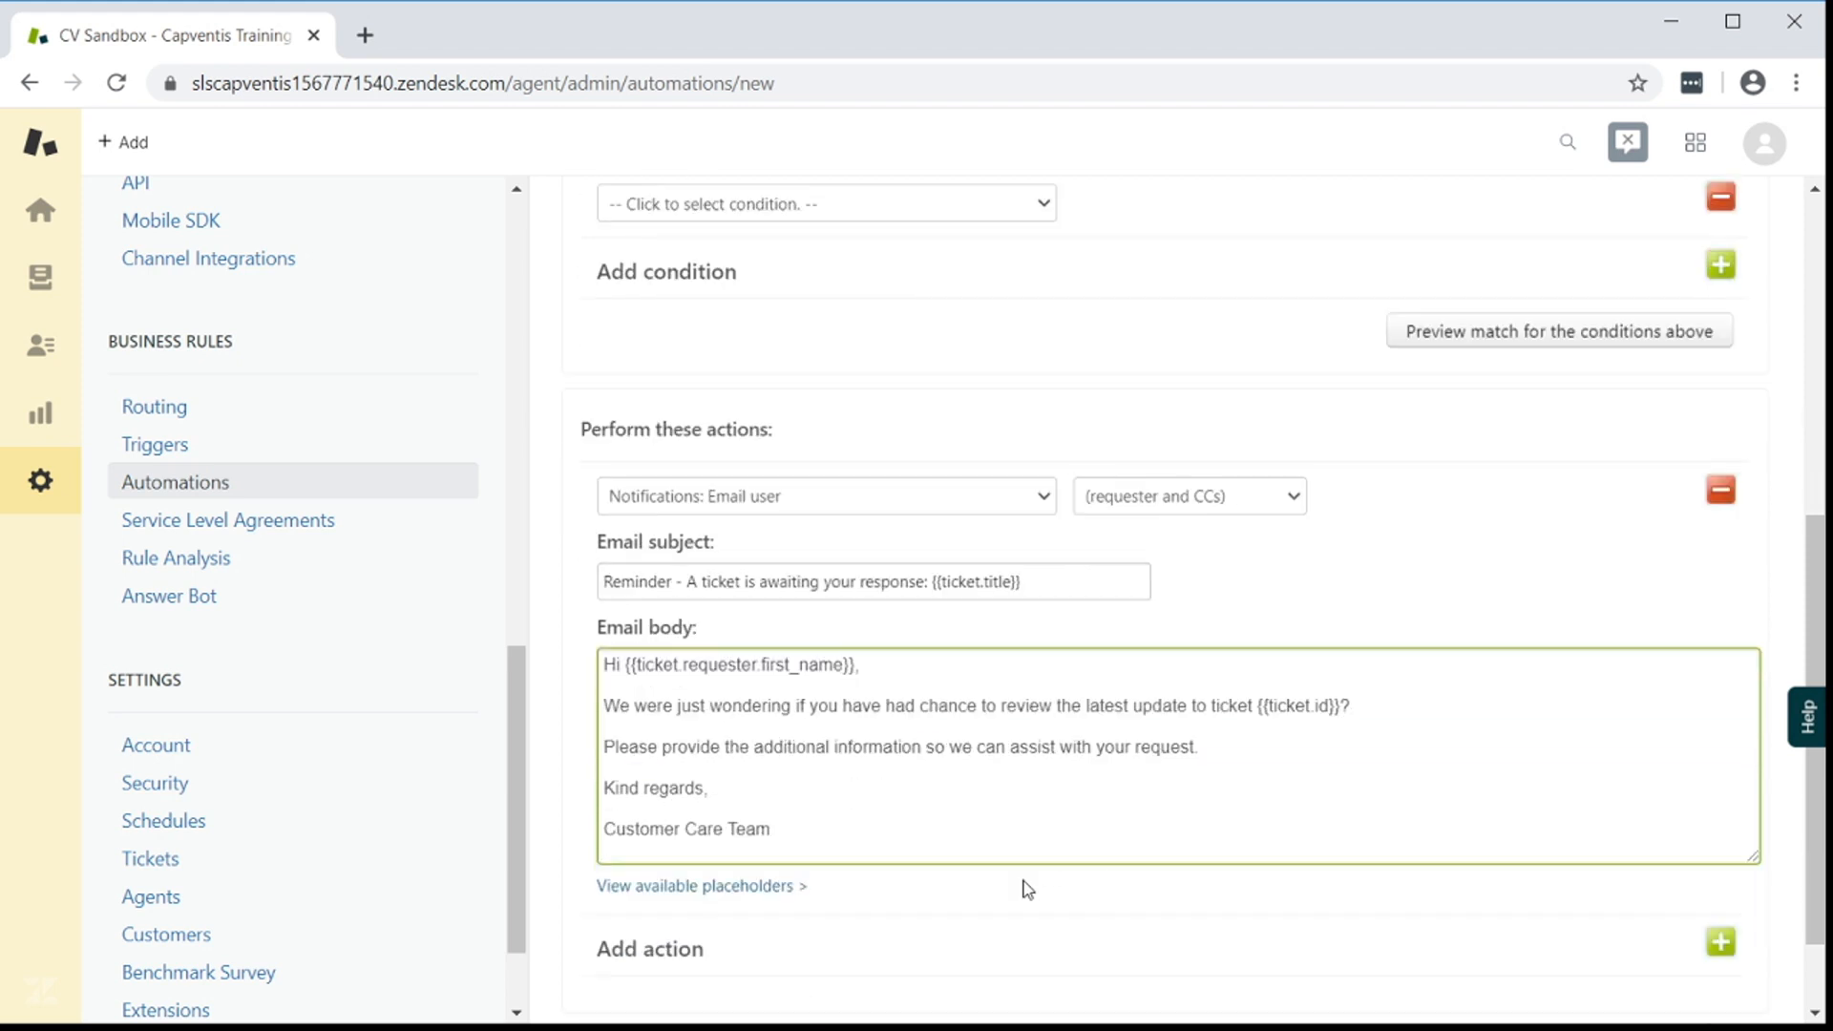
pyautogui.scroll(-3)
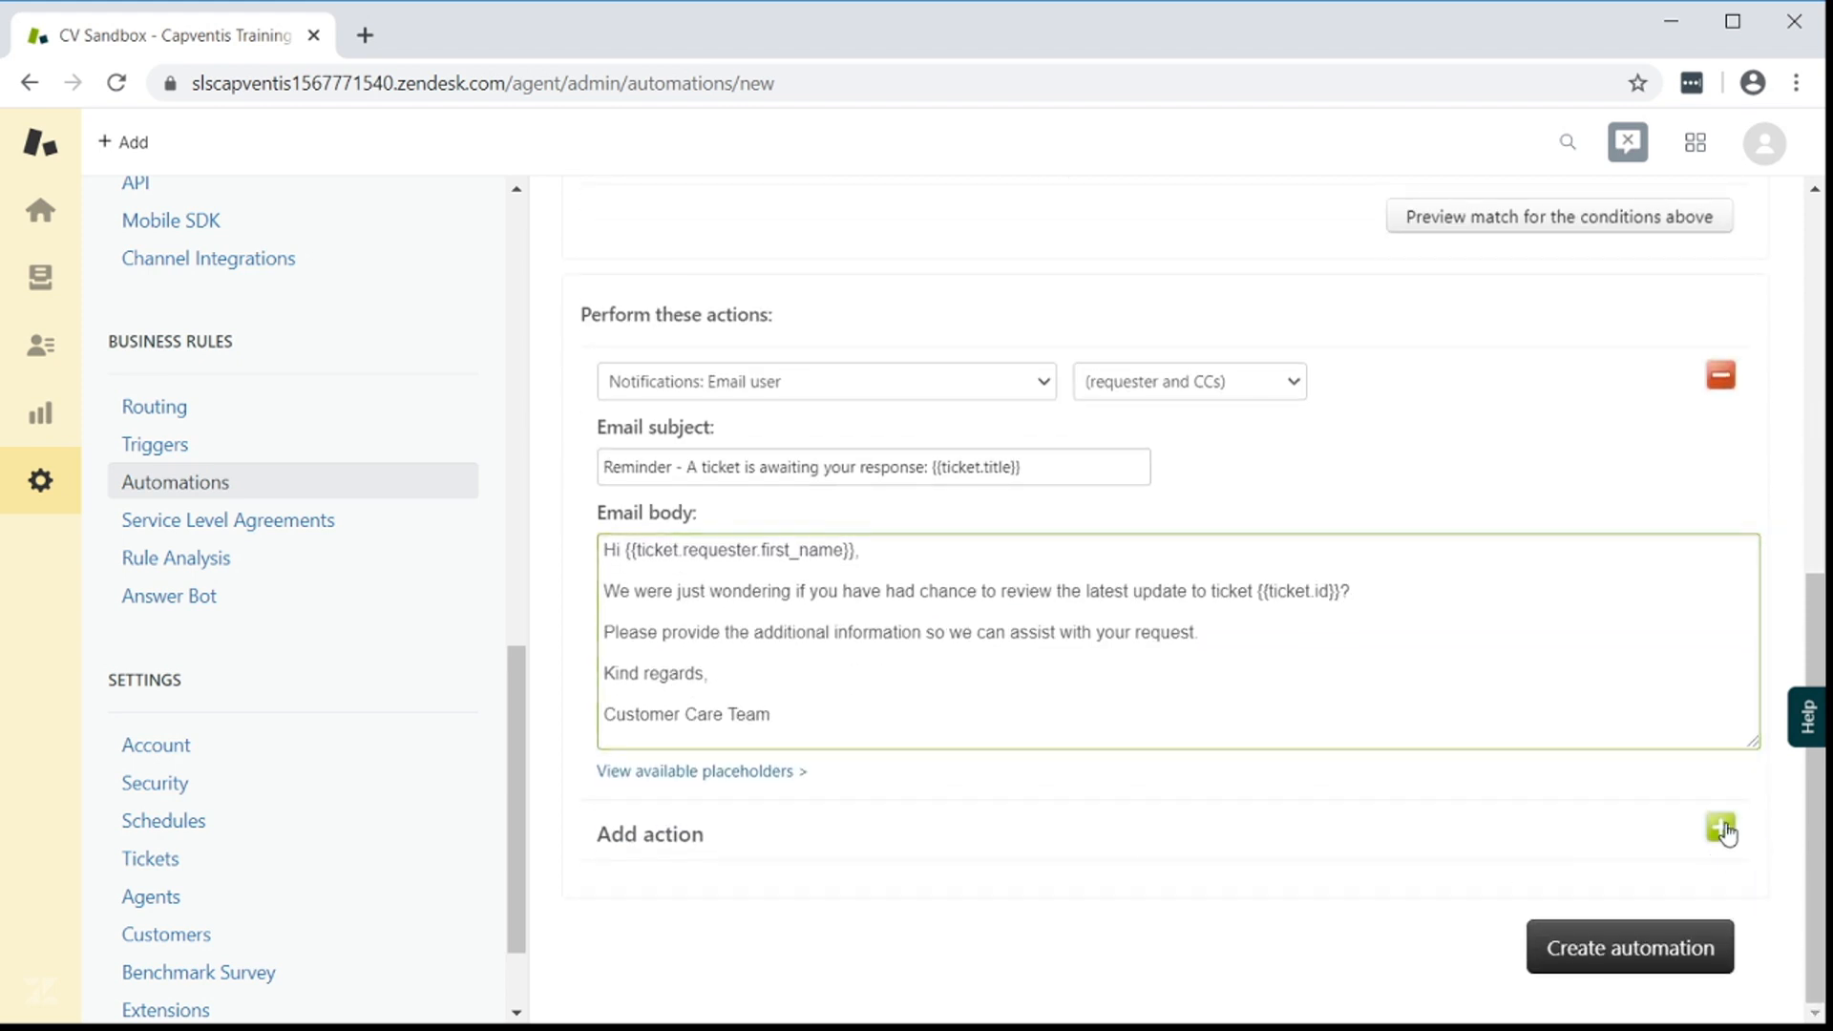
# Add a tags action for bump1 and b1_track and create the automation
pyautogui.click(1719, 828)
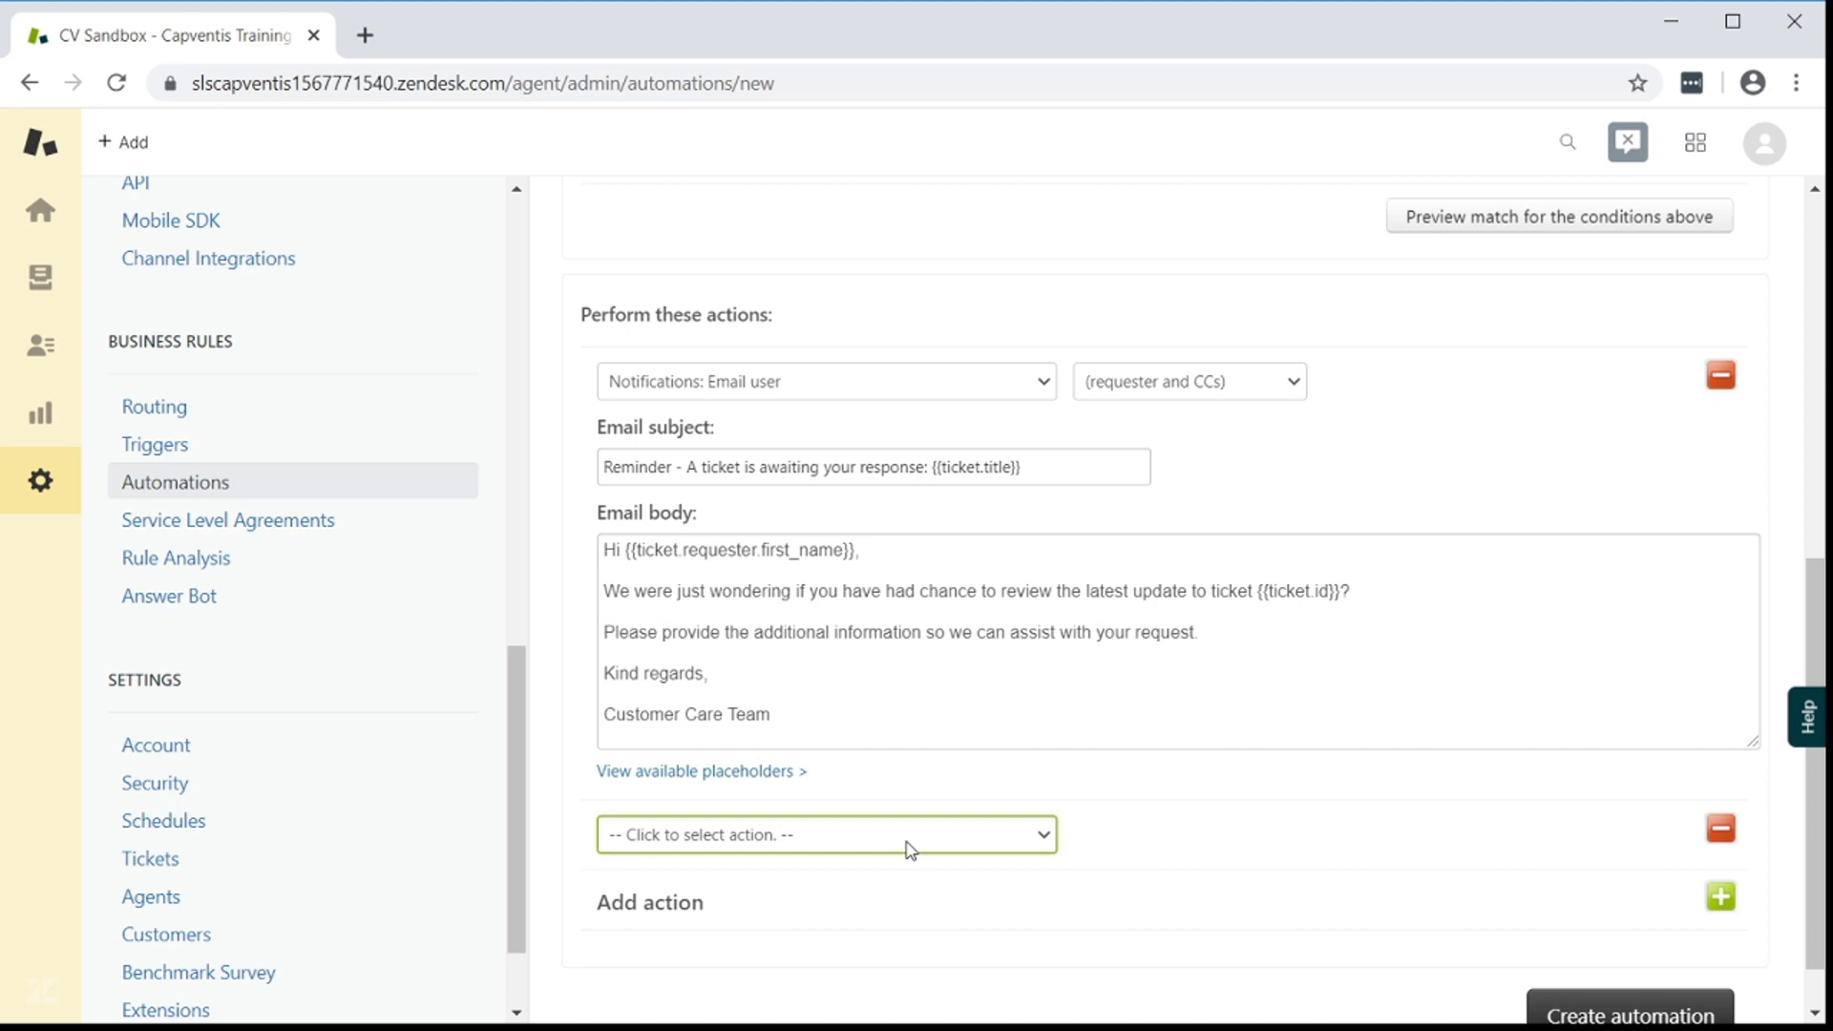
pyautogui.click(824, 833)
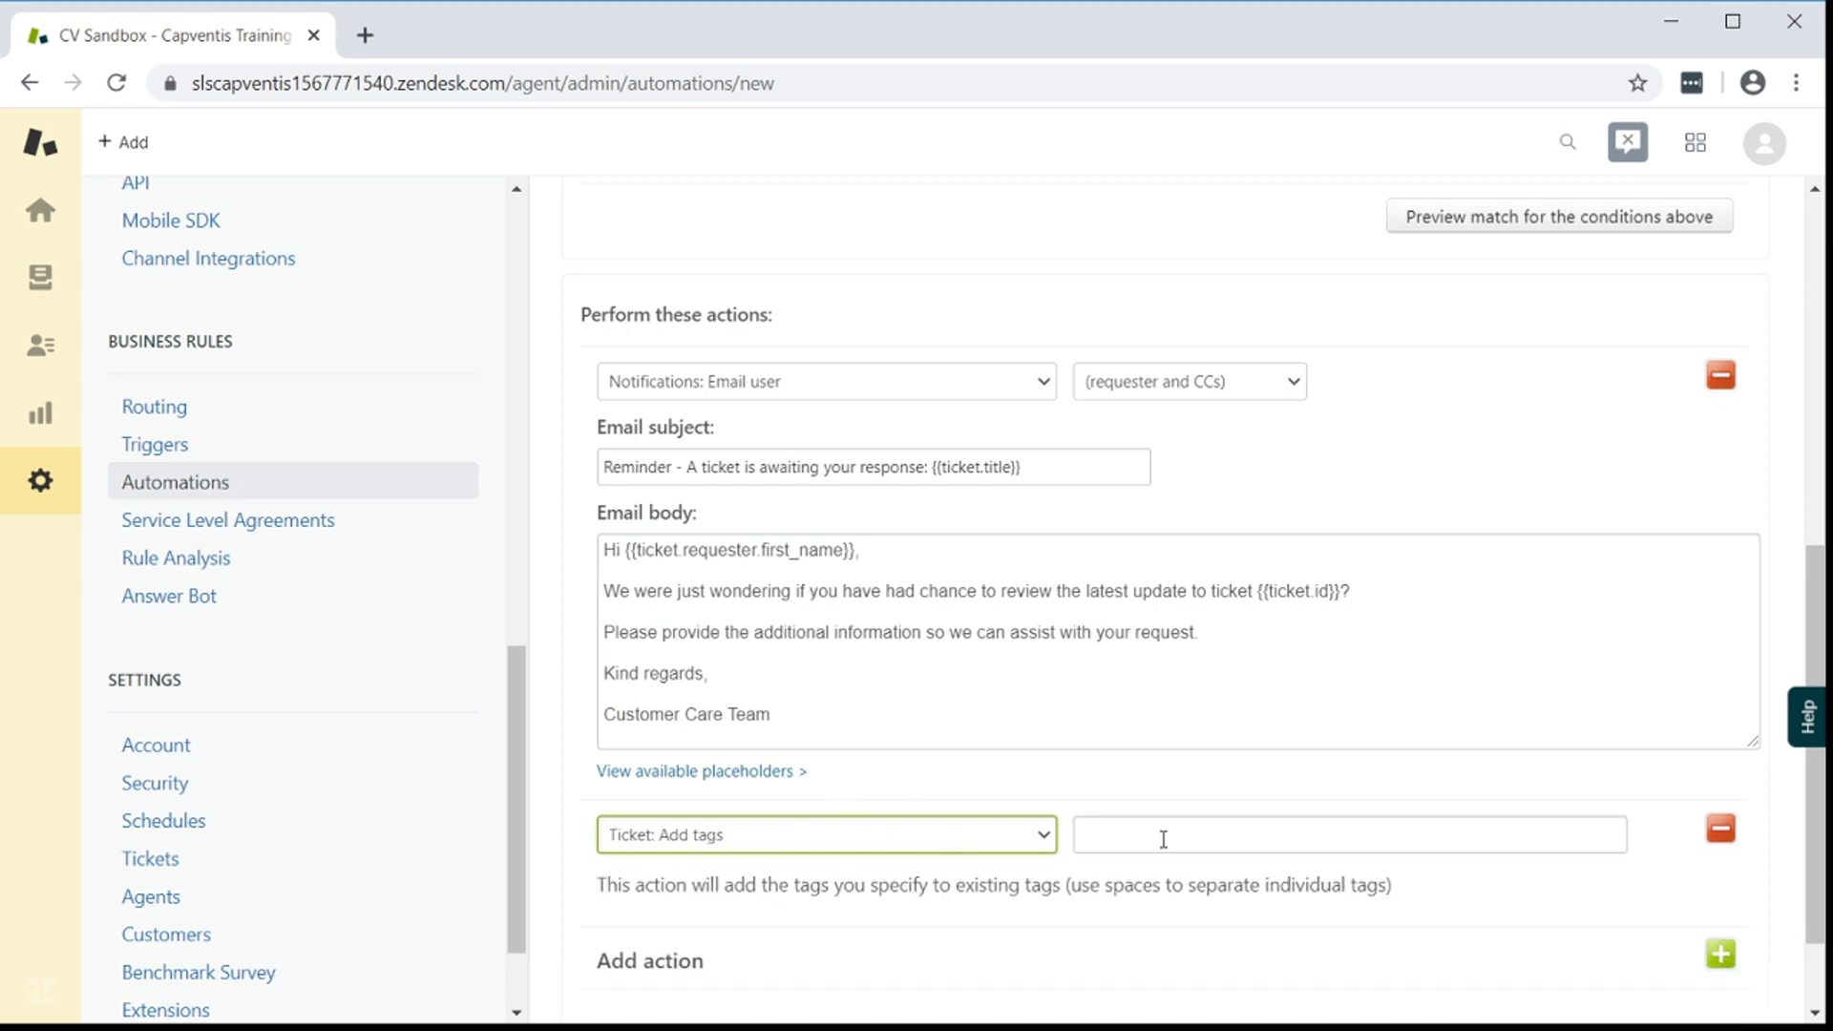
pyautogui.write('bump1 b1_track')
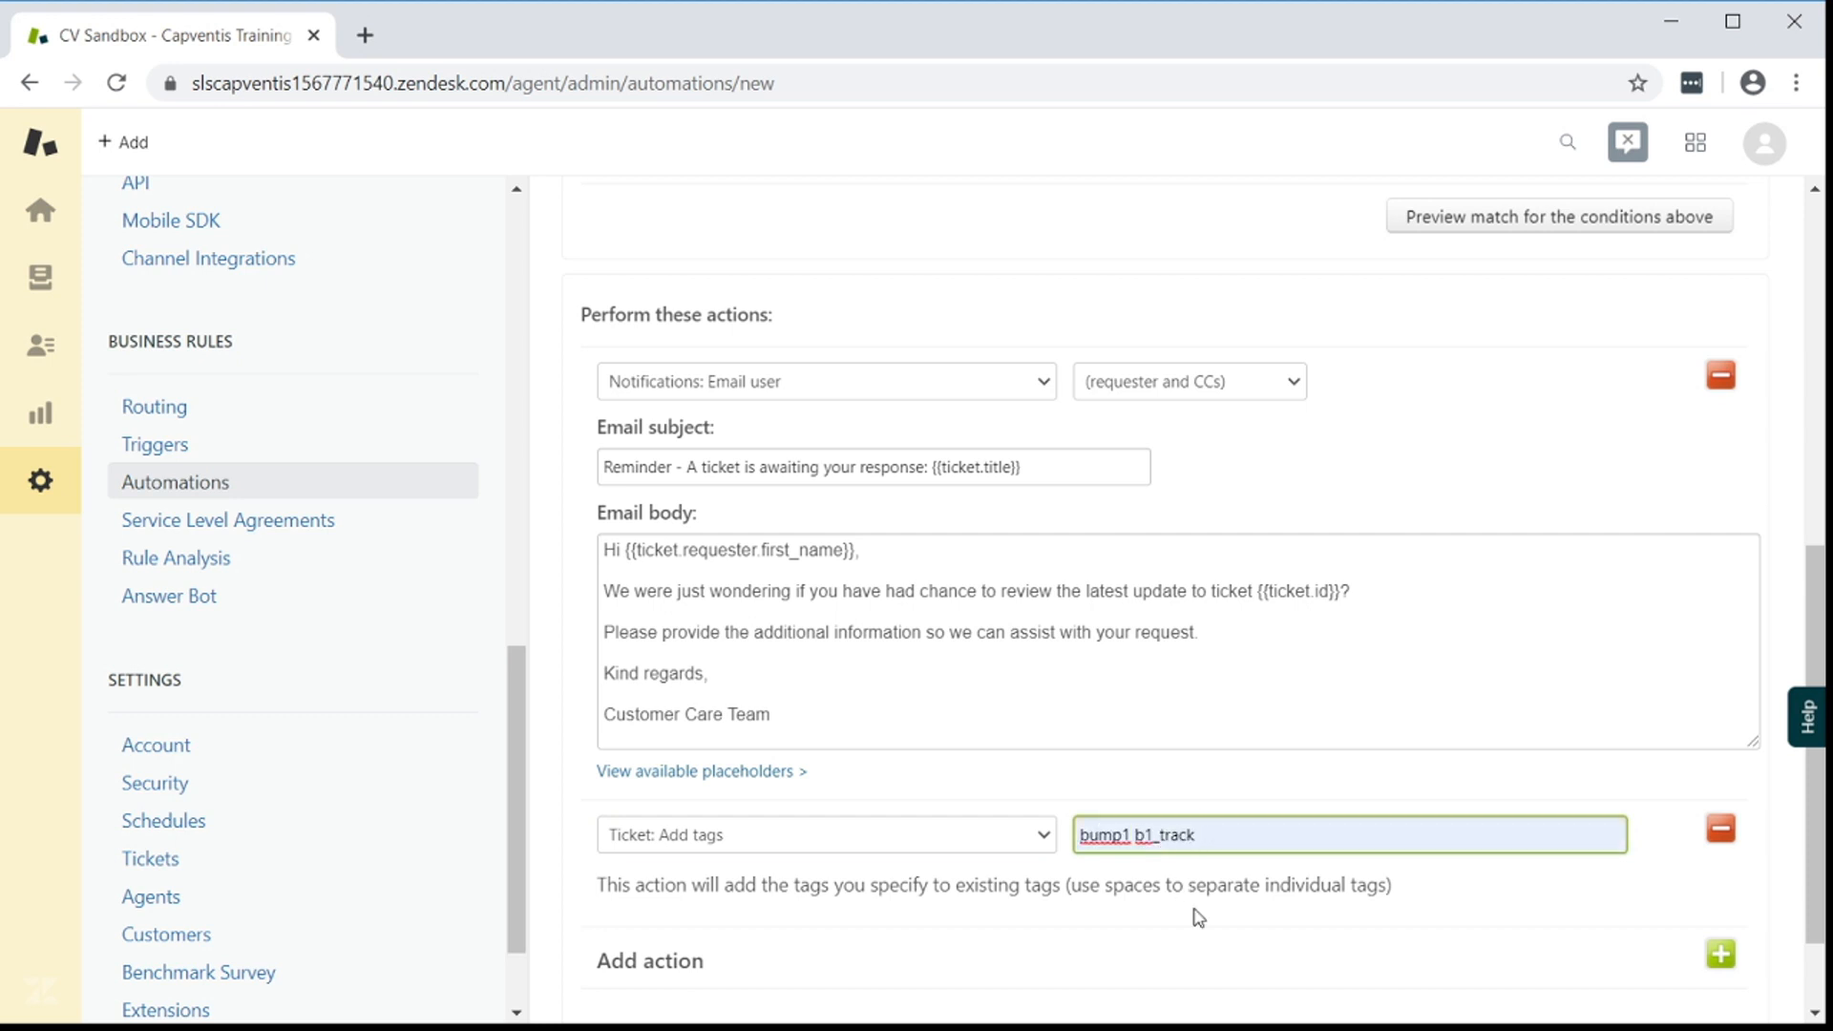
pyautogui.moveTo(1086, 878)
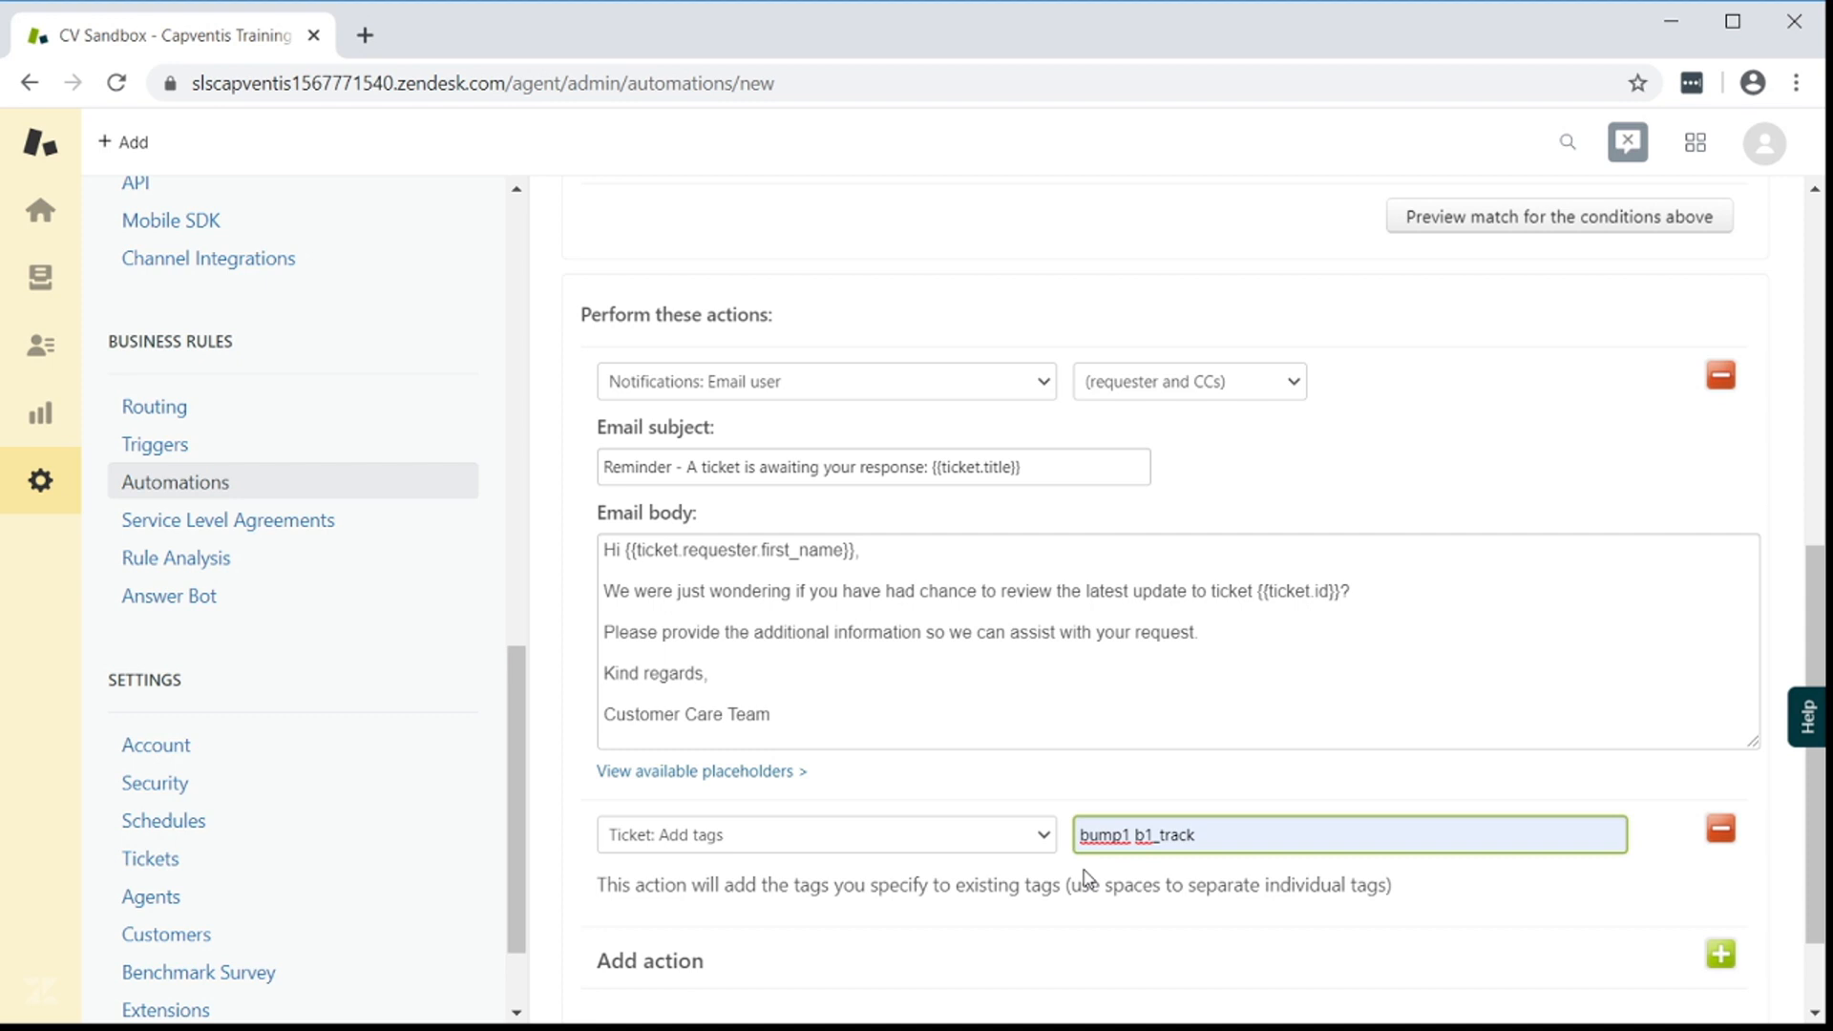
pyautogui.moveTo(1225, 878)
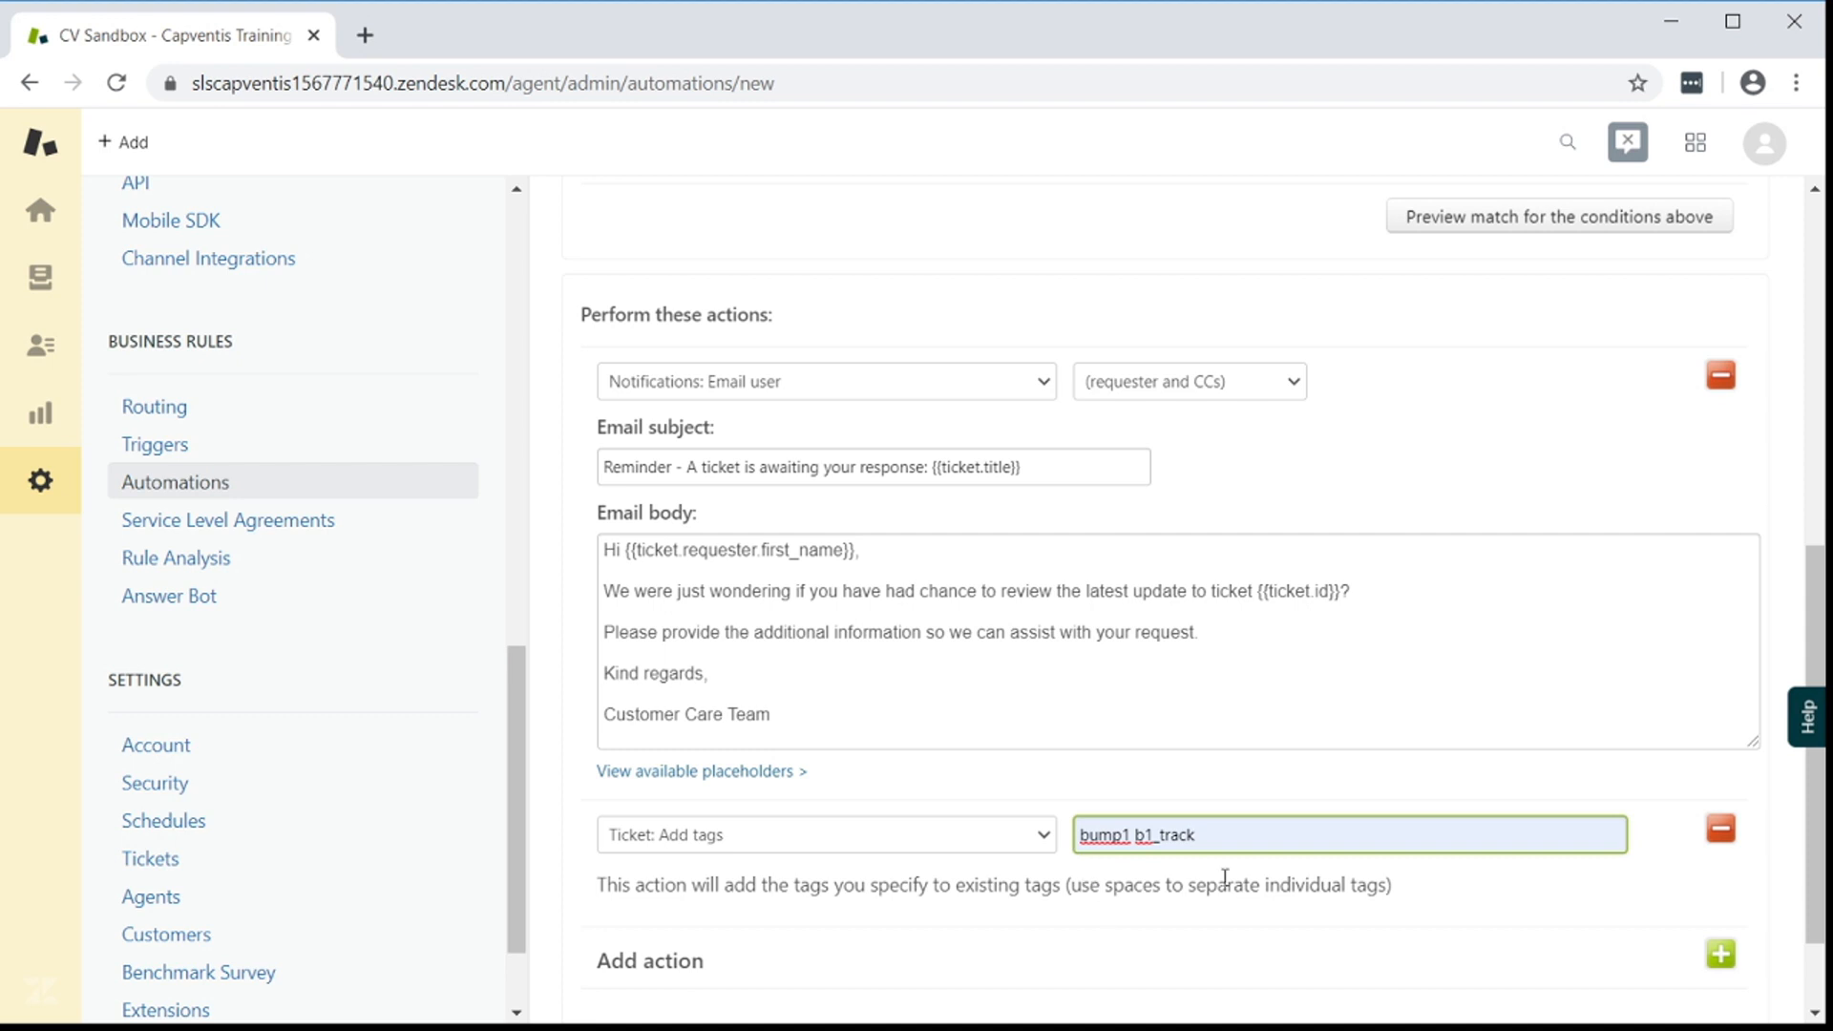
pyautogui.scroll(-3)
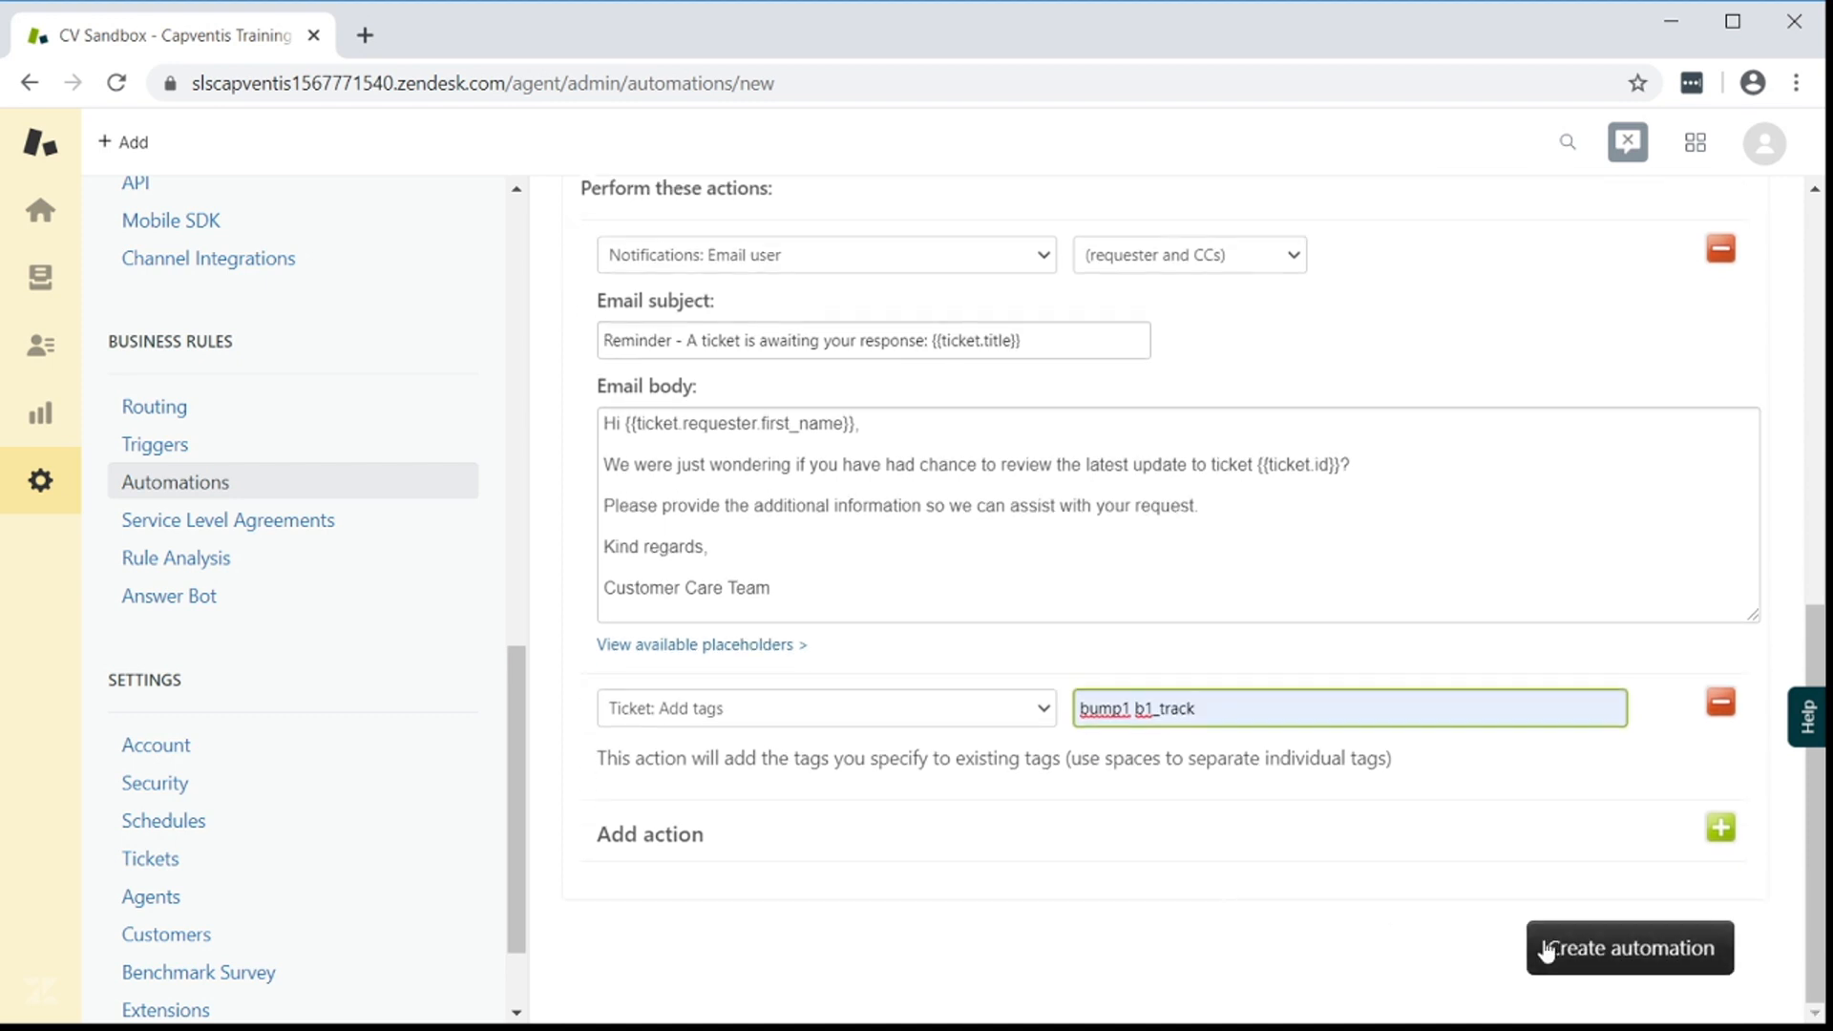
pyautogui.click(1629, 948)
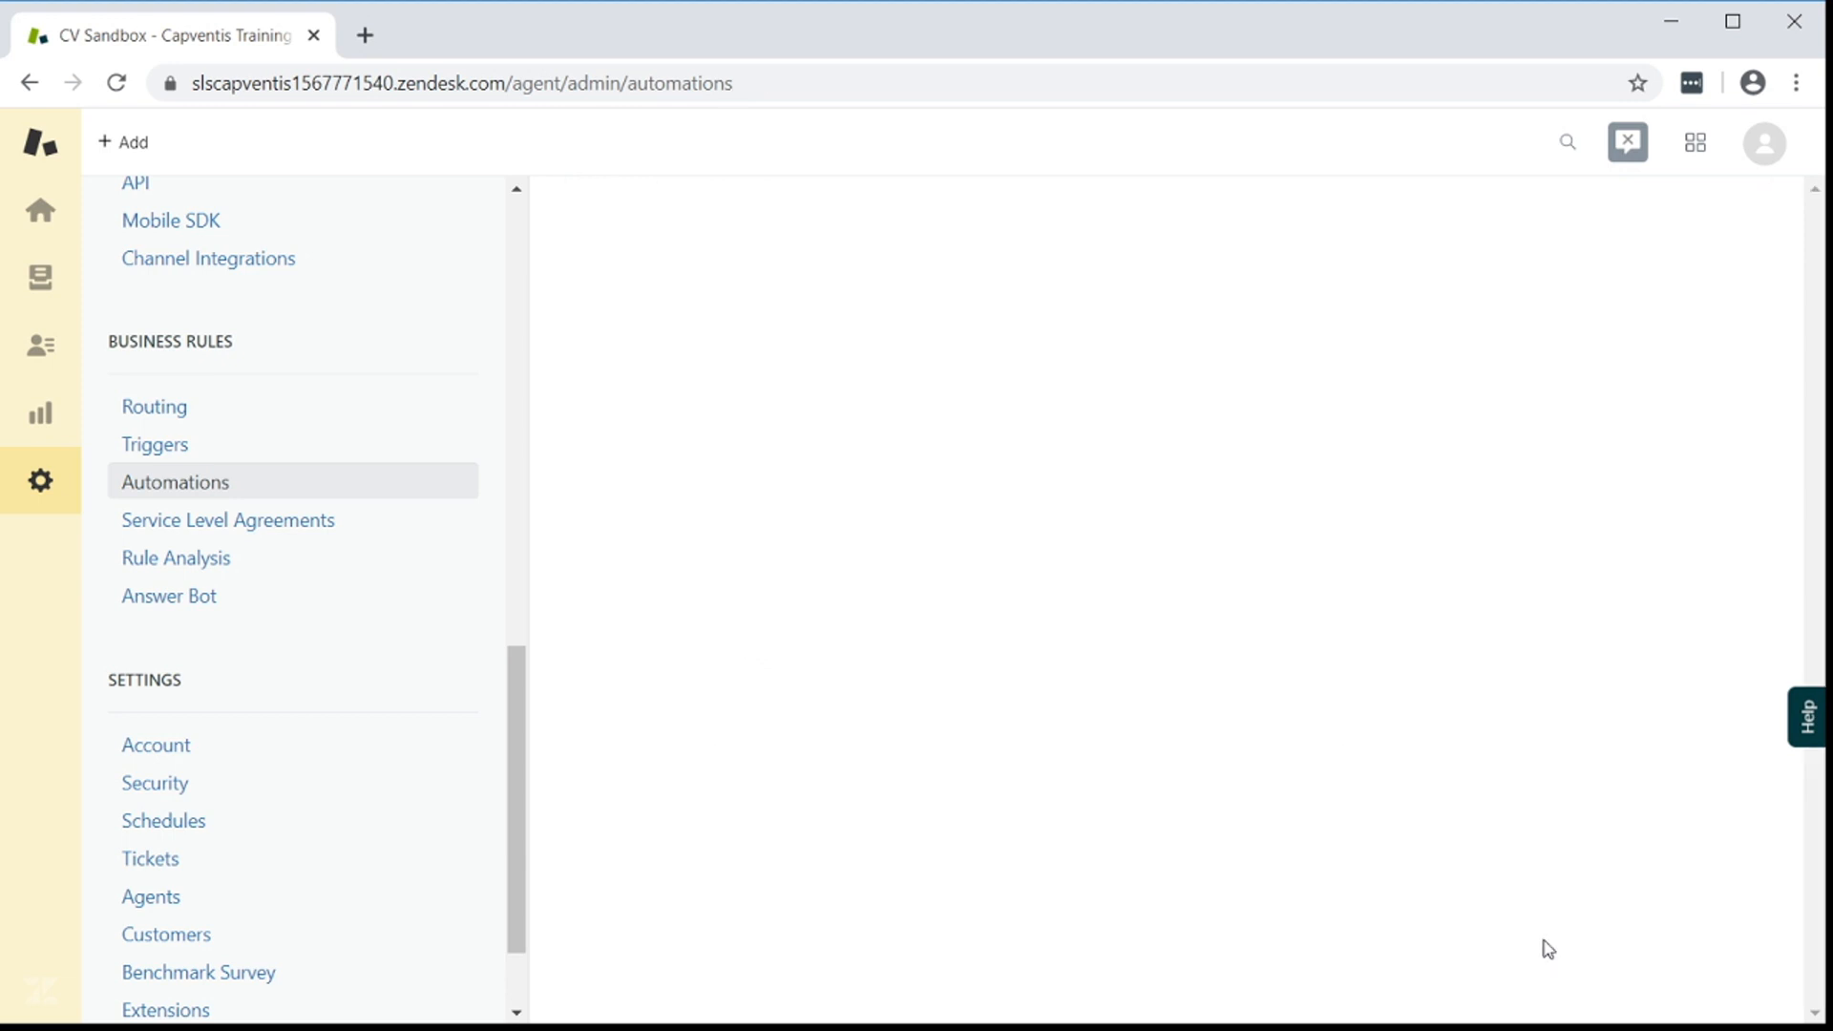
# Return to the automations list showing Bump 1 and open a new automation form
pyautogui.click(174, 481)
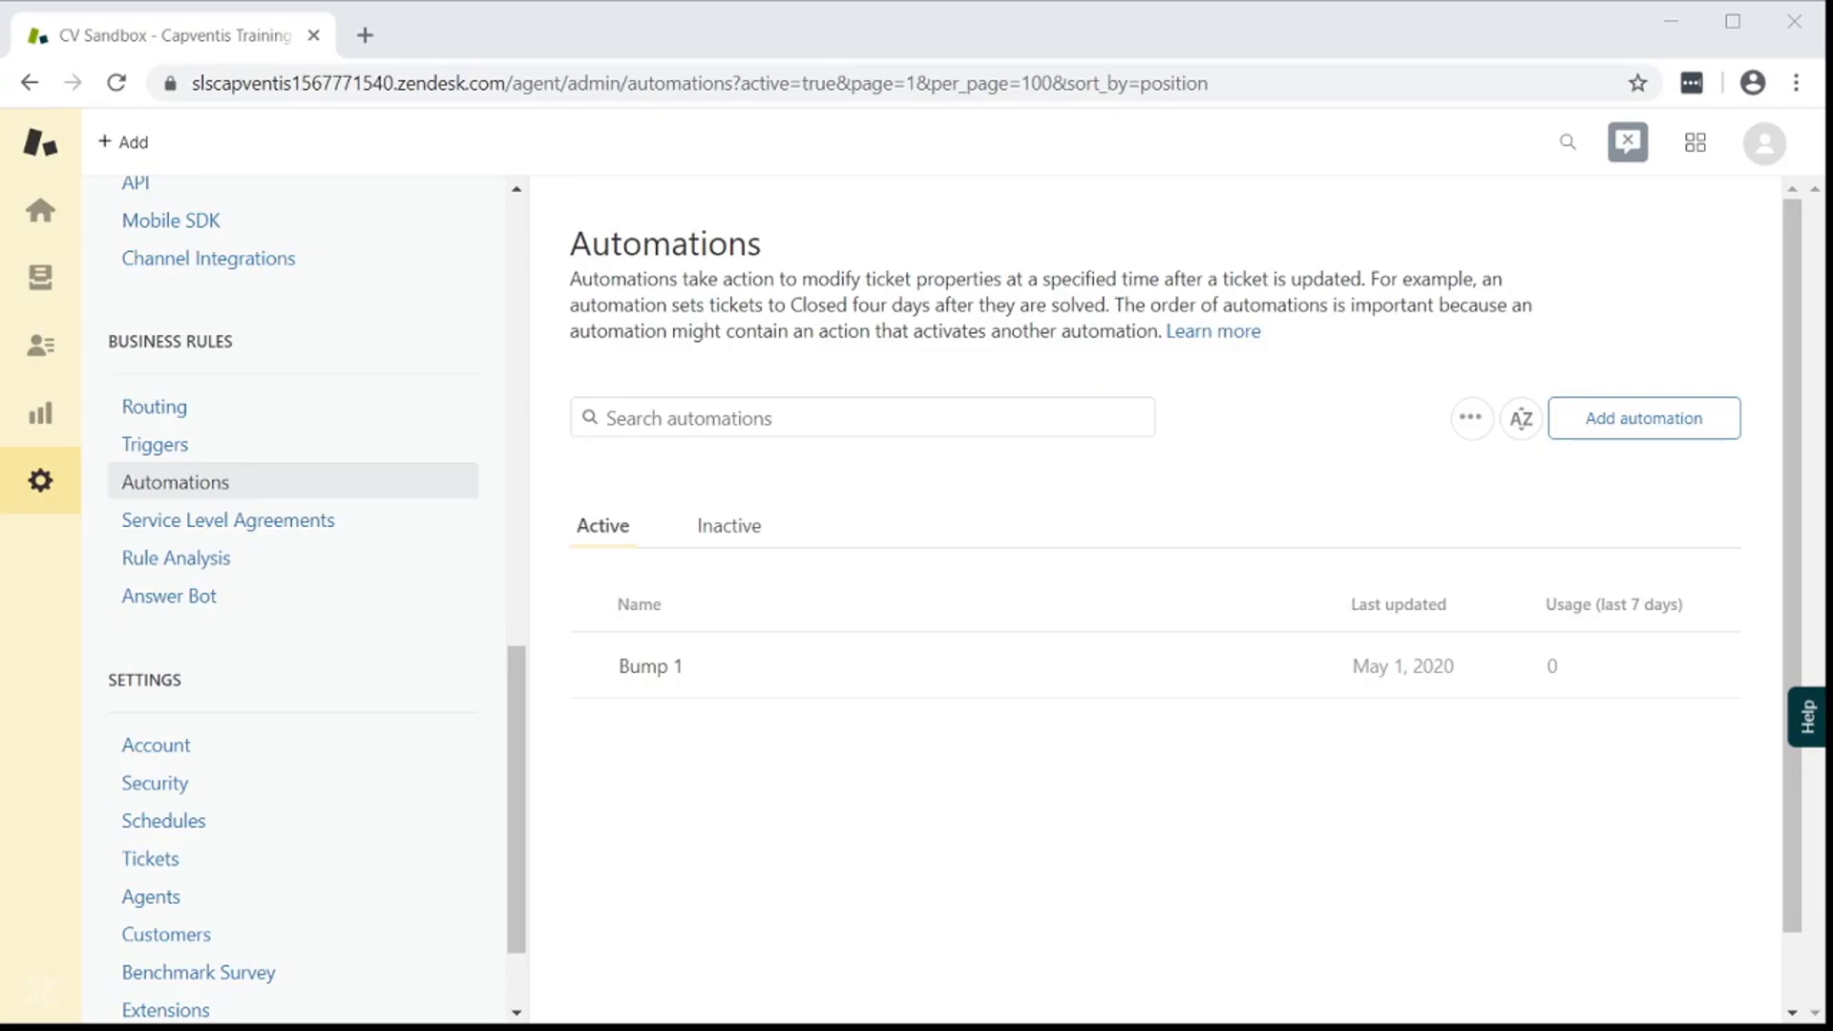
pyautogui.moveTo(1050, 38)
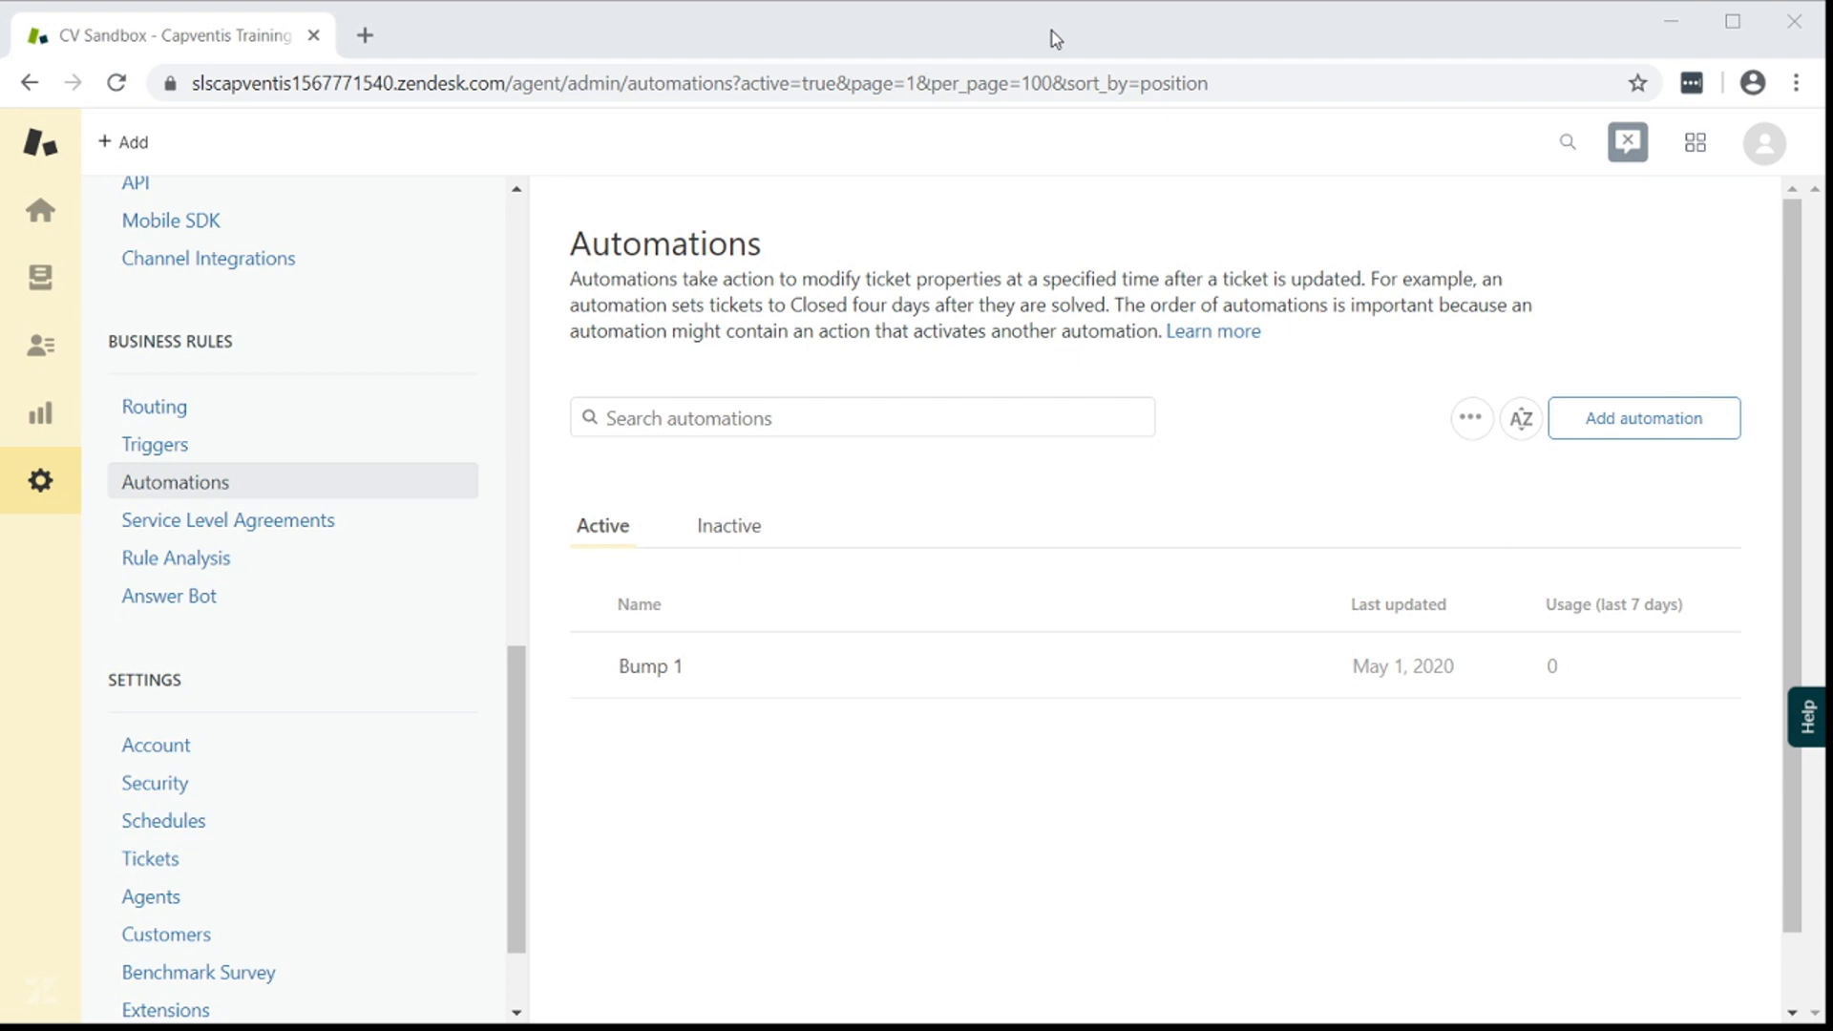
pyautogui.click(1643, 417)
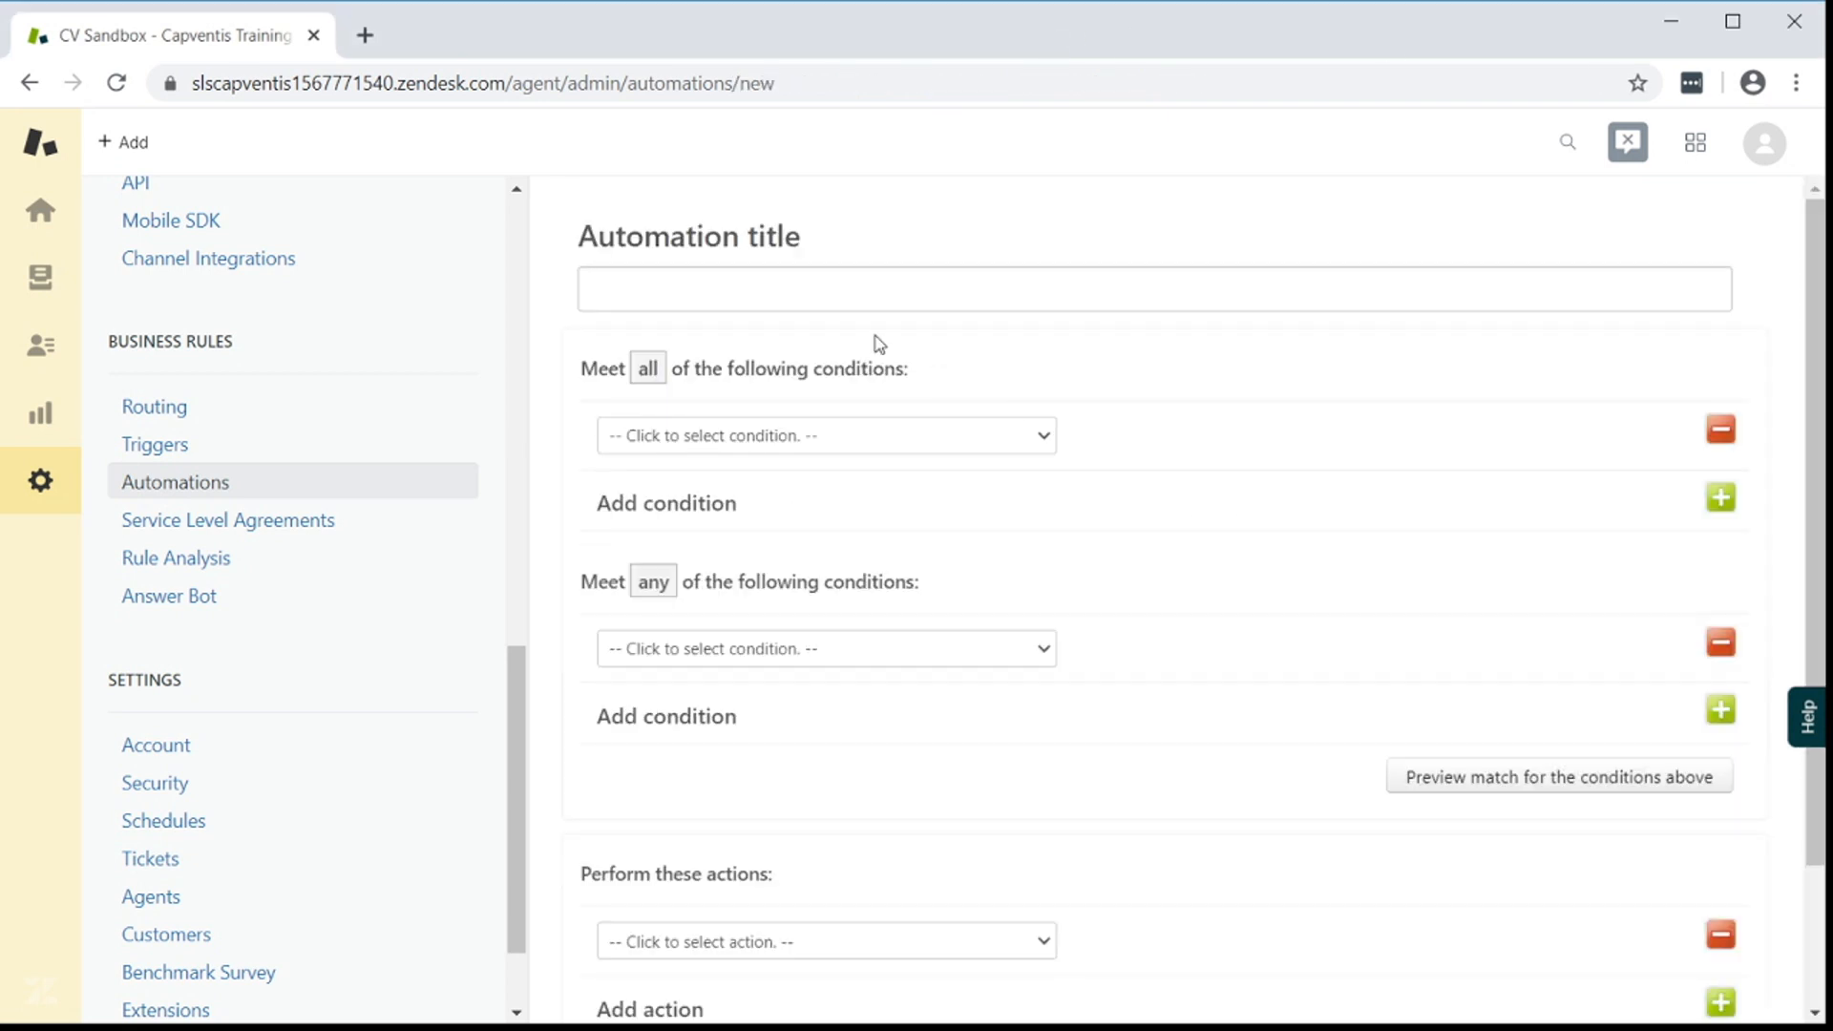
# Title the automation Bump 2 and require ticket status Pending
pyautogui.write('Bump')
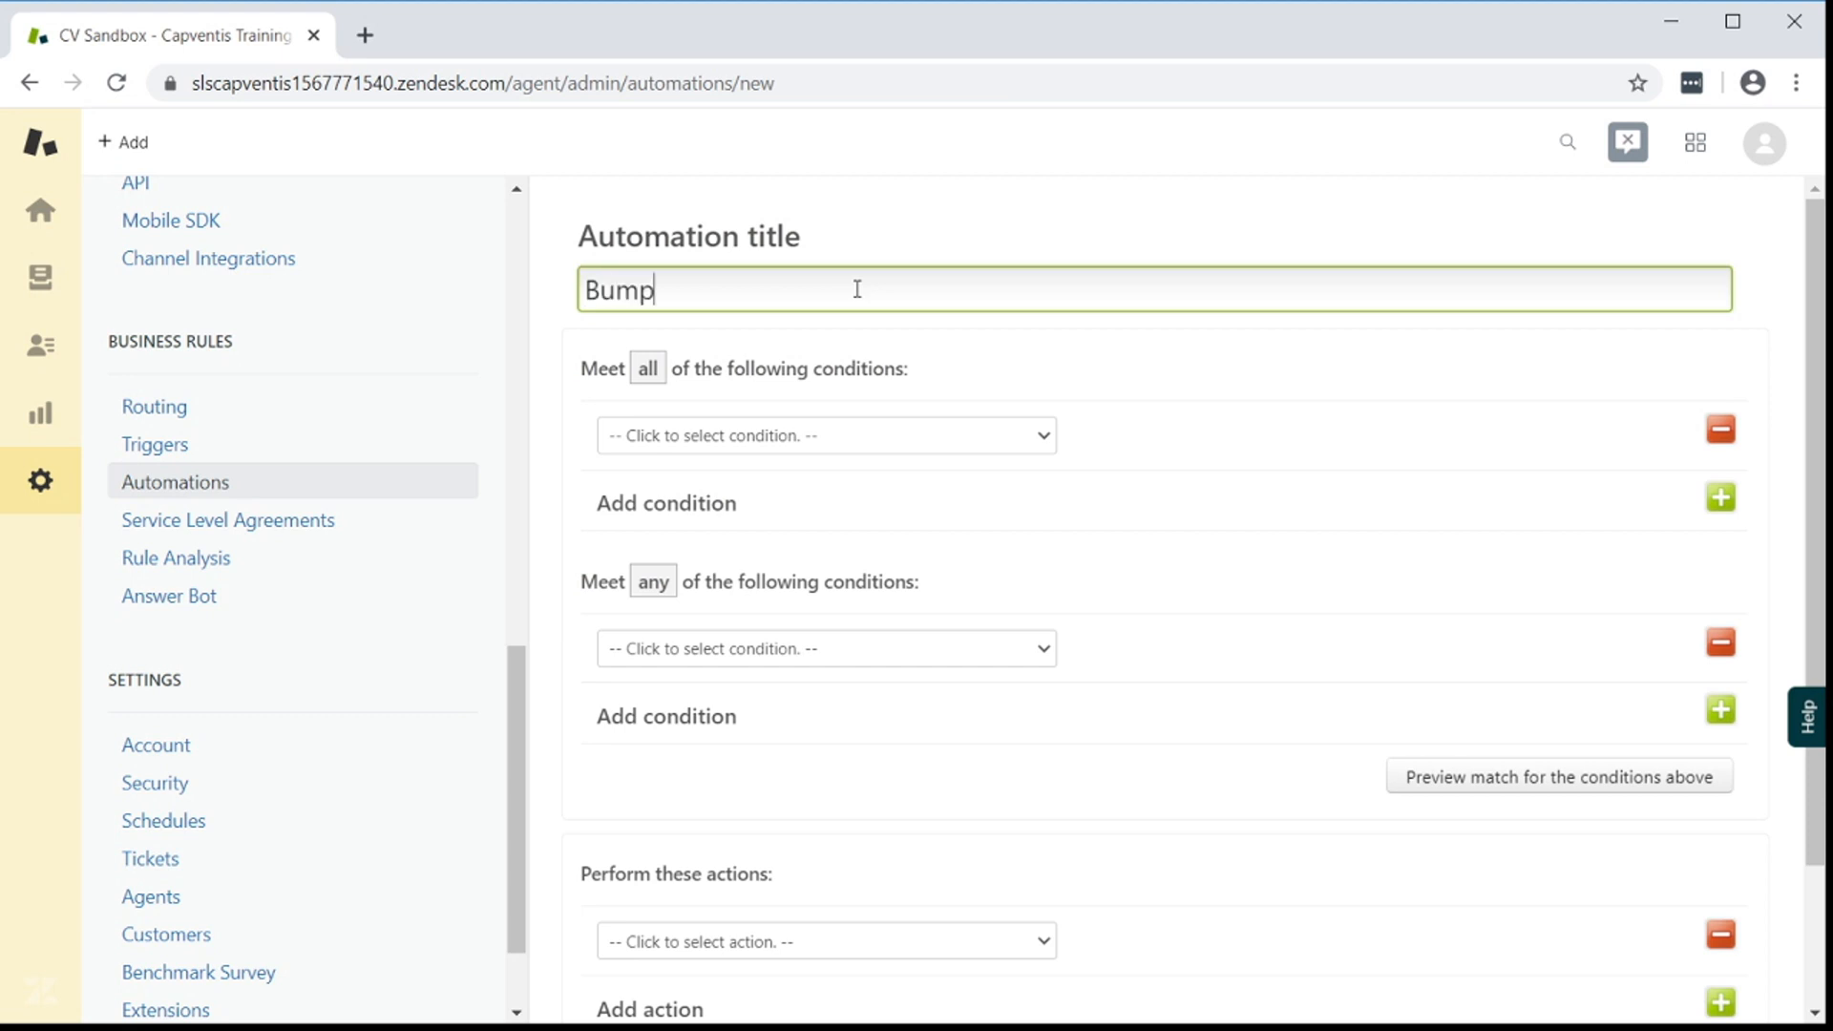
pyautogui.write('2')
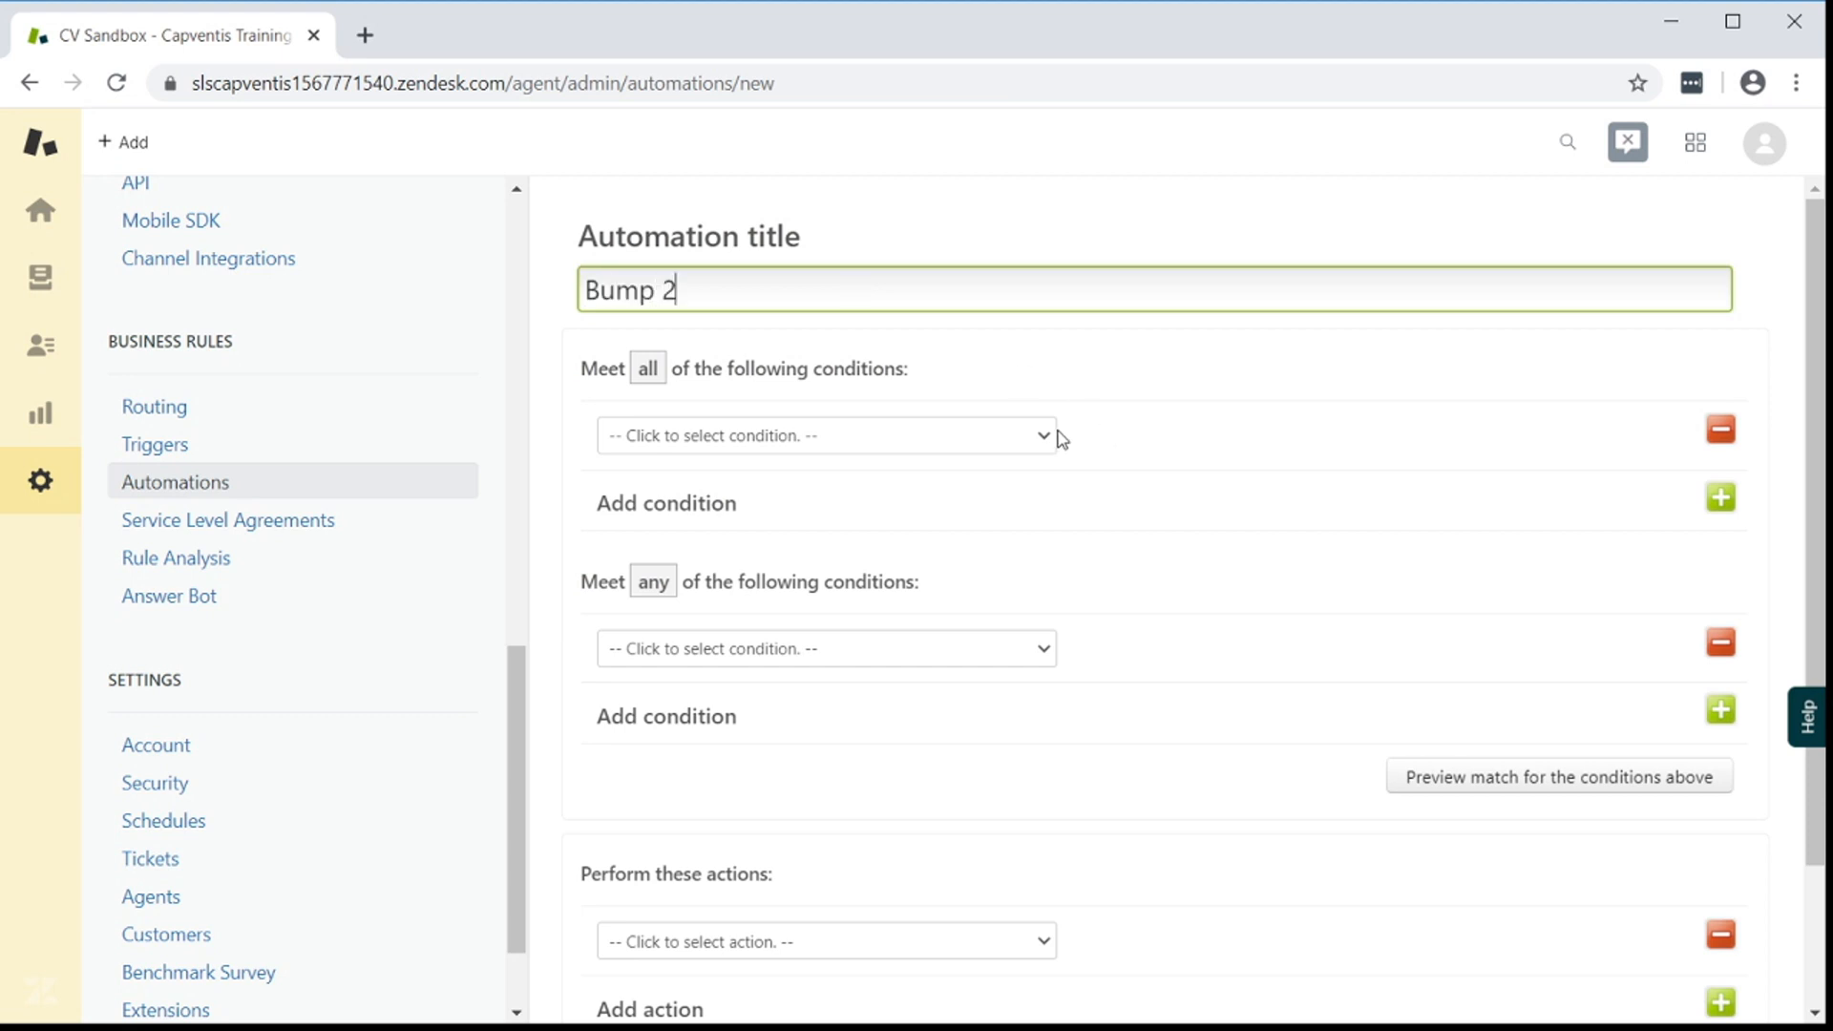
pyautogui.click(824, 436)
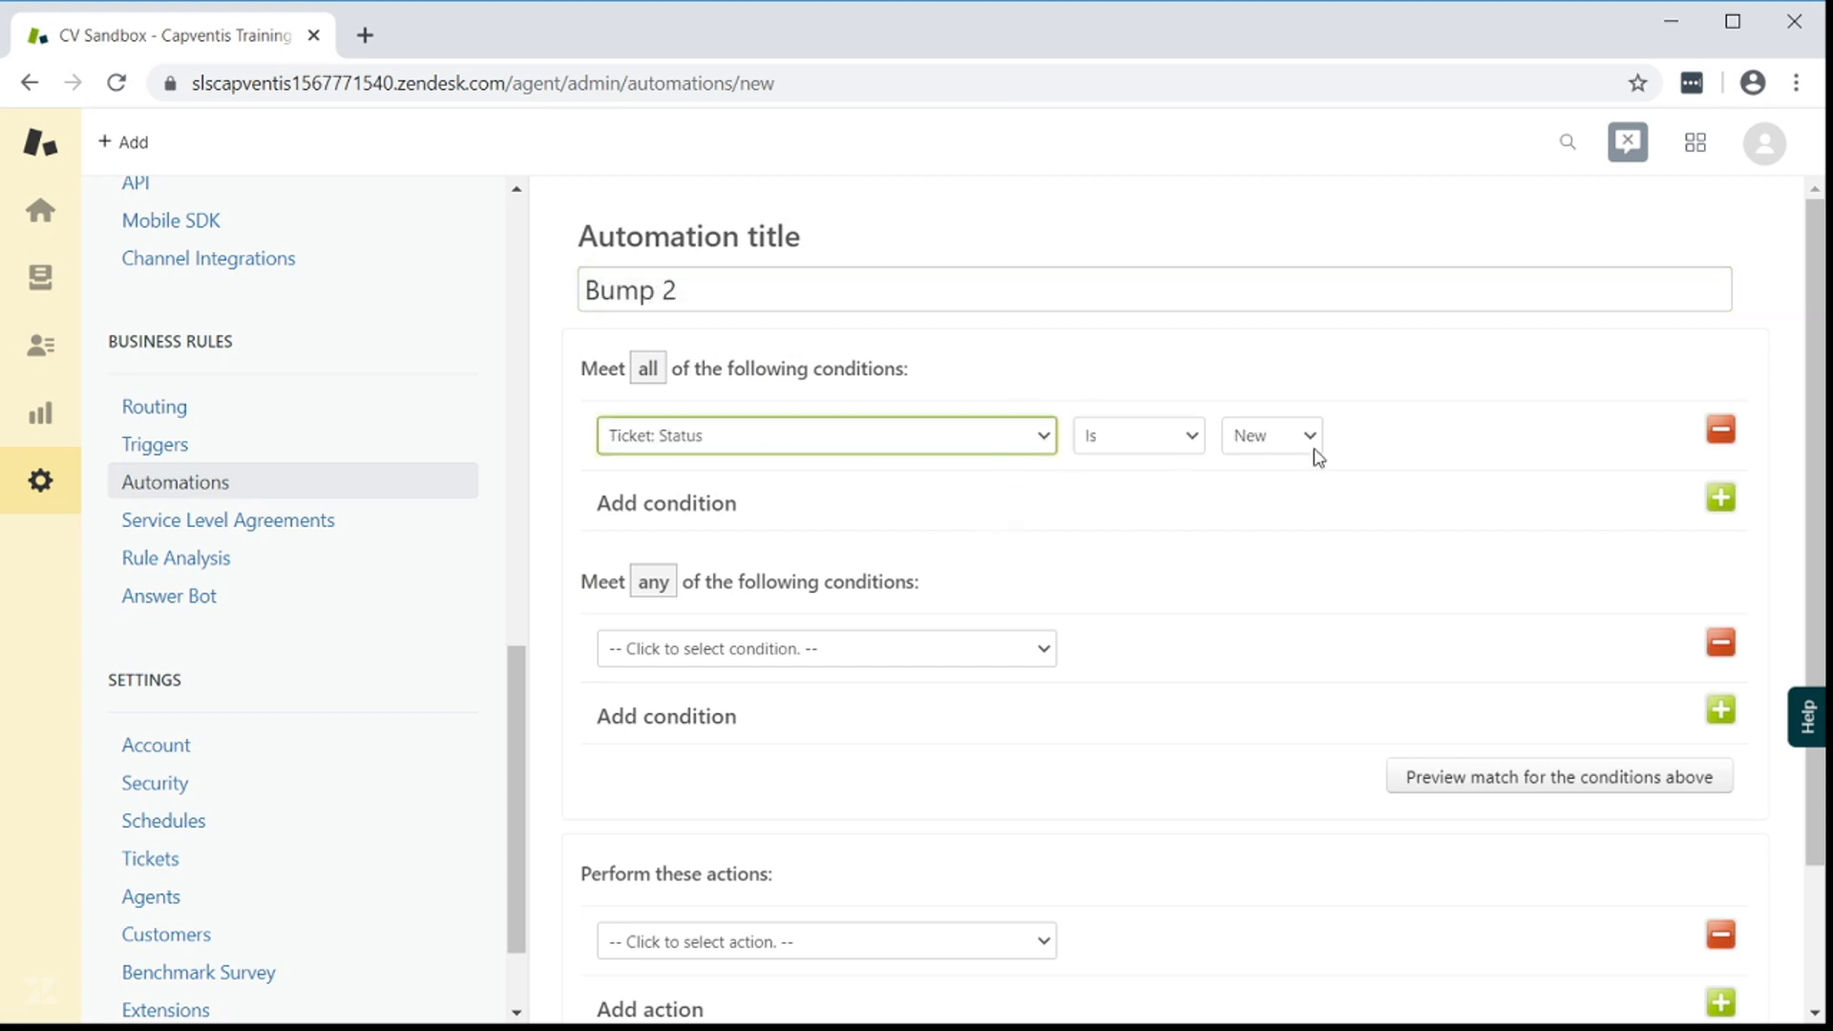
pyautogui.click(1271, 436)
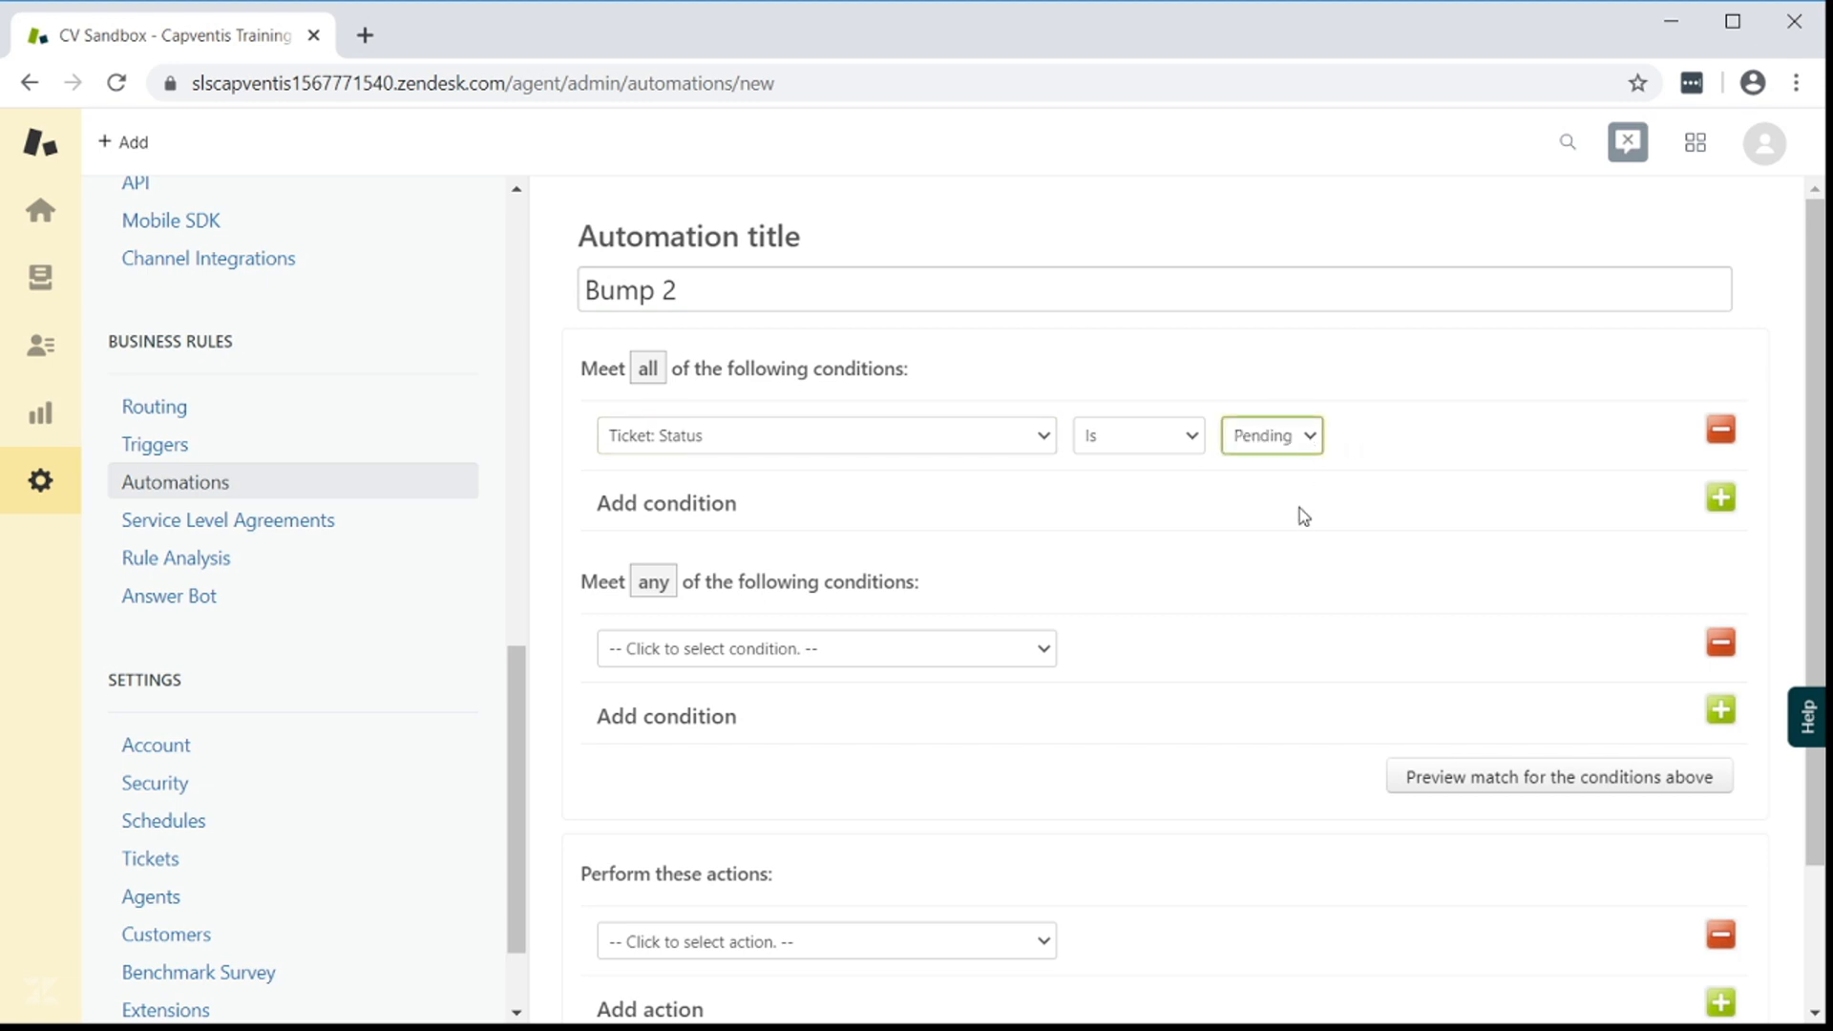
pyautogui.moveTo(1720, 497)
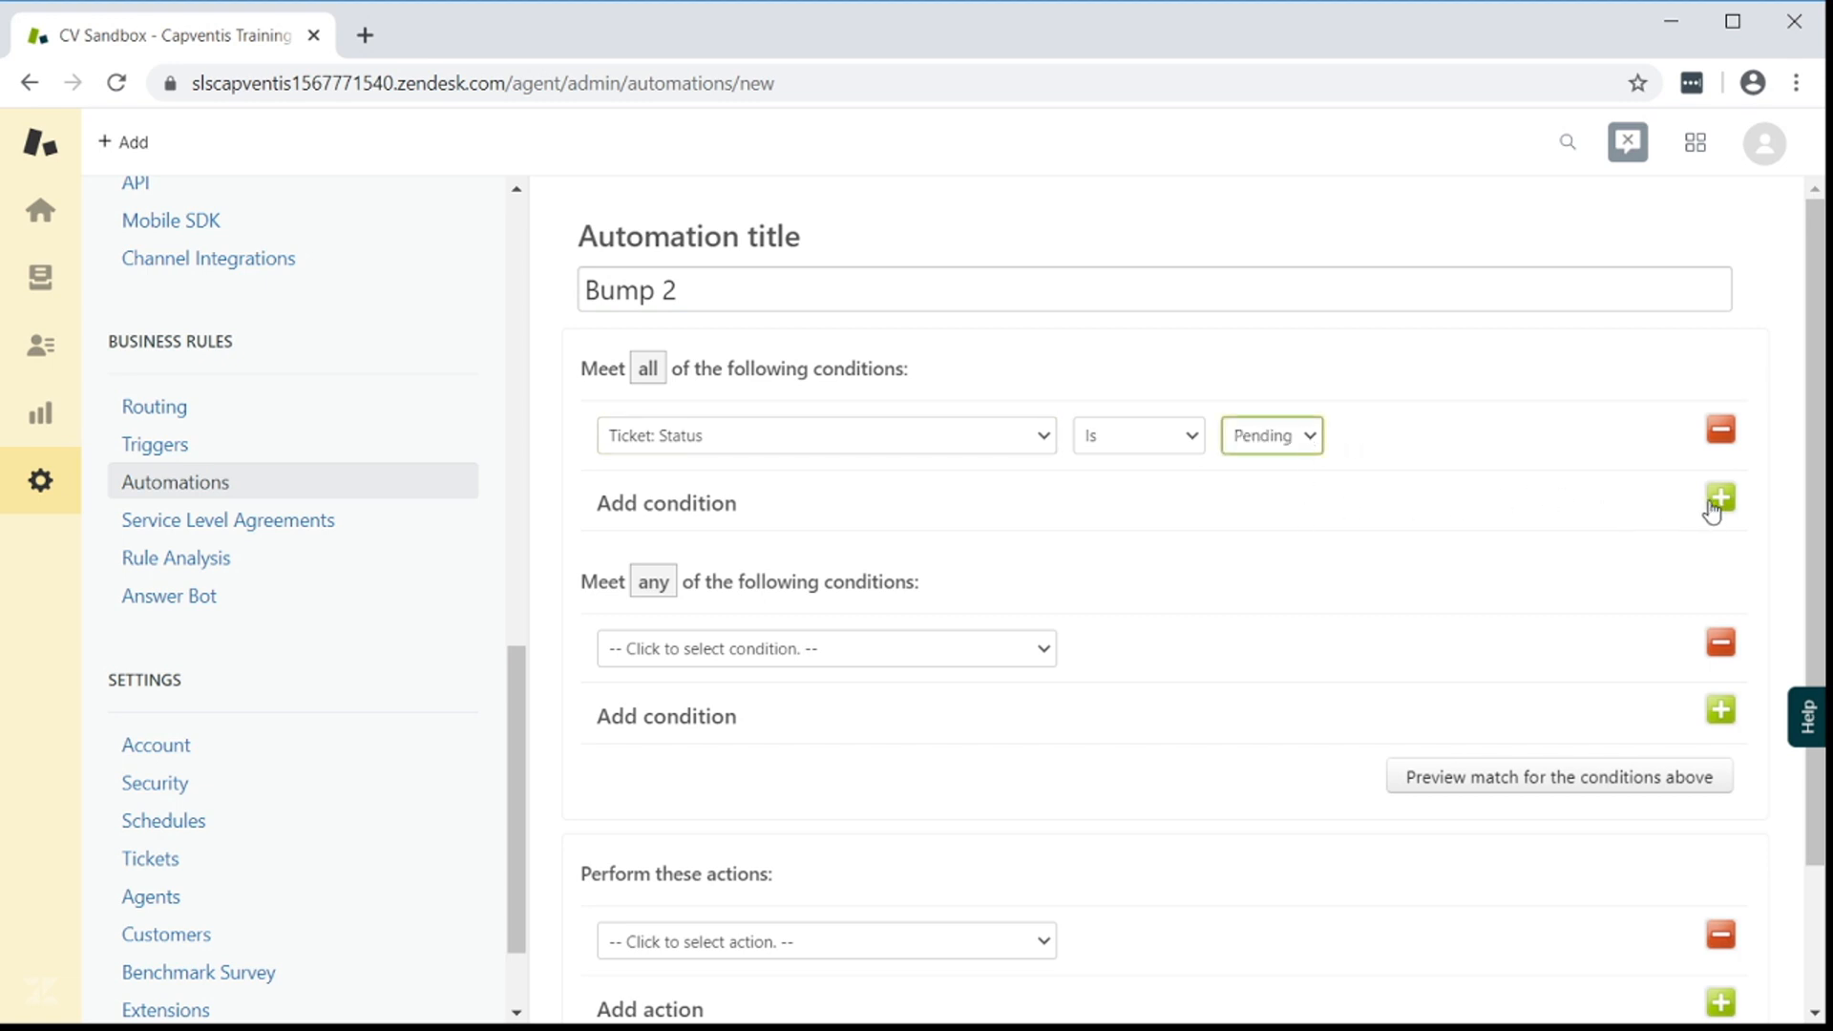
# Require more than 144 calendar hours since pending and add a third condition row
pyautogui.click(1720, 496)
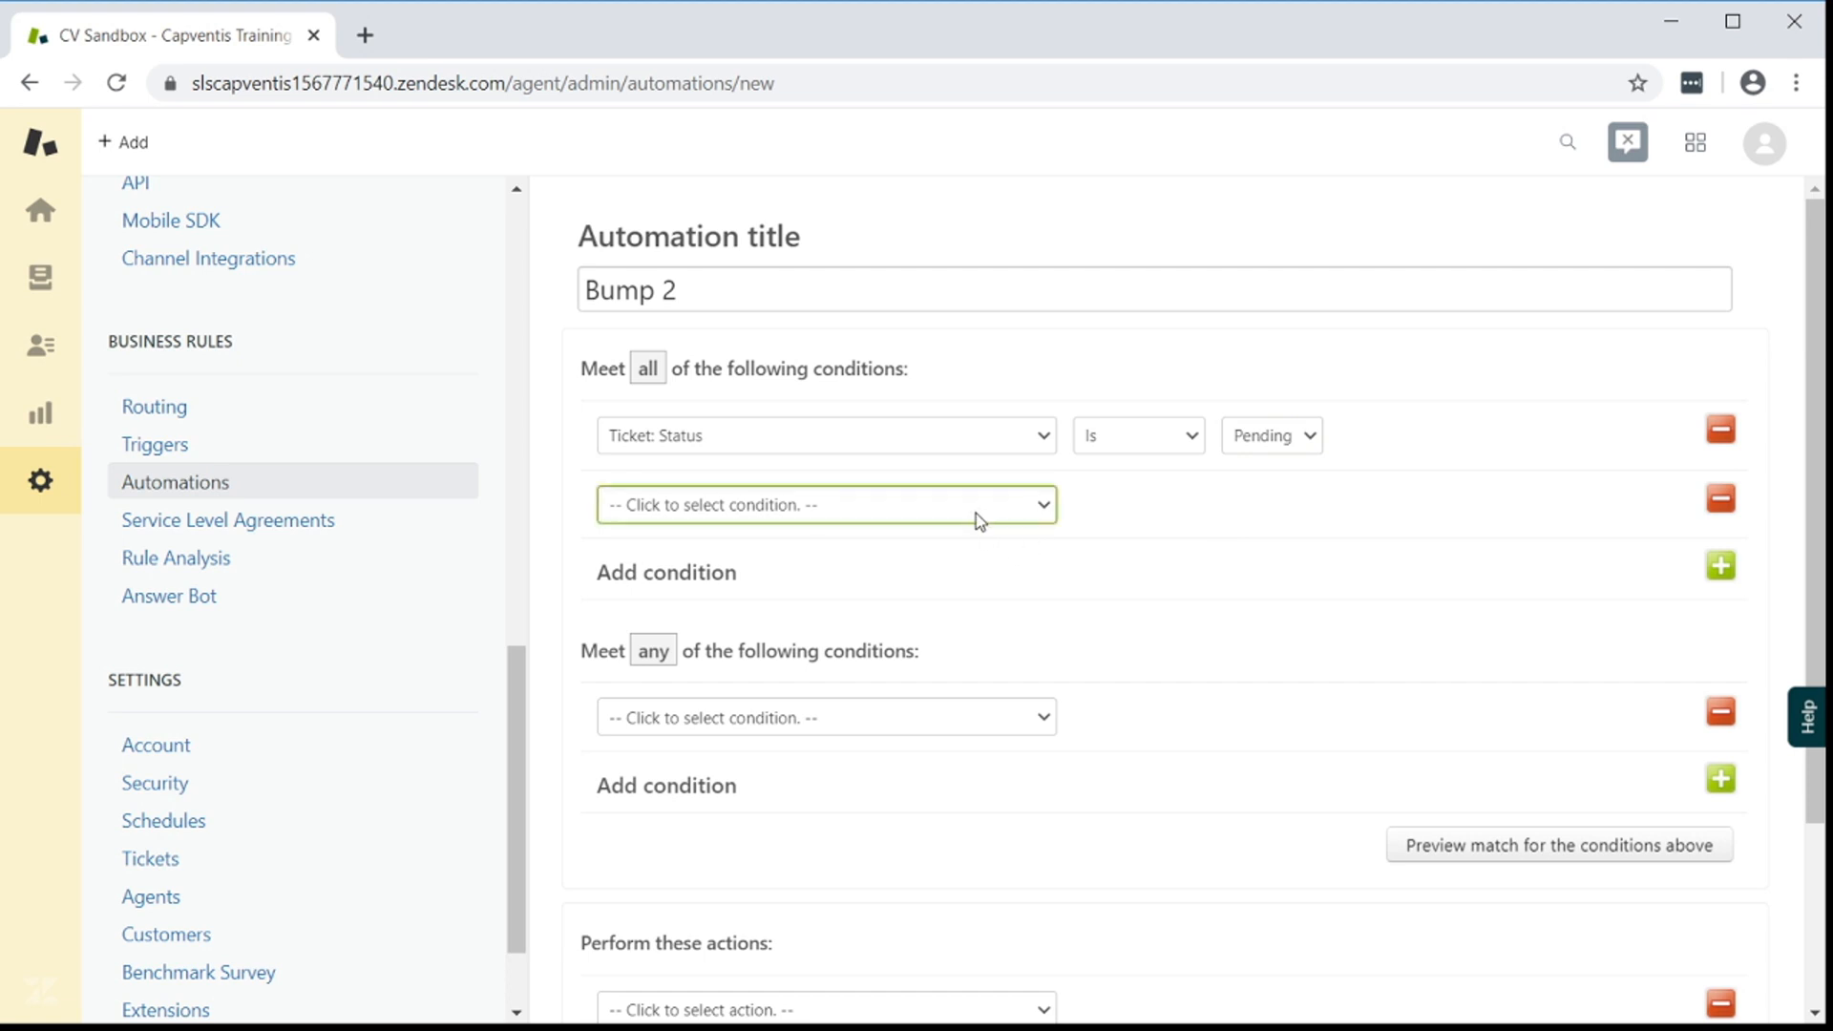
pyautogui.moveTo(847, 972)
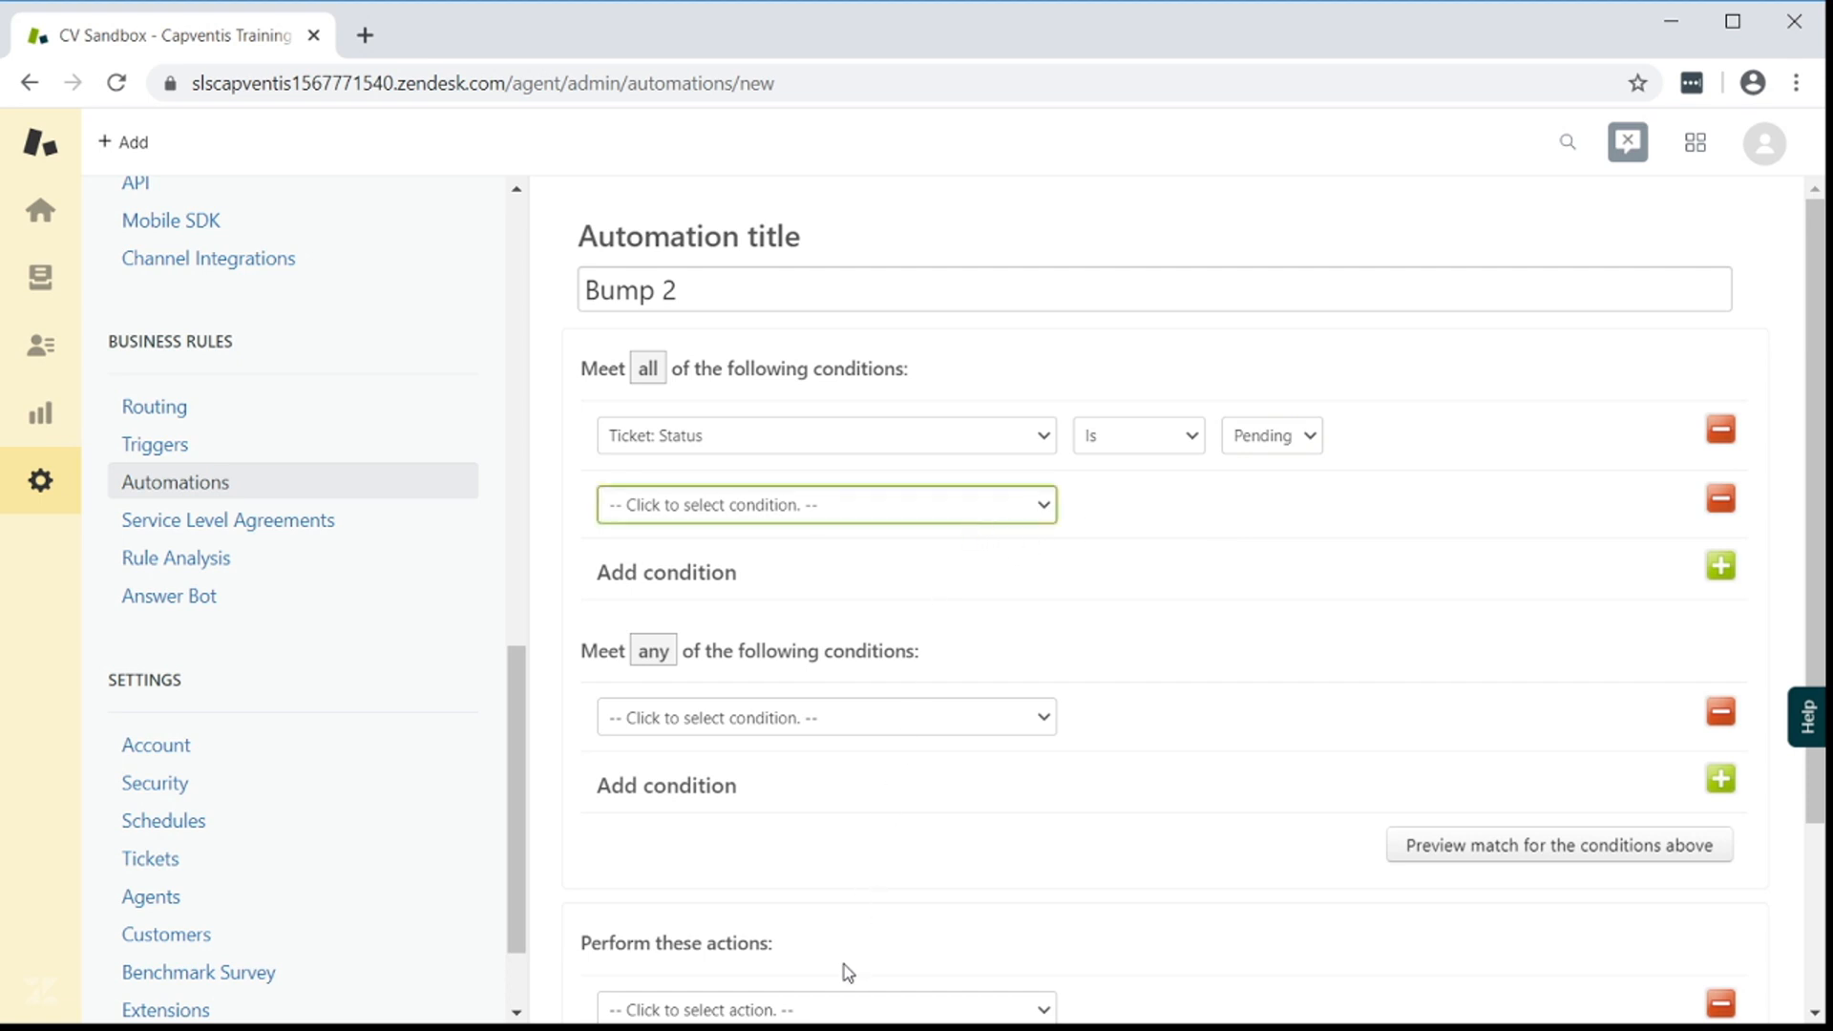
pyautogui.click(823, 504)
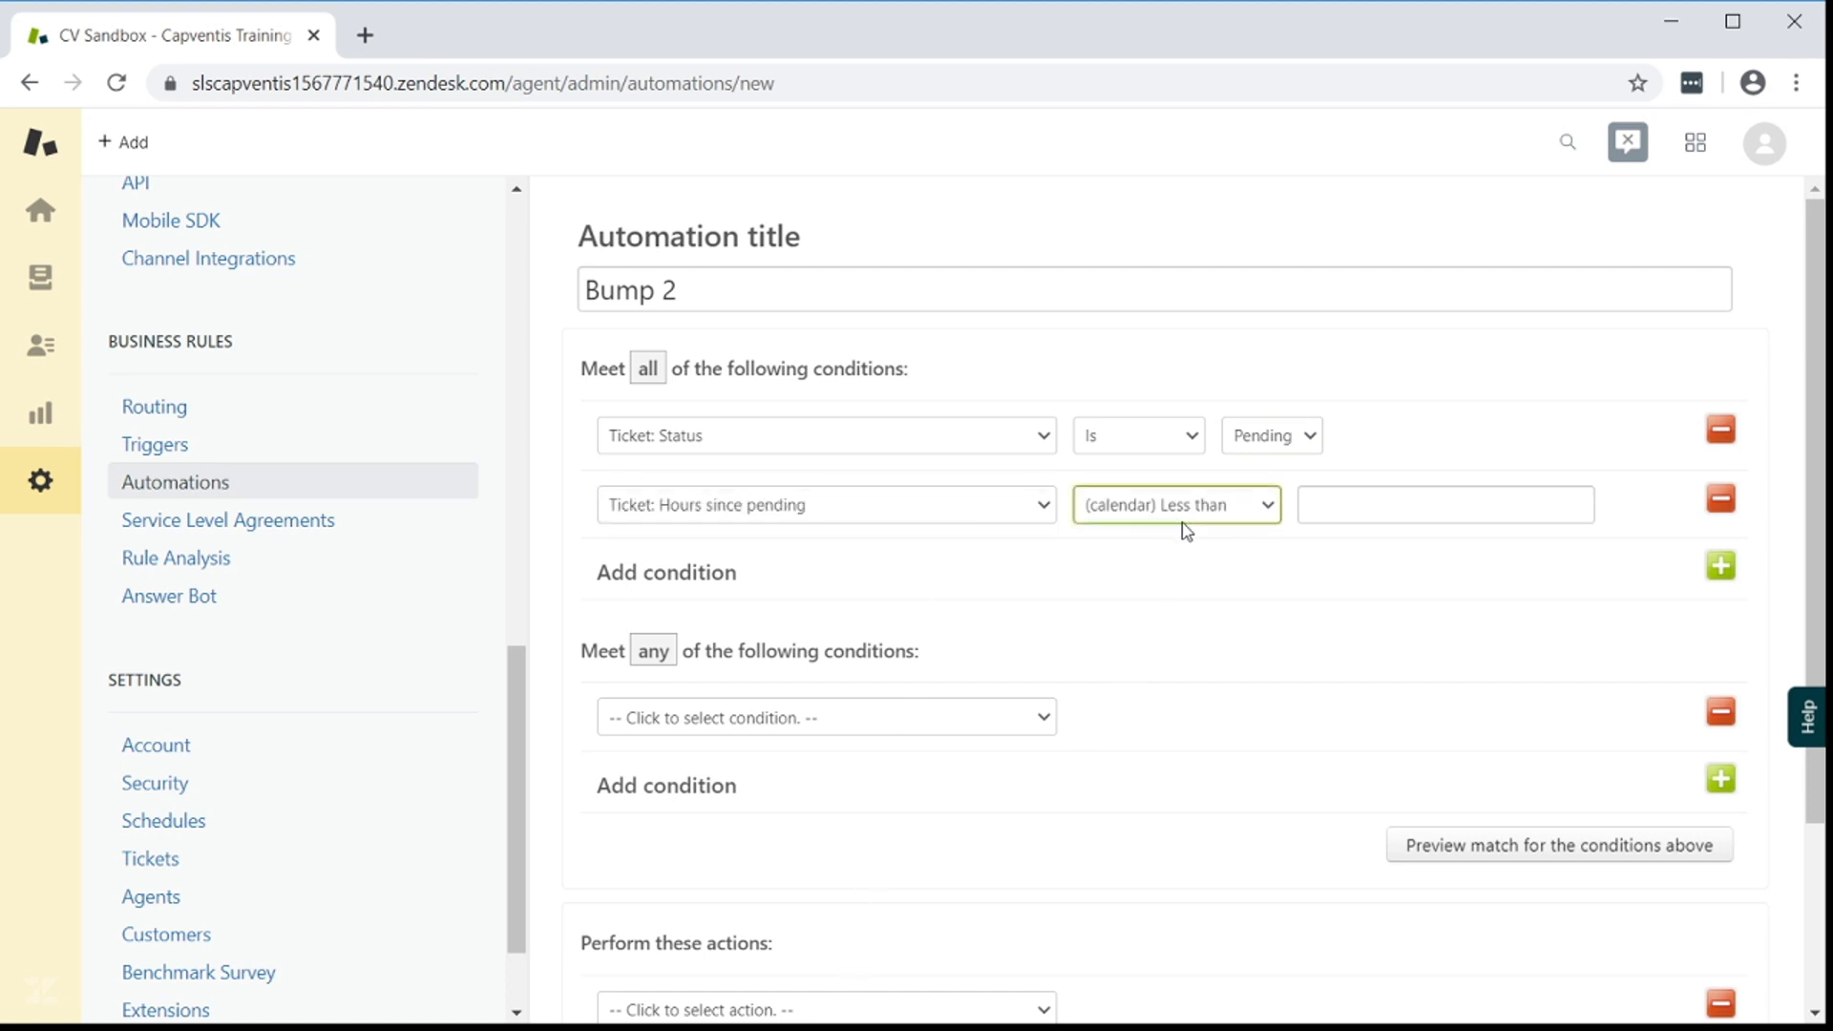
pyautogui.click(1175, 504)
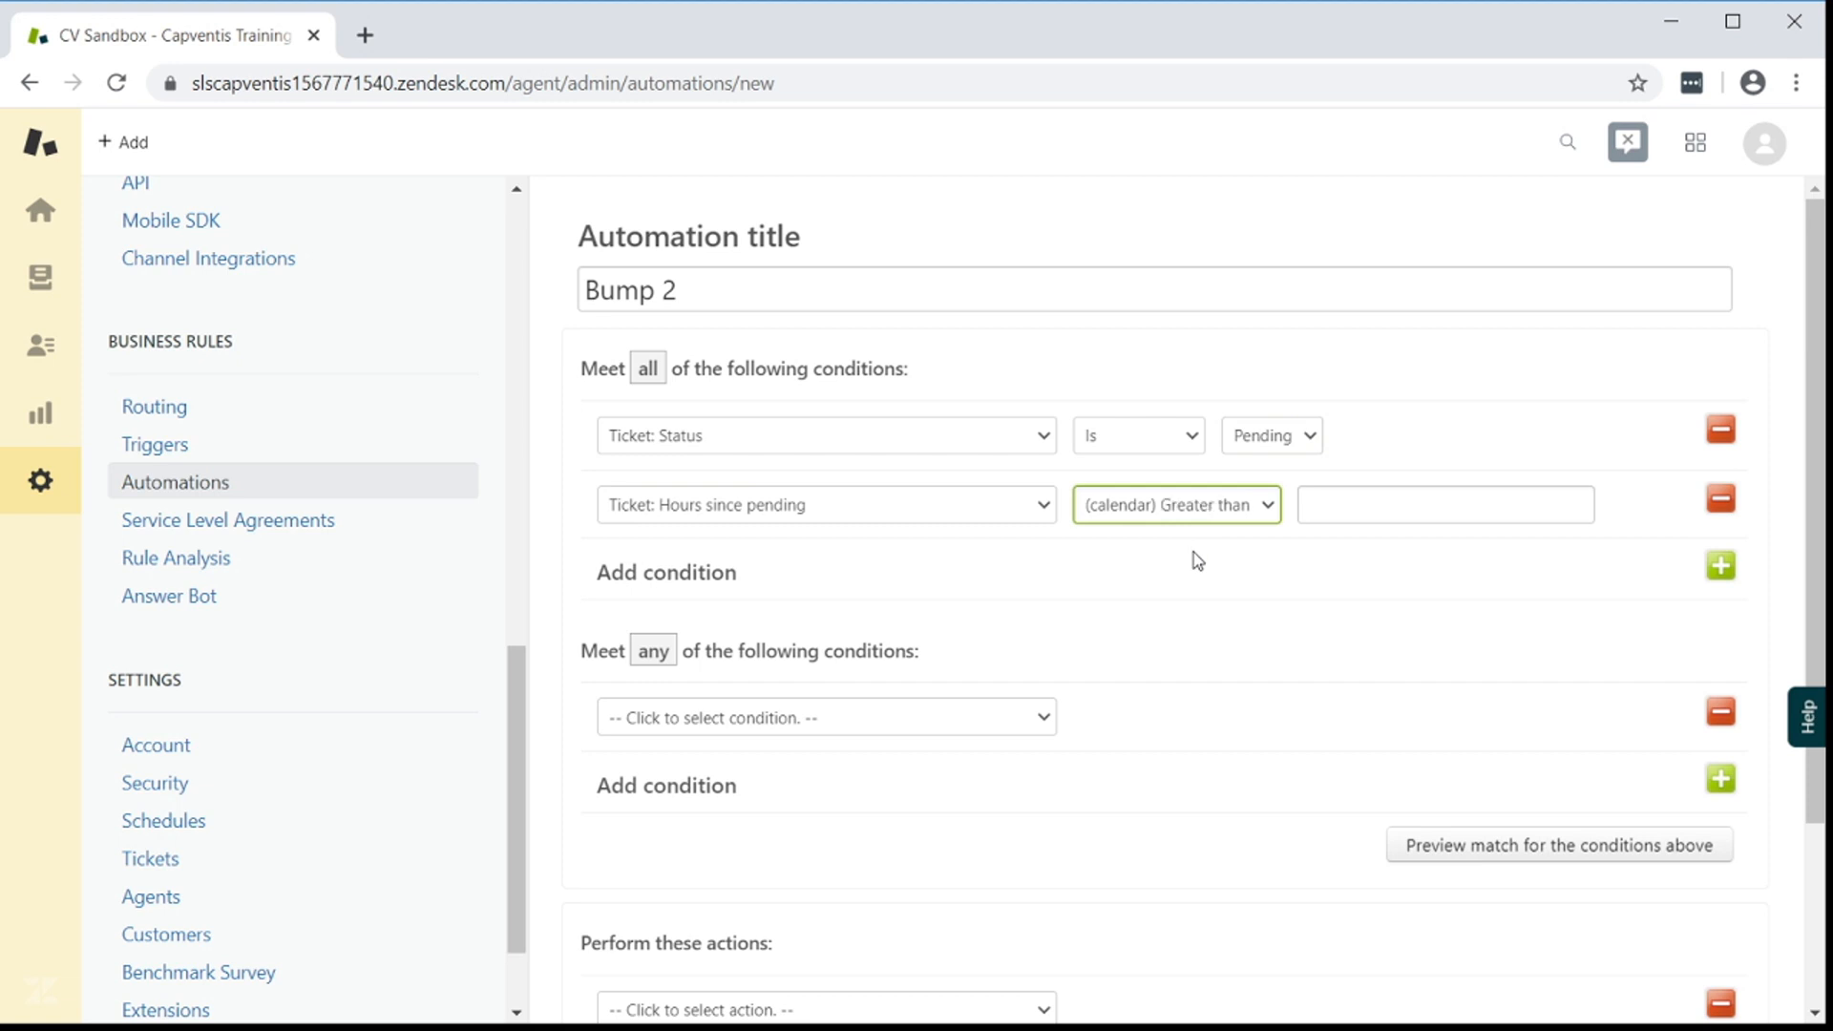
pyautogui.write('144')
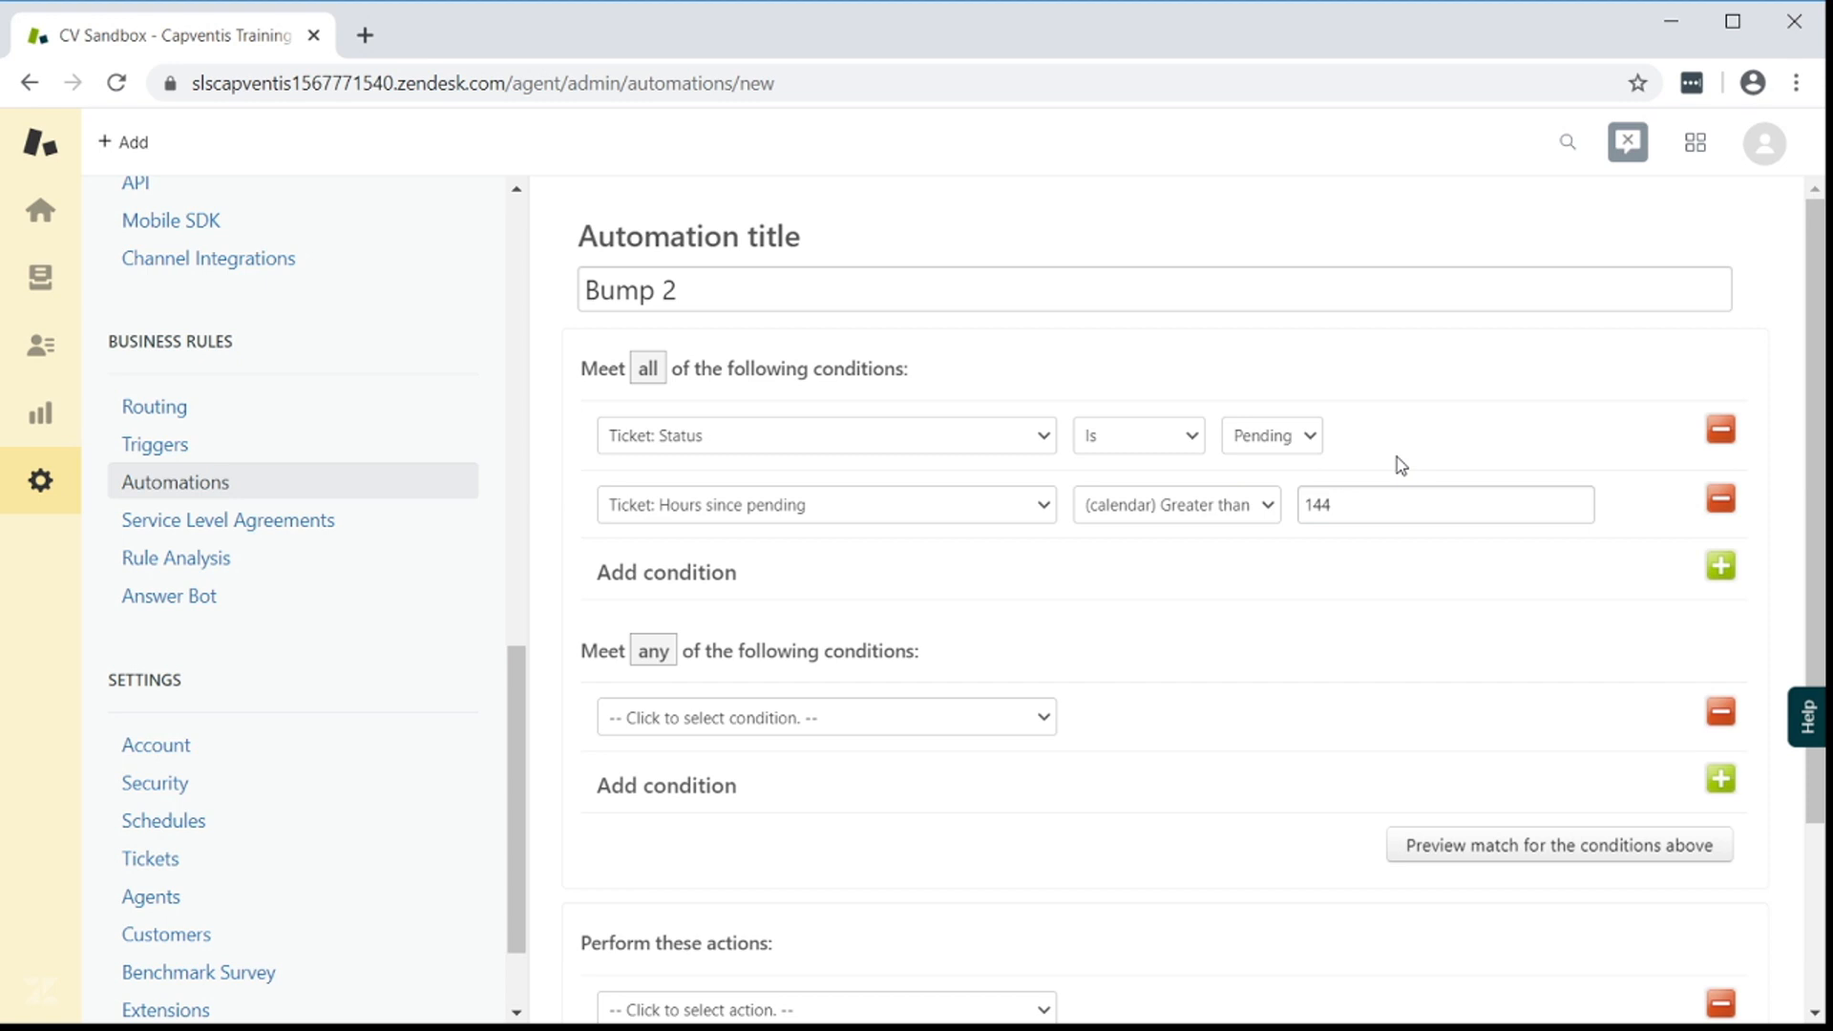
pyautogui.moveTo(1722, 564)
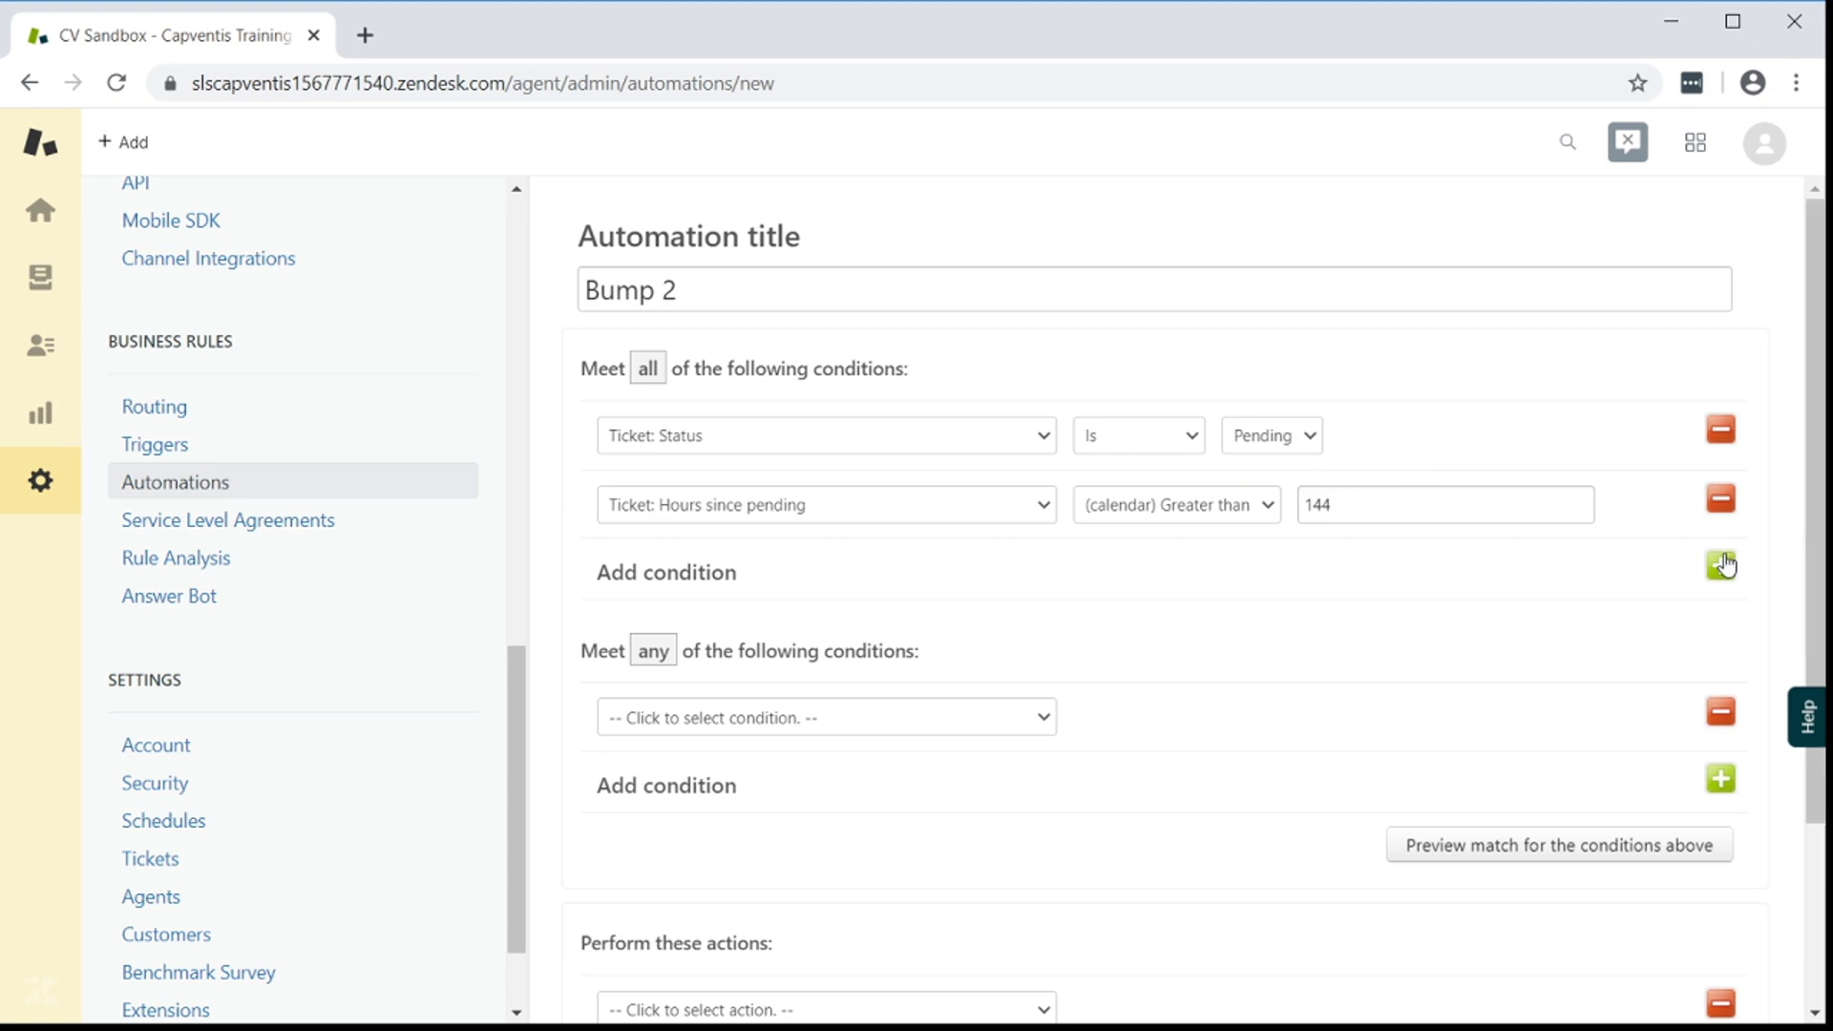
pyautogui.click(1719, 563)
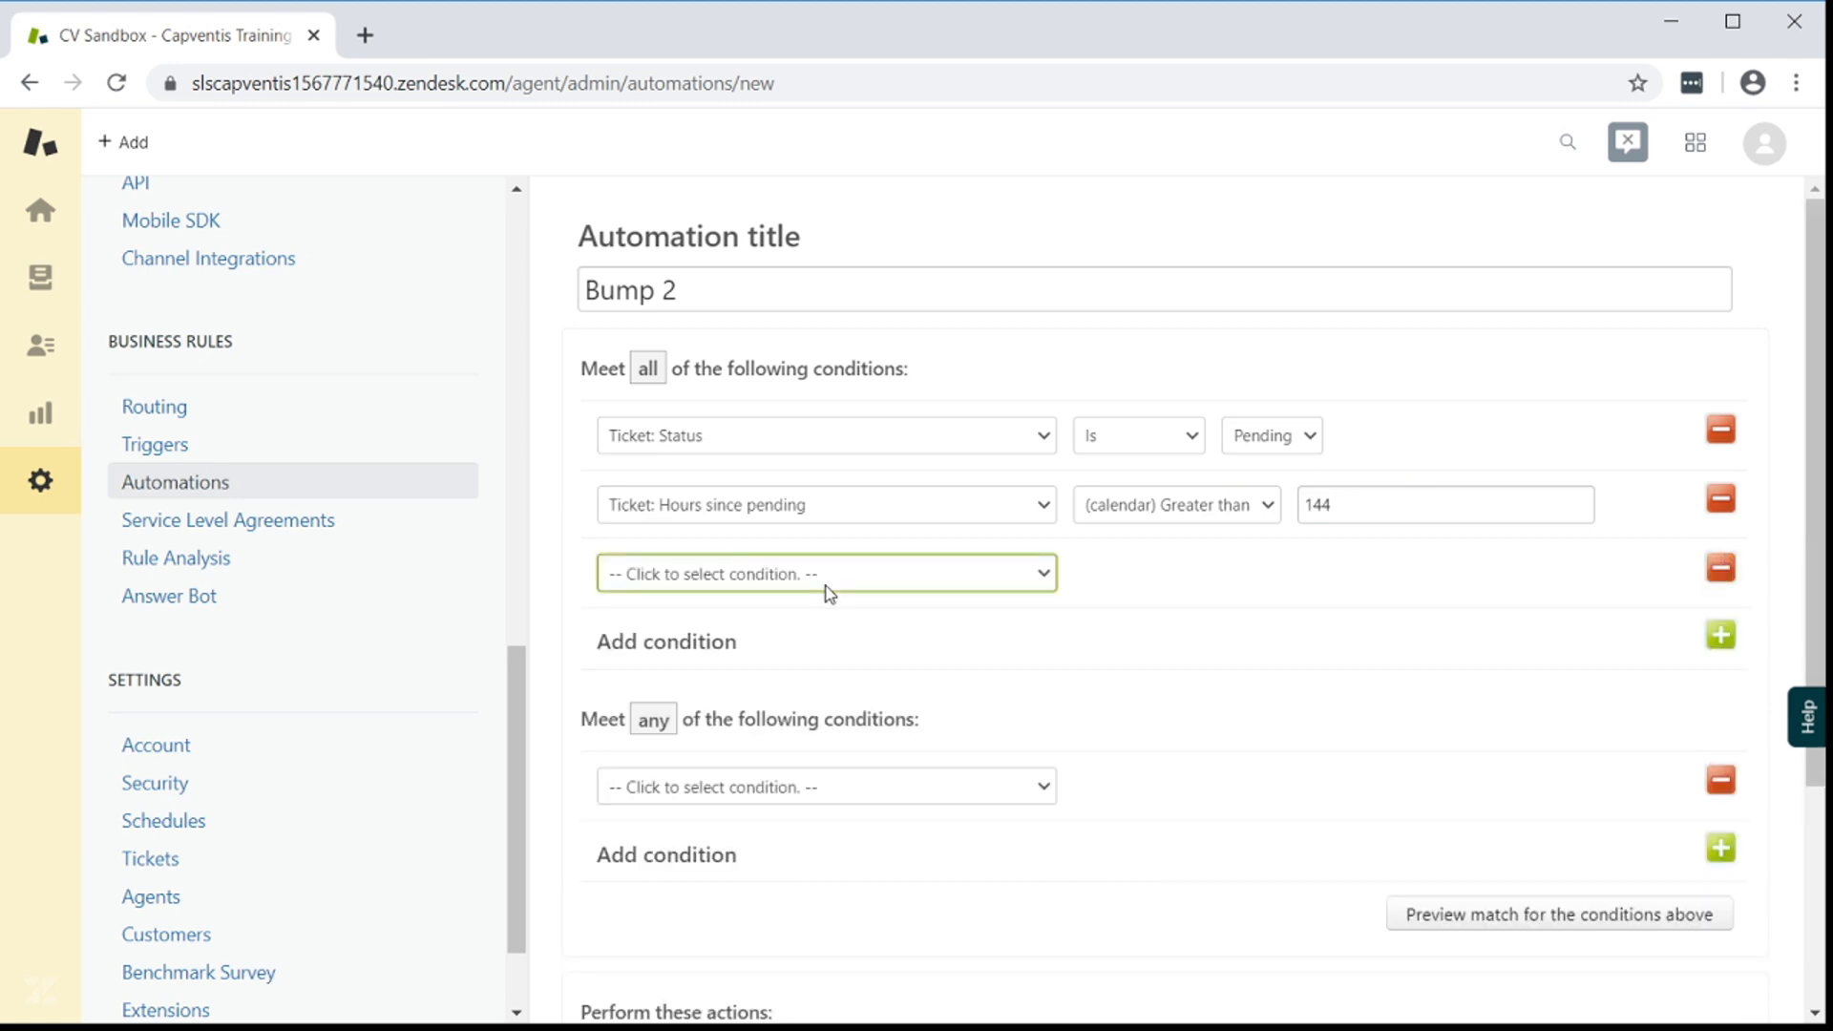
# Require the bump1 tag and exclude tickets tagged dont_bump or bump2
pyautogui.click(824, 572)
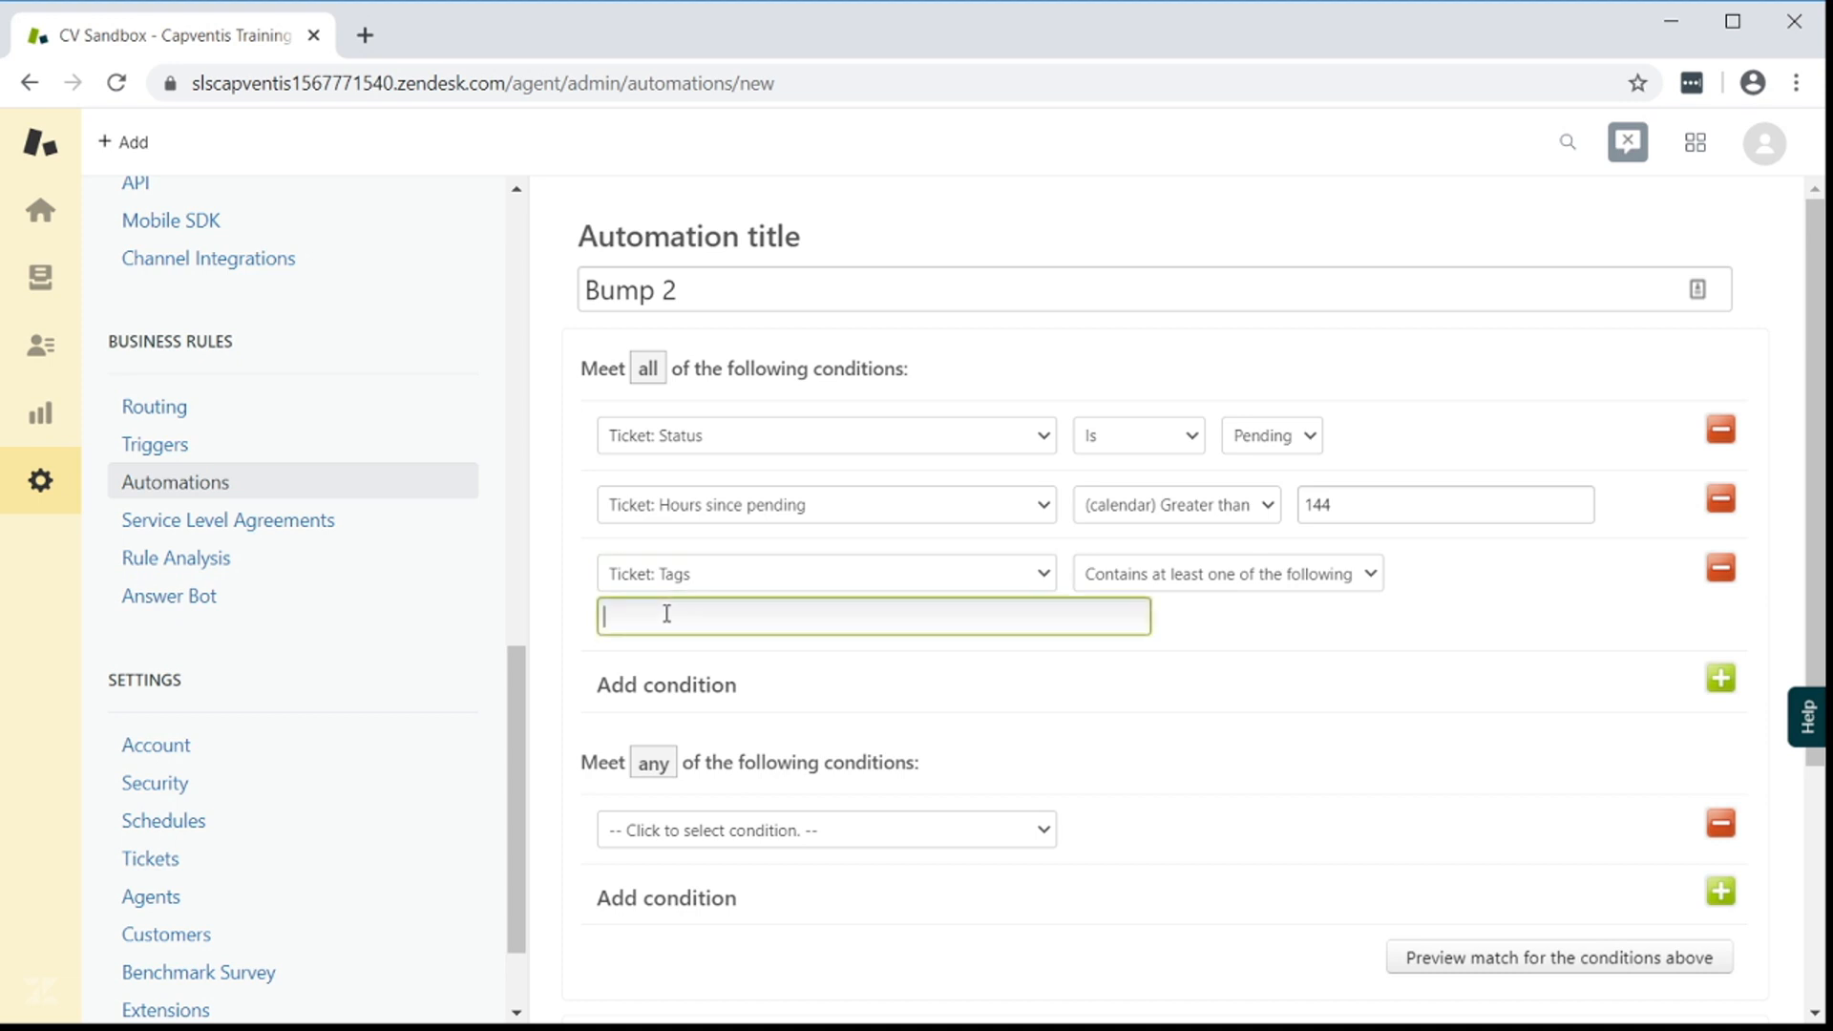
pyautogui.write('bump1')
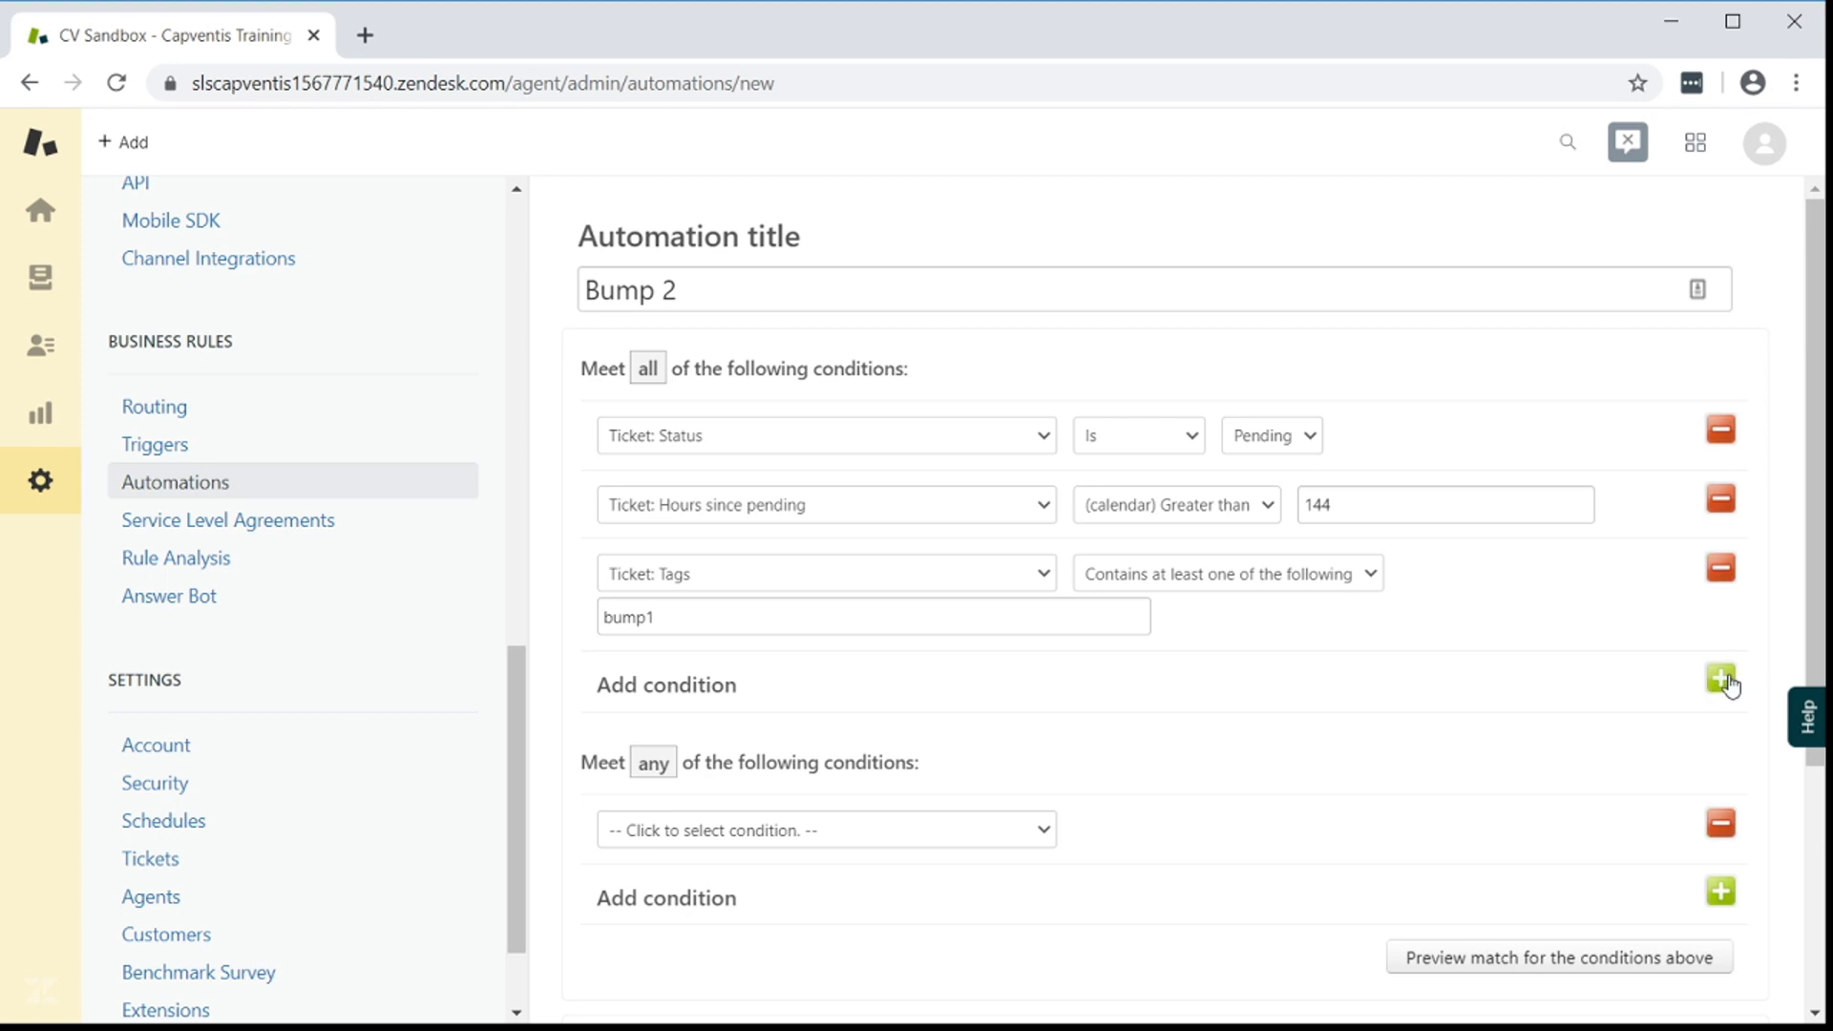
pyautogui.click(1719, 683)
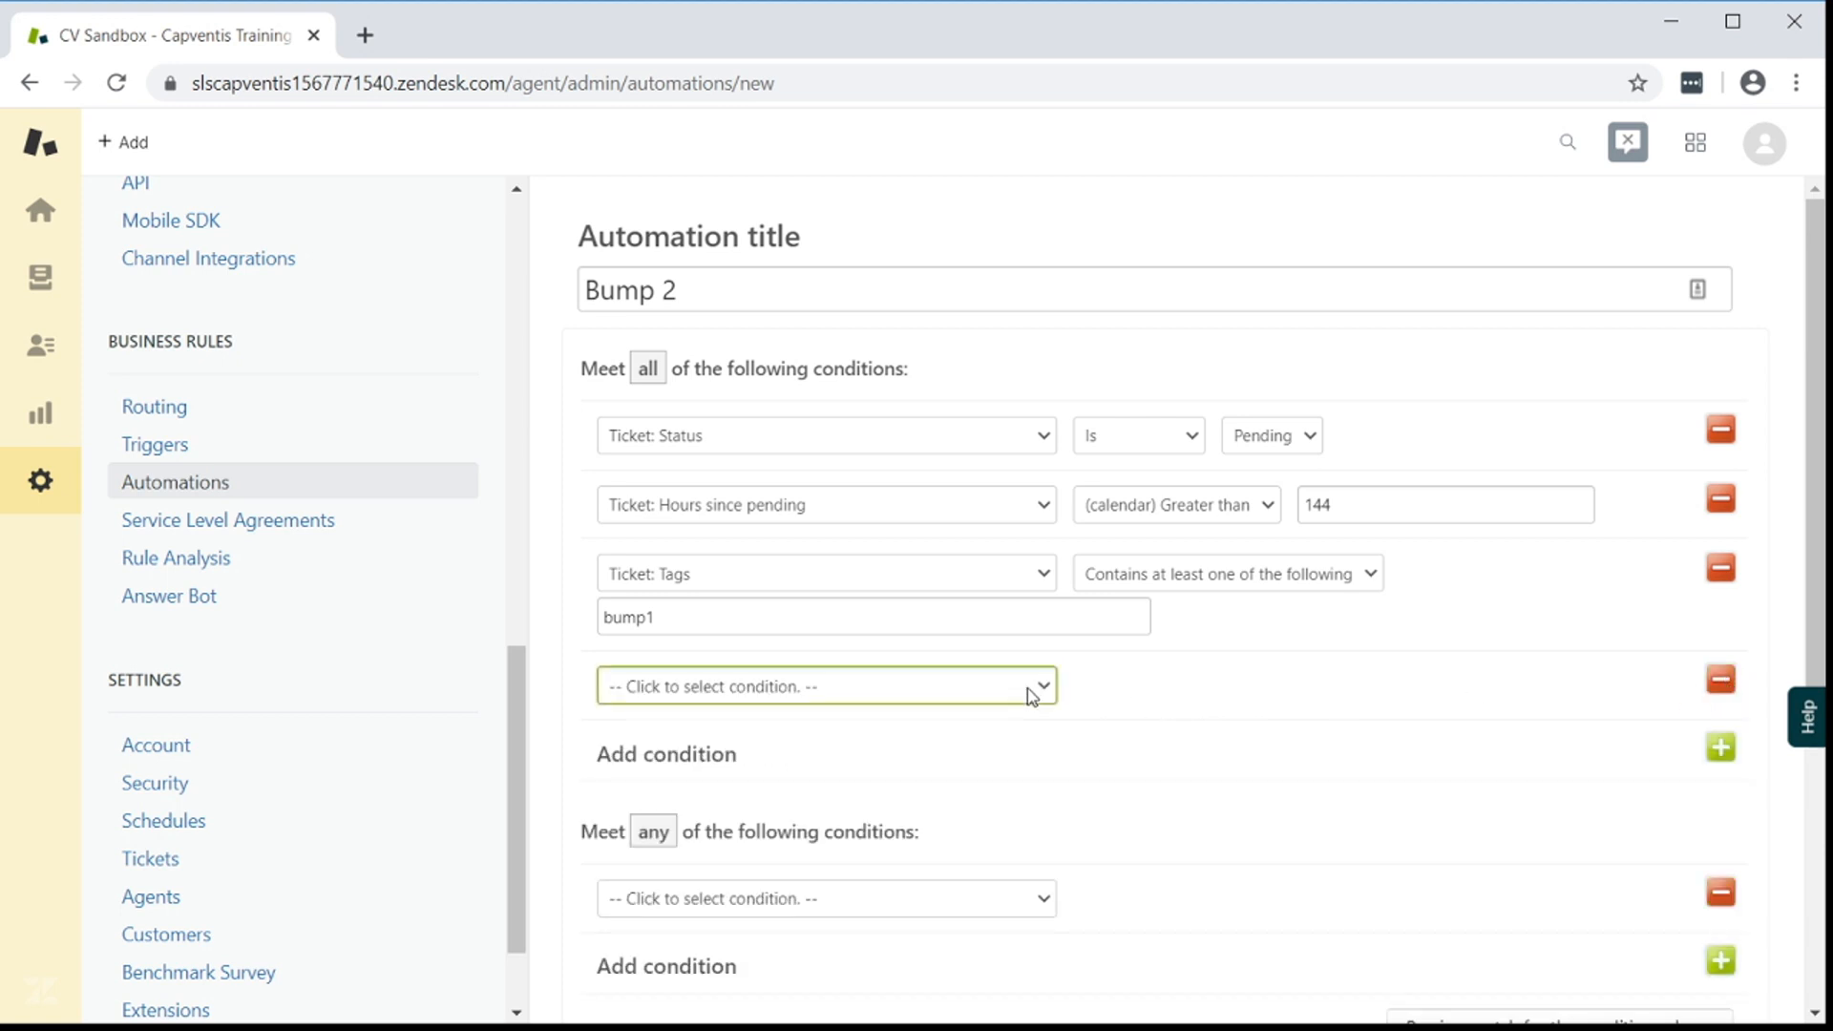
pyautogui.click(818, 687)
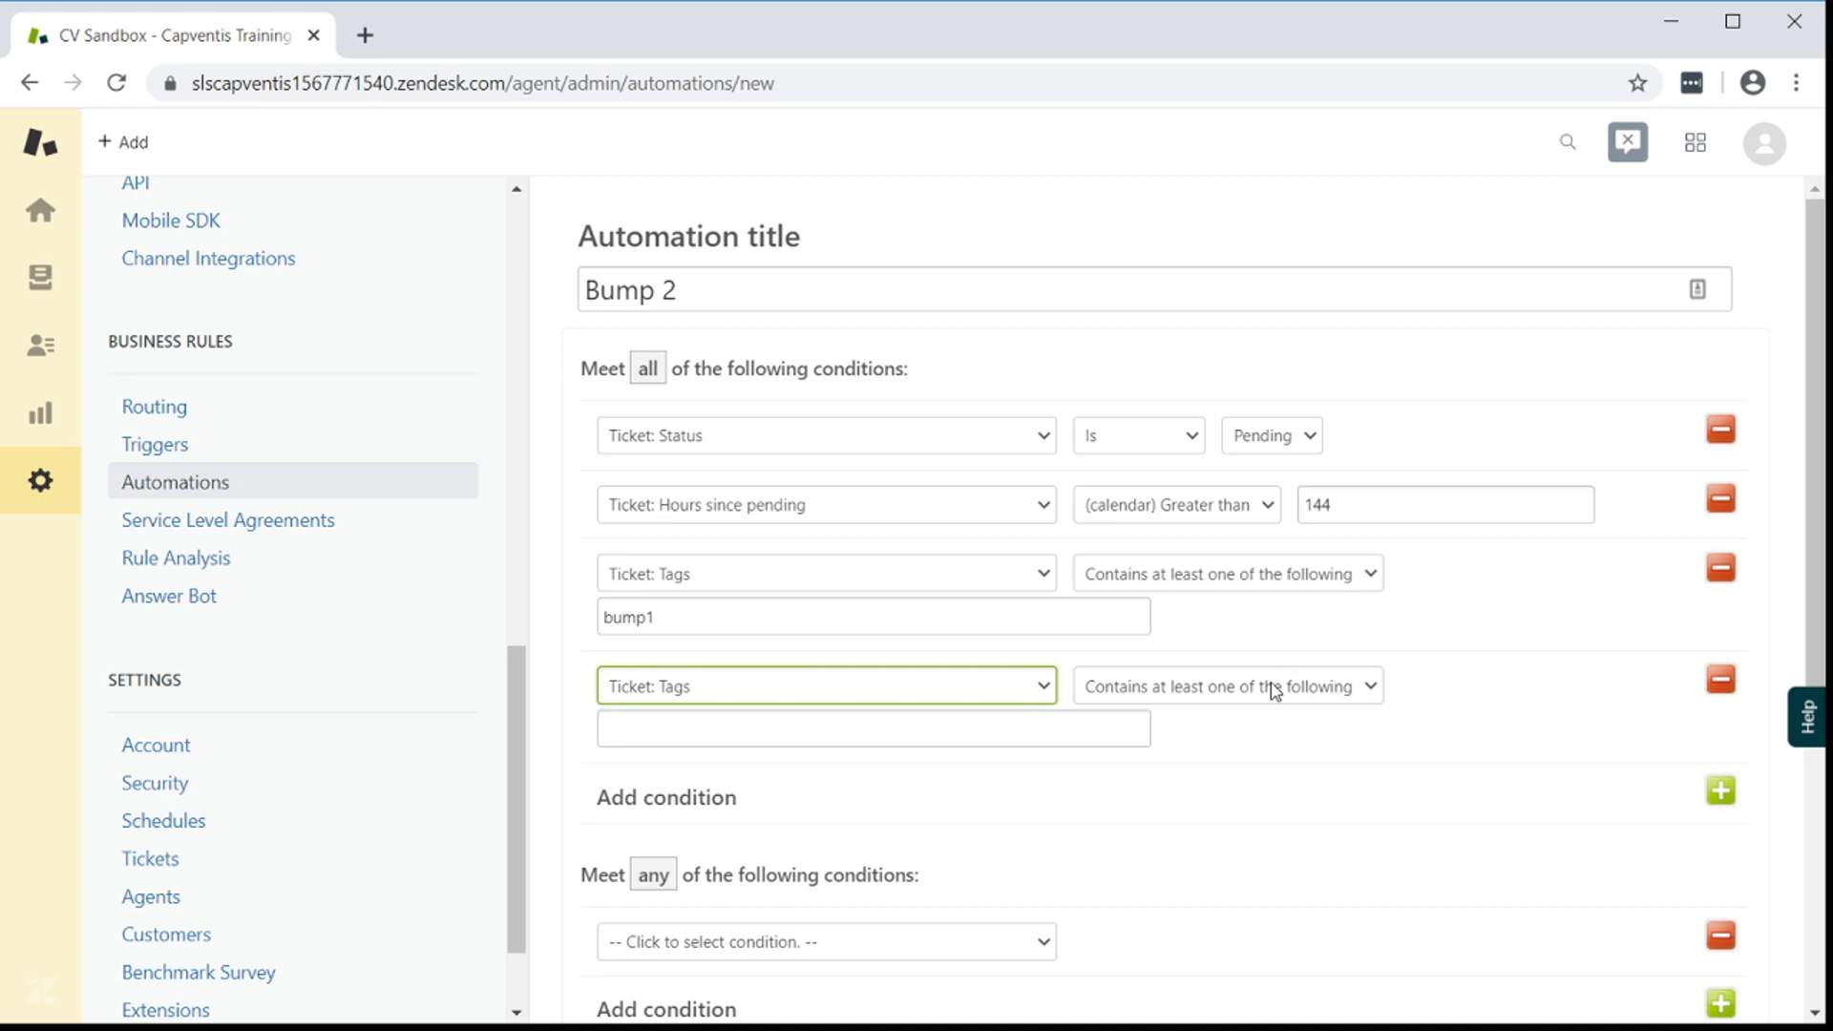
pyautogui.click(1226, 685)
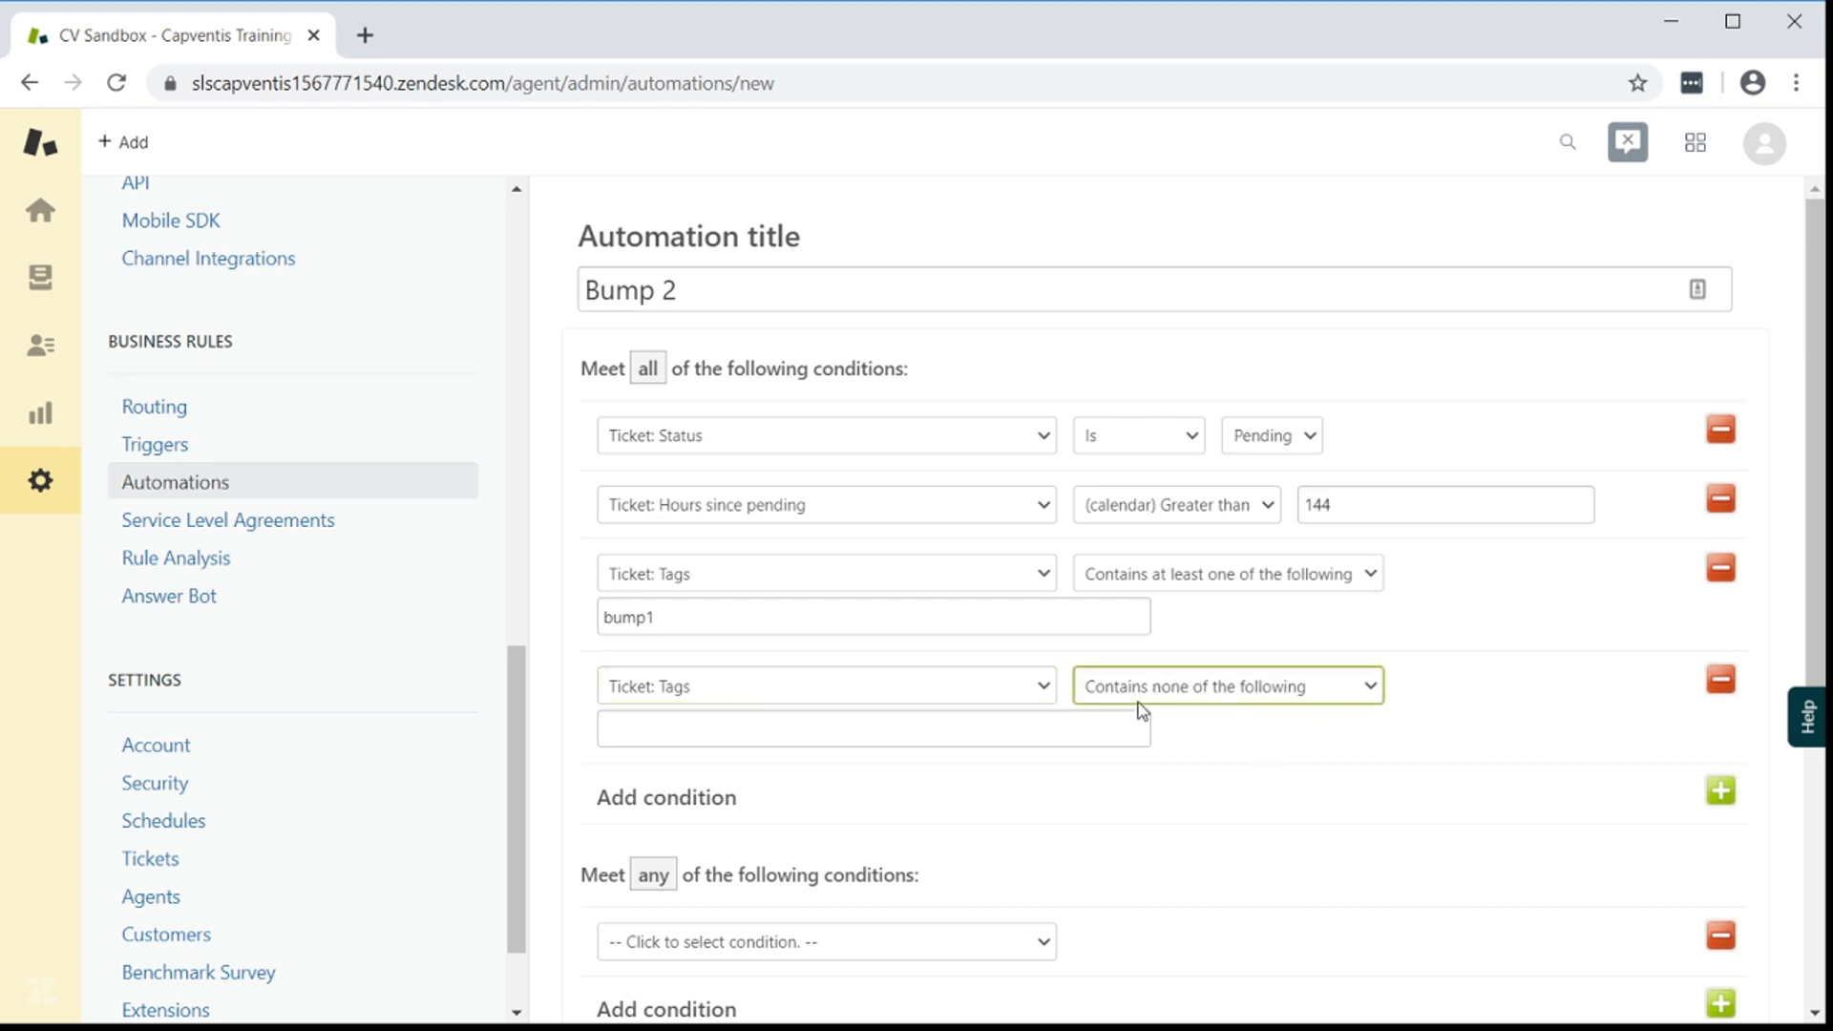
pyautogui.click(871, 728)
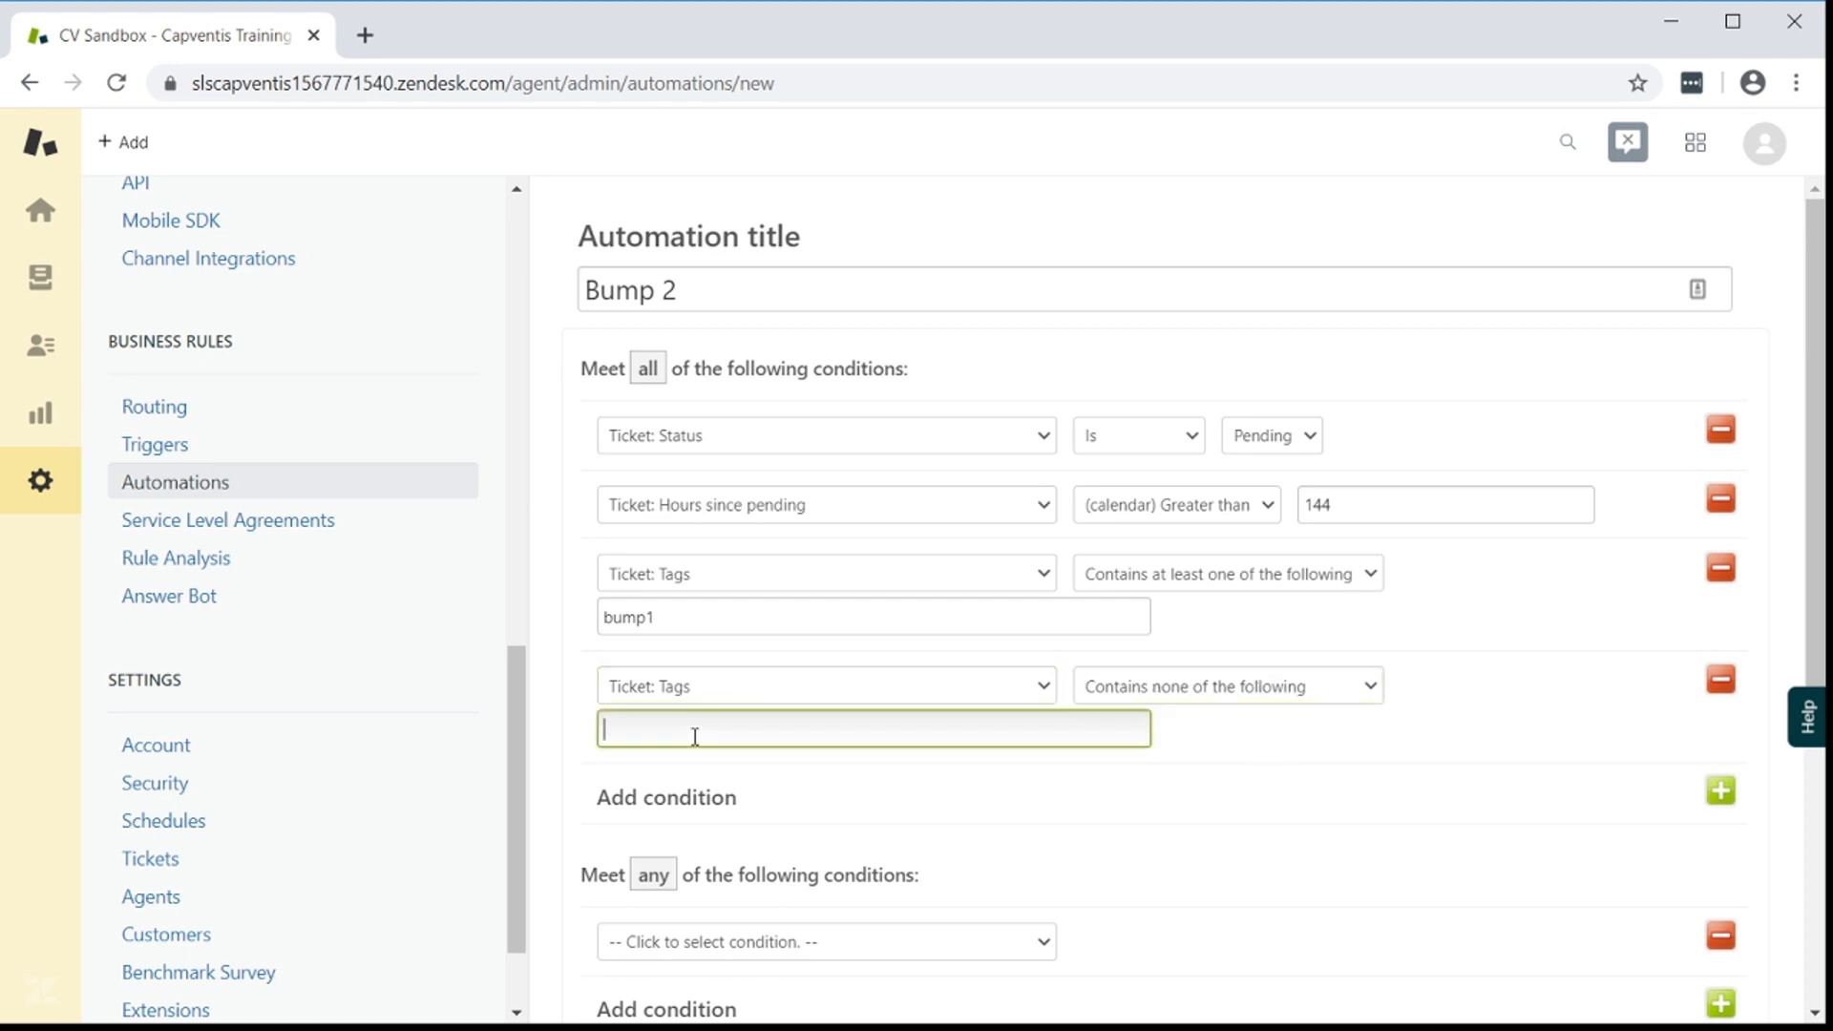
pyautogui.write('dont_')
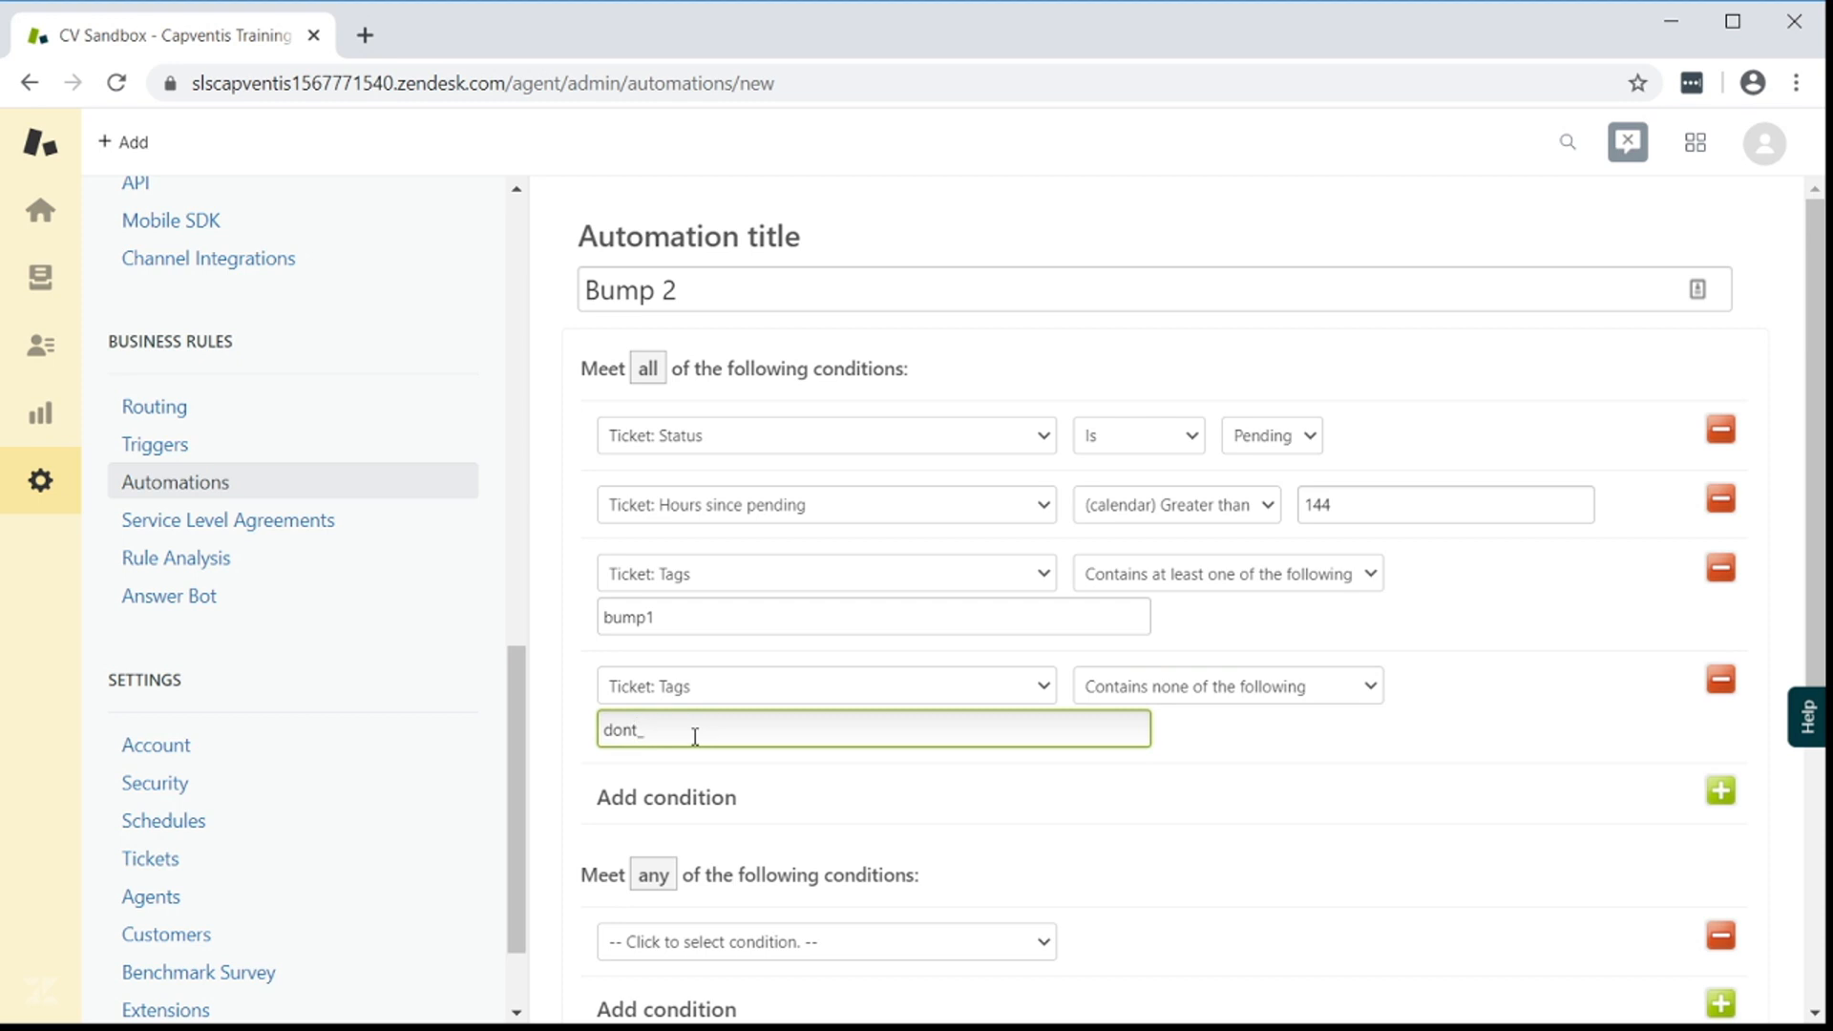
pyautogui.write('bump b')
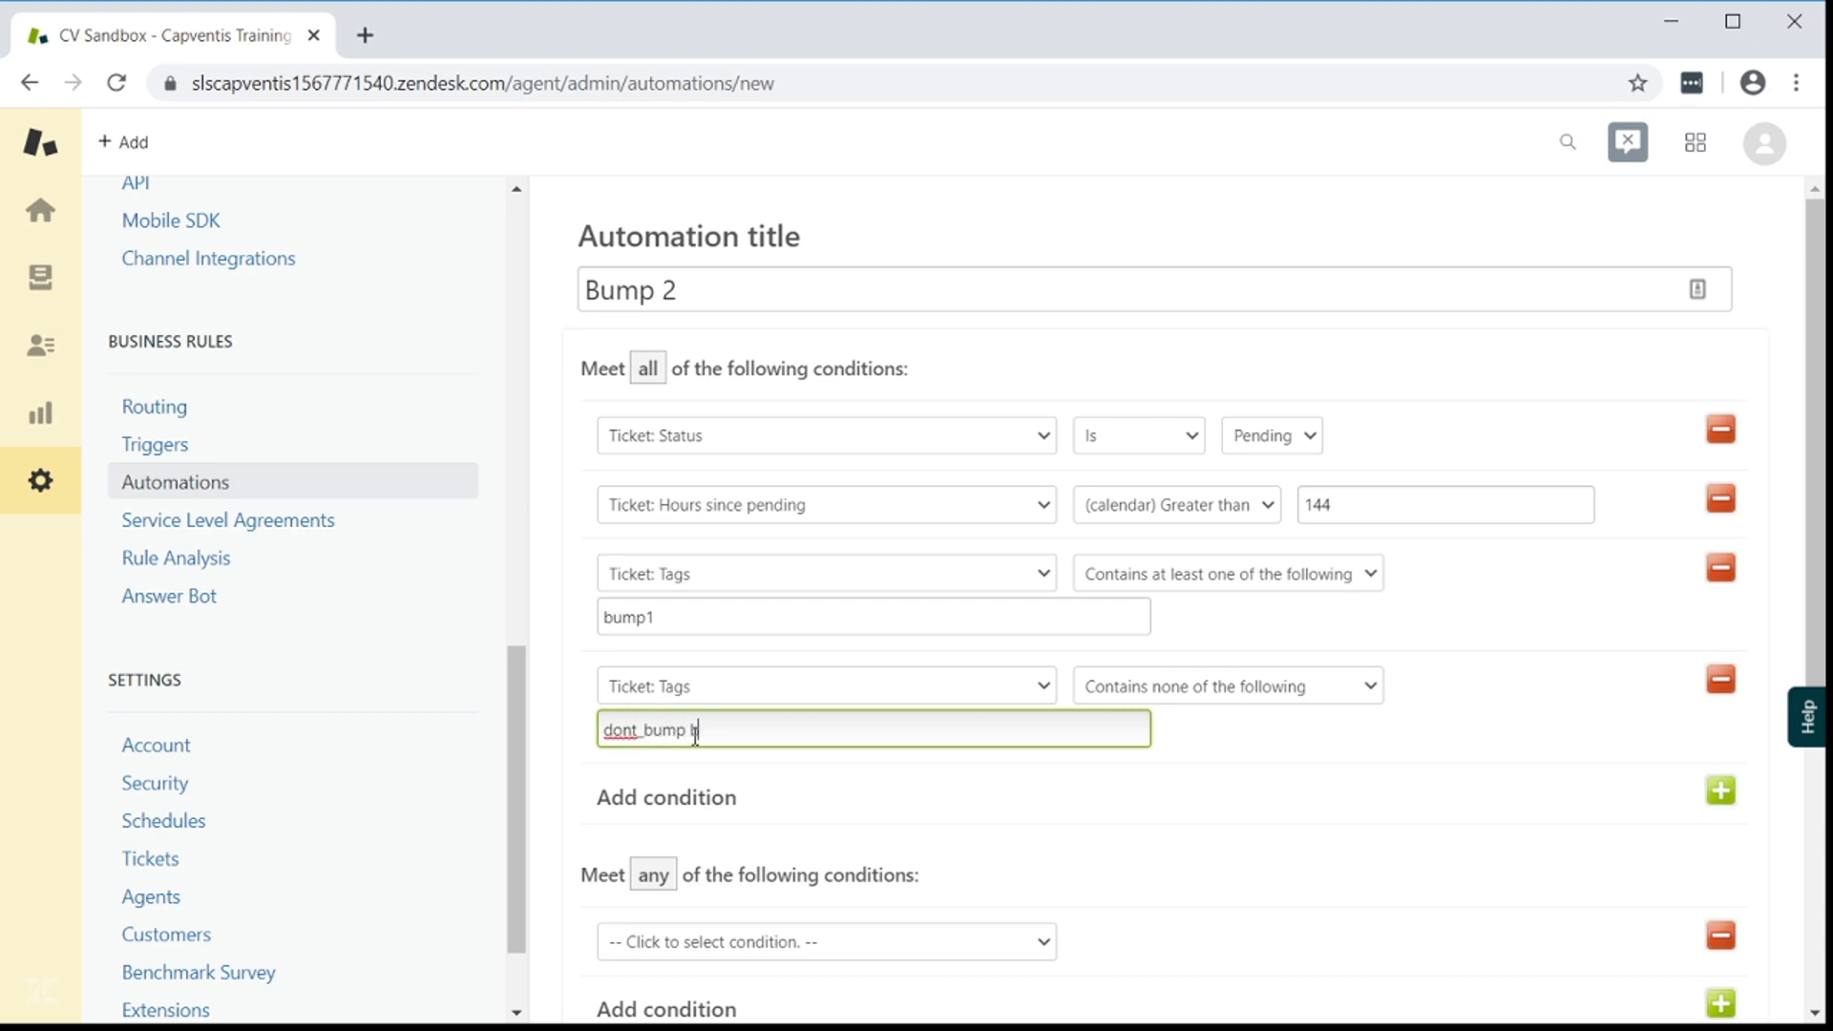
pyautogui.write('bump2')
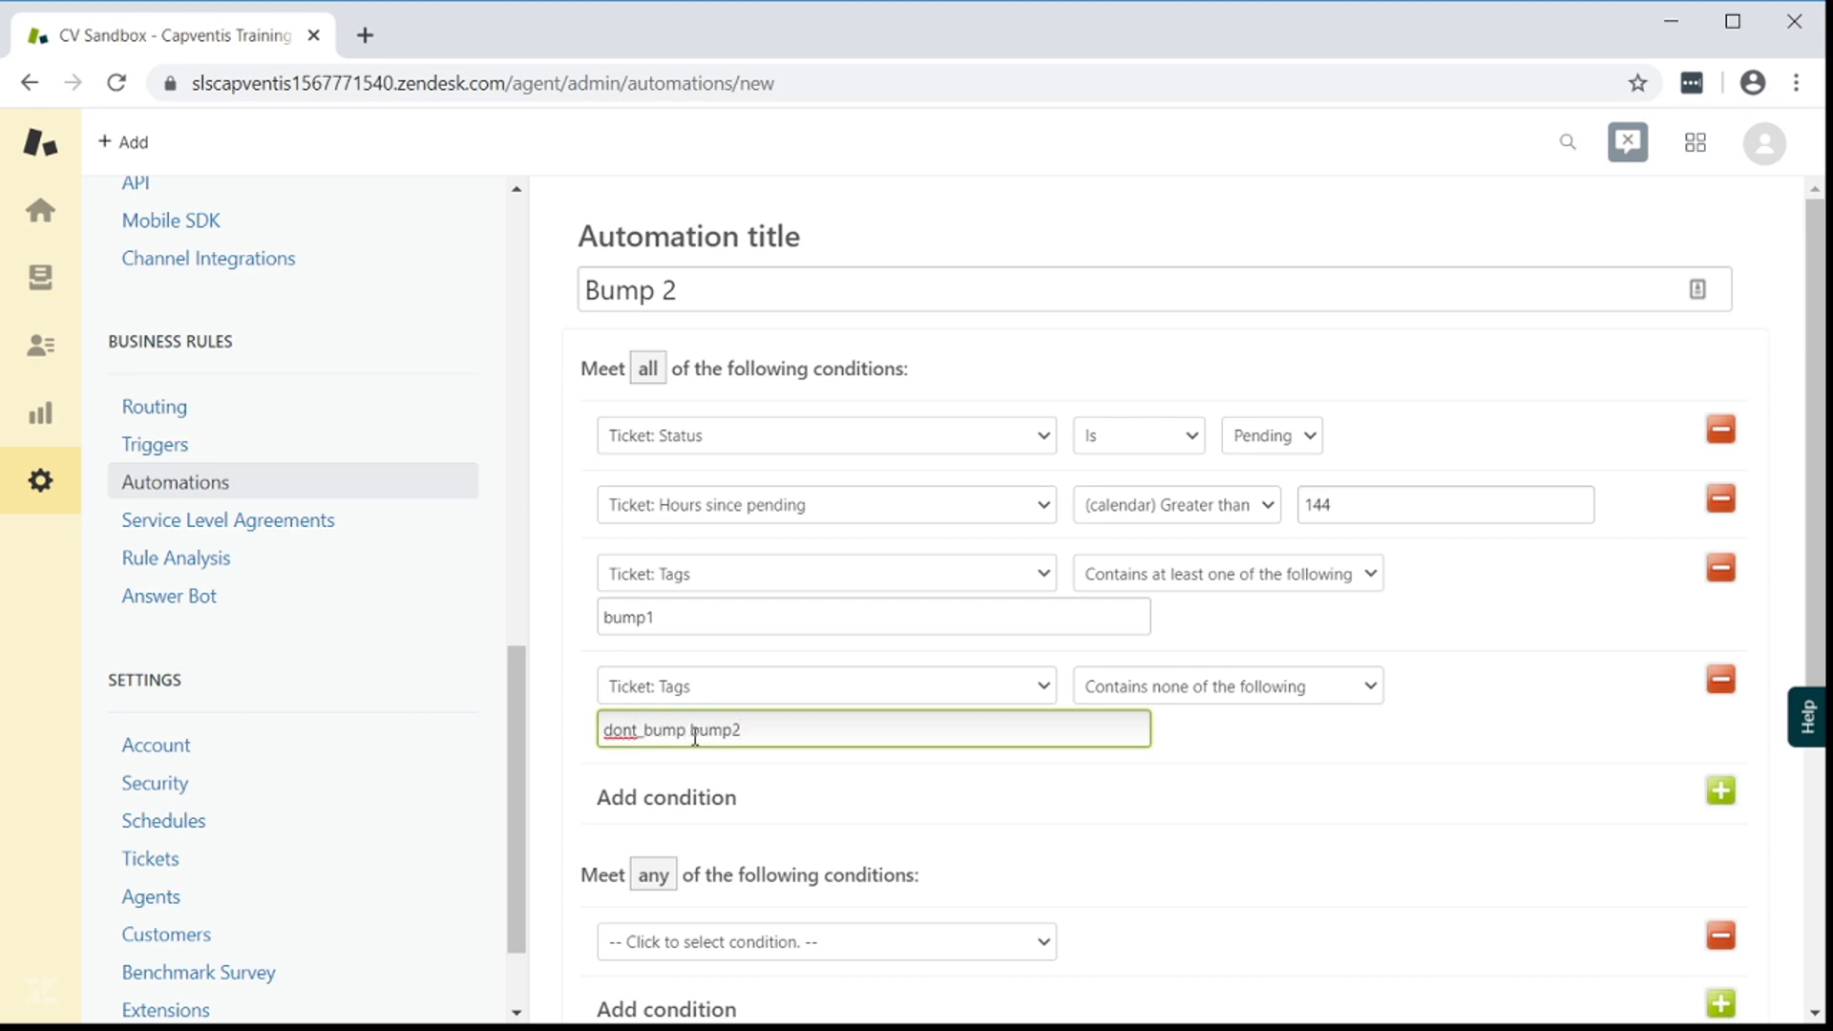
pyautogui.click(1175, 790)
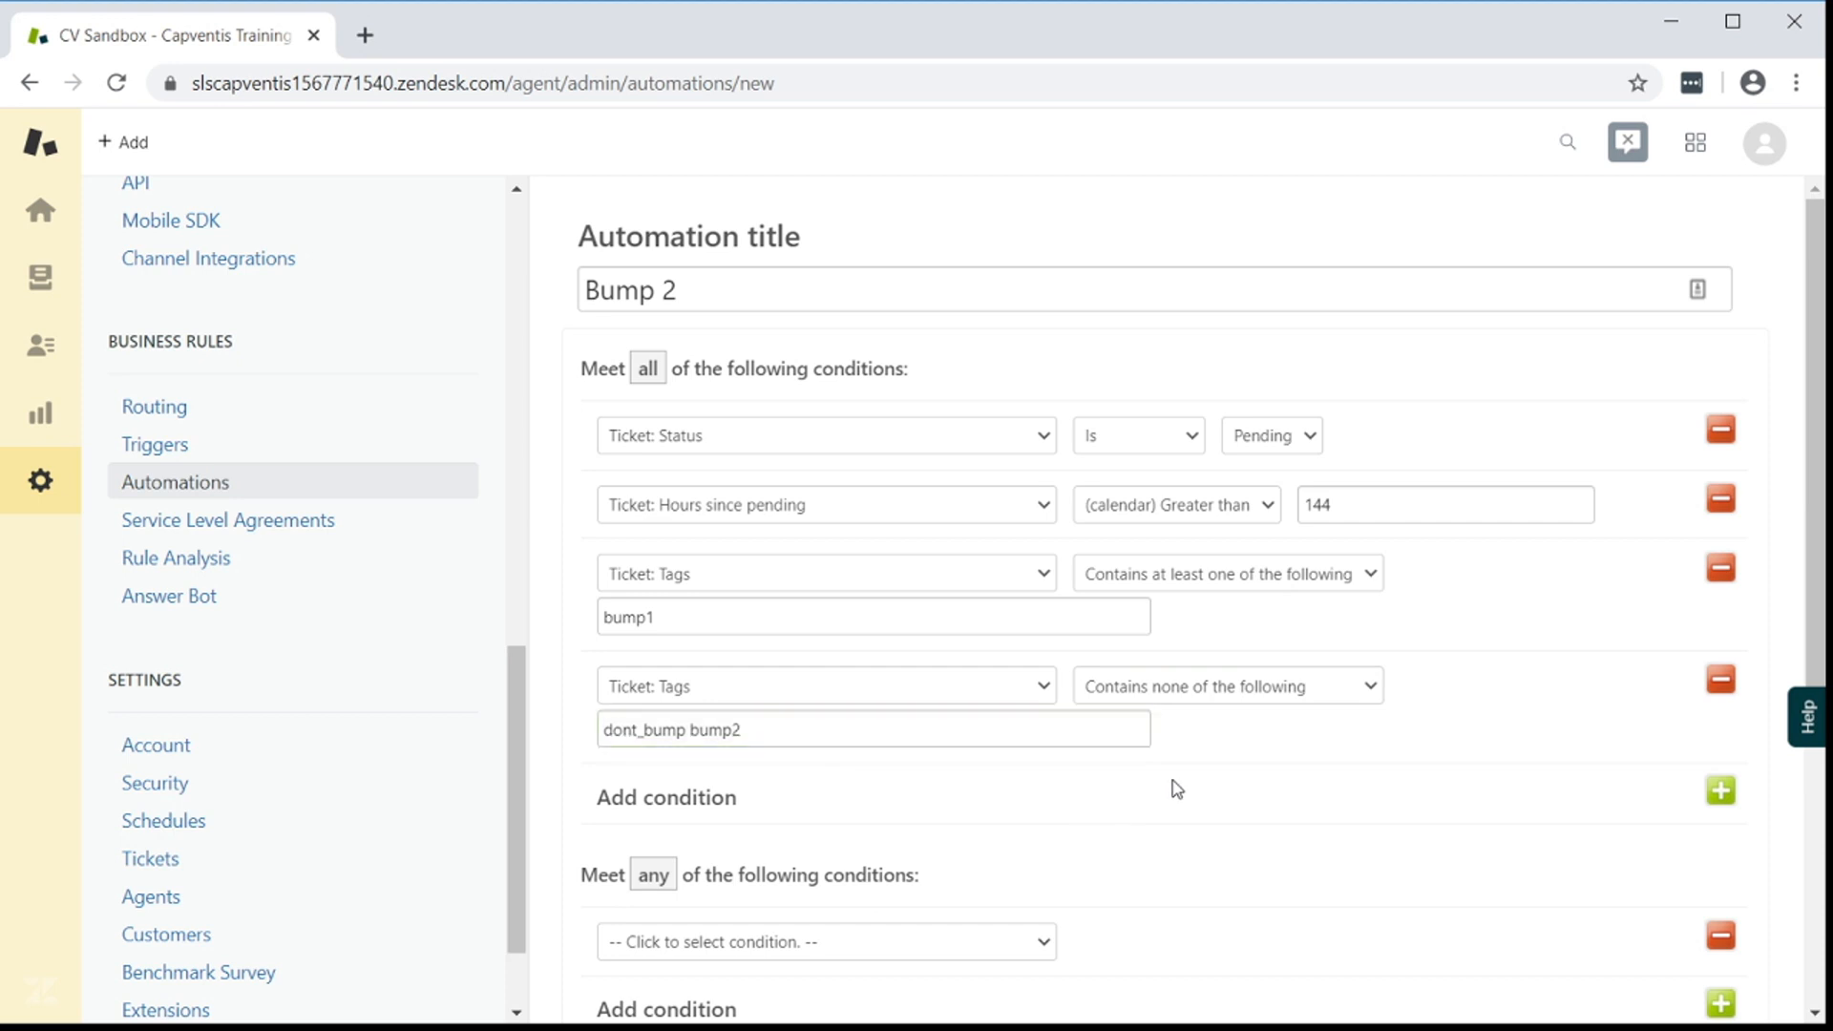
pyautogui.scroll(-3)
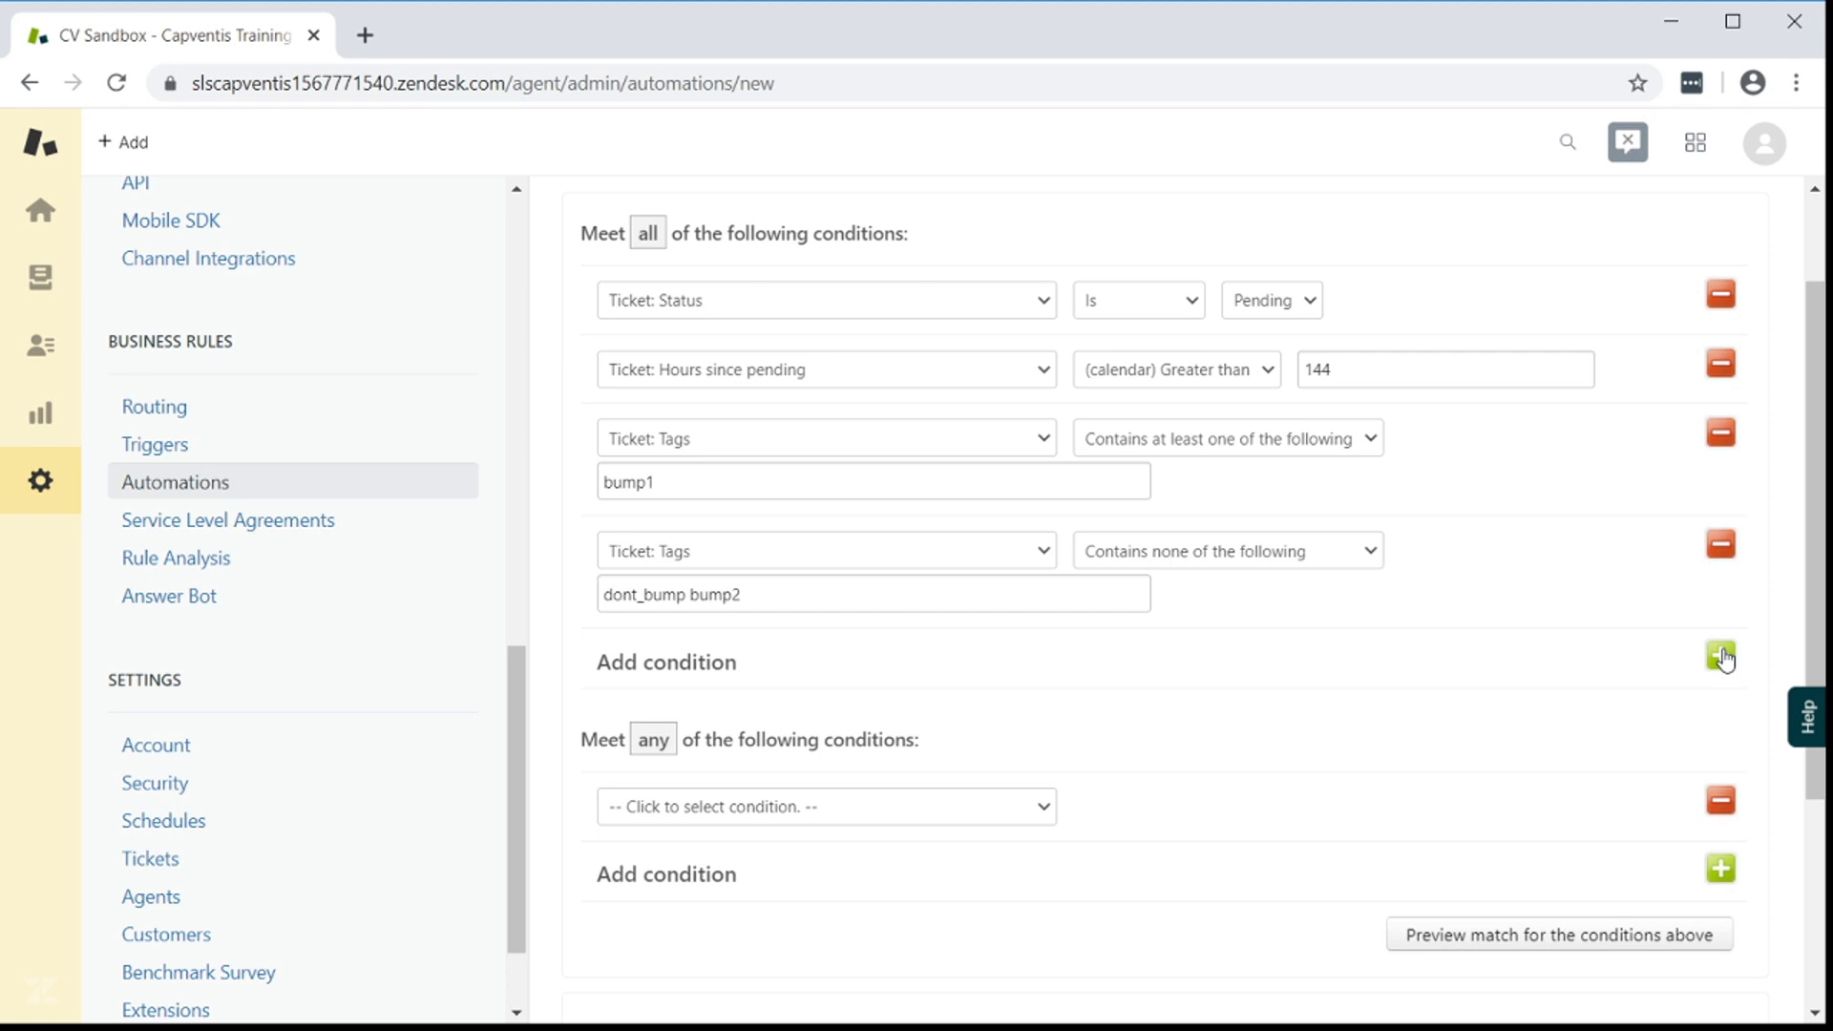
pyautogui.click(1719, 656)
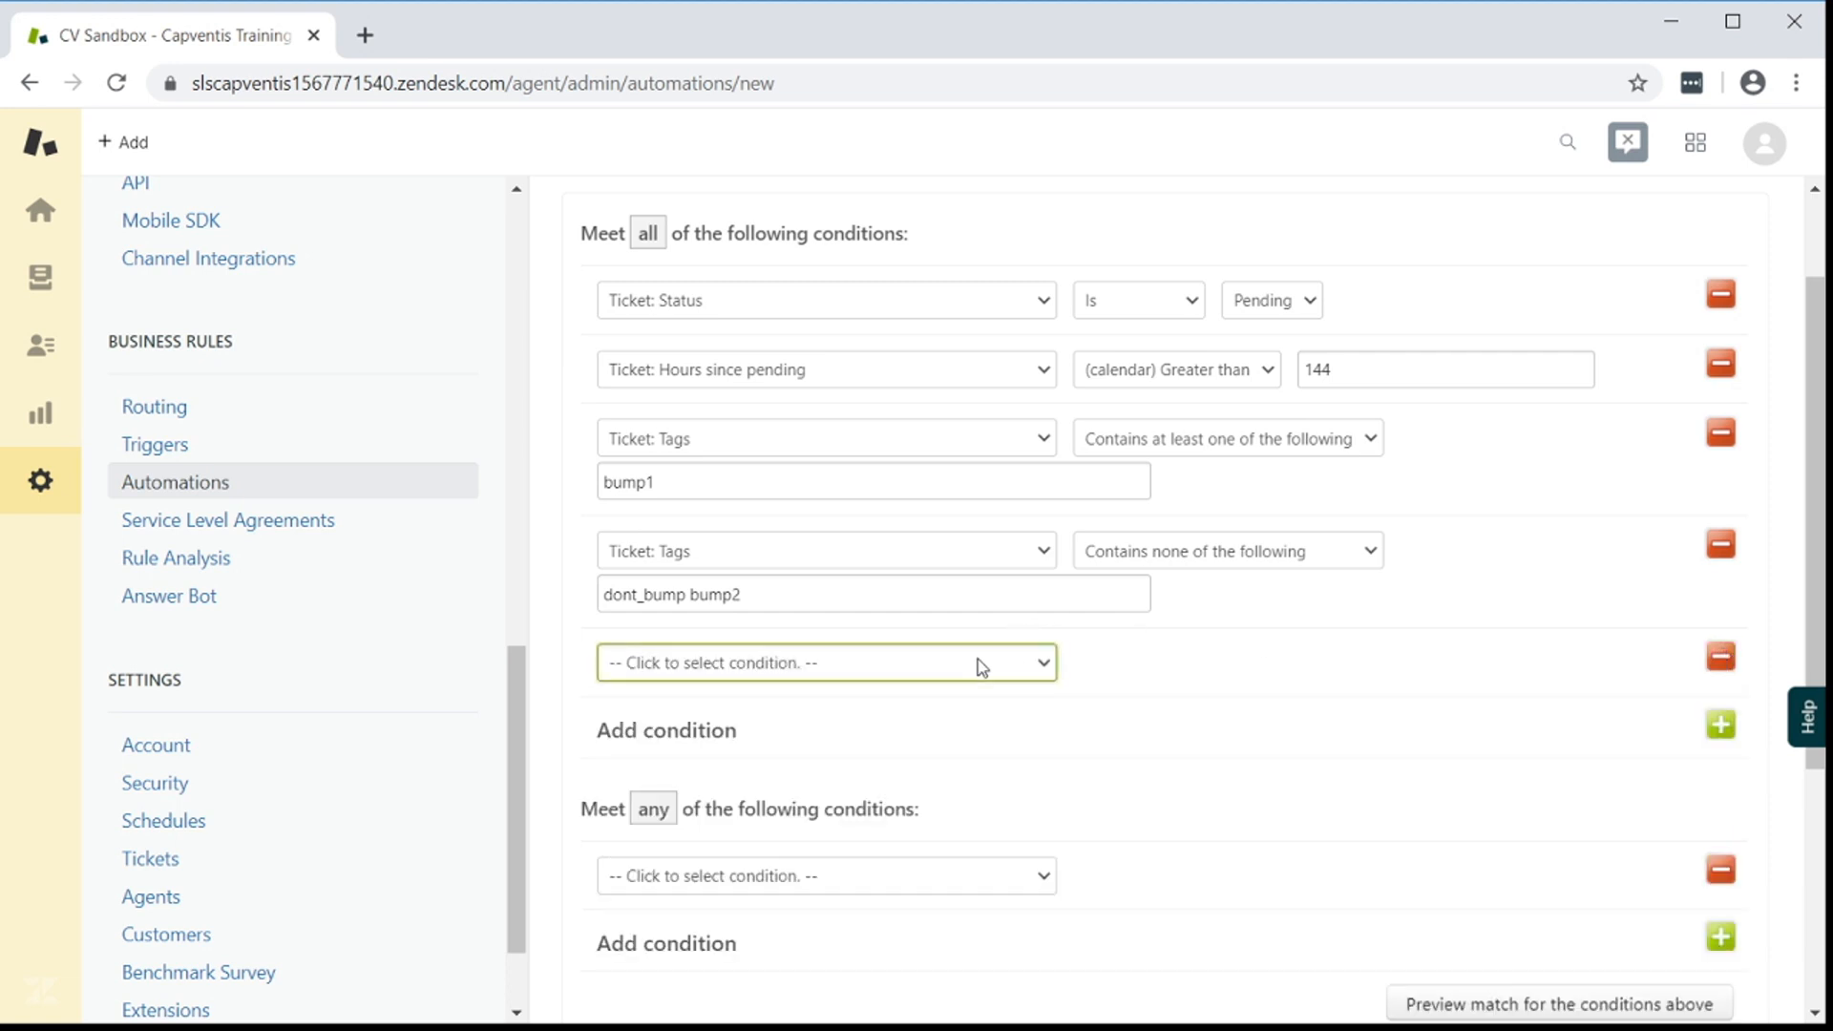
pyautogui.moveTo(916, 622)
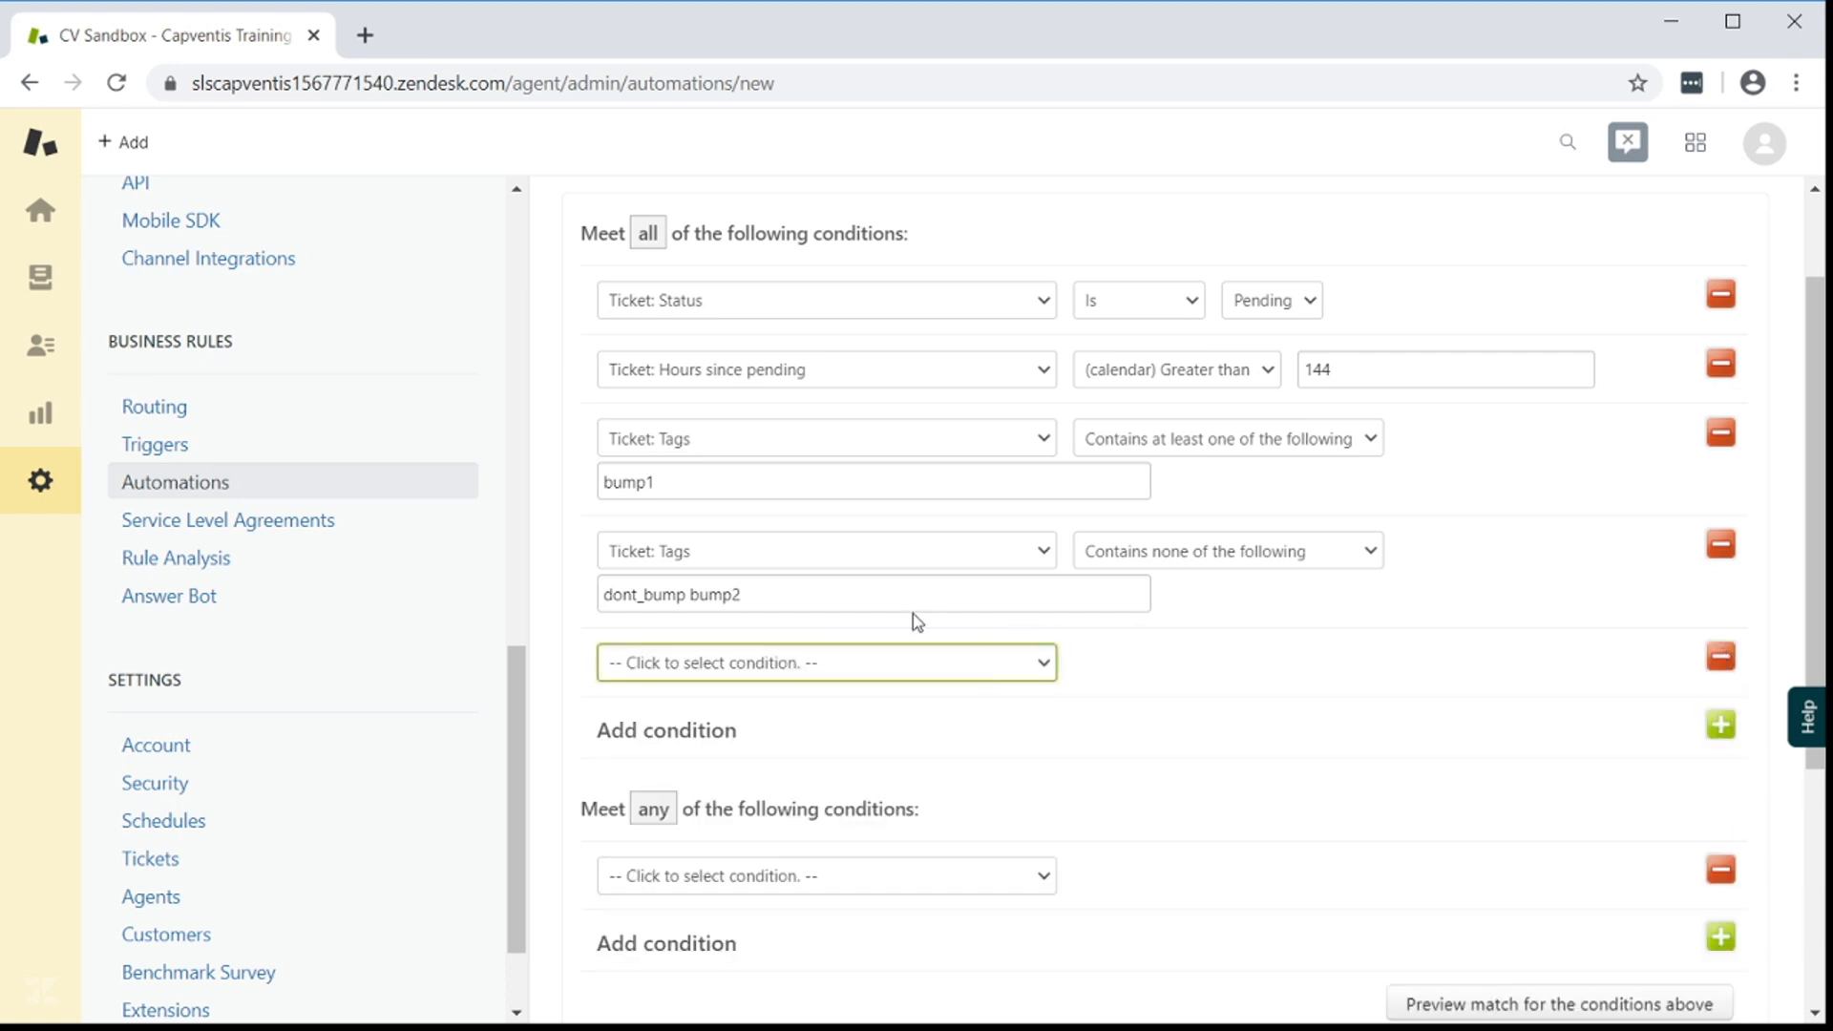
pyautogui.moveTo(792, 483)
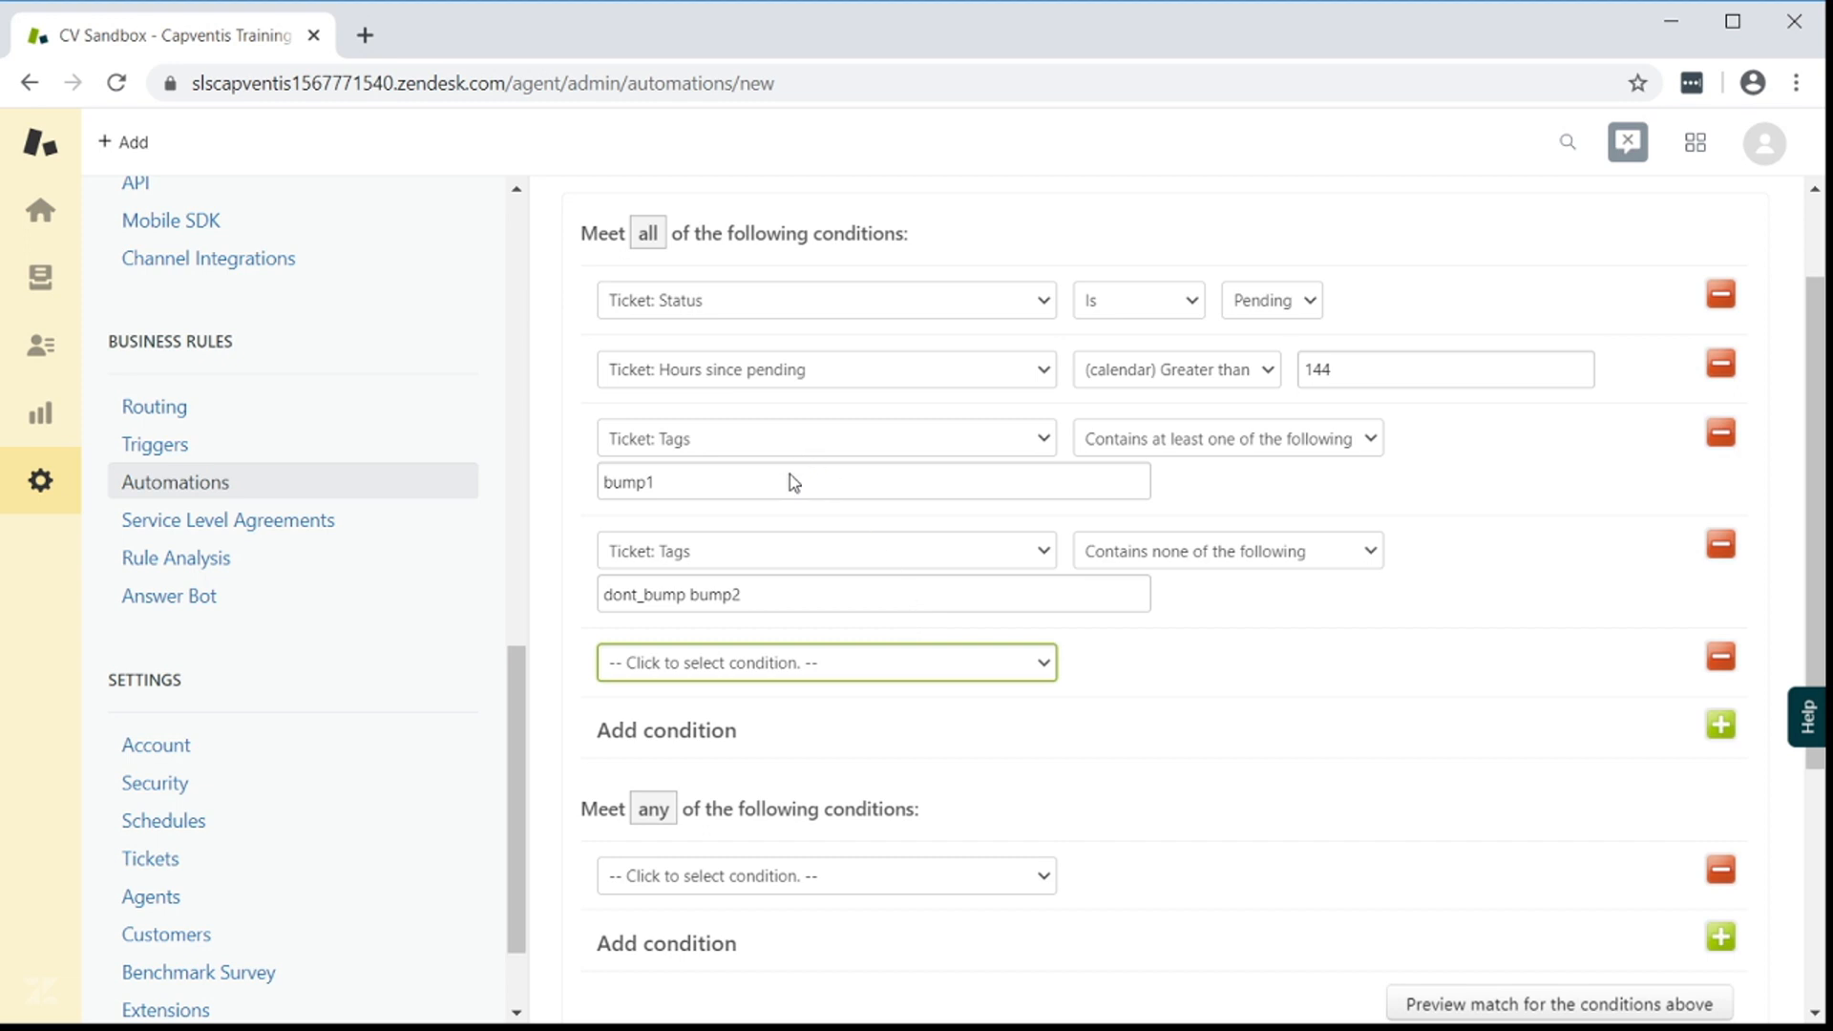
# Add the condition Hours since update (calendar) greater than 72
pyautogui.click(824, 662)
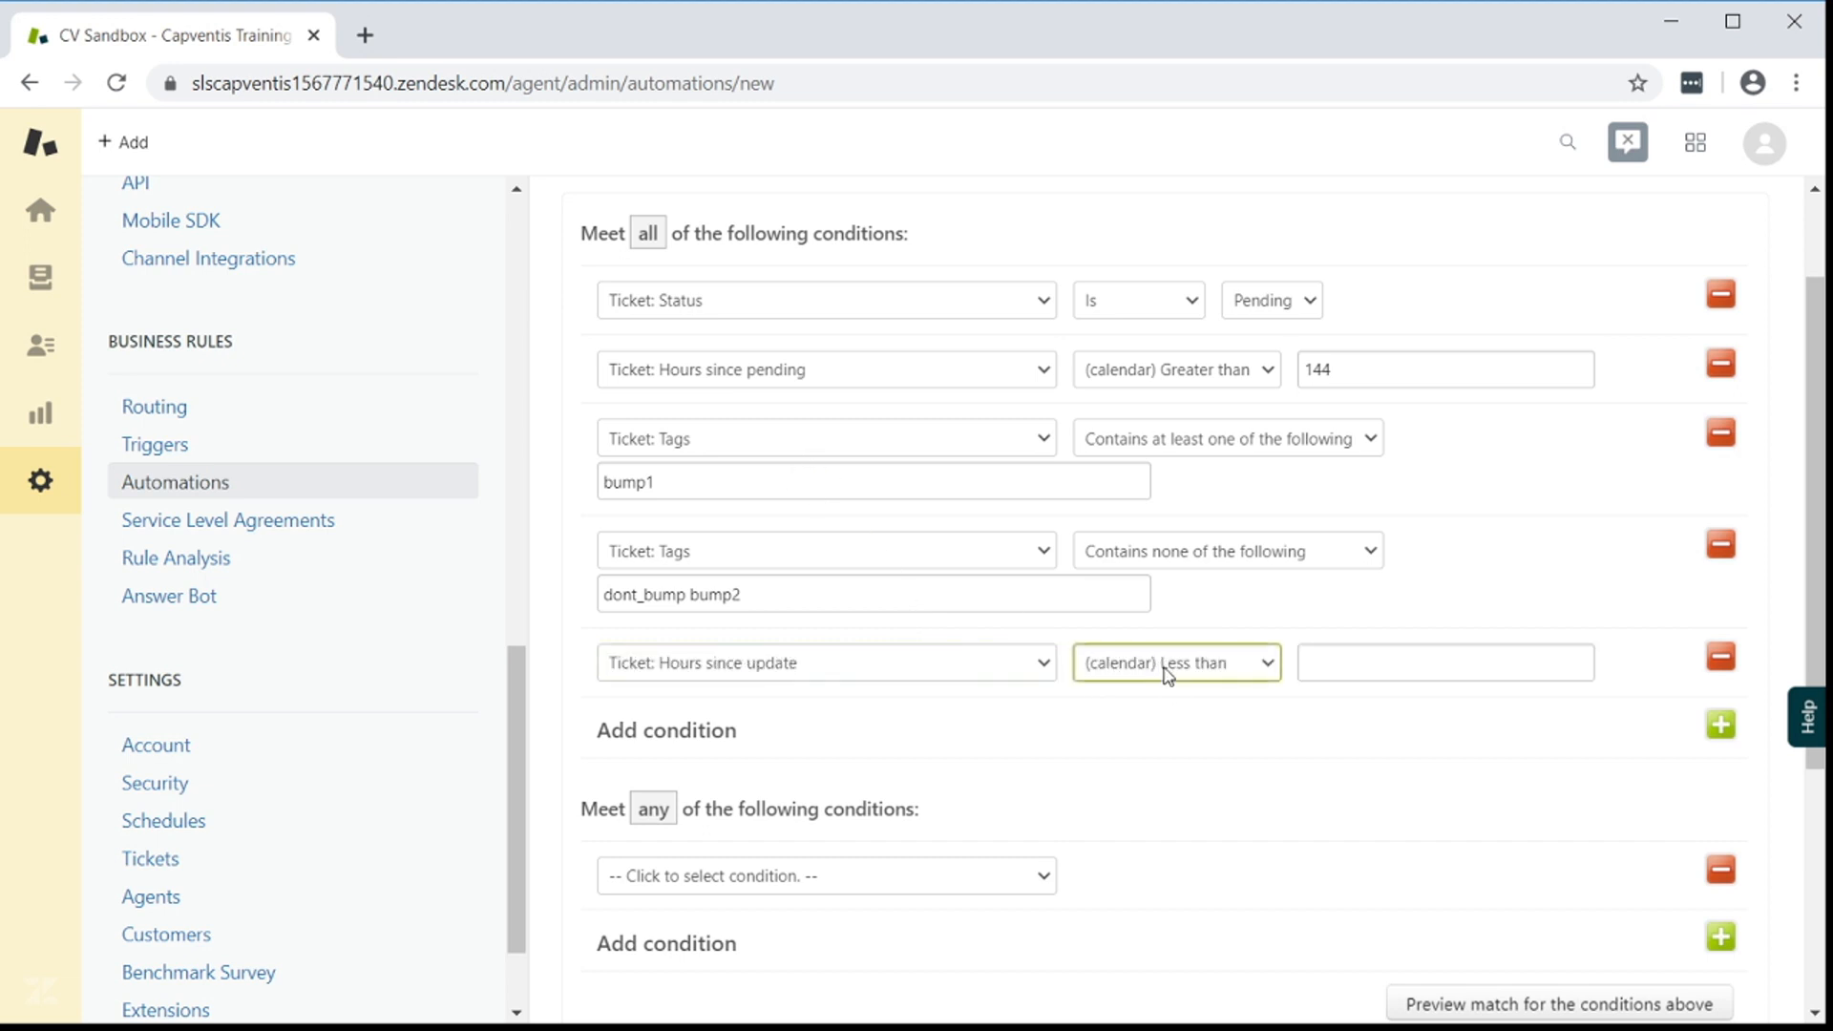
pyautogui.write('72')
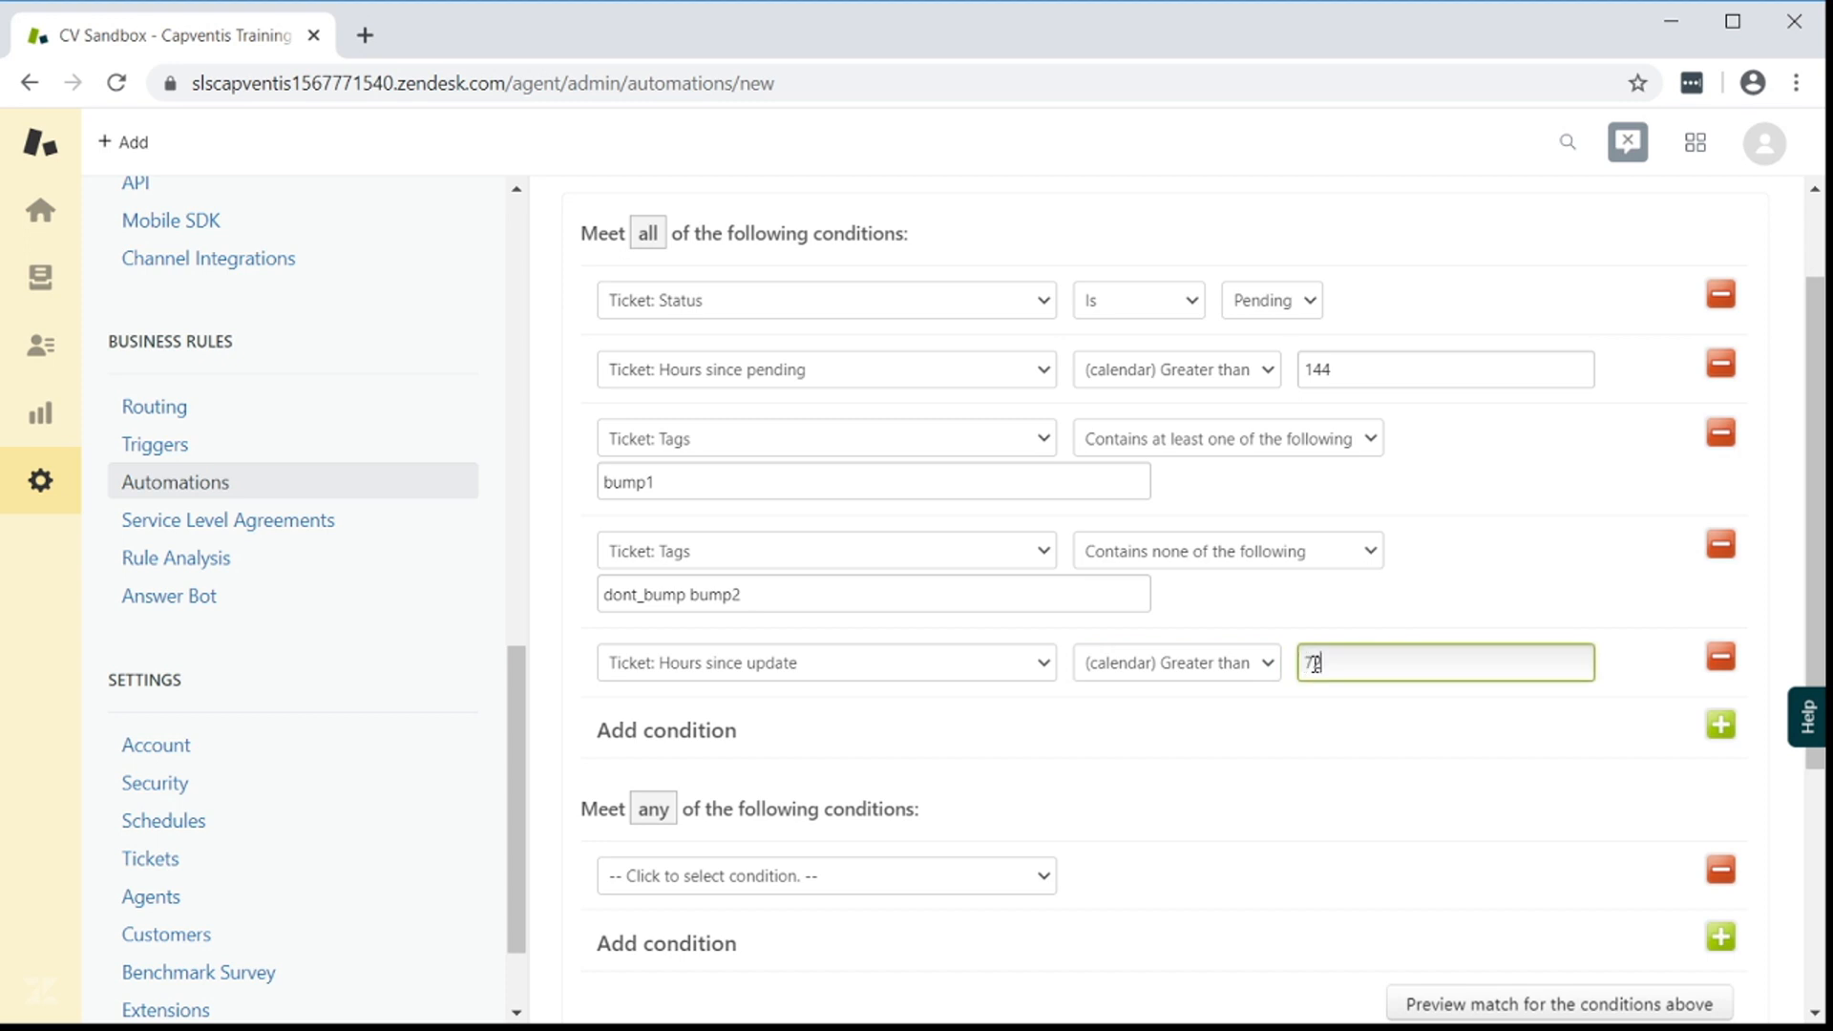
pyautogui.write('2')
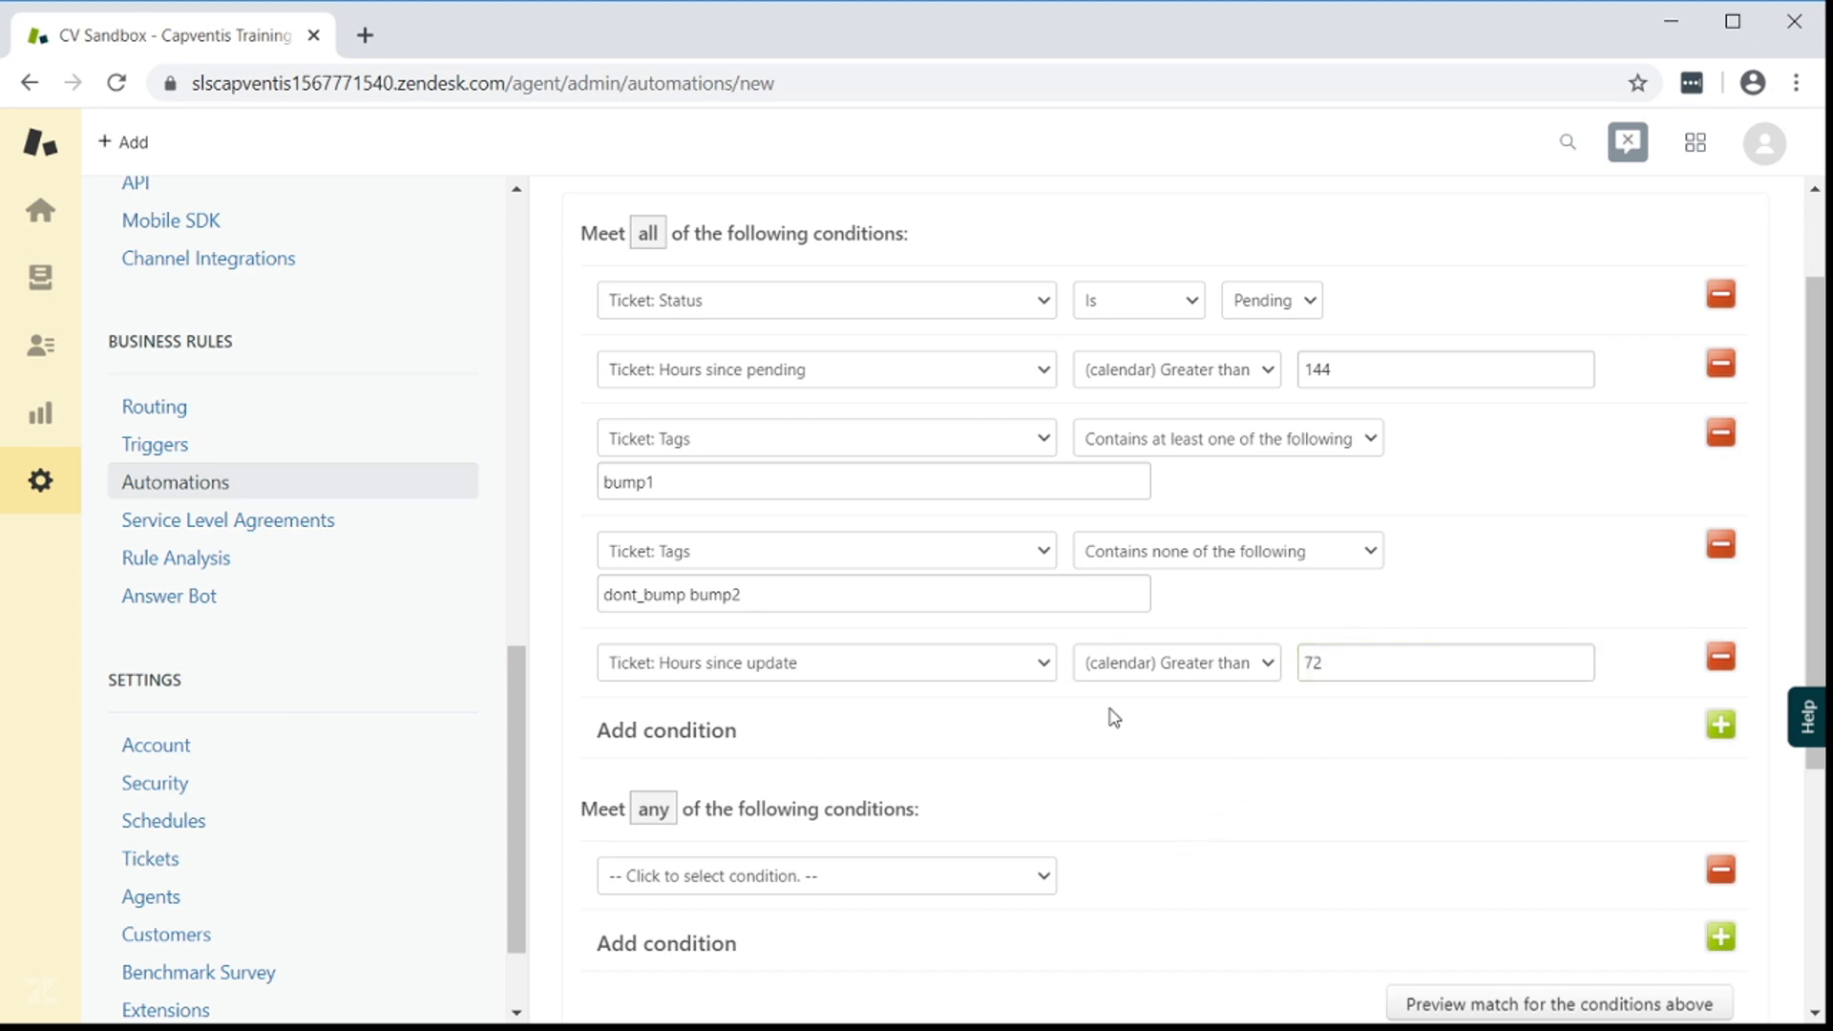
pyautogui.scroll(-3)
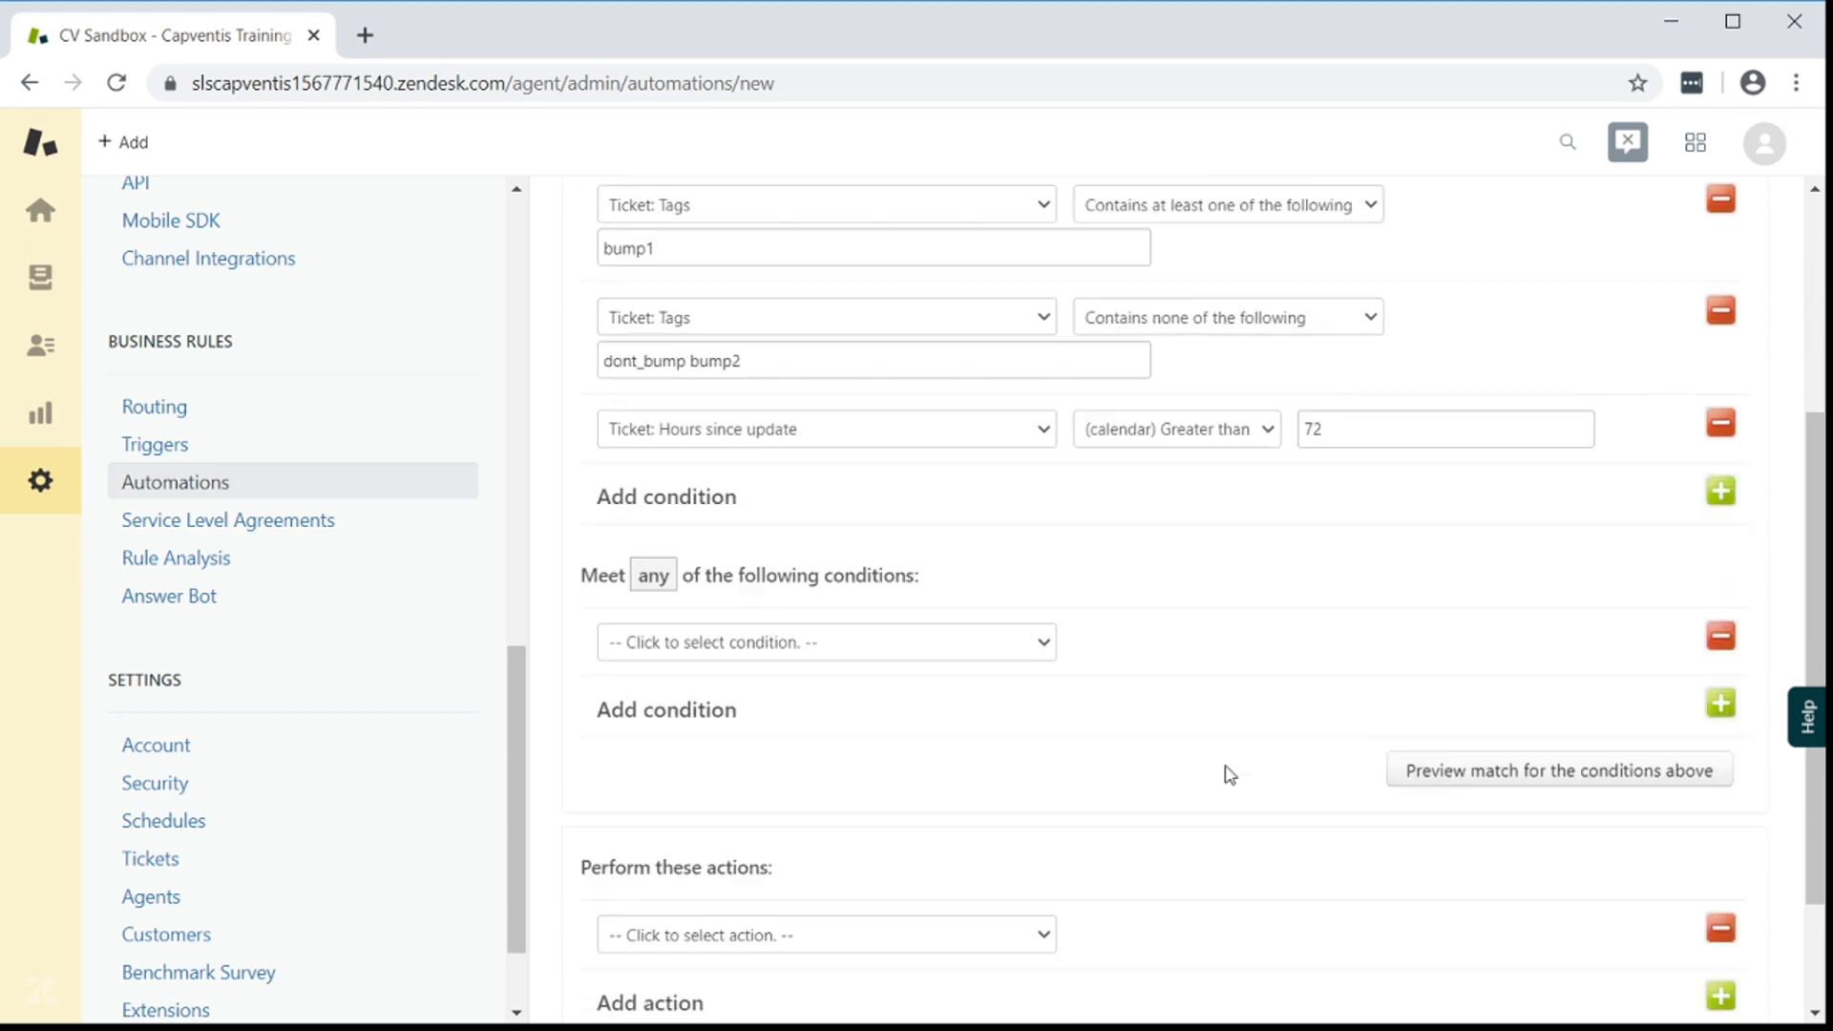
pyautogui.scroll(-3)
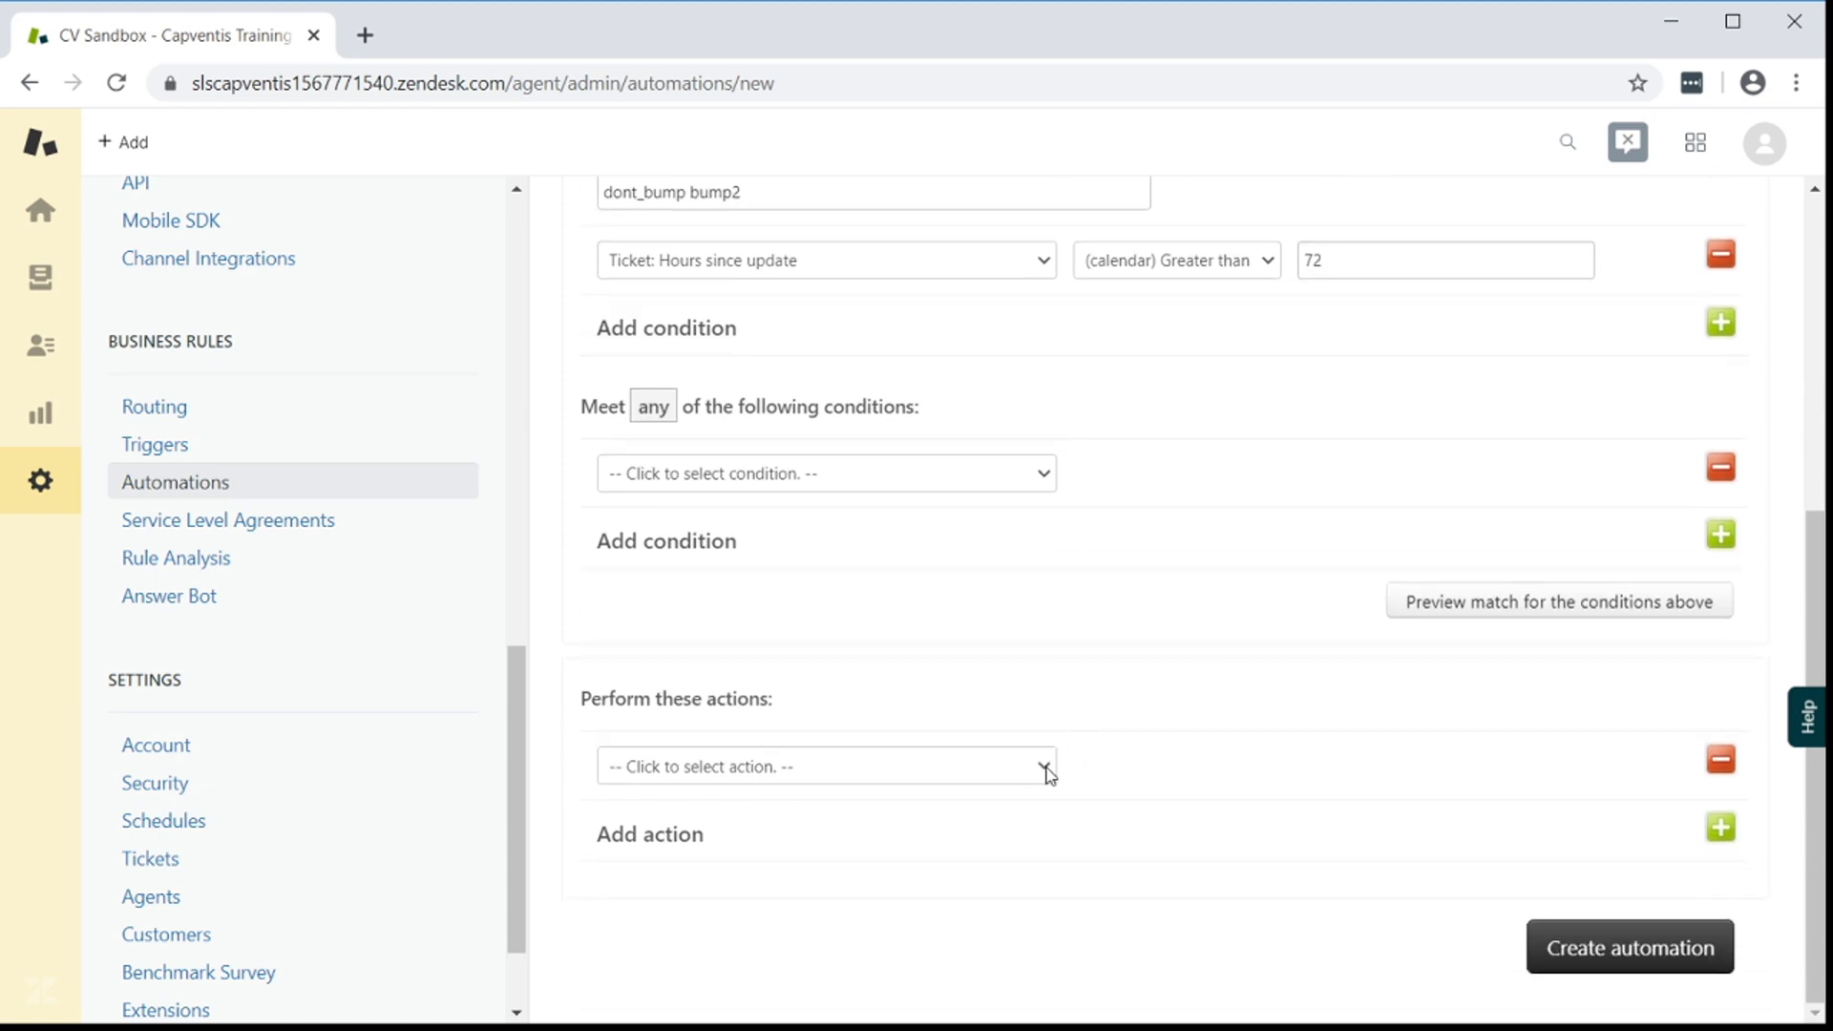
pyautogui.click(824, 766)
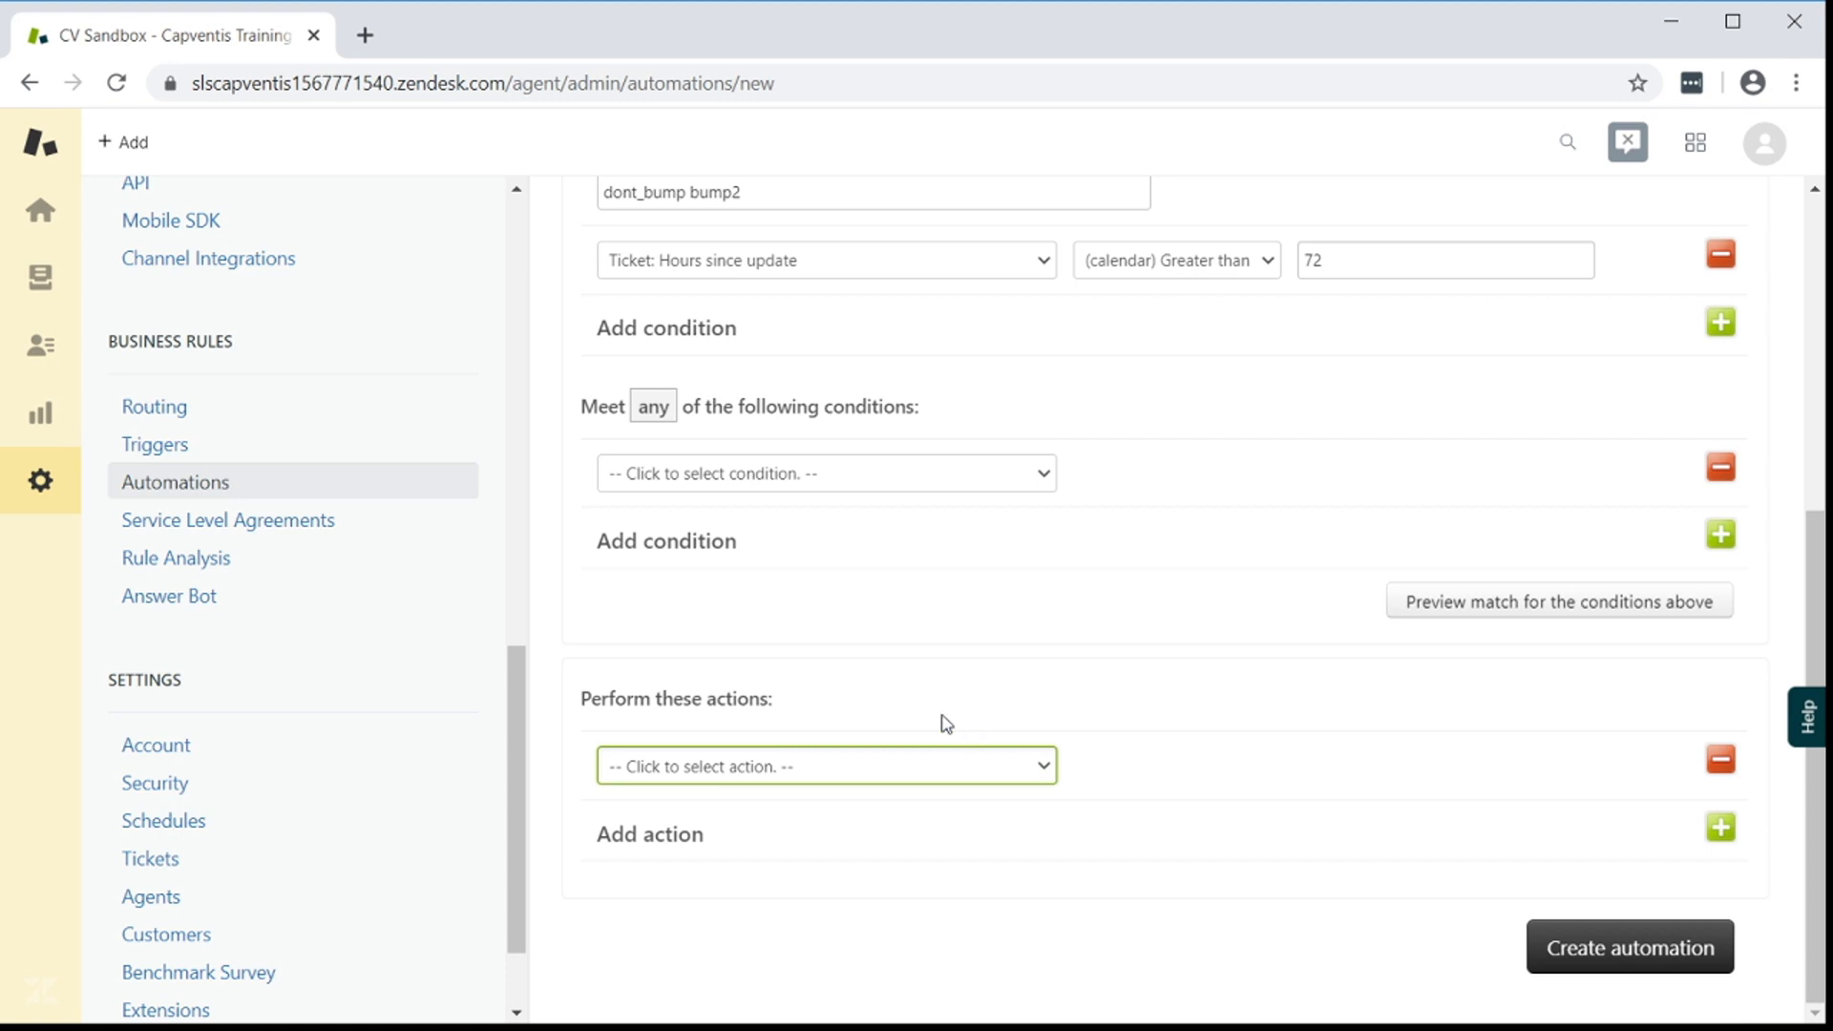
# Email requester and CCs a reminder ending with {{ticket.comments_formatted}}
pyautogui.click(824, 766)
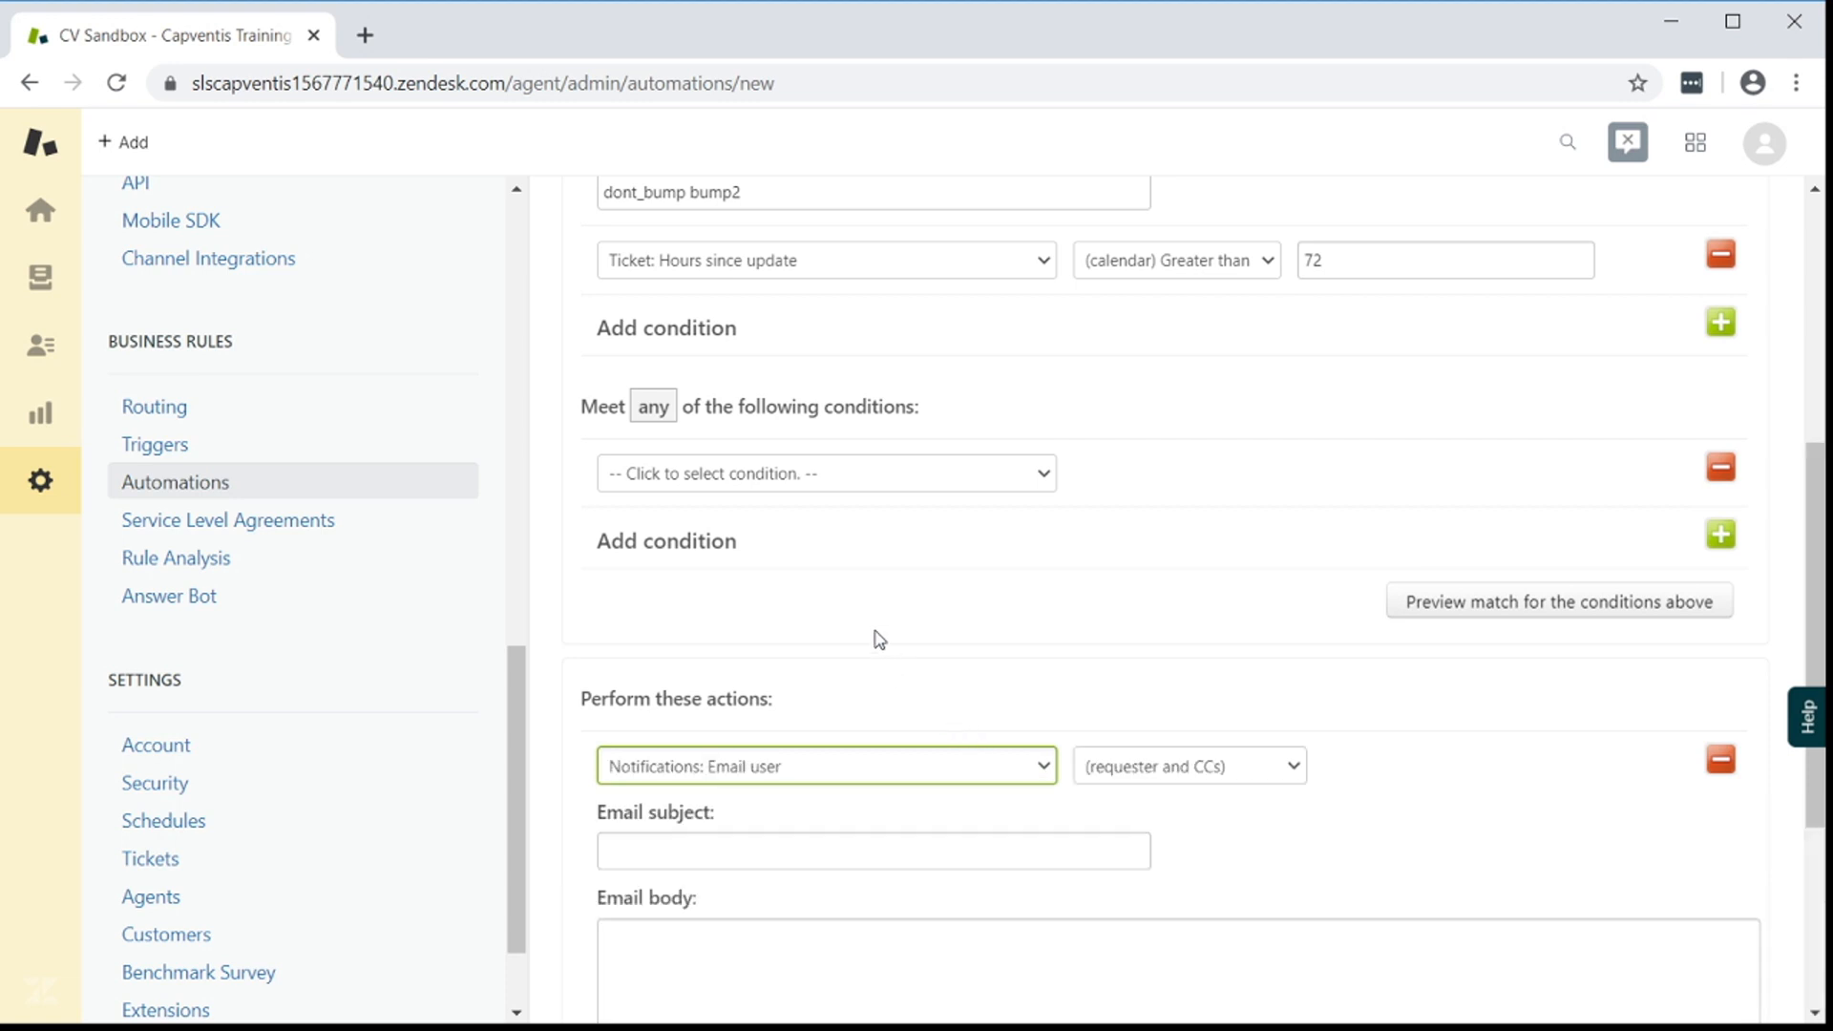
pyautogui.moveTo(1248, 802)
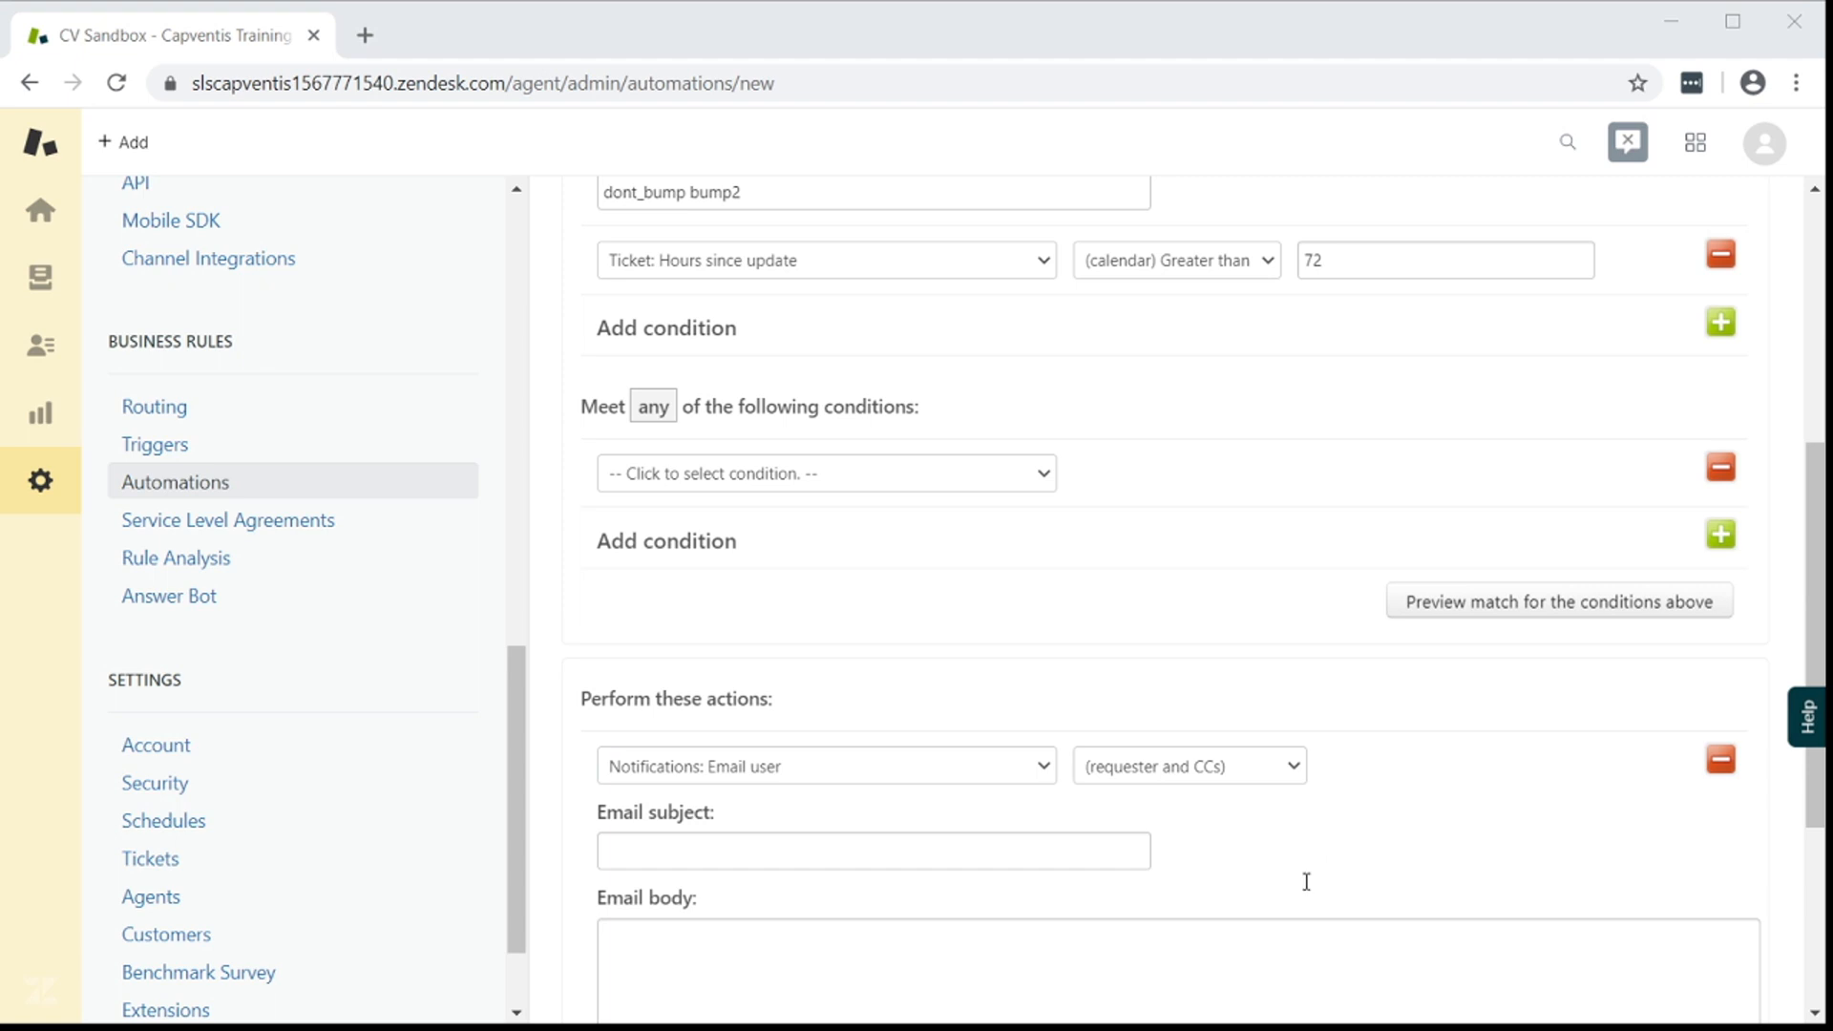
pyautogui.moveTo(1541, 959)
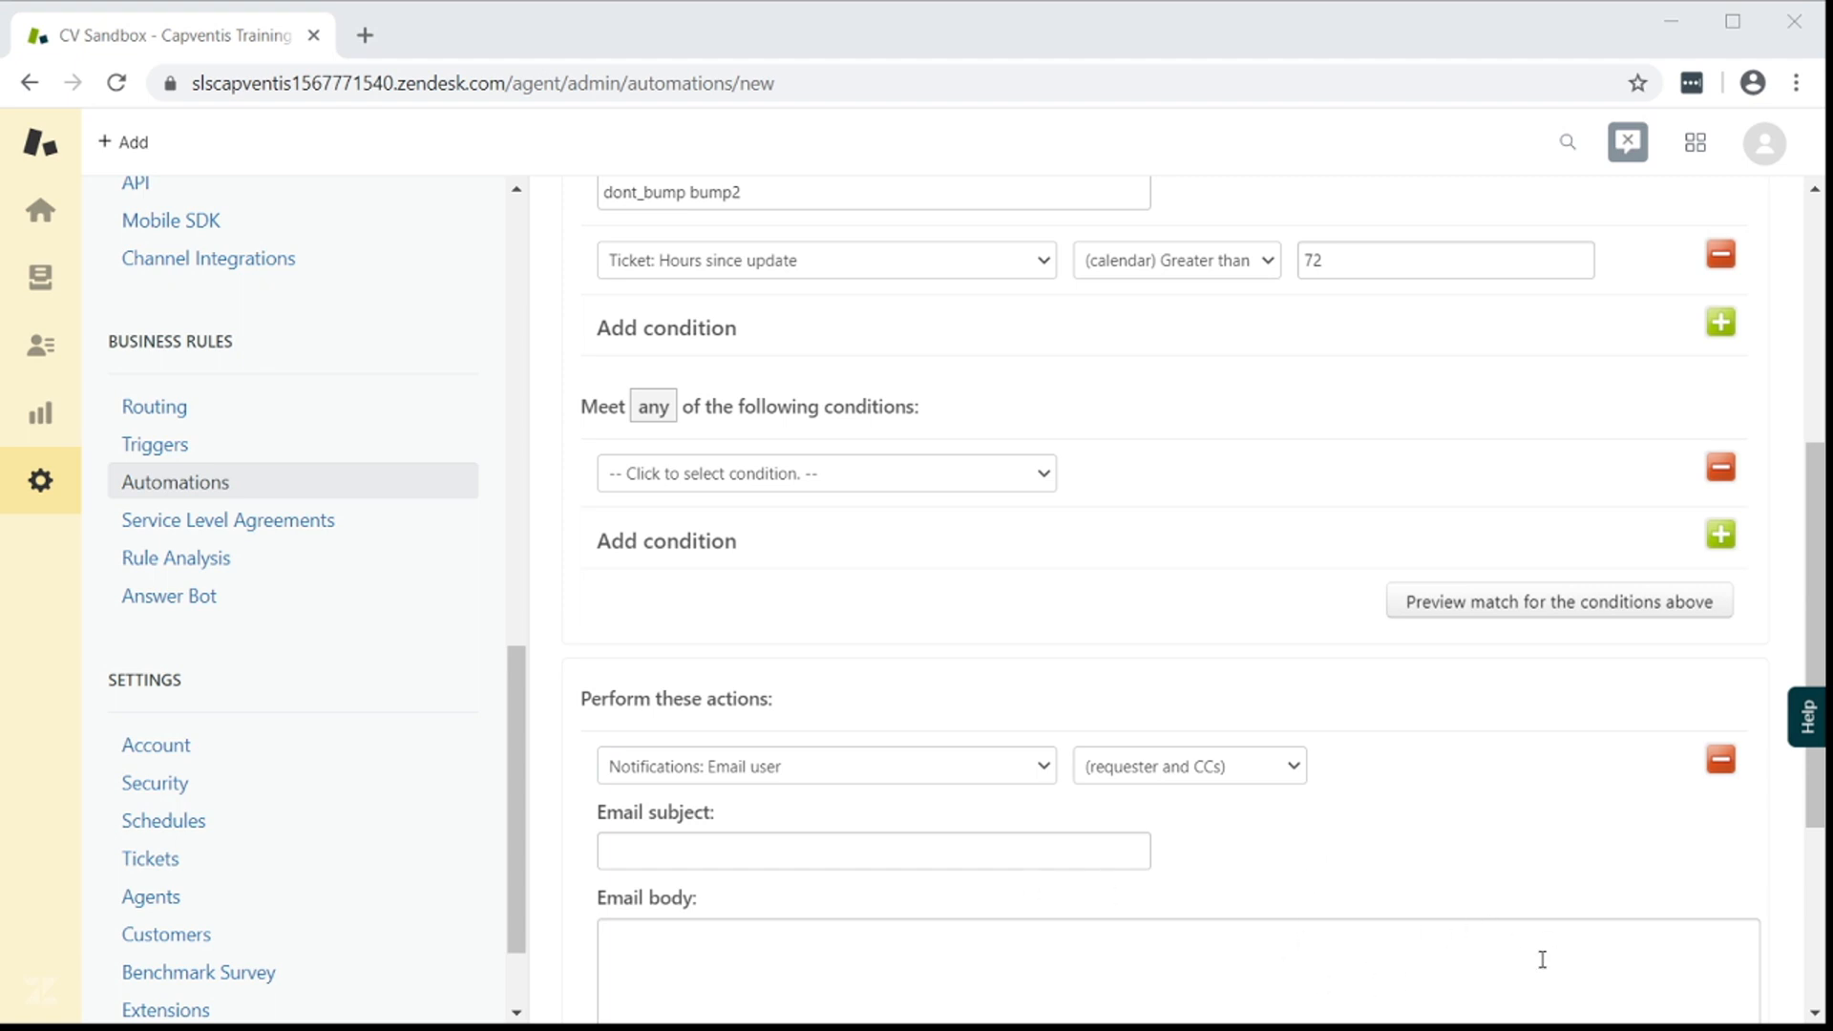
pyautogui.moveTo(809, 967)
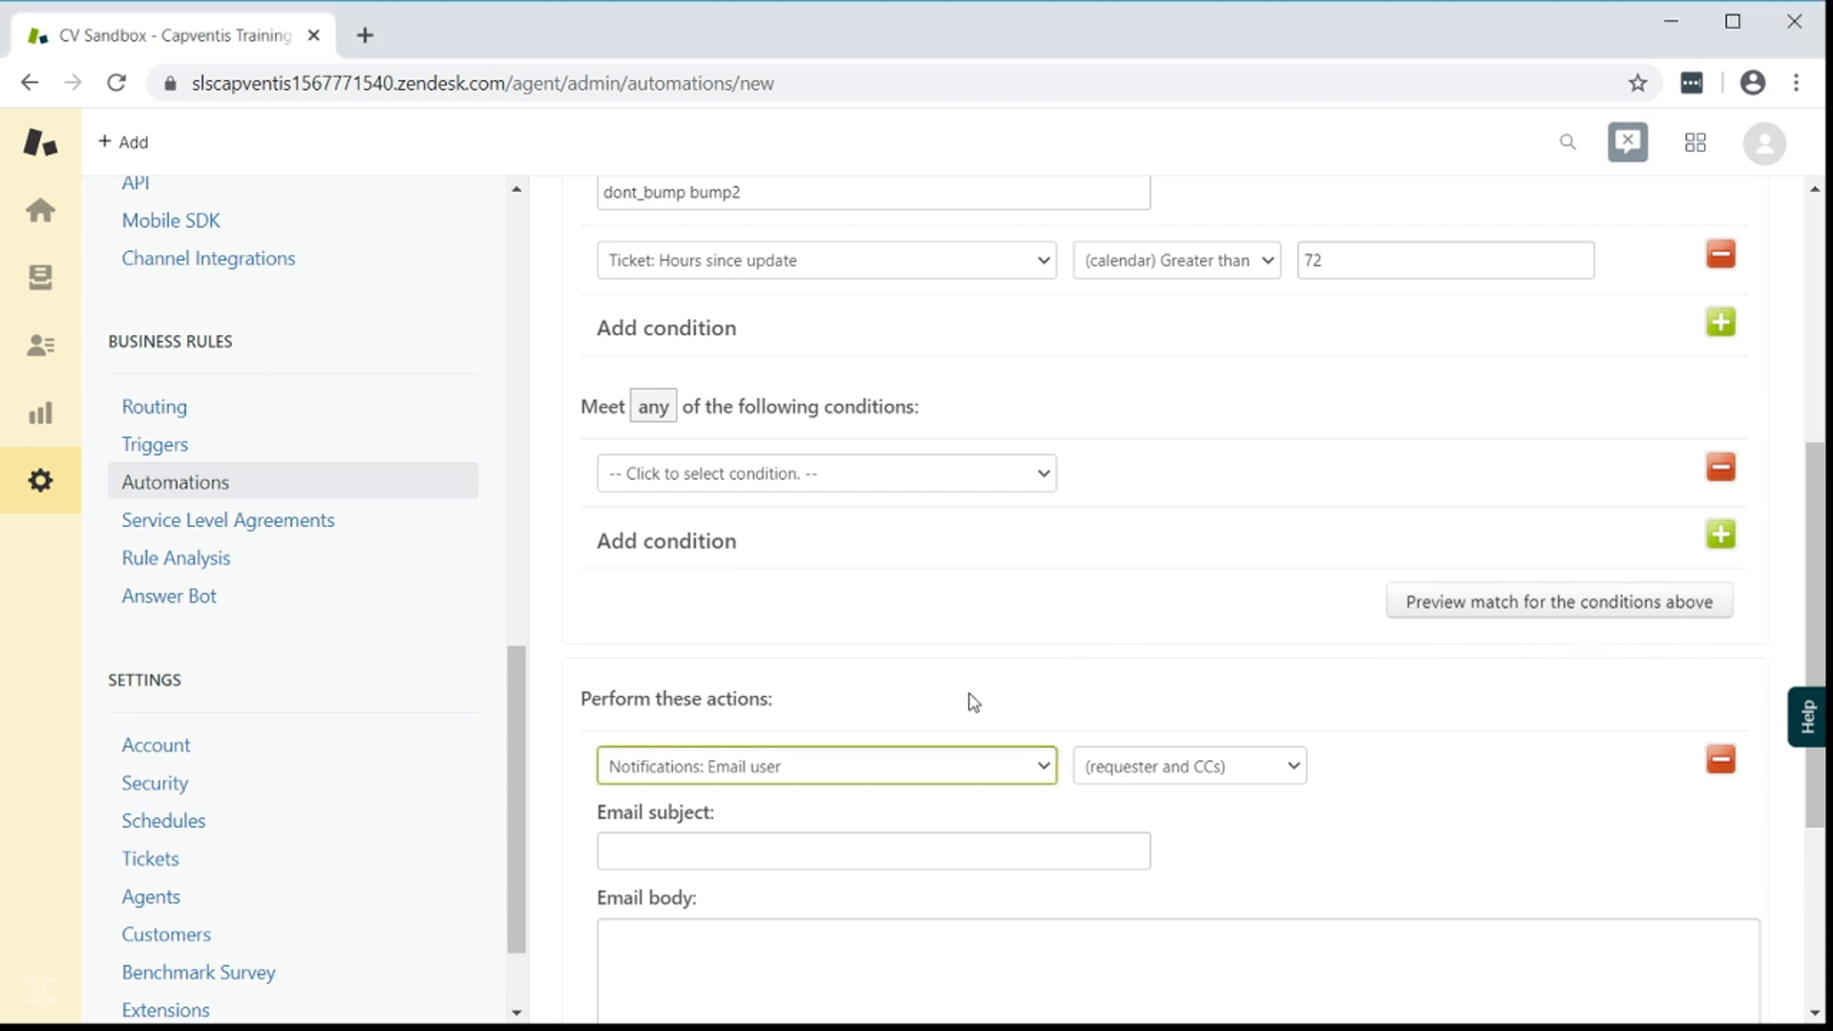
pyautogui.write('Reminder - A ticket is awaiting your response: {{ticket.title}}')
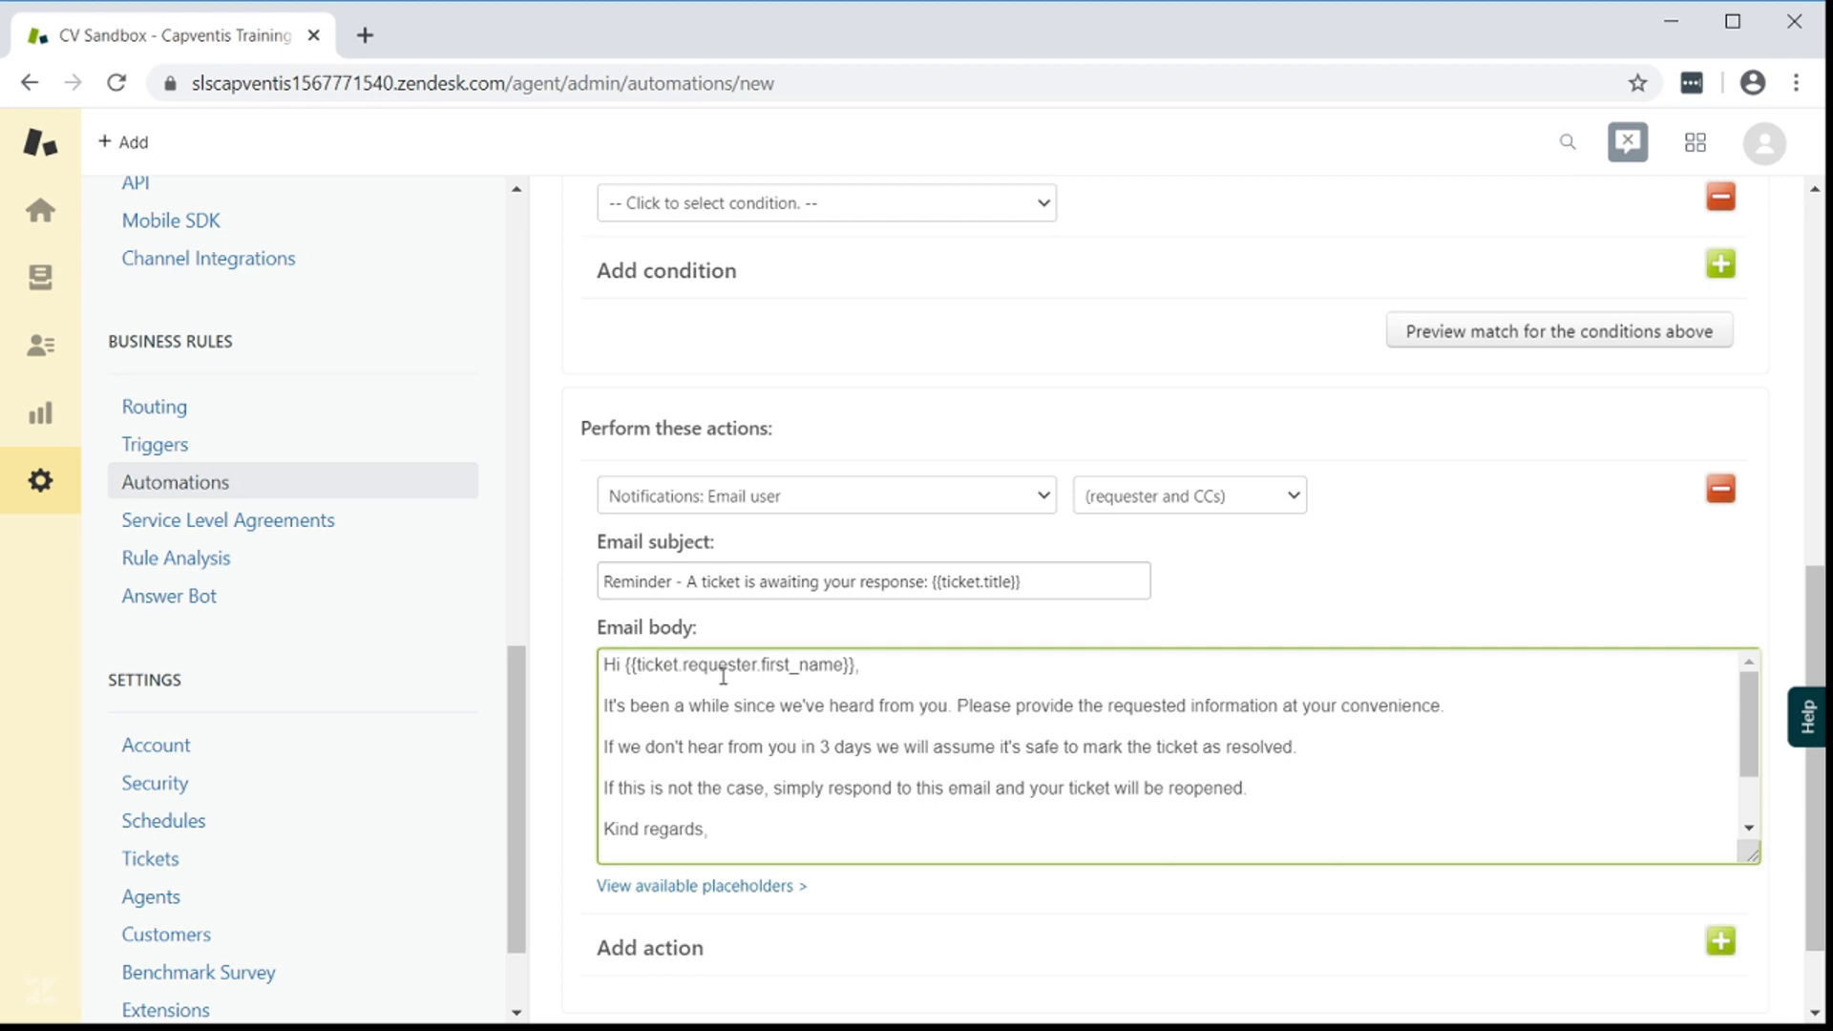
pyautogui.moveTo(910, 724)
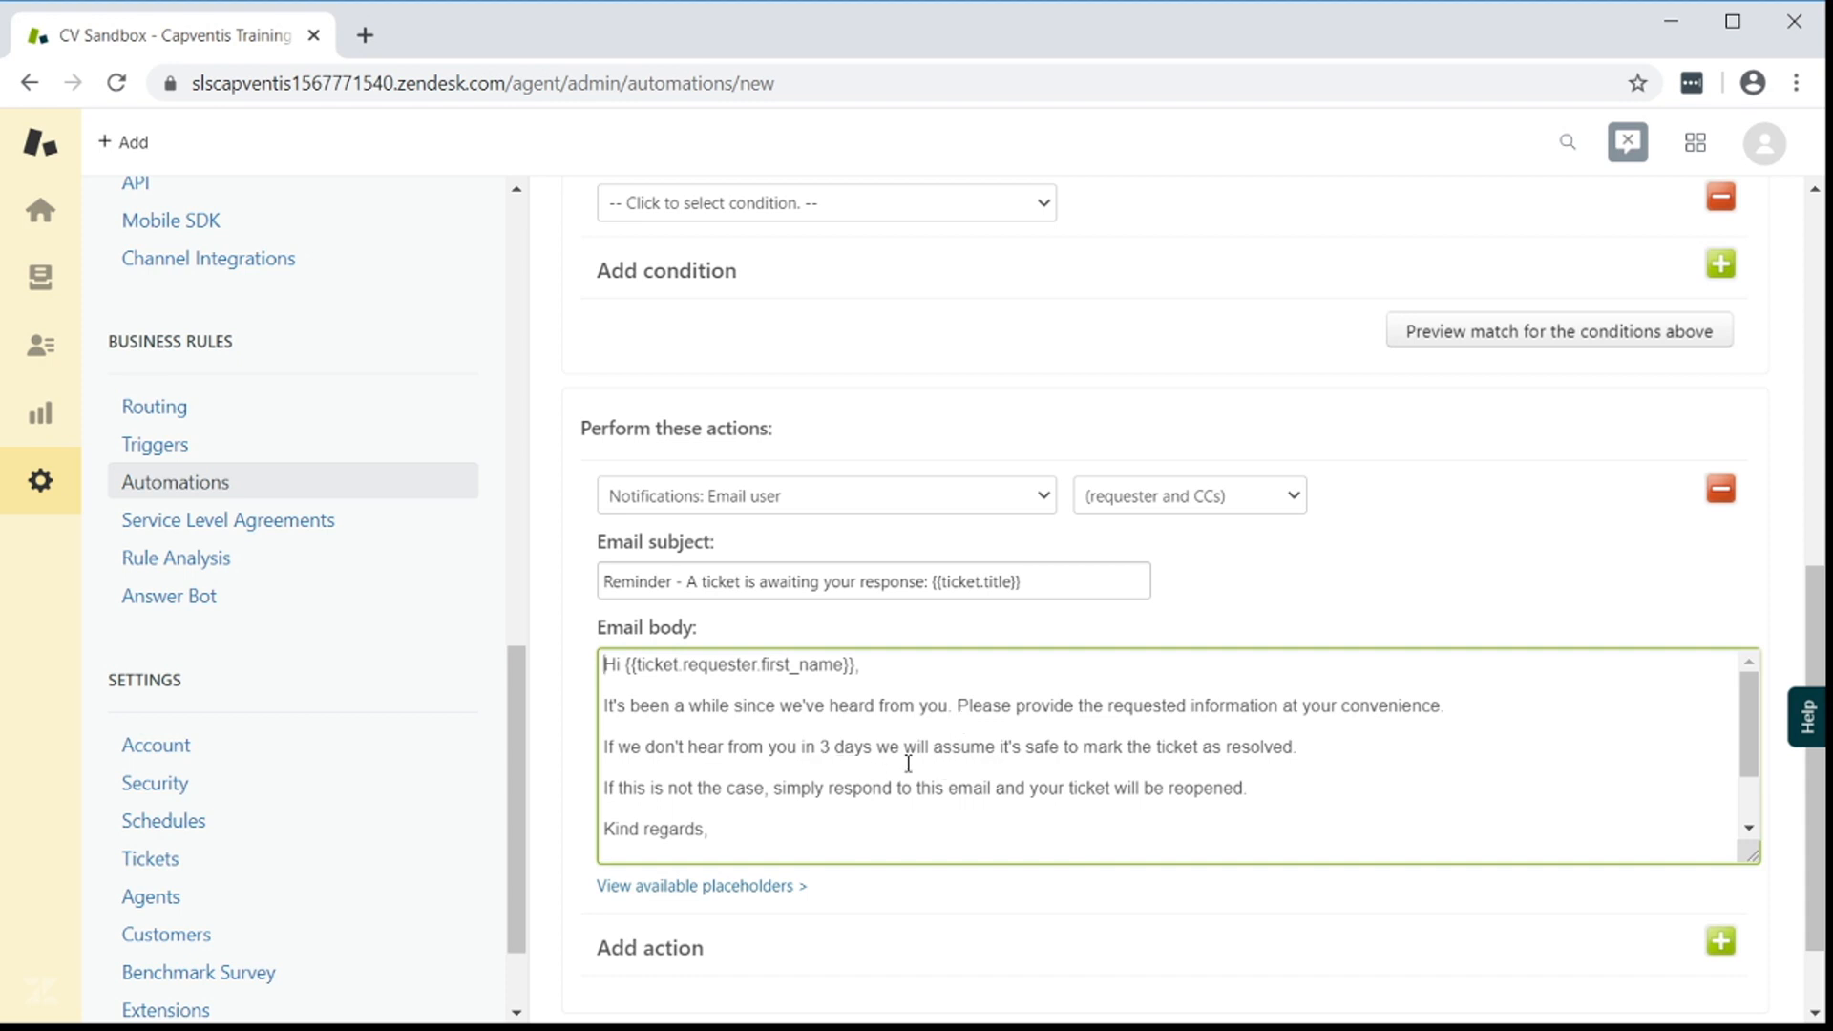
pyautogui.moveTo(1209, 812)
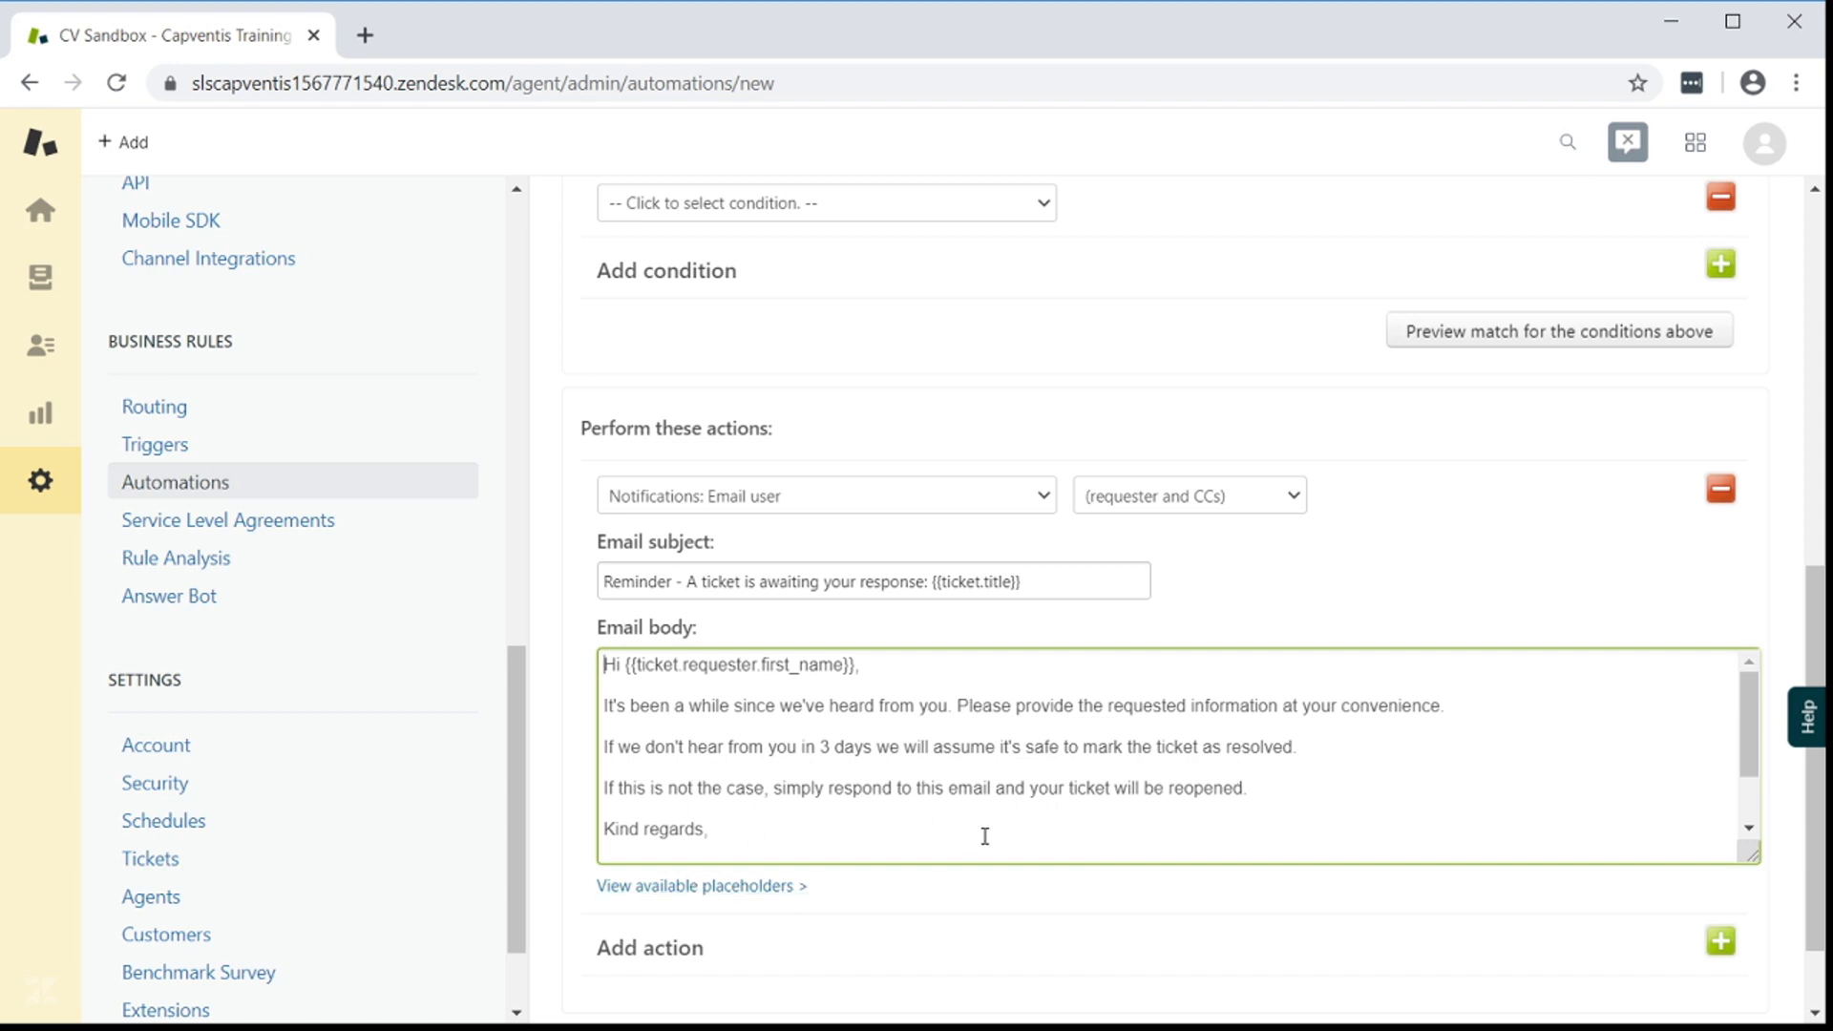
pyautogui.scroll(-3)
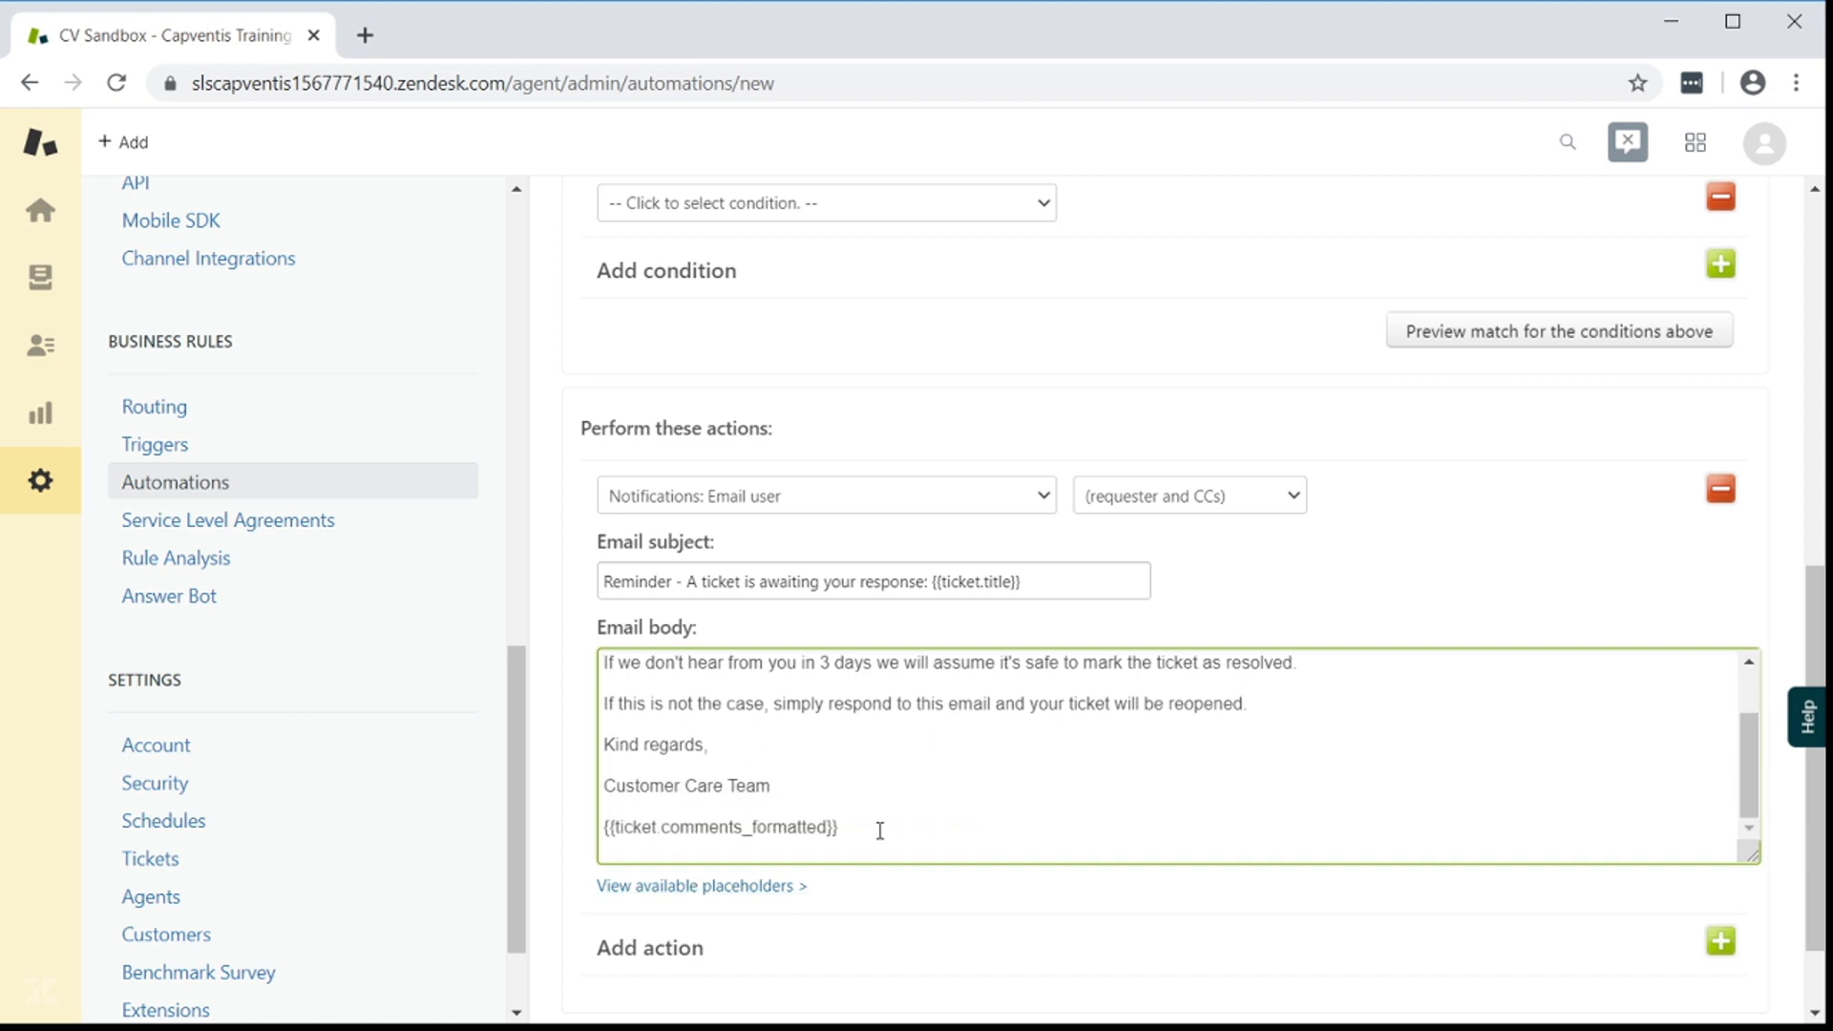
pyautogui.doubleClick(718, 827)
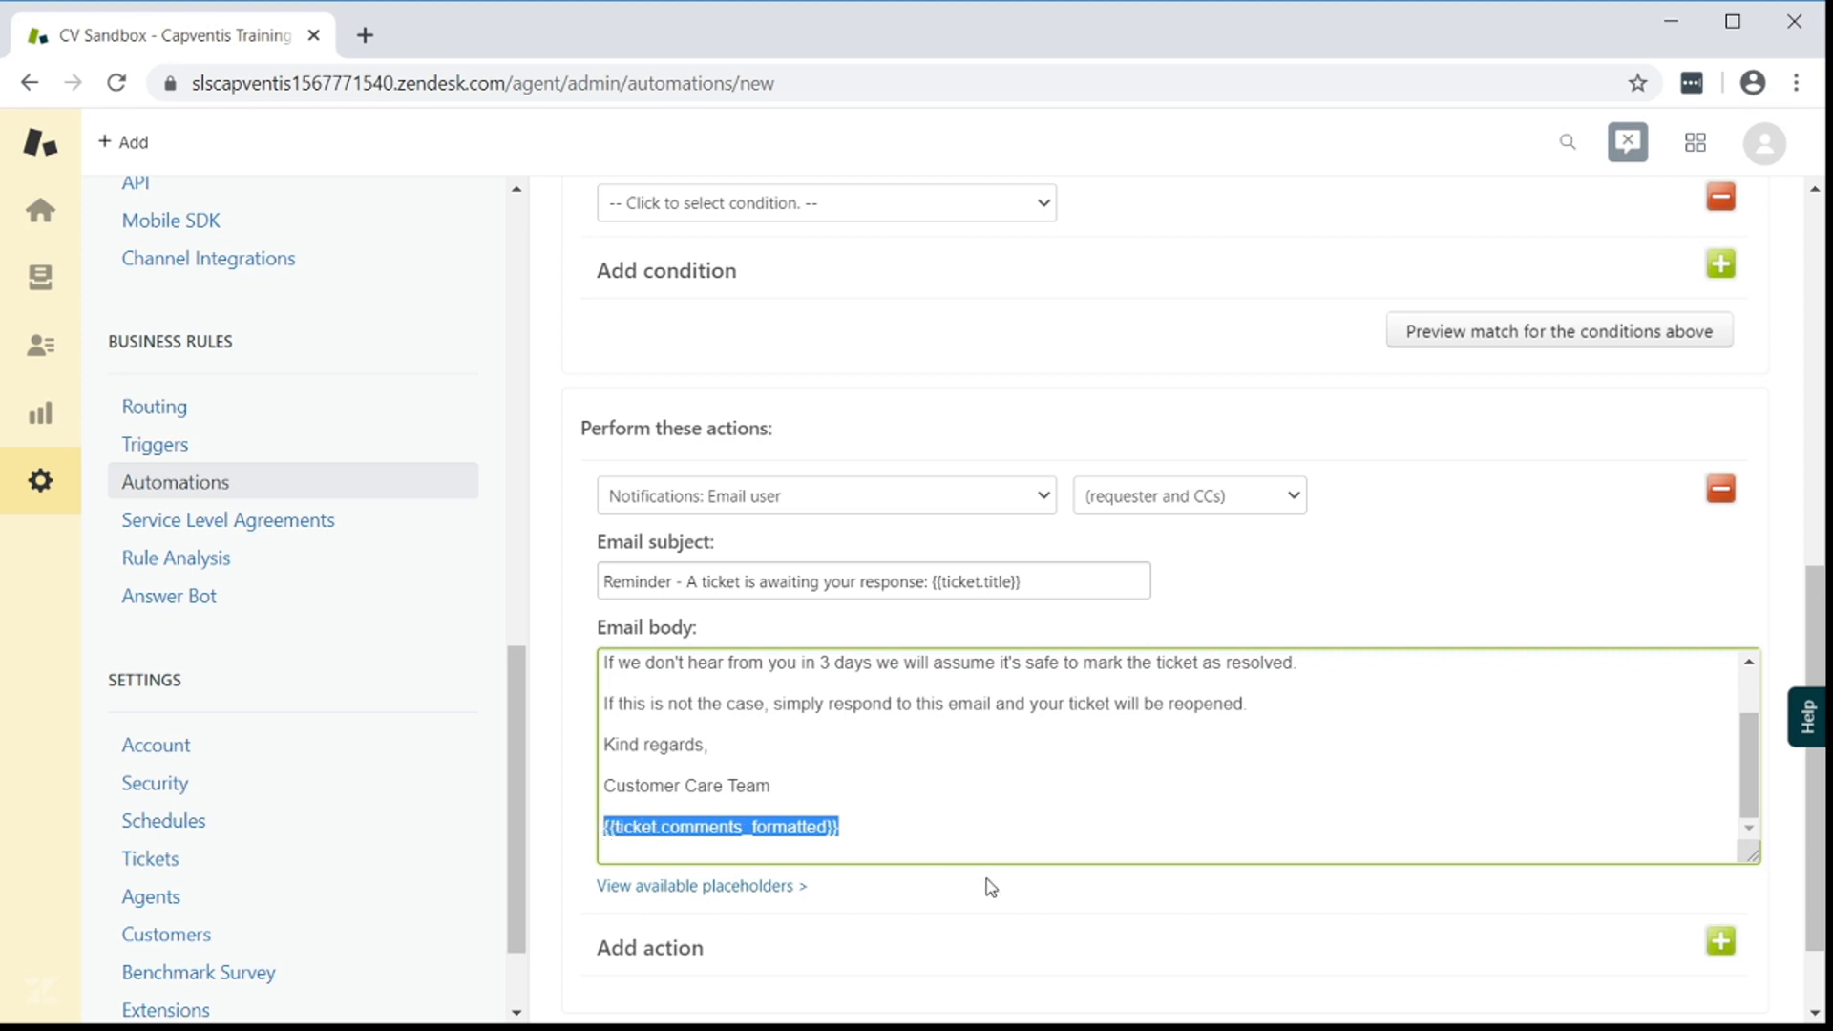
pyautogui.moveTo(1120, 886)
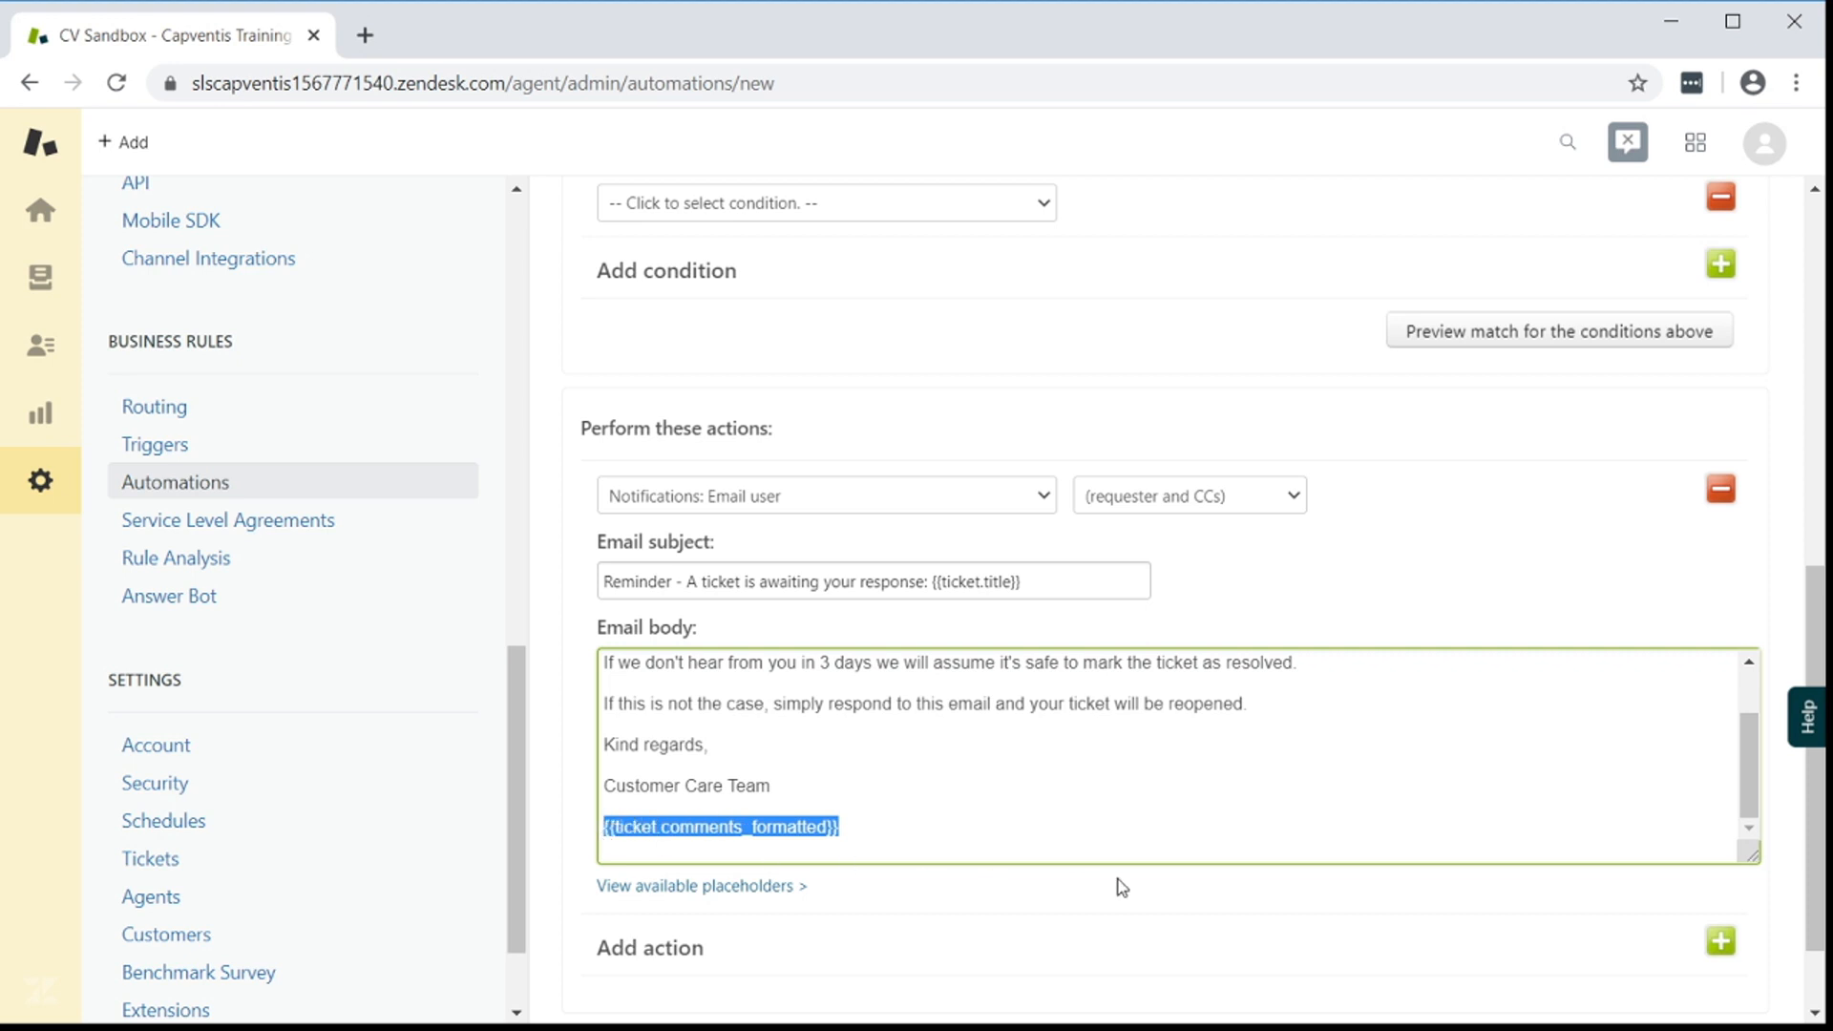
pyautogui.scroll(-3)
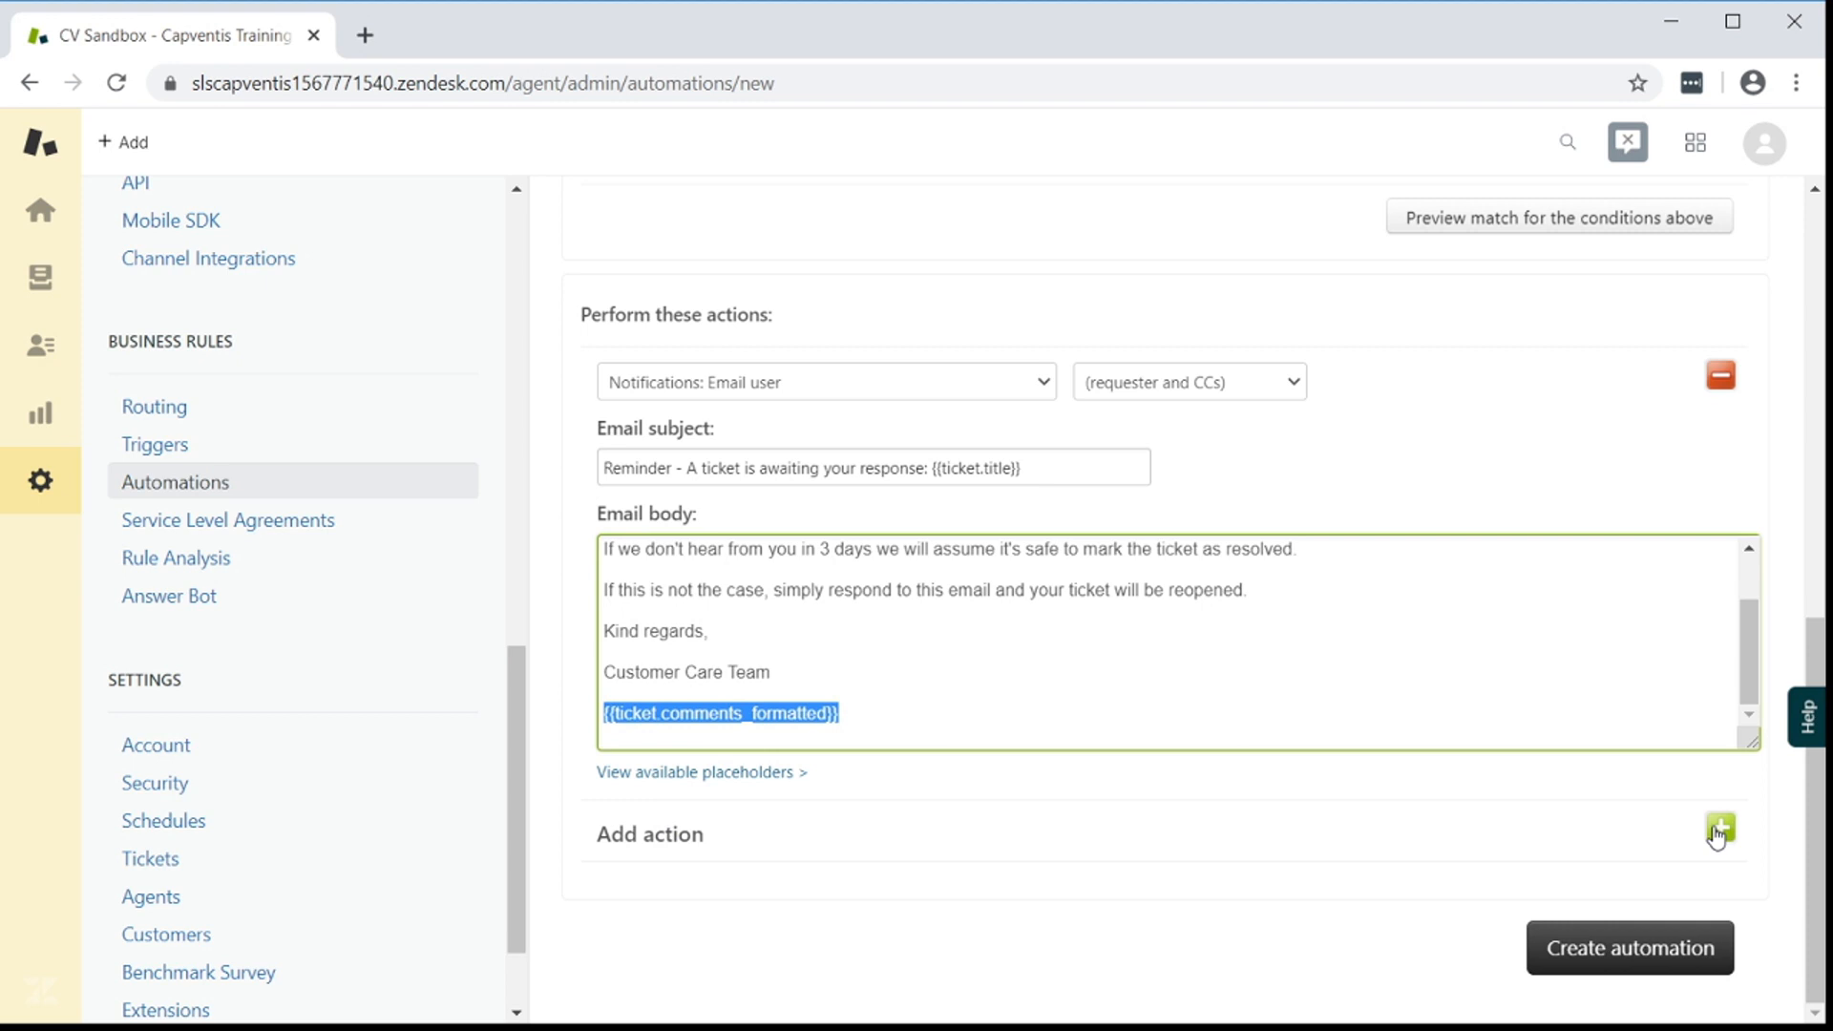
# Add a tags action for bump2 and bump2_track and create the automation
pyautogui.click(1719, 830)
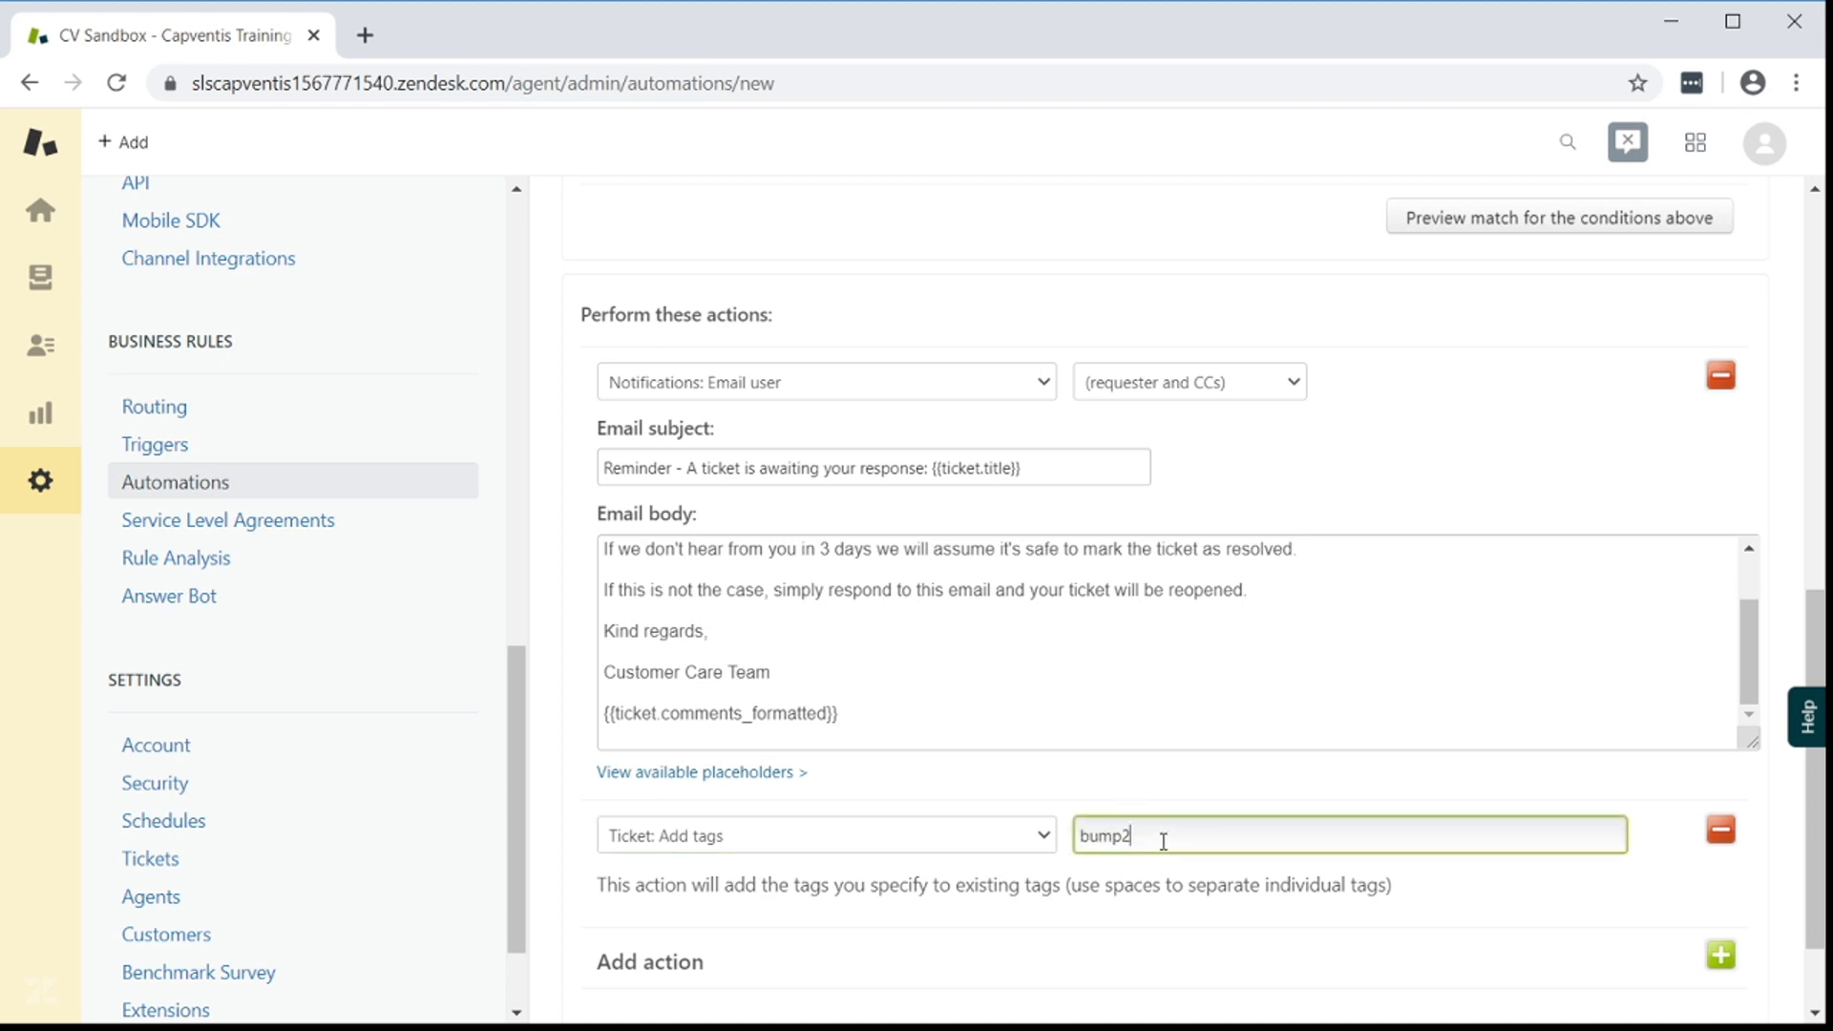
pyautogui.write('bump')
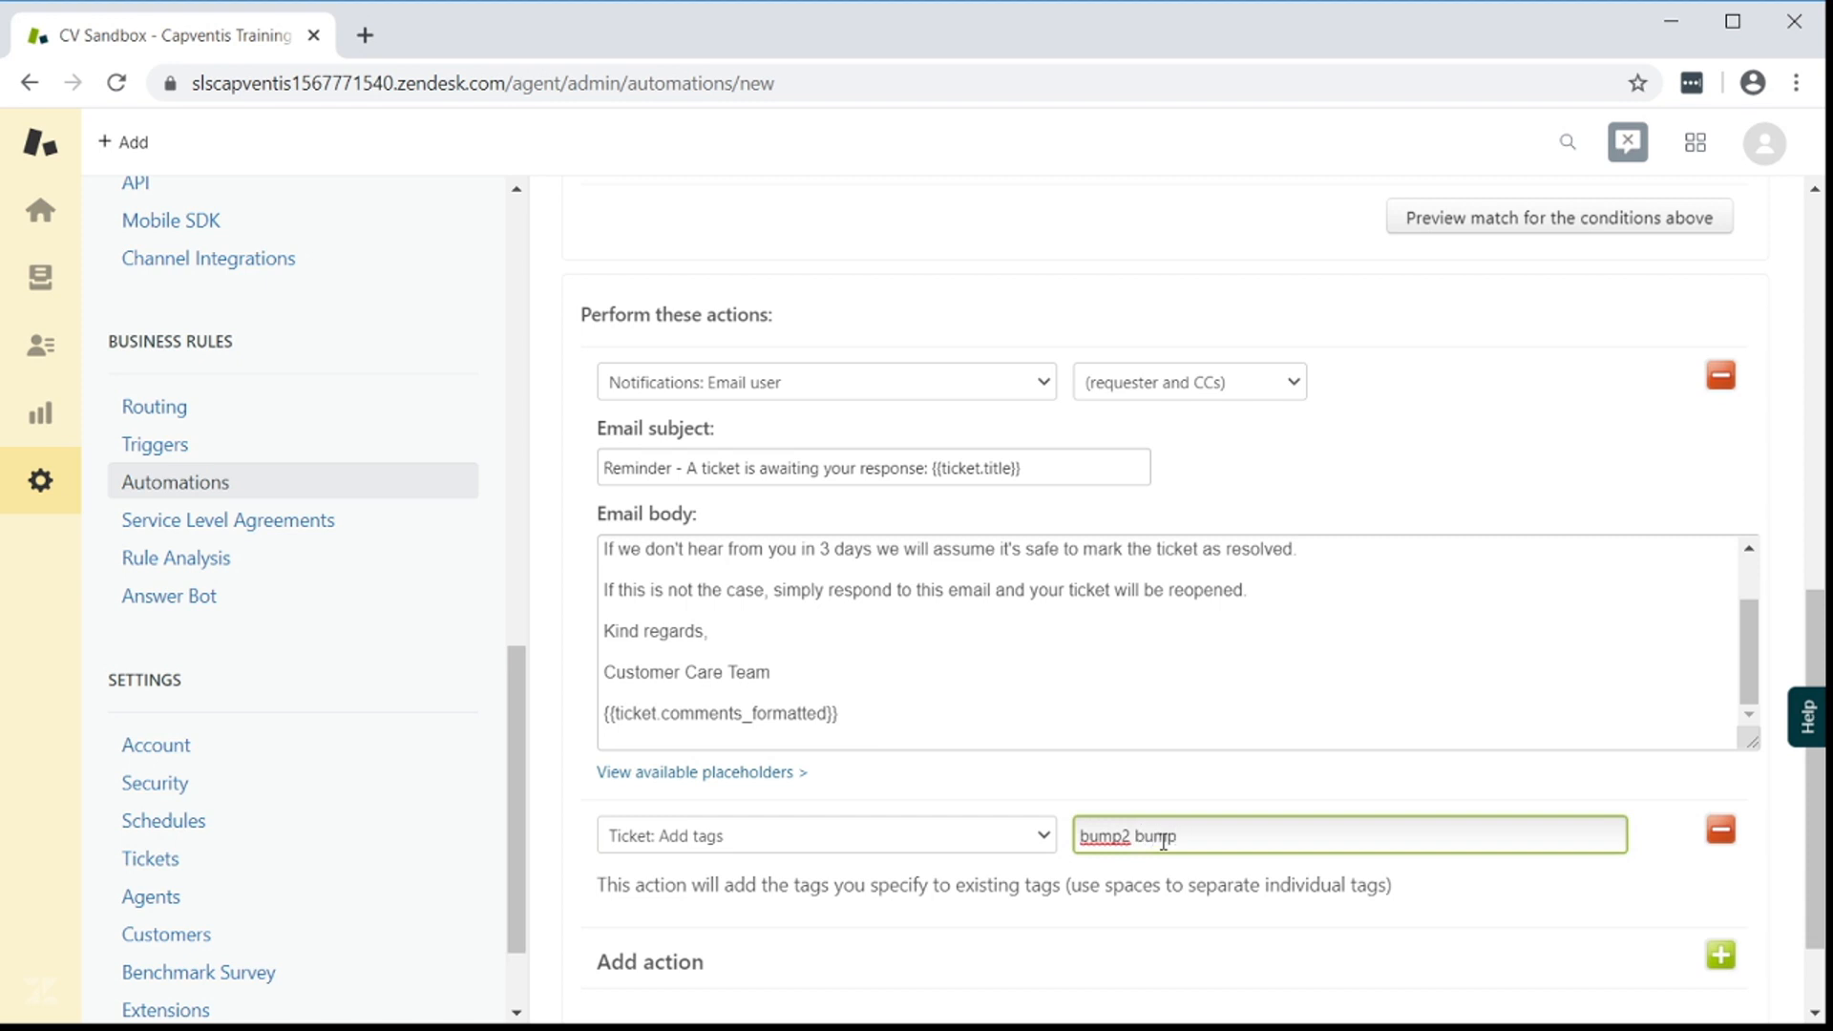
pyautogui.write('2_tra')
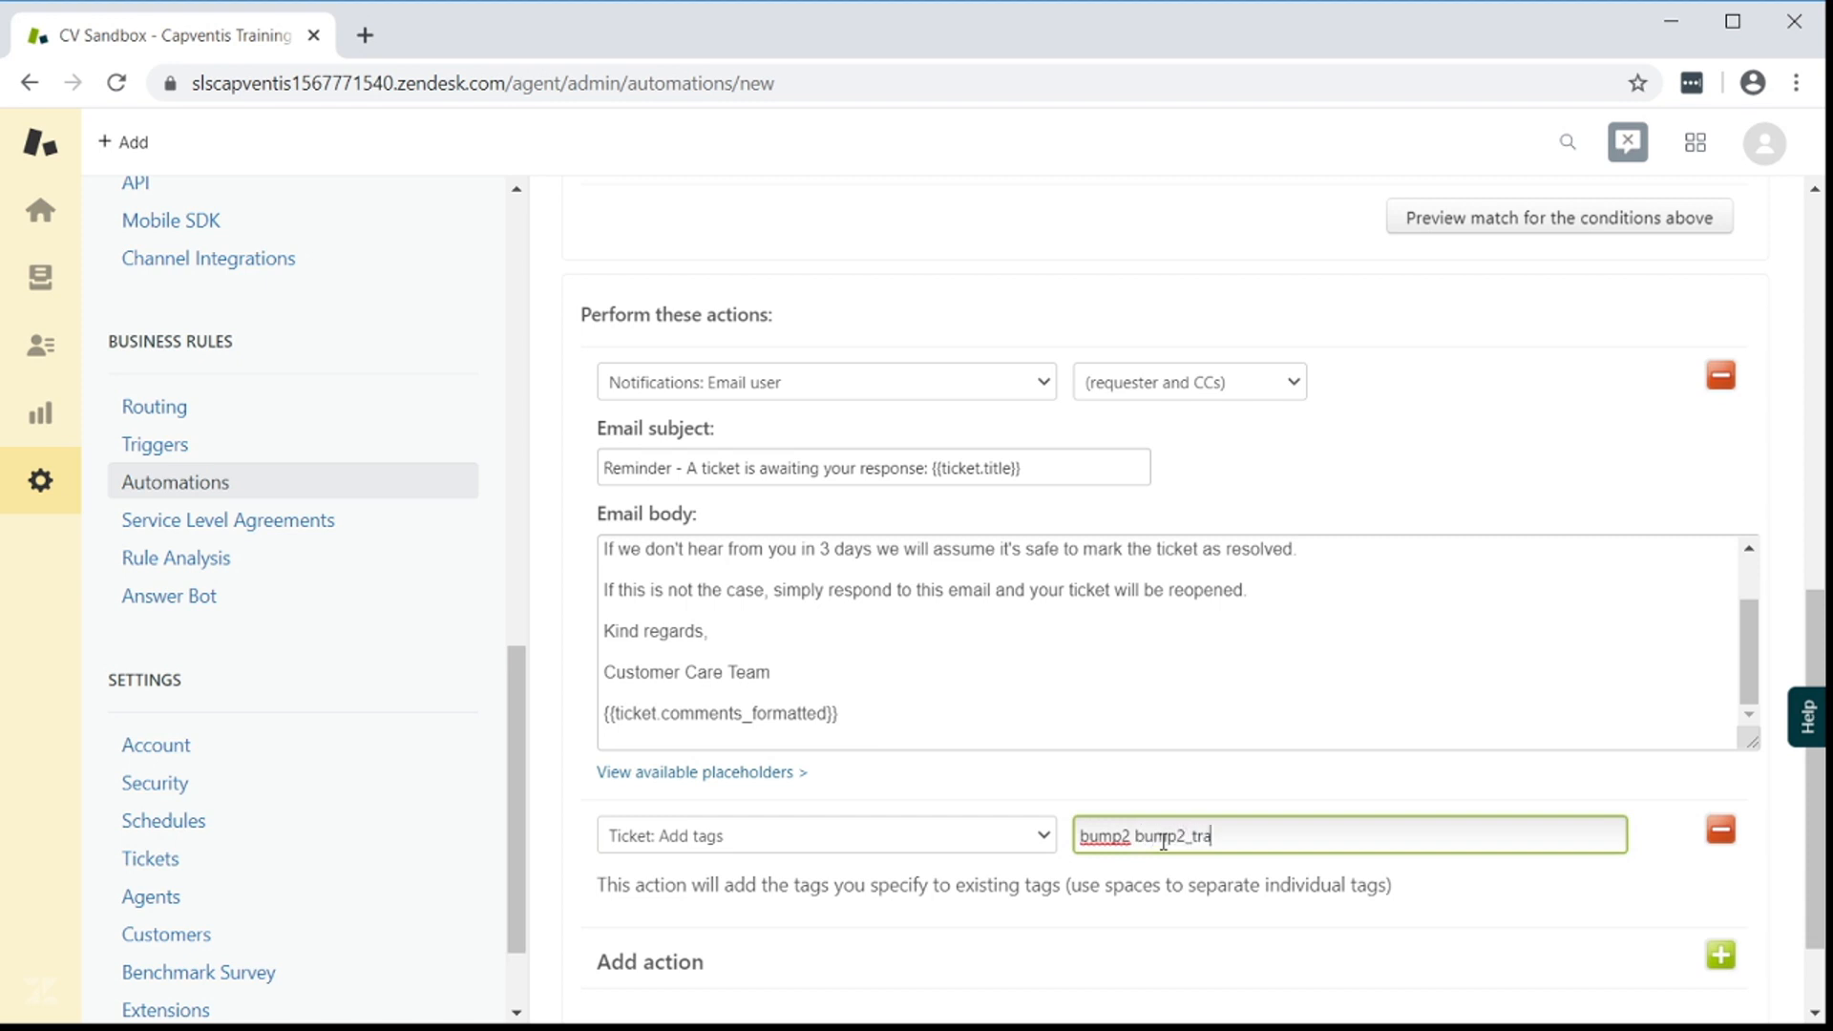
pyautogui.write('ck')
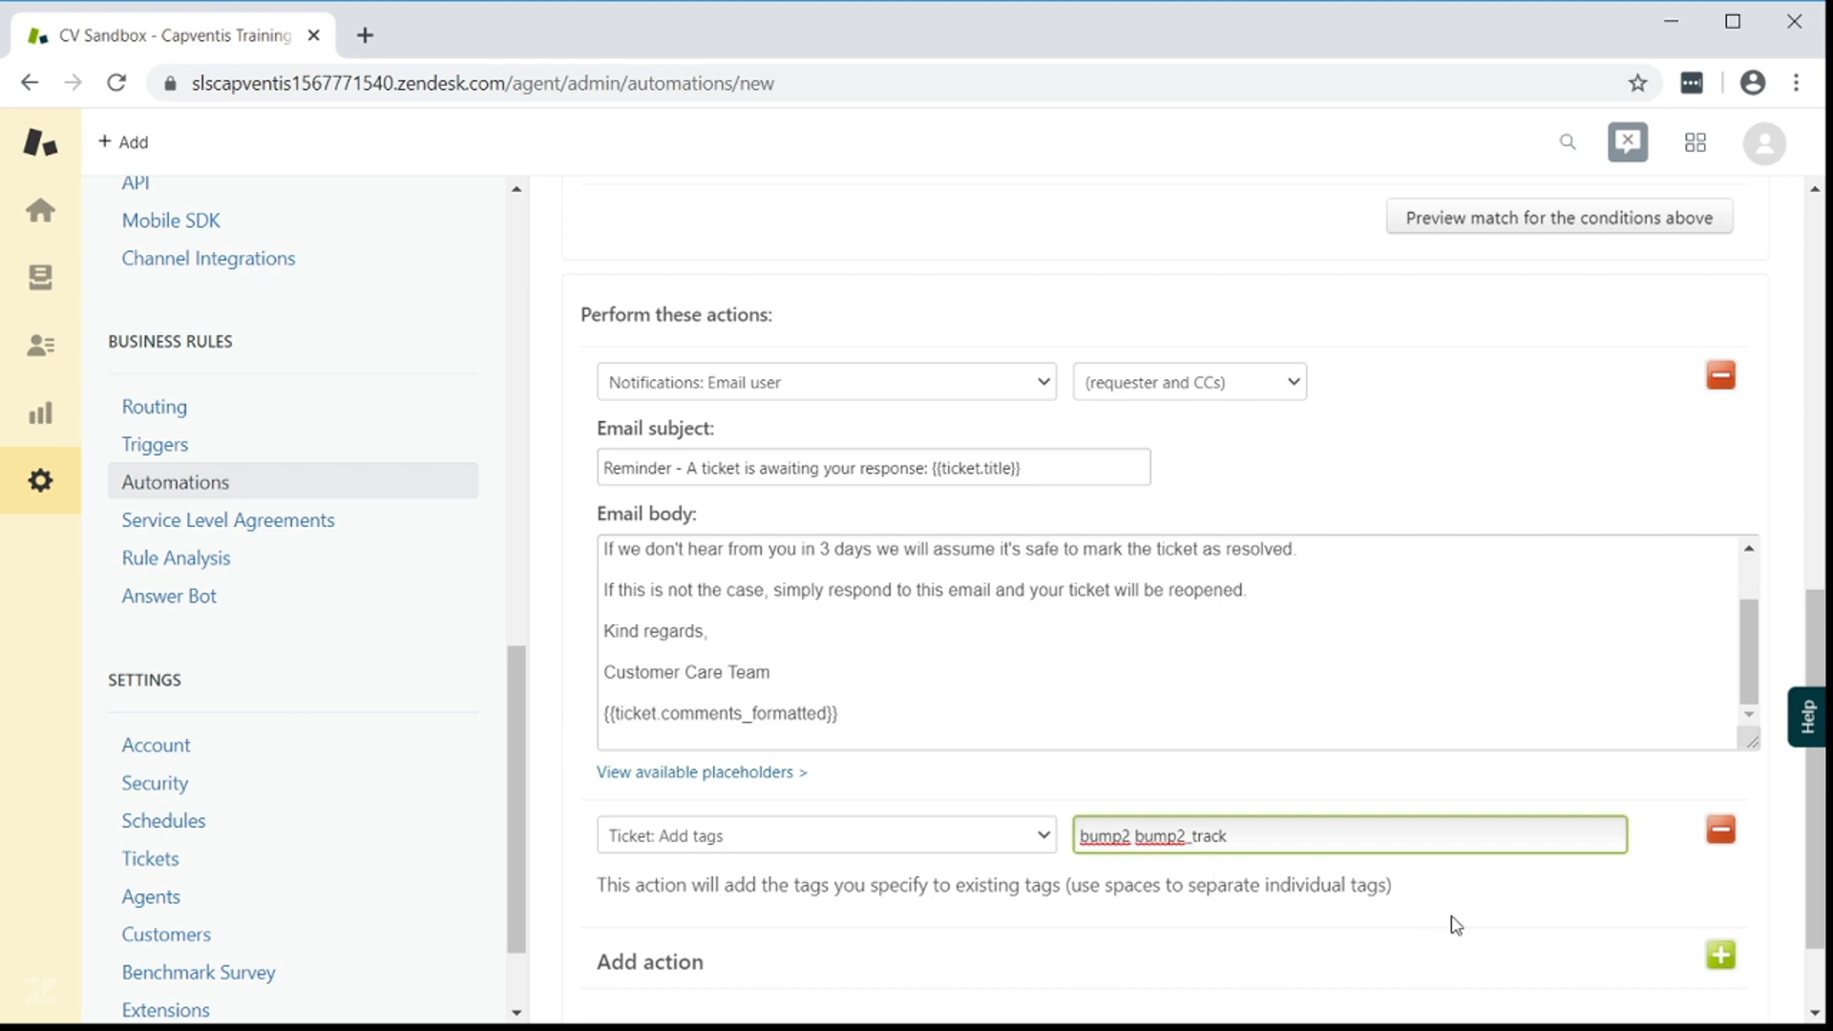
pyautogui.scroll(-3)
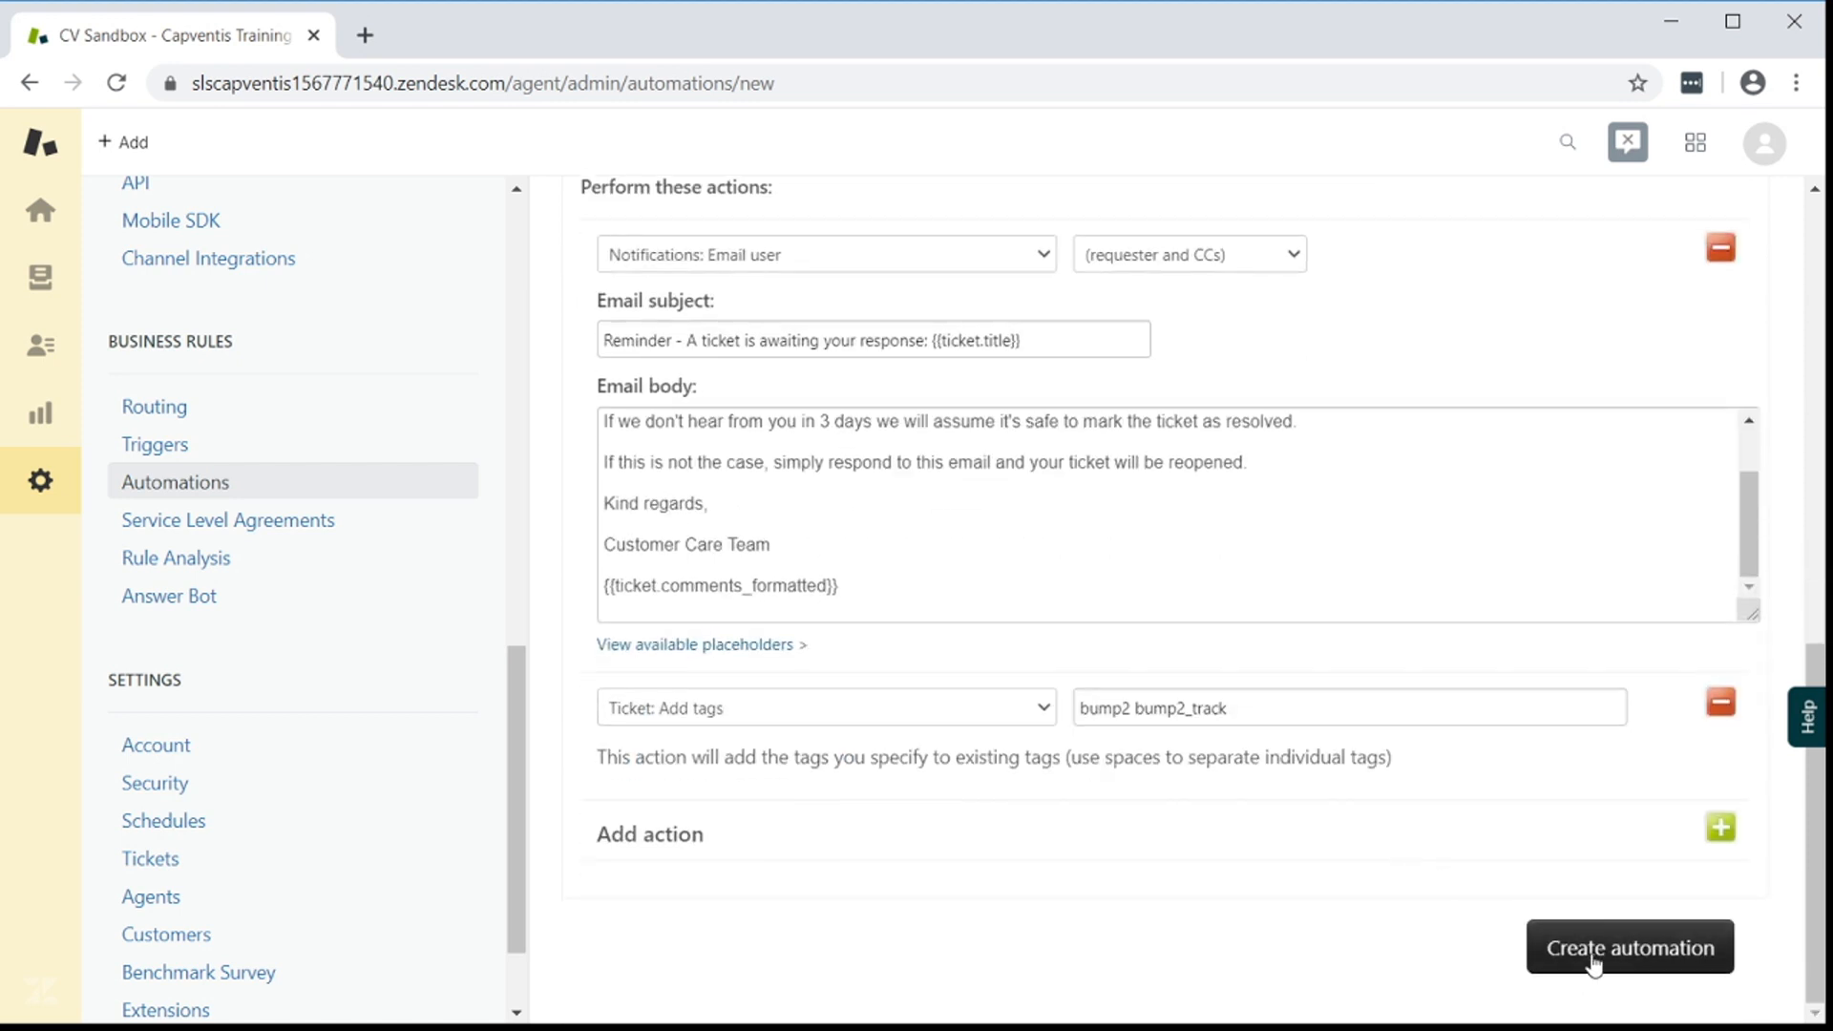
pyautogui.click(1629, 947)
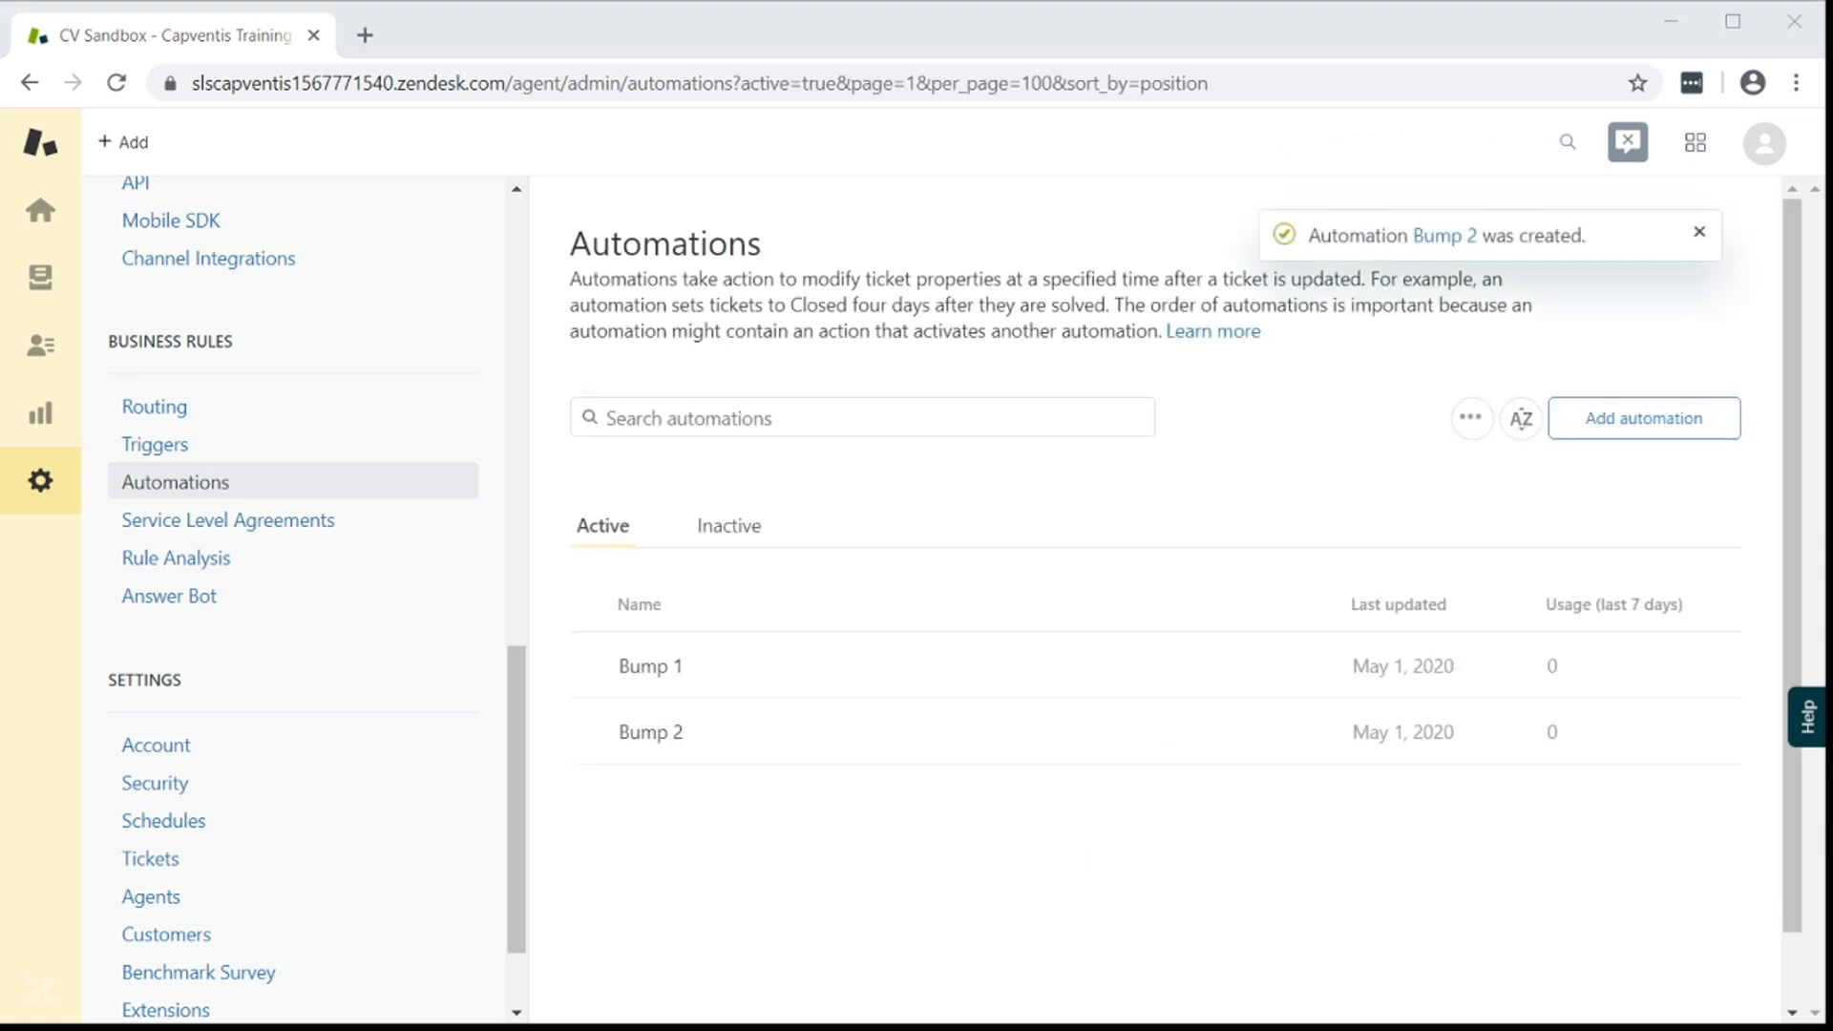
# Dismiss the Bump 2 creation notice and start another new automation
pyautogui.click(1698, 231)
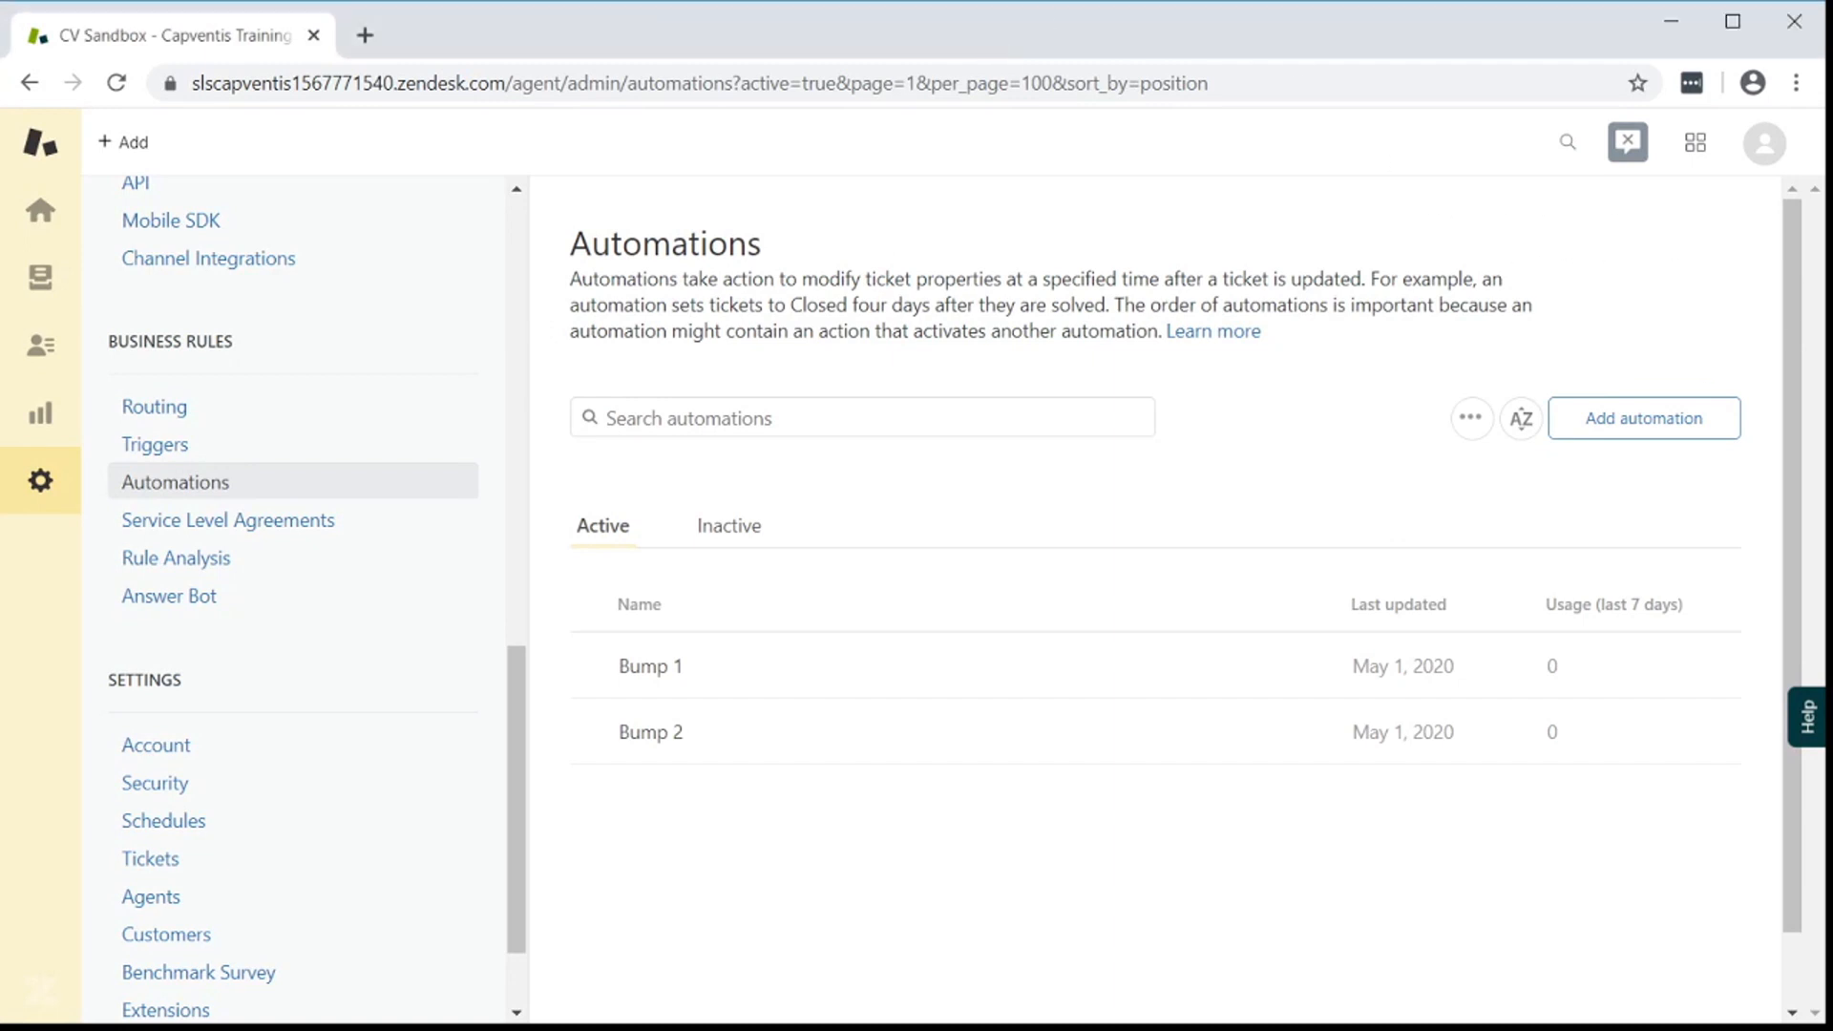
pyautogui.click(1642, 417)
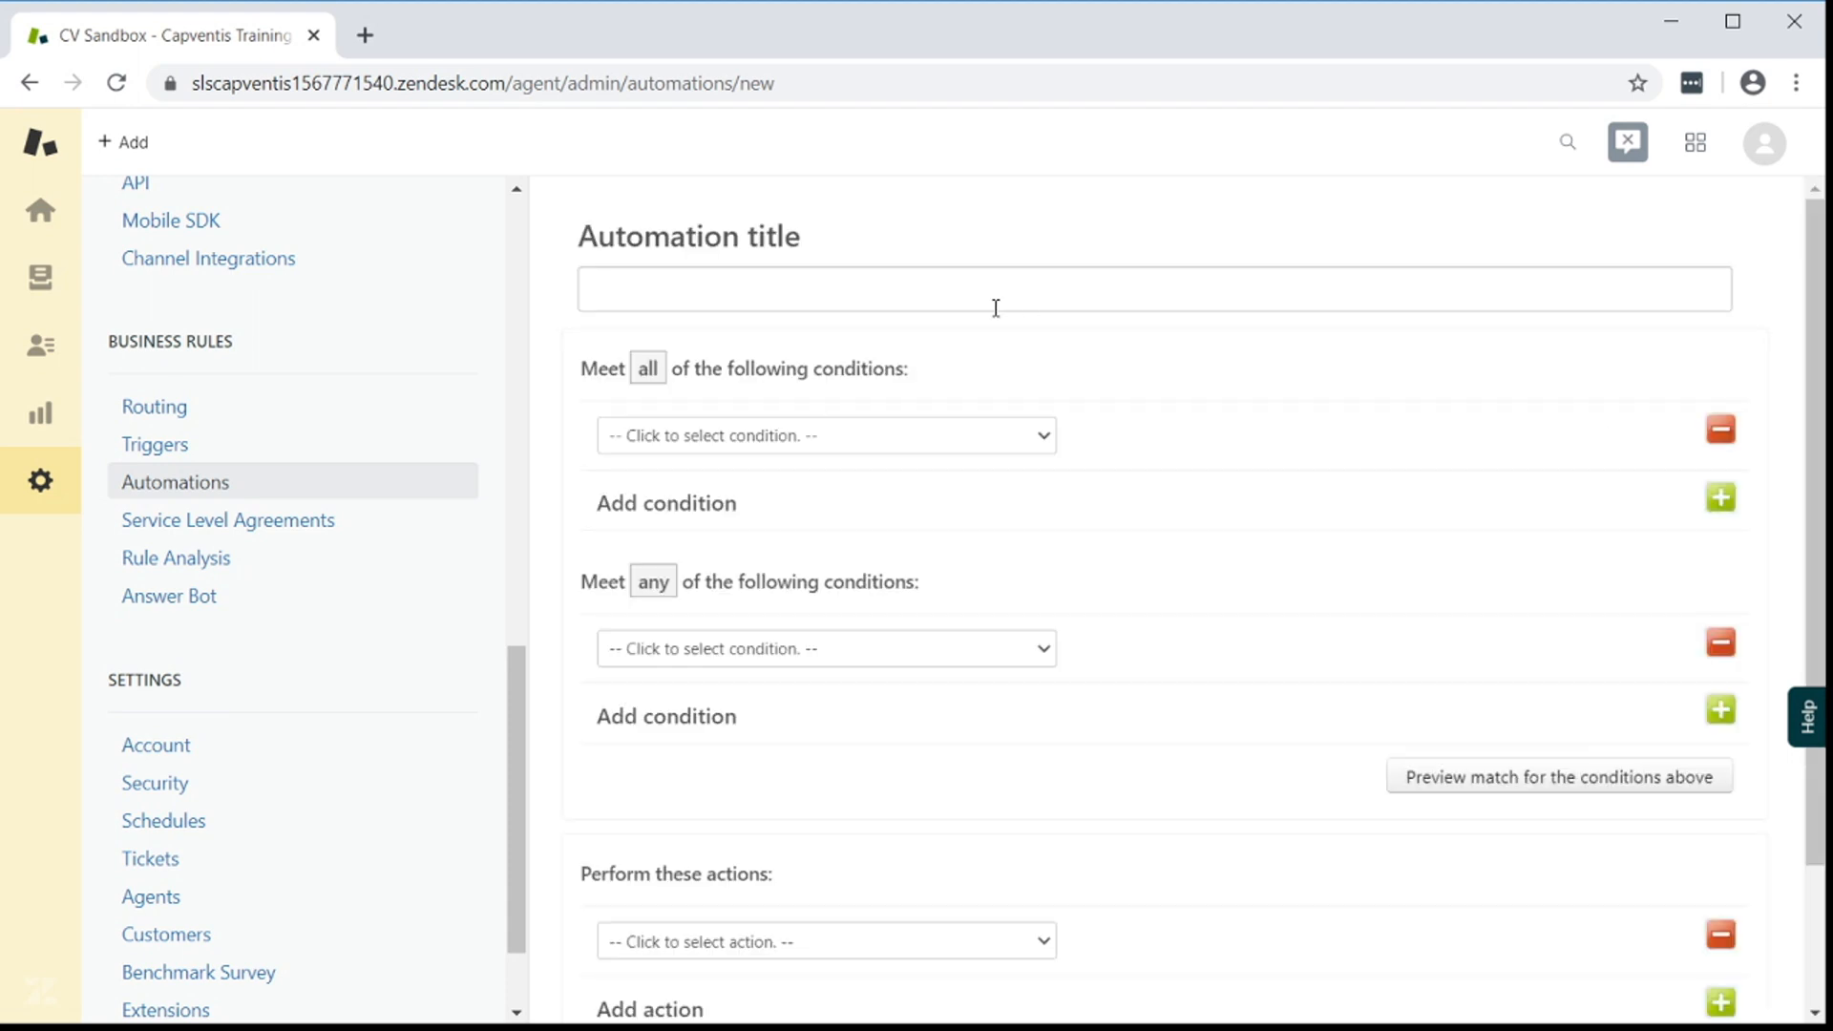
# Title the automation Auto_Solve and require ticket status Pending
pyautogui.write('A')
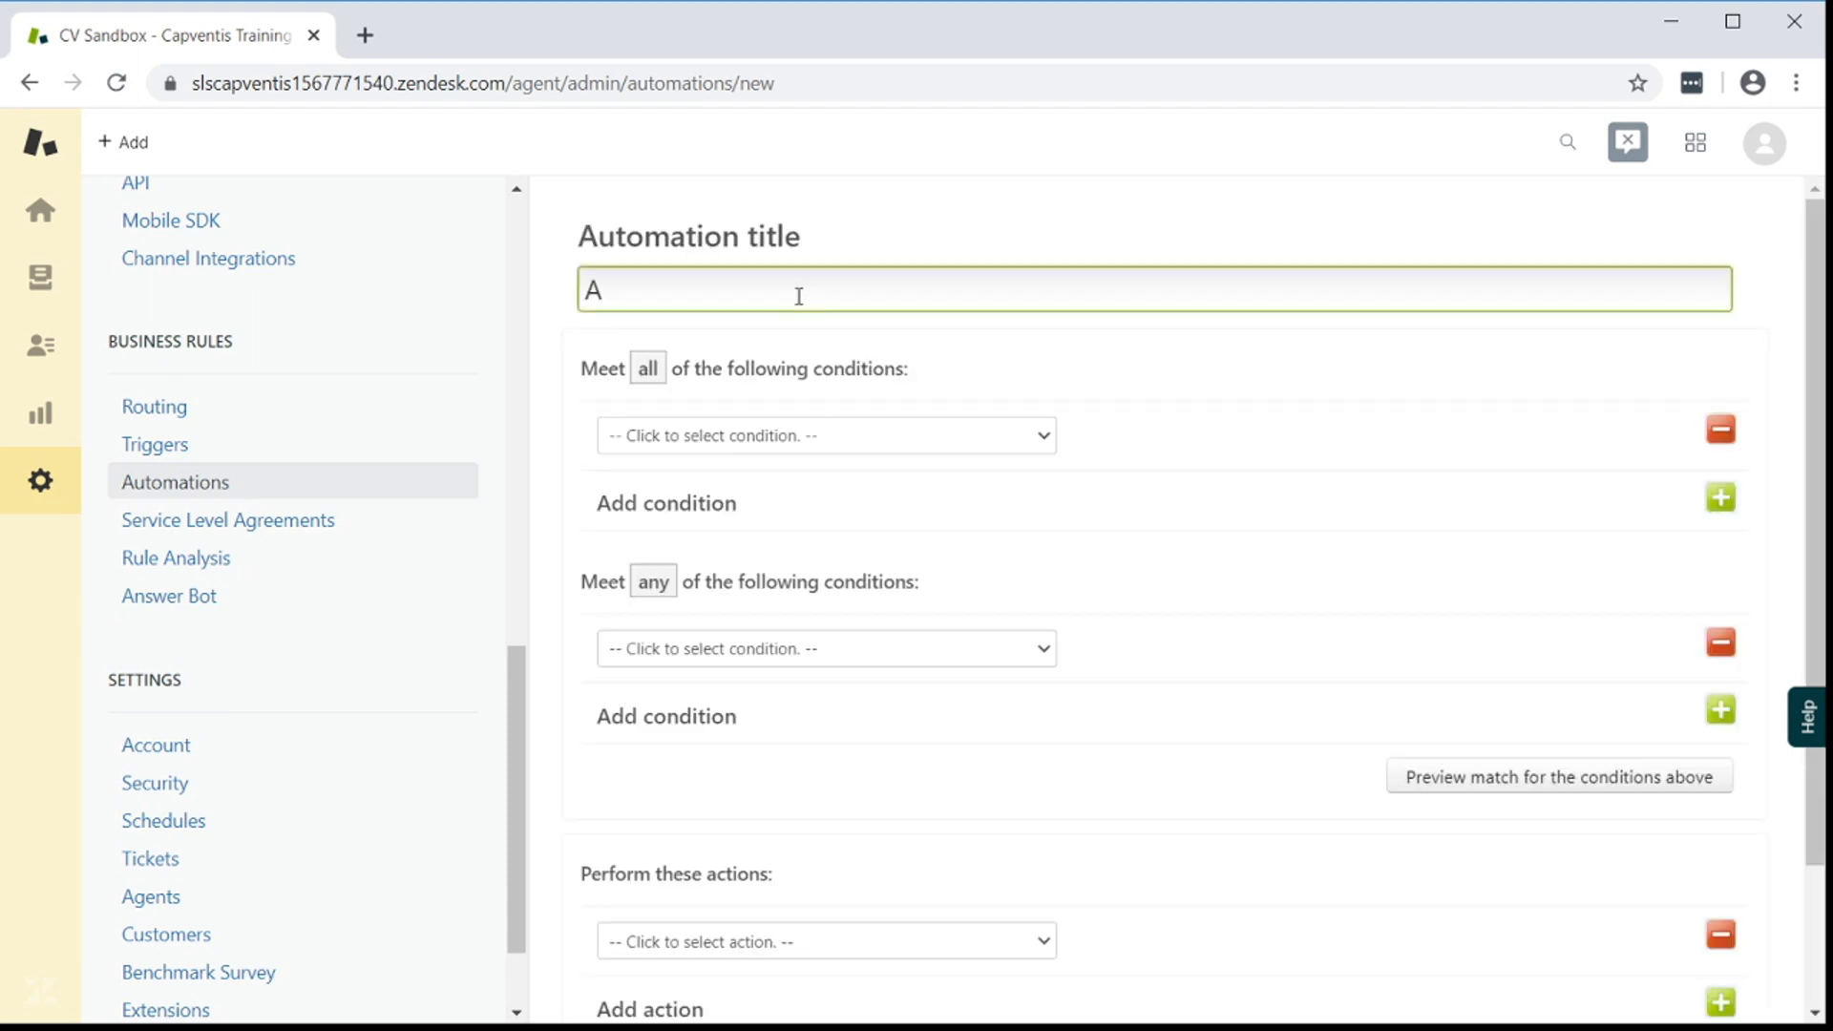
pyautogui.write('uto_Sol')
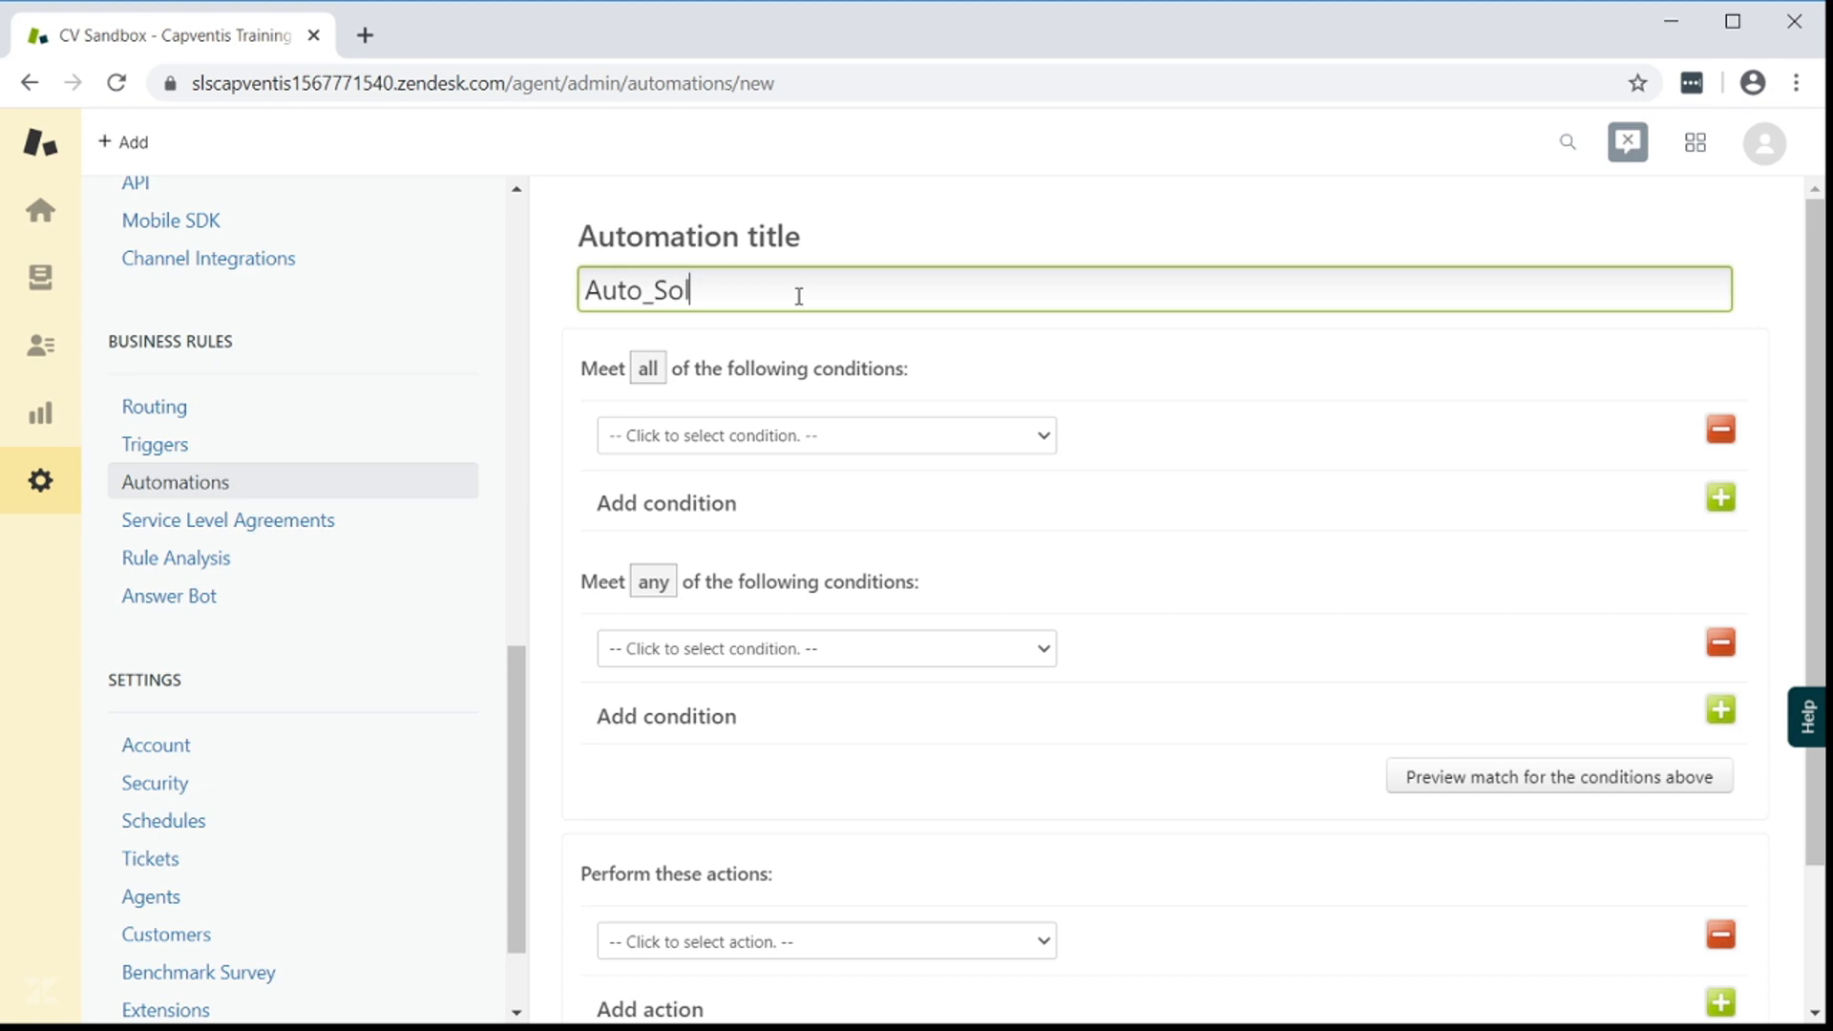
pyautogui.write('ve')
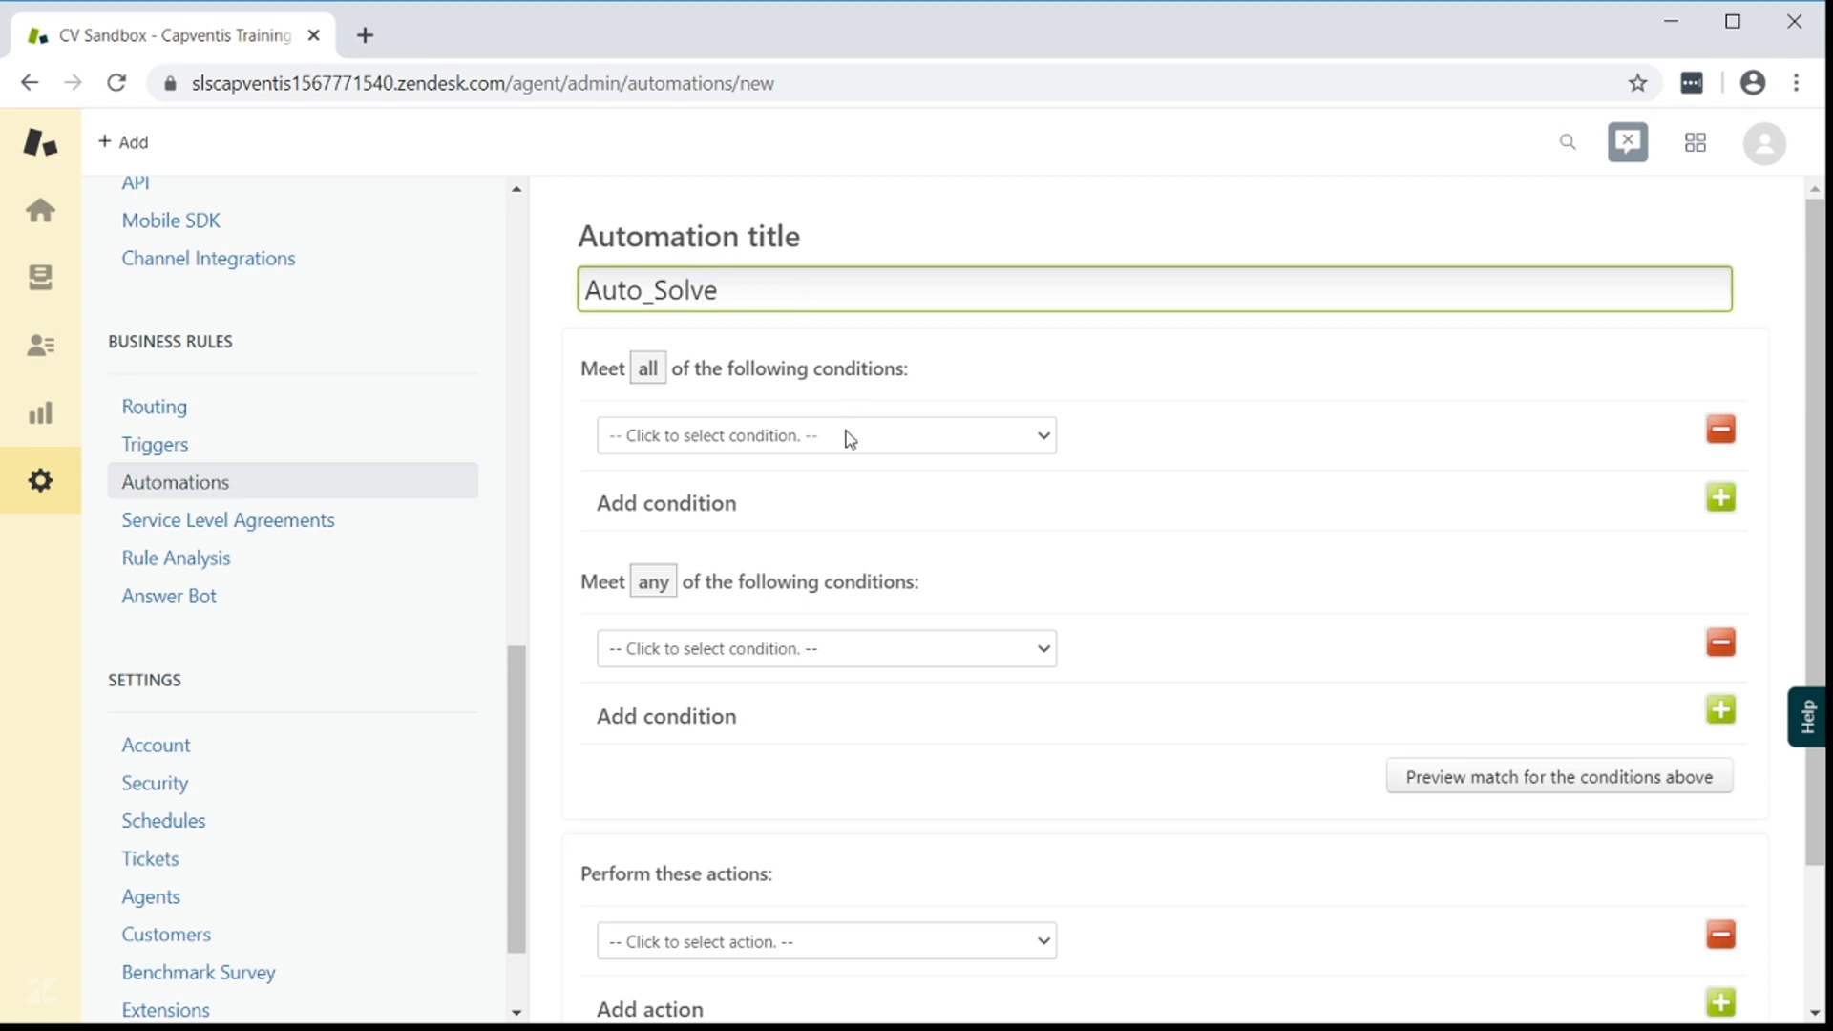
pyautogui.click(824, 435)
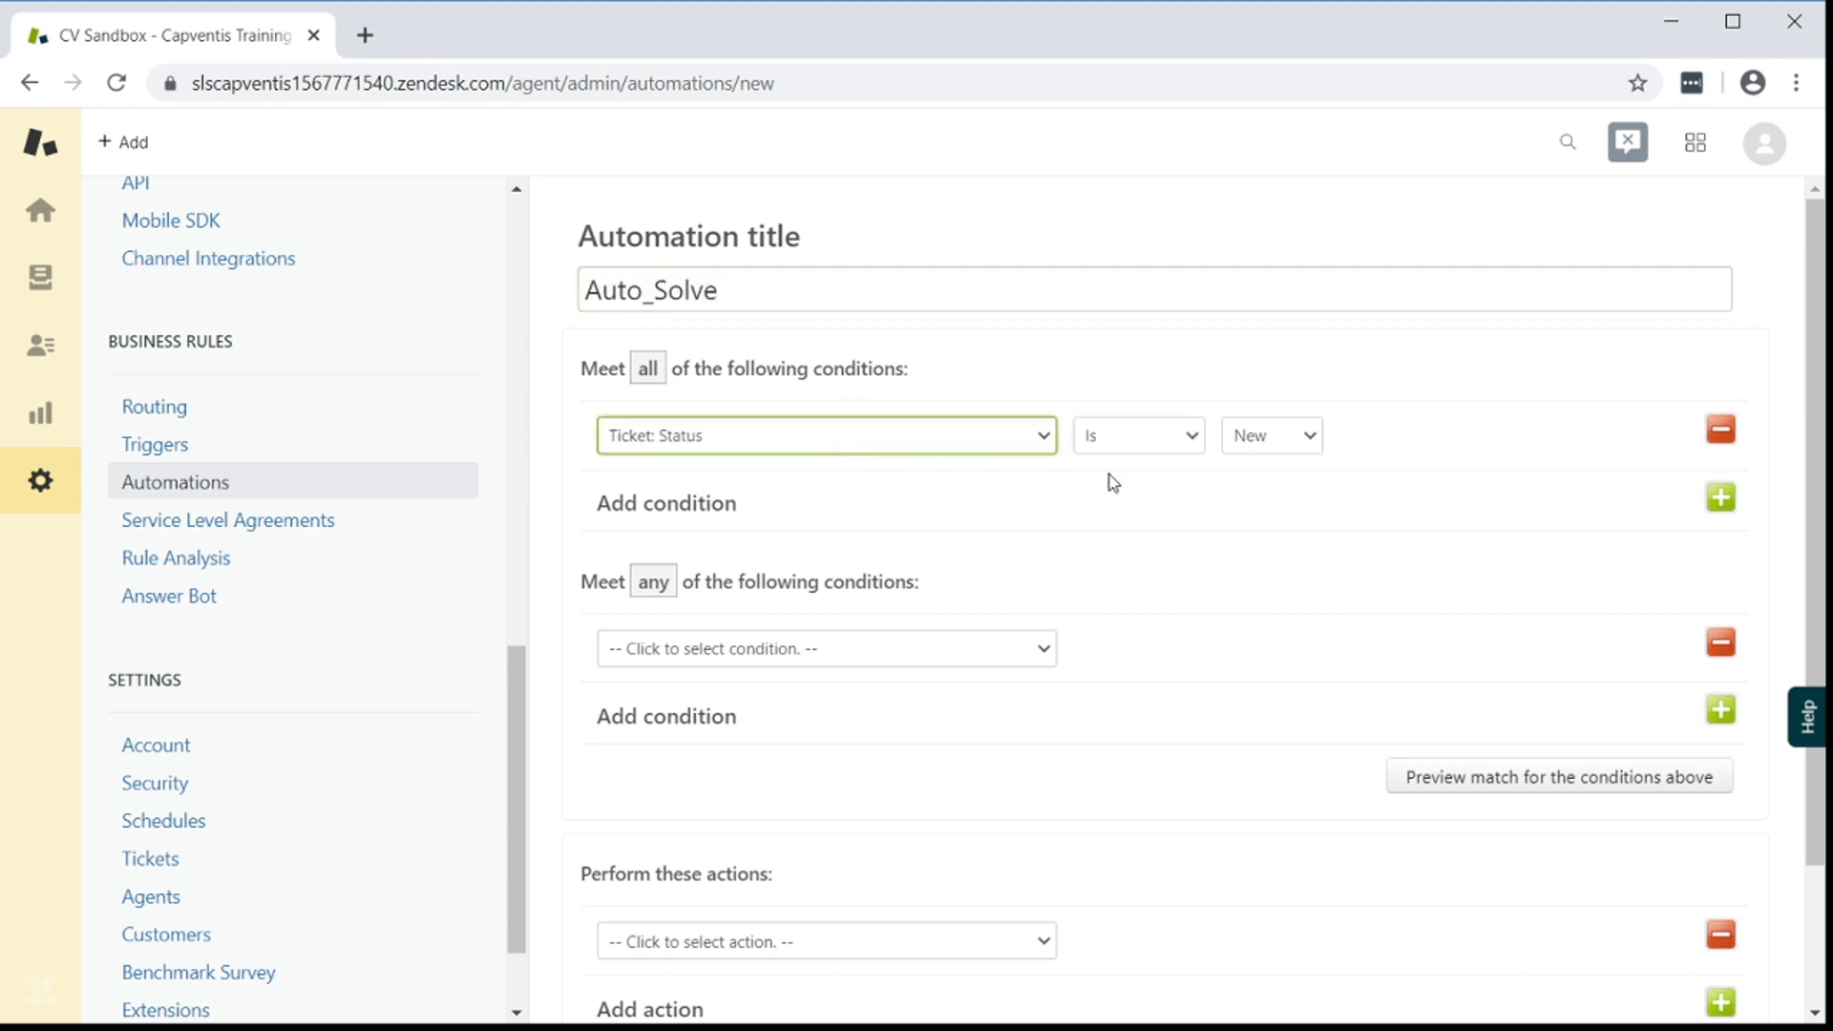
pyautogui.click(1271, 435)
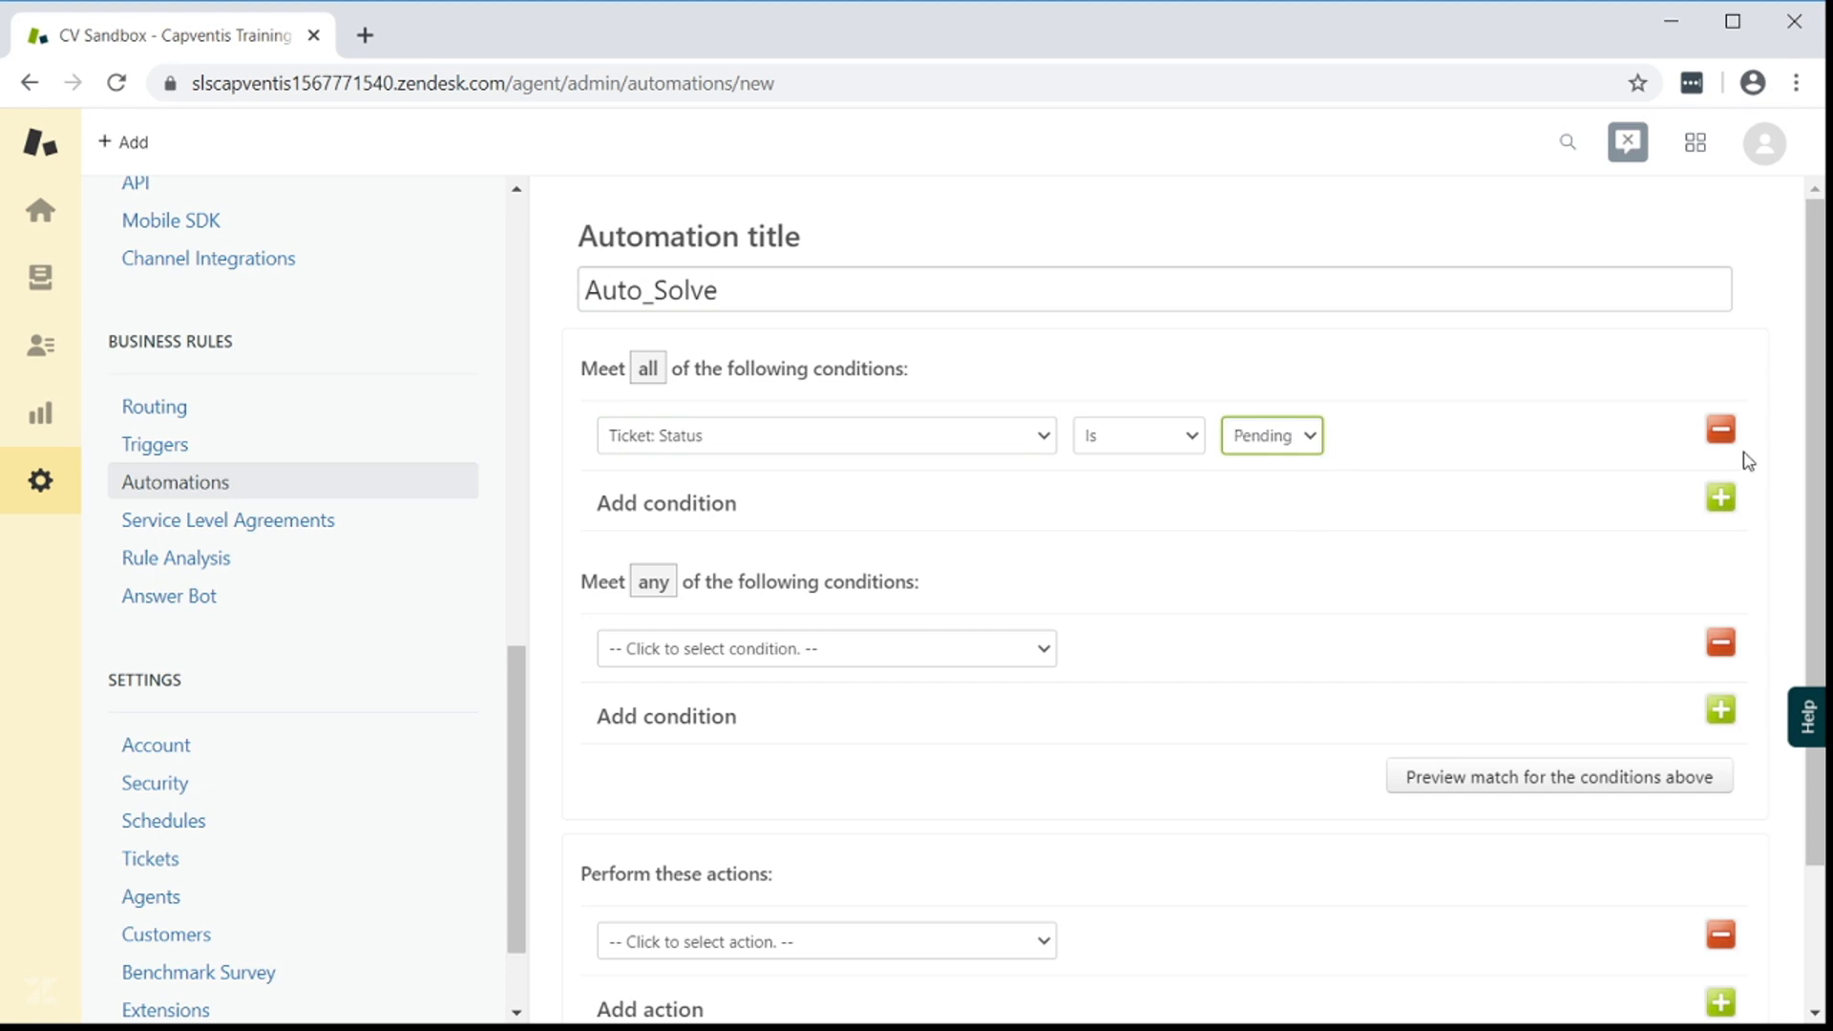
# Add a condition requiring more than 216 calendar hours since pending
pyautogui.click(1719, 496)
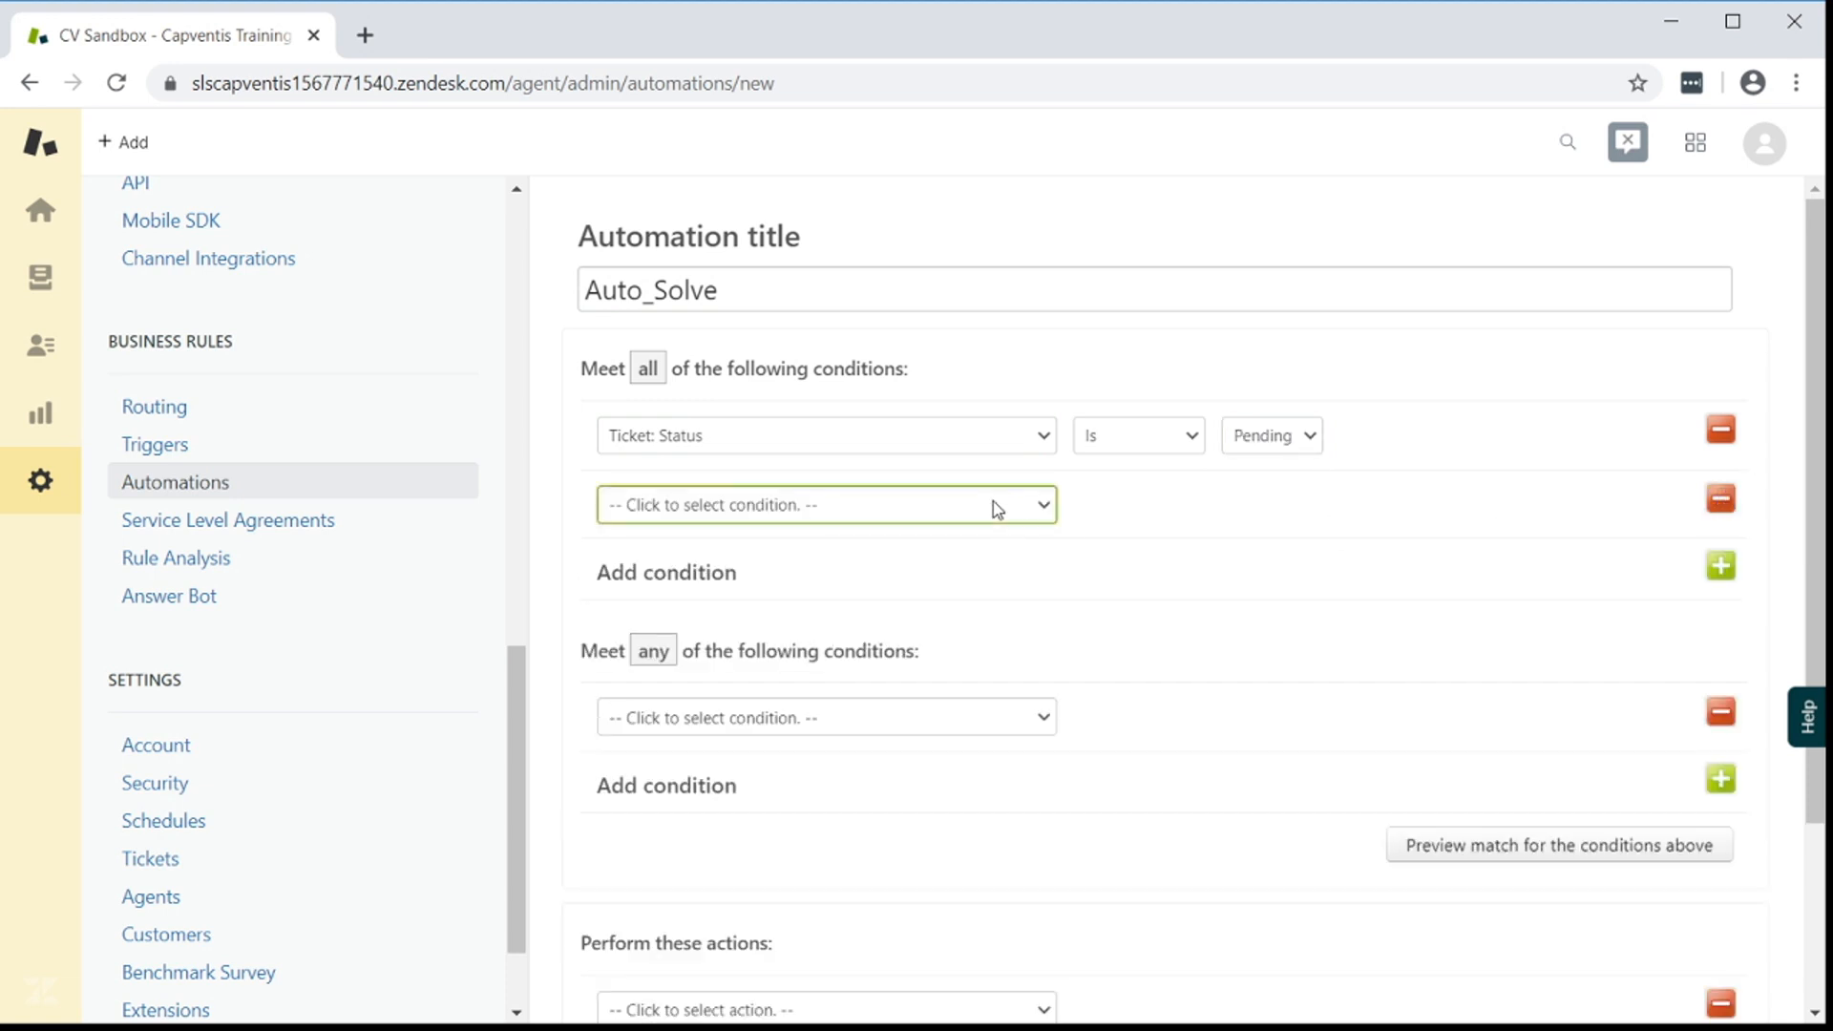
pyautogui.moveTo(851, 970)
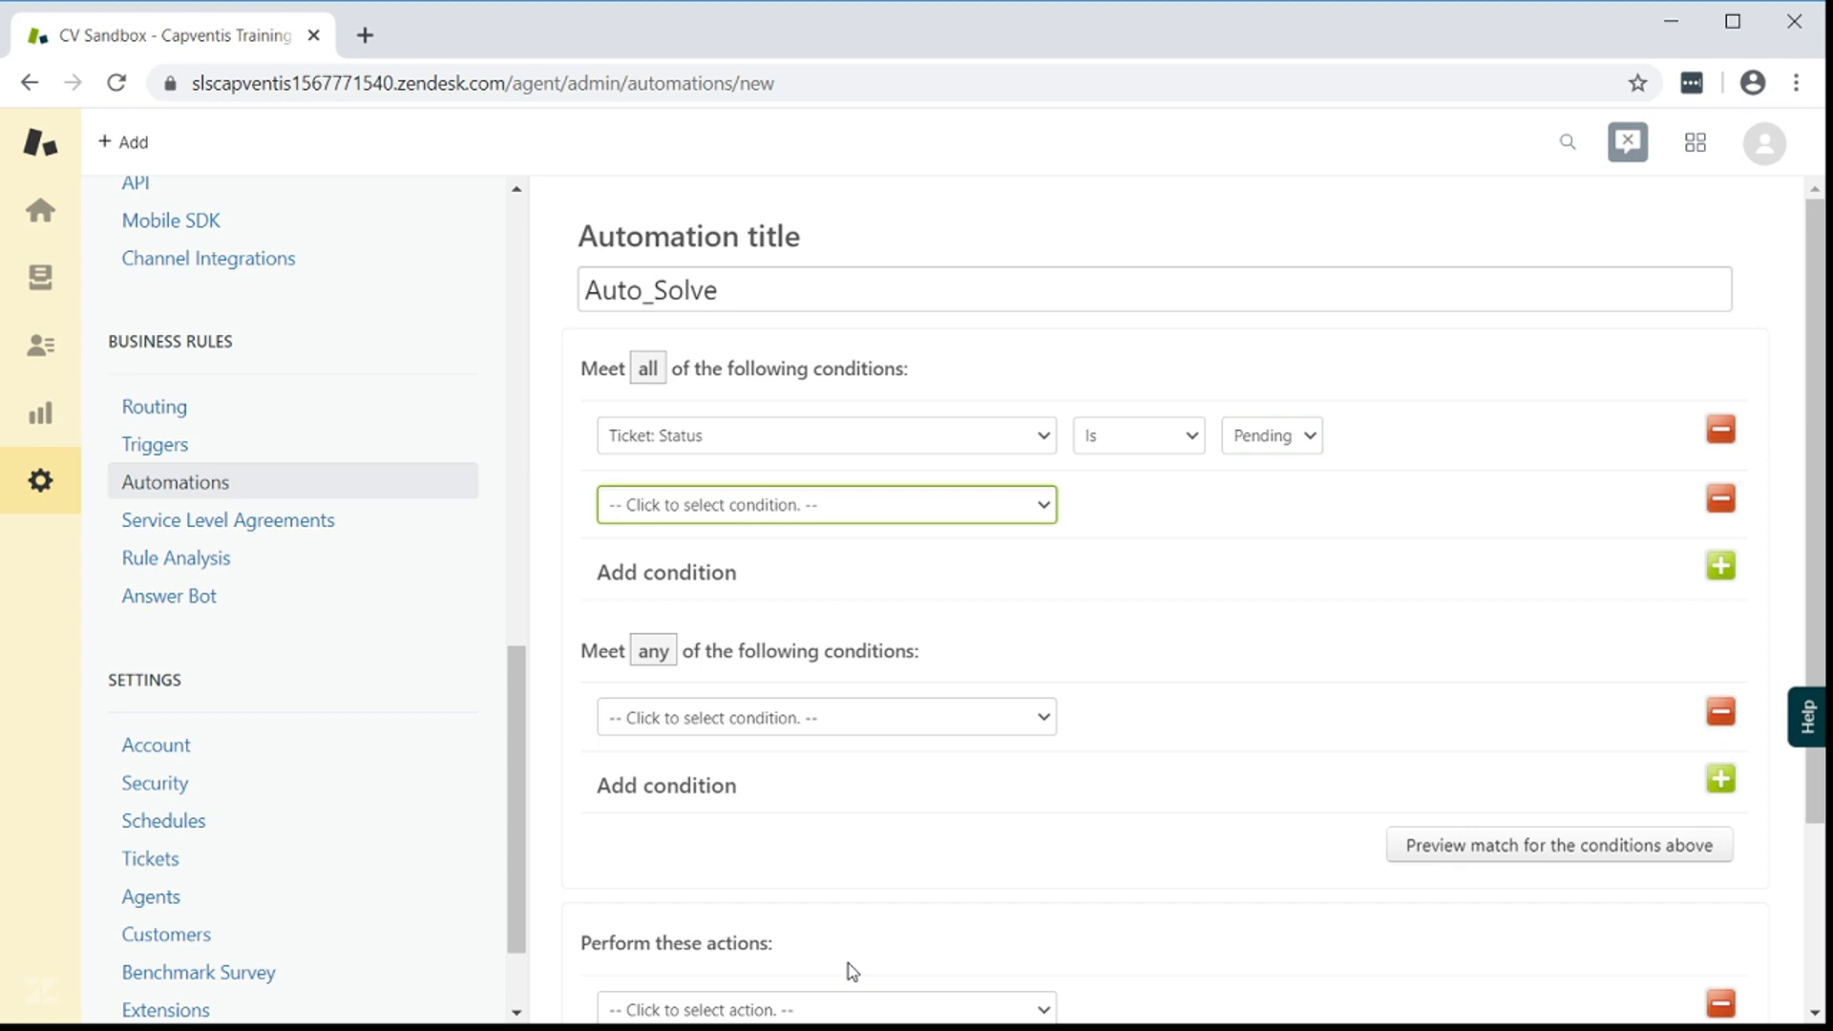
pyautogui.click(824, 504)
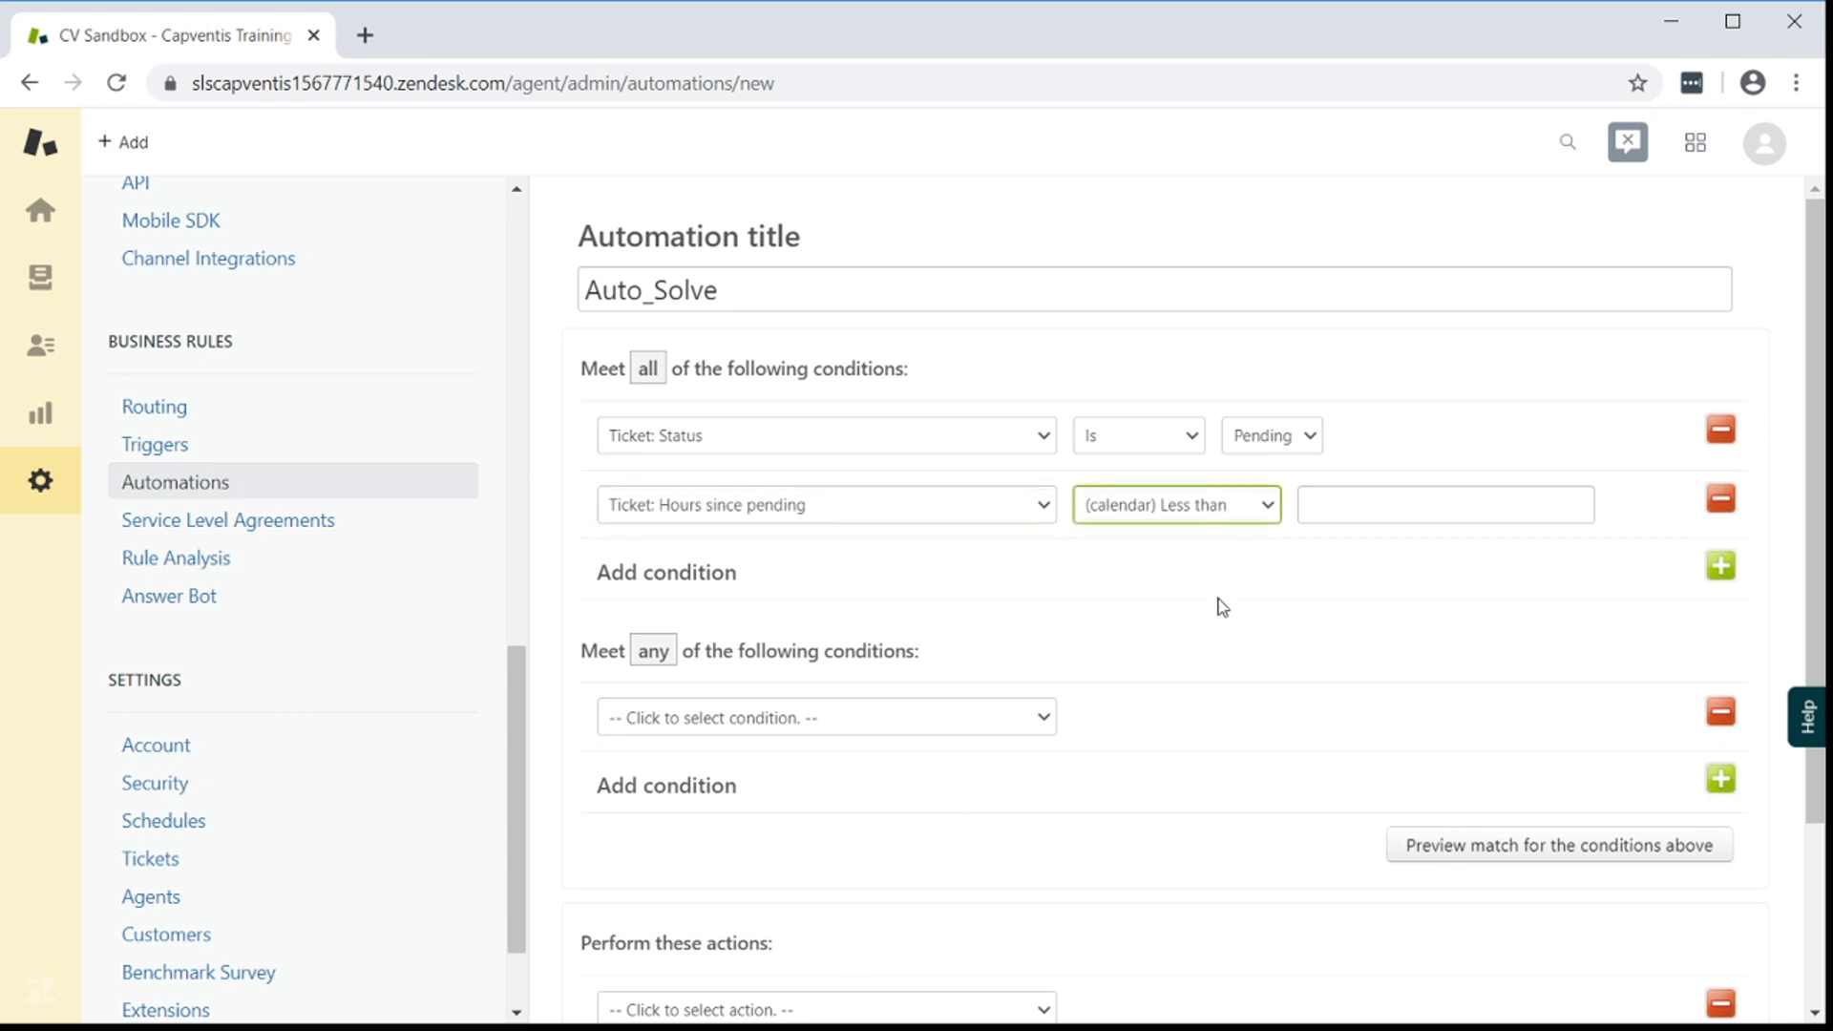
pyautogui.click(1175, 504)
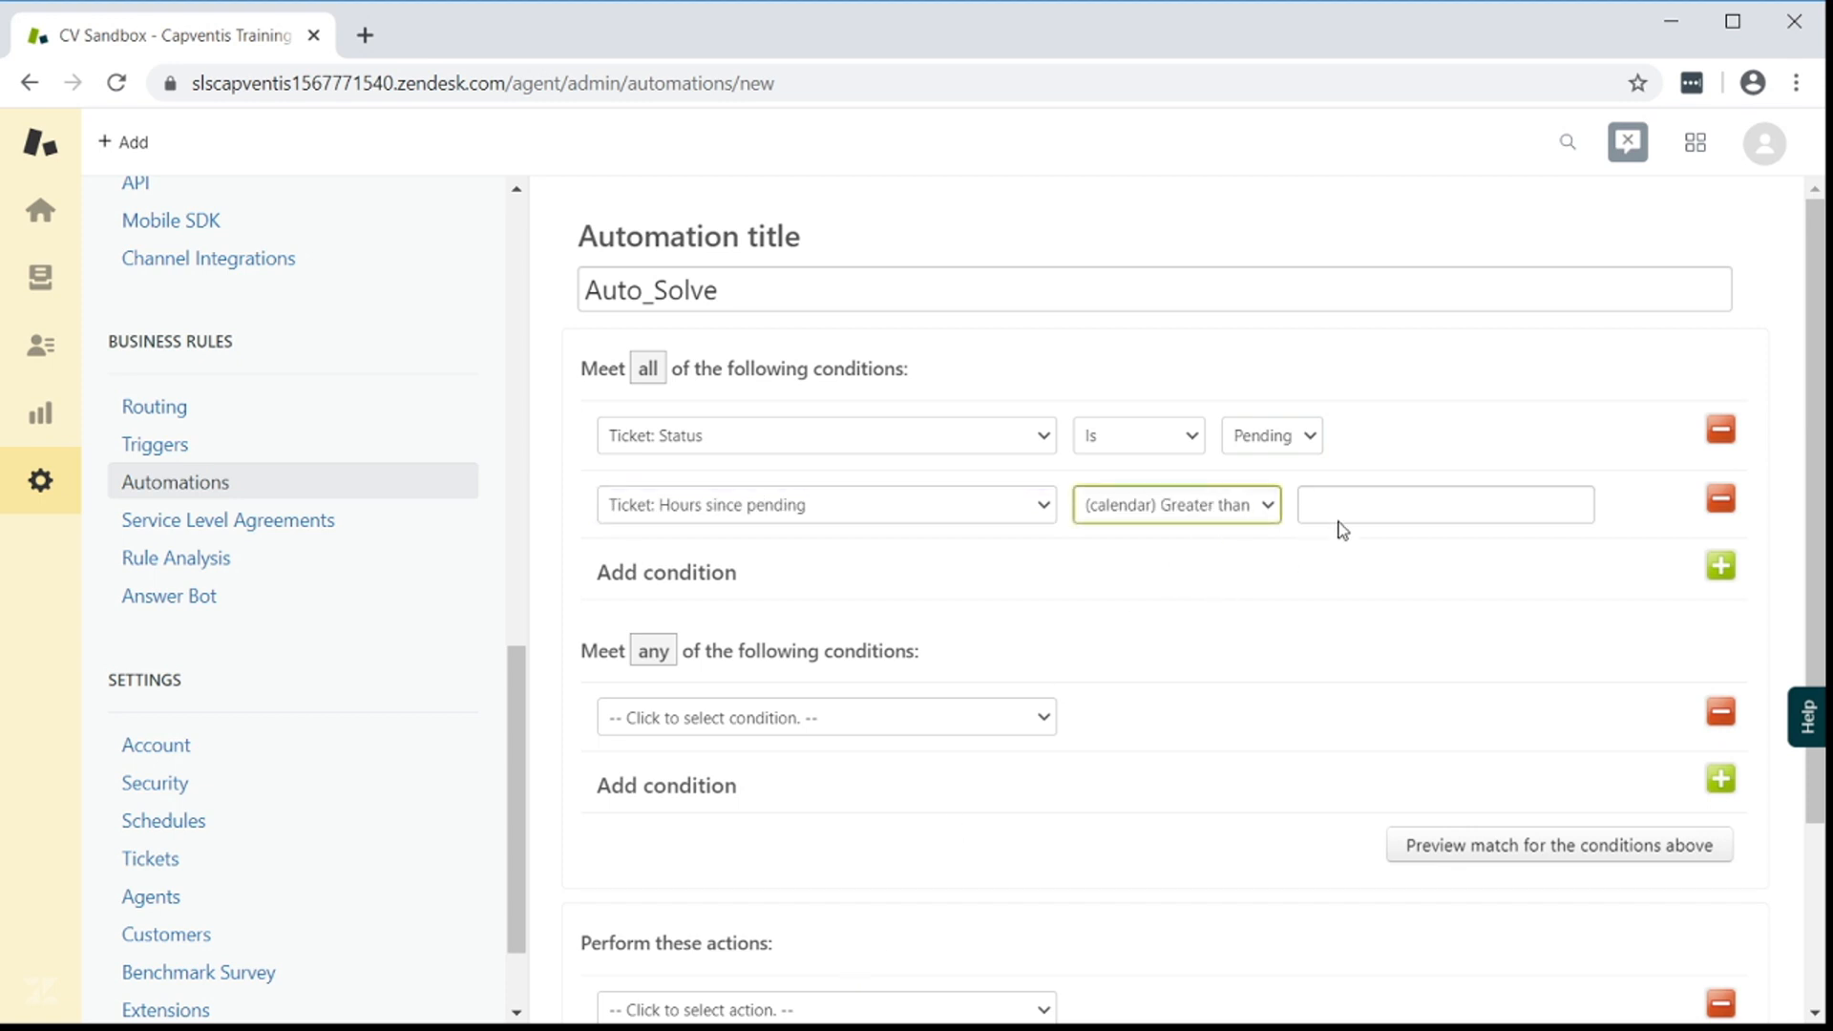
pyautogui.click(1444, 504)
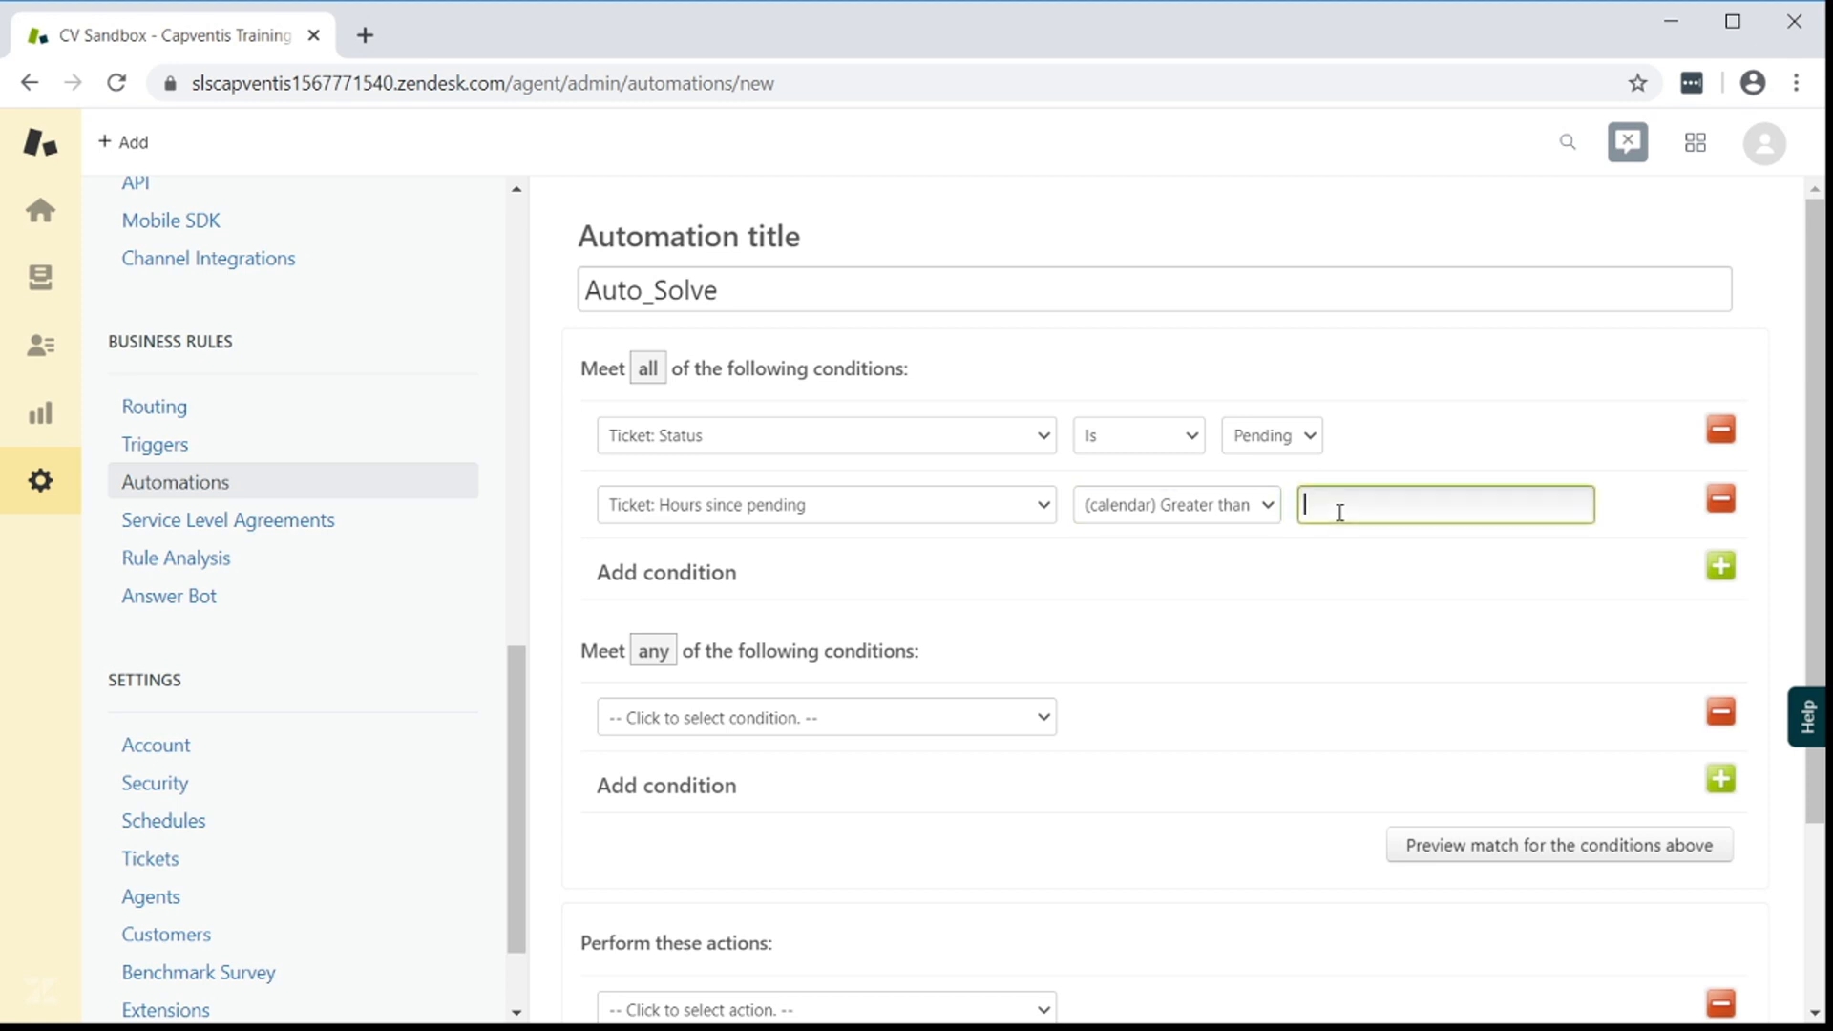
pyautogui.write('216')
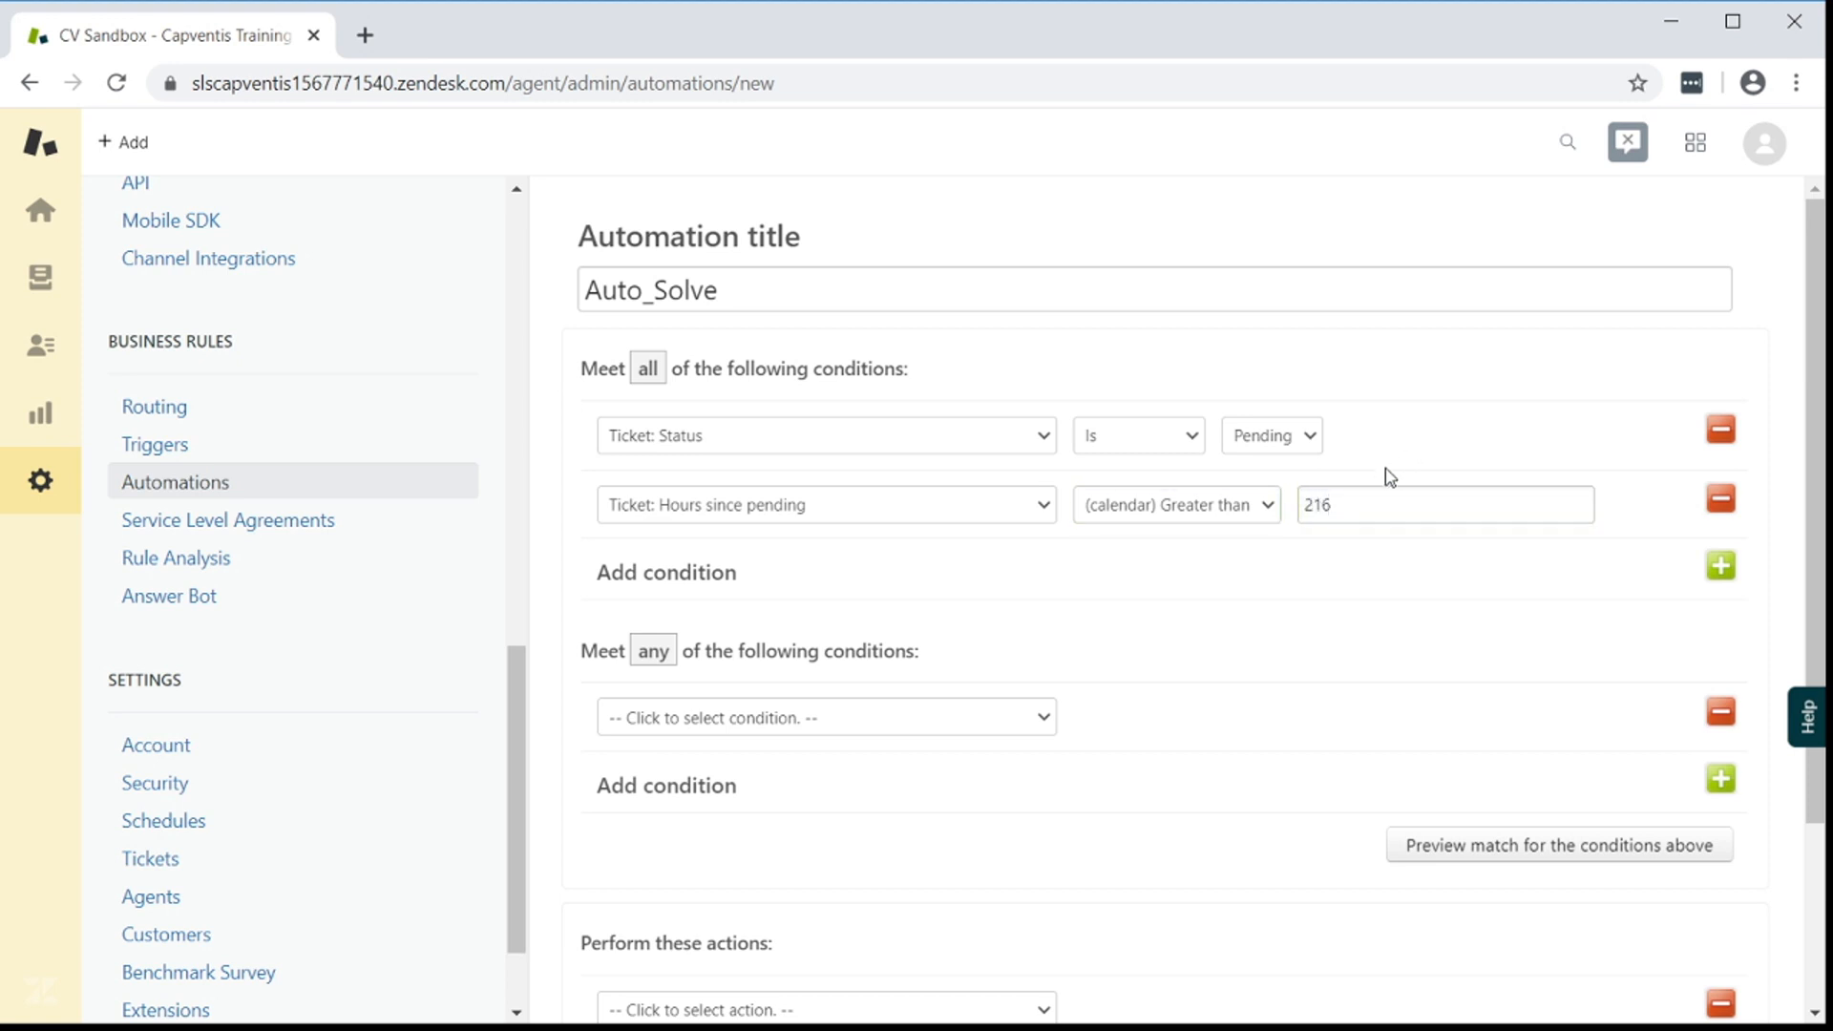
pyautogui.moveTo(1686, 579)
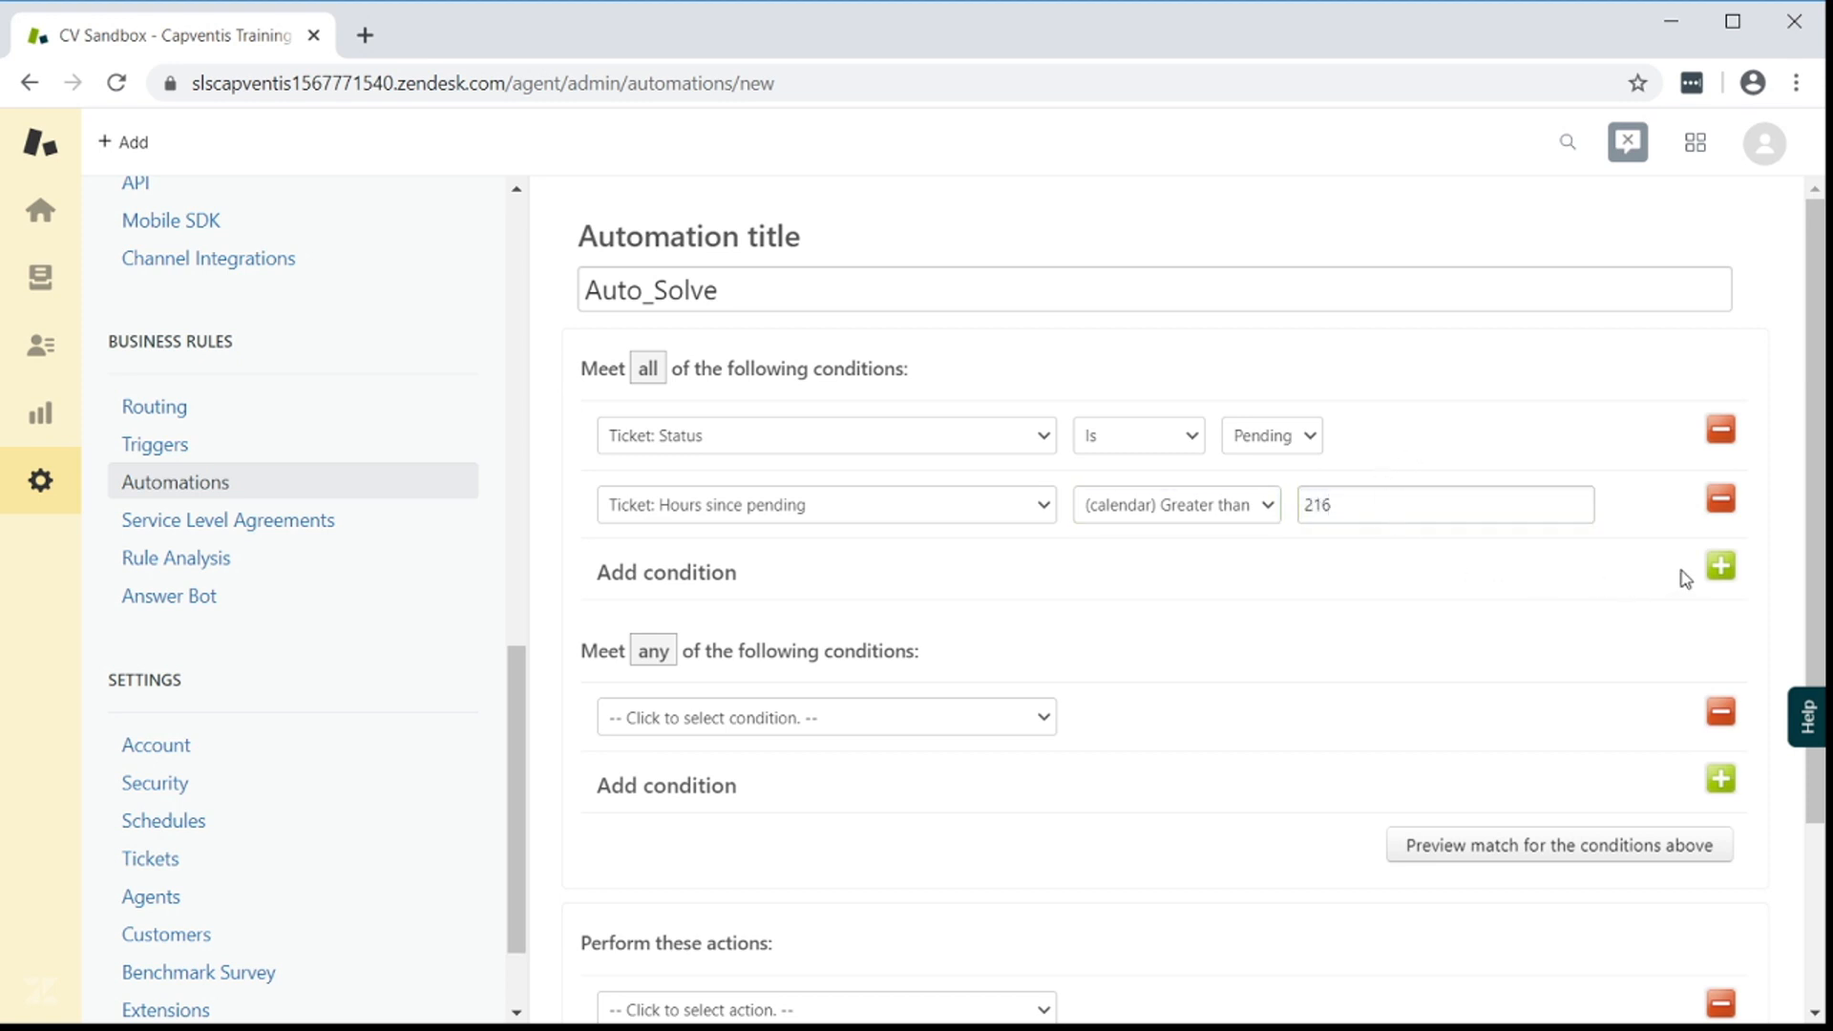
pyautogui.click(1719, 566)
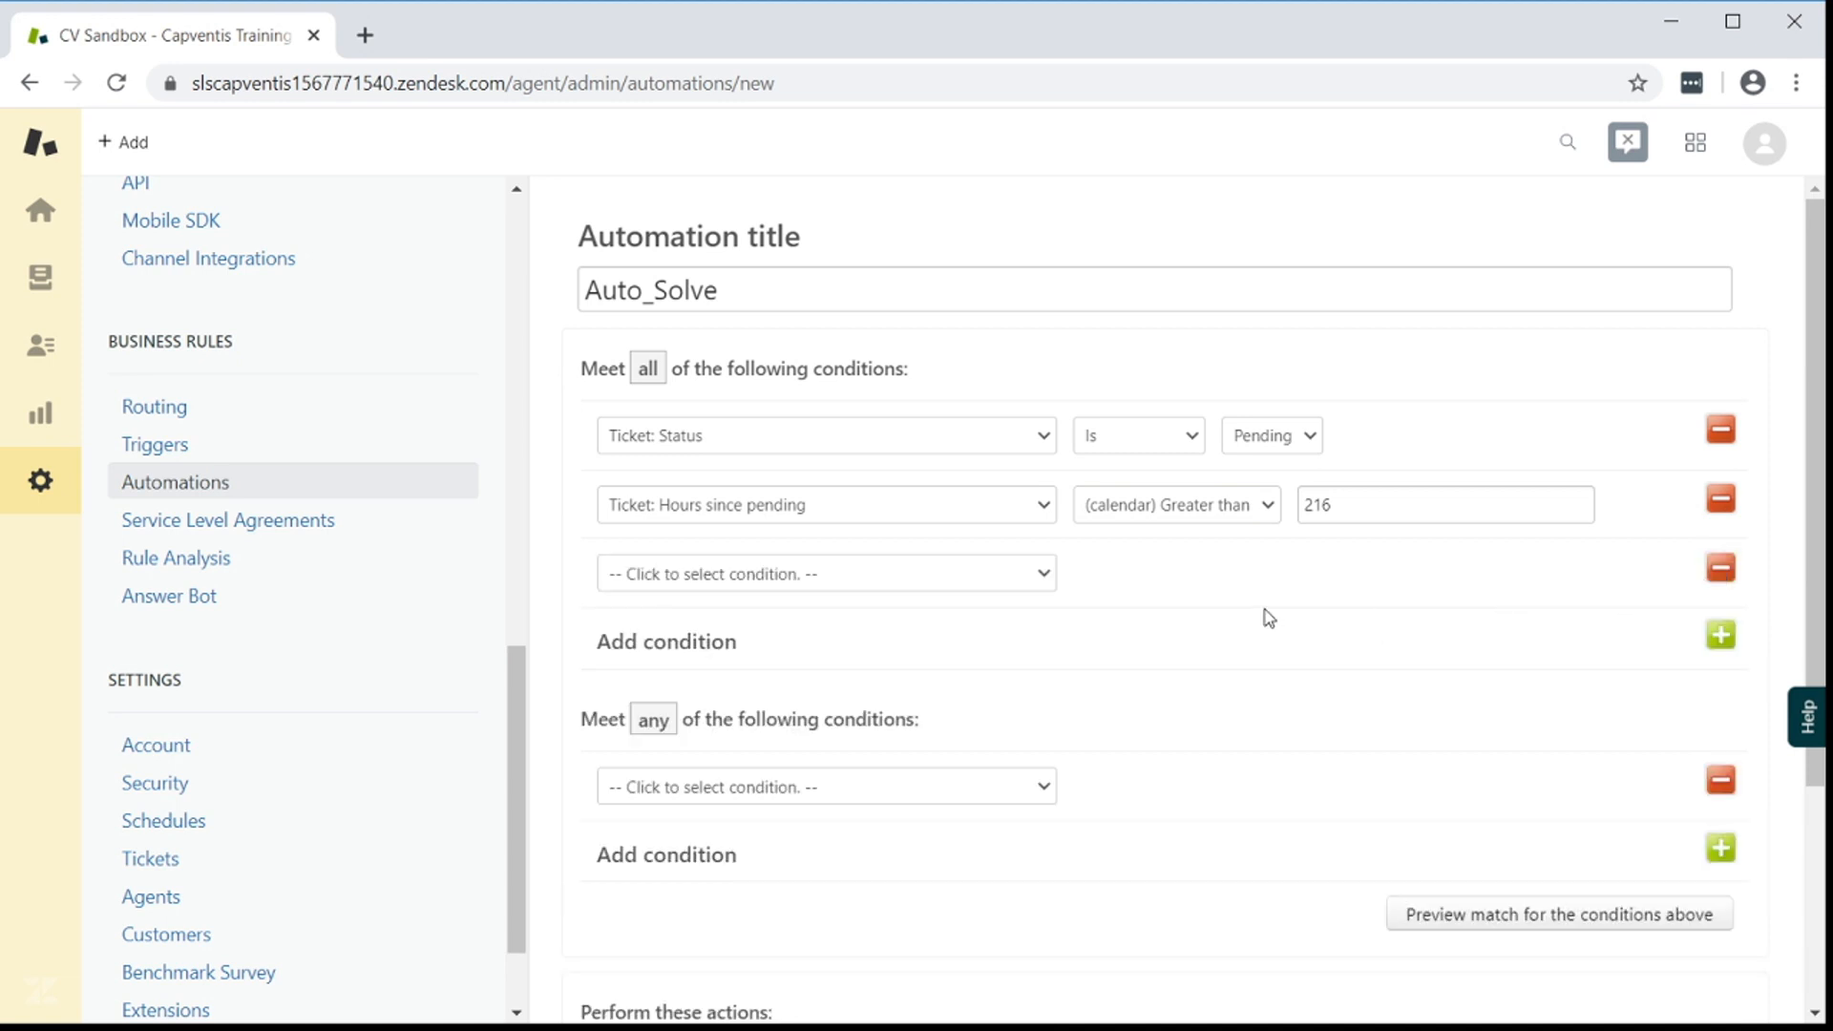
# Add ticket tag conditions requiring the bump1 and bump2 tags
pyautogui.click(824, 572)
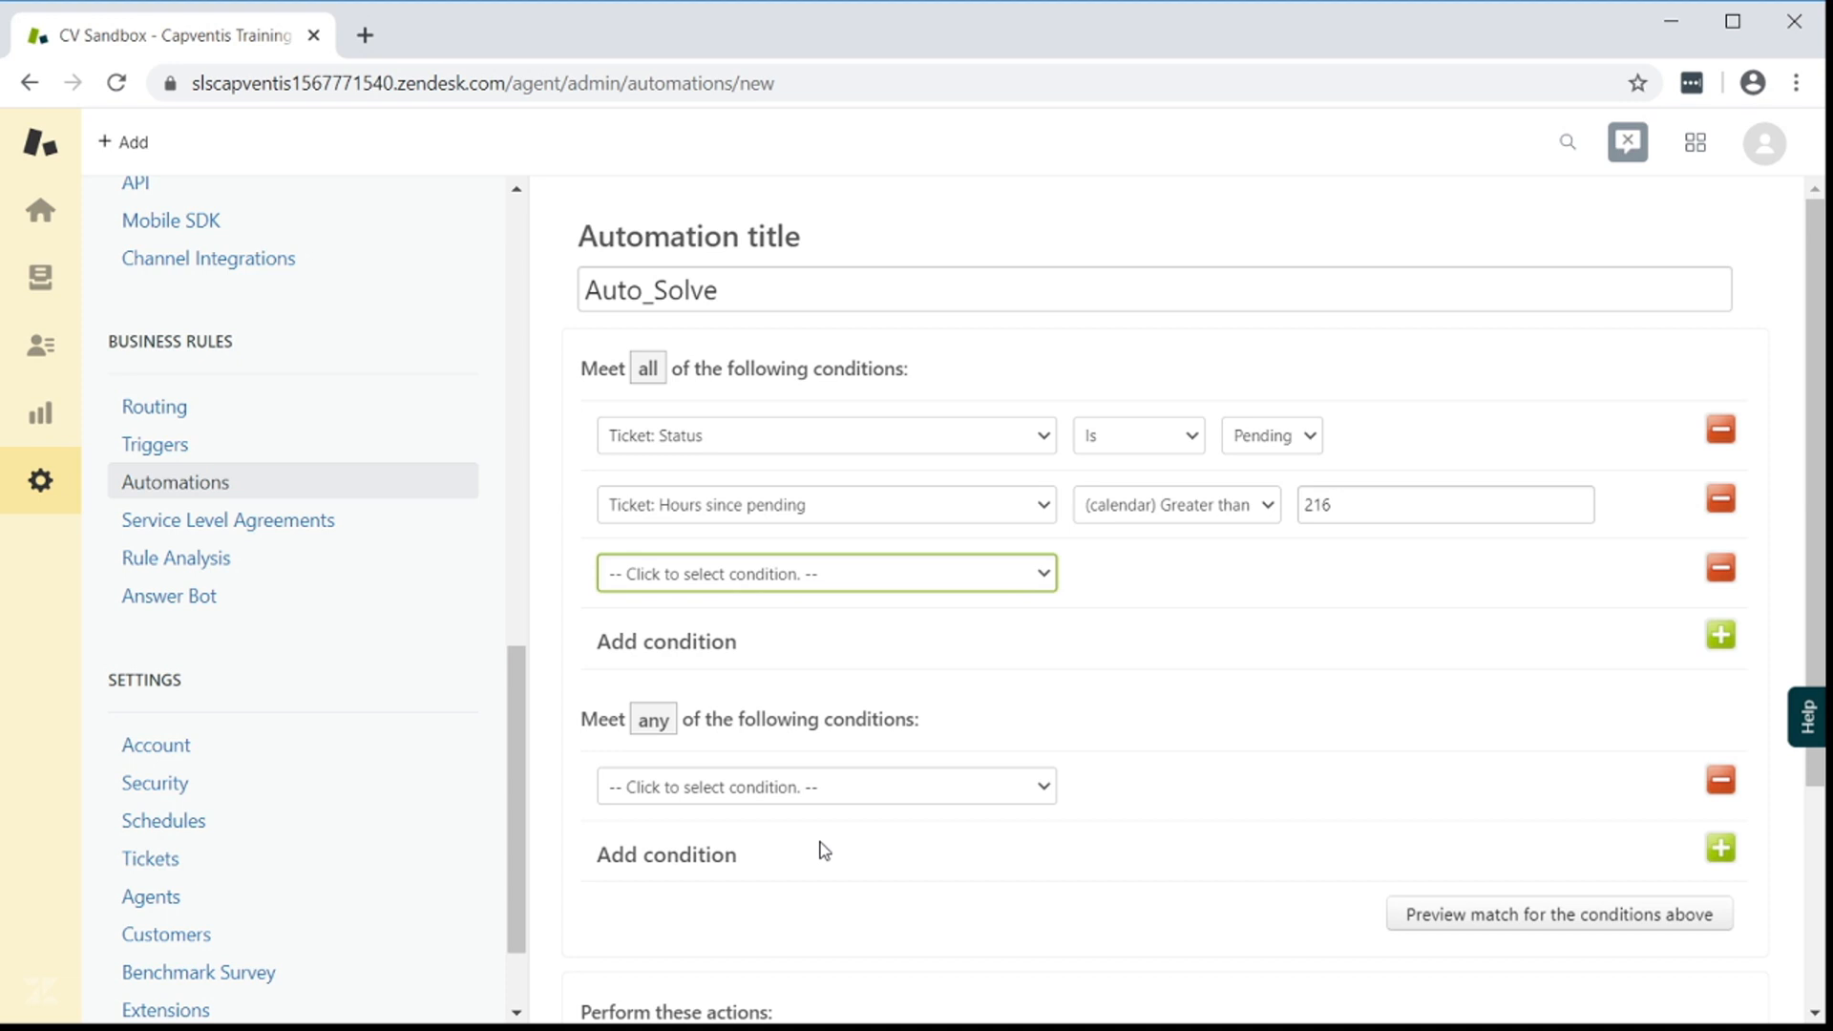
pyautogui.click(824, 573)
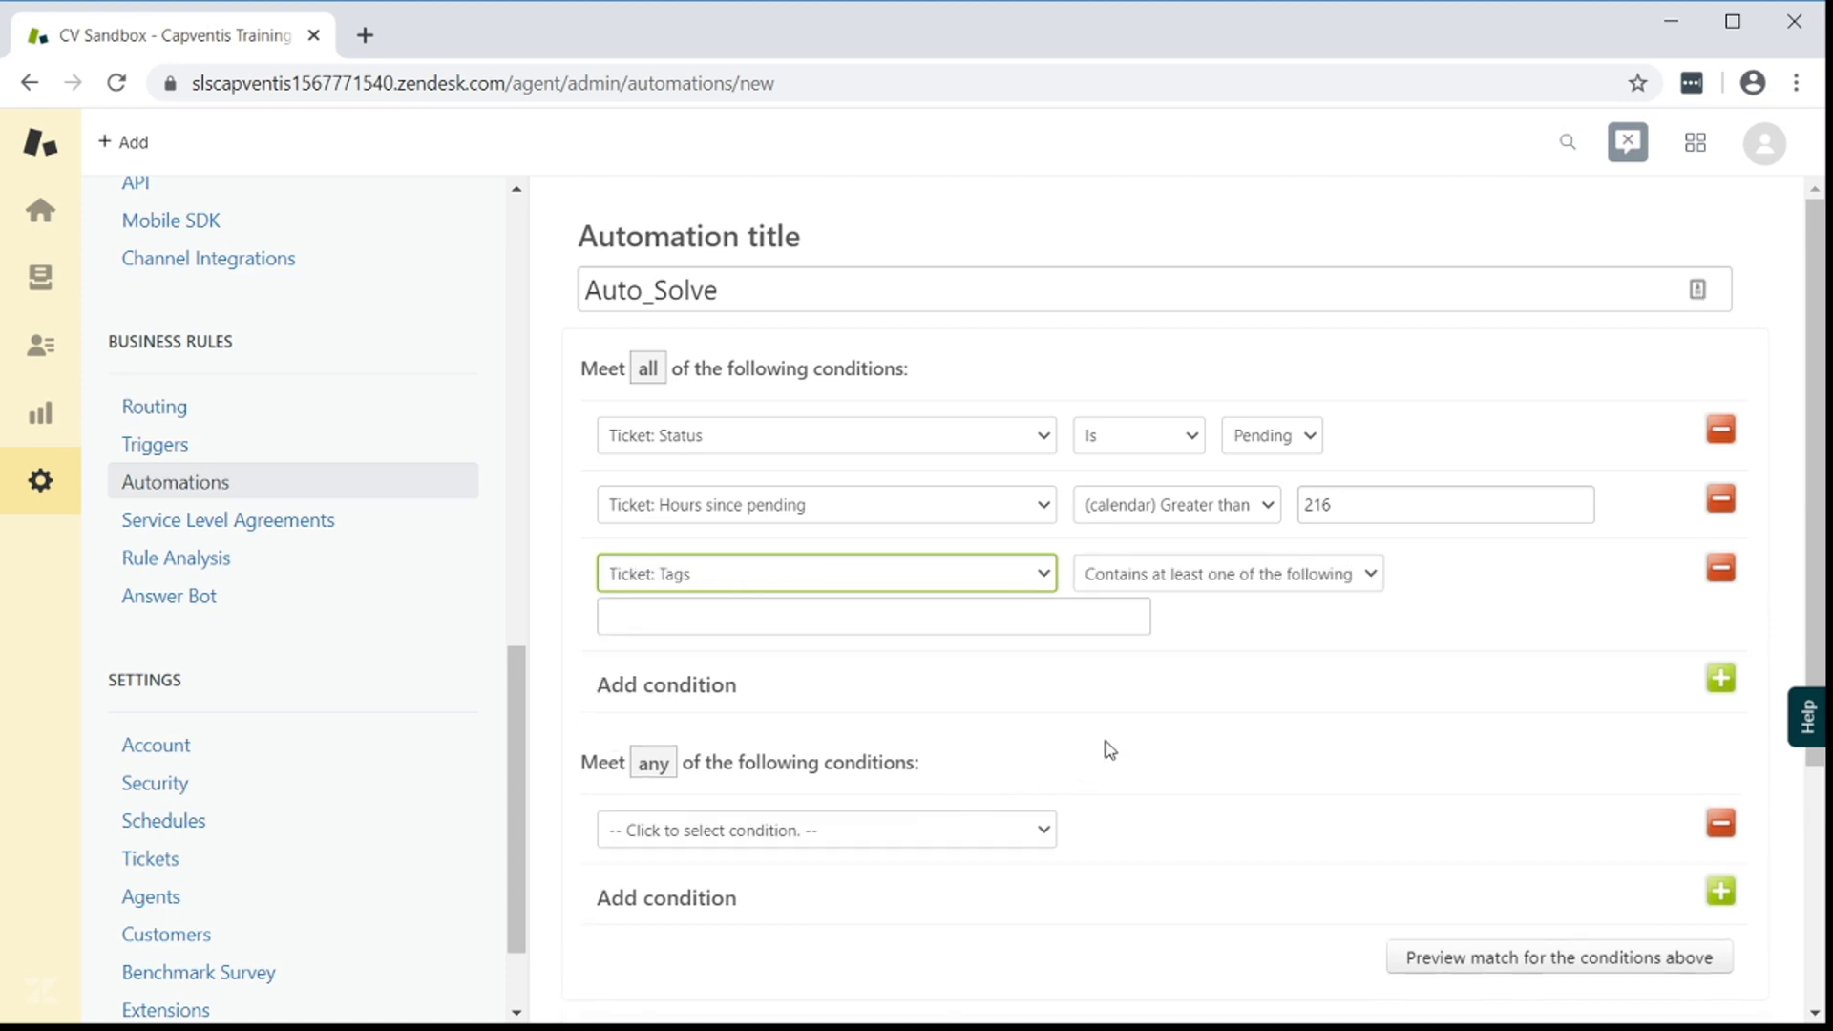
pyautogui.click(871, 616)
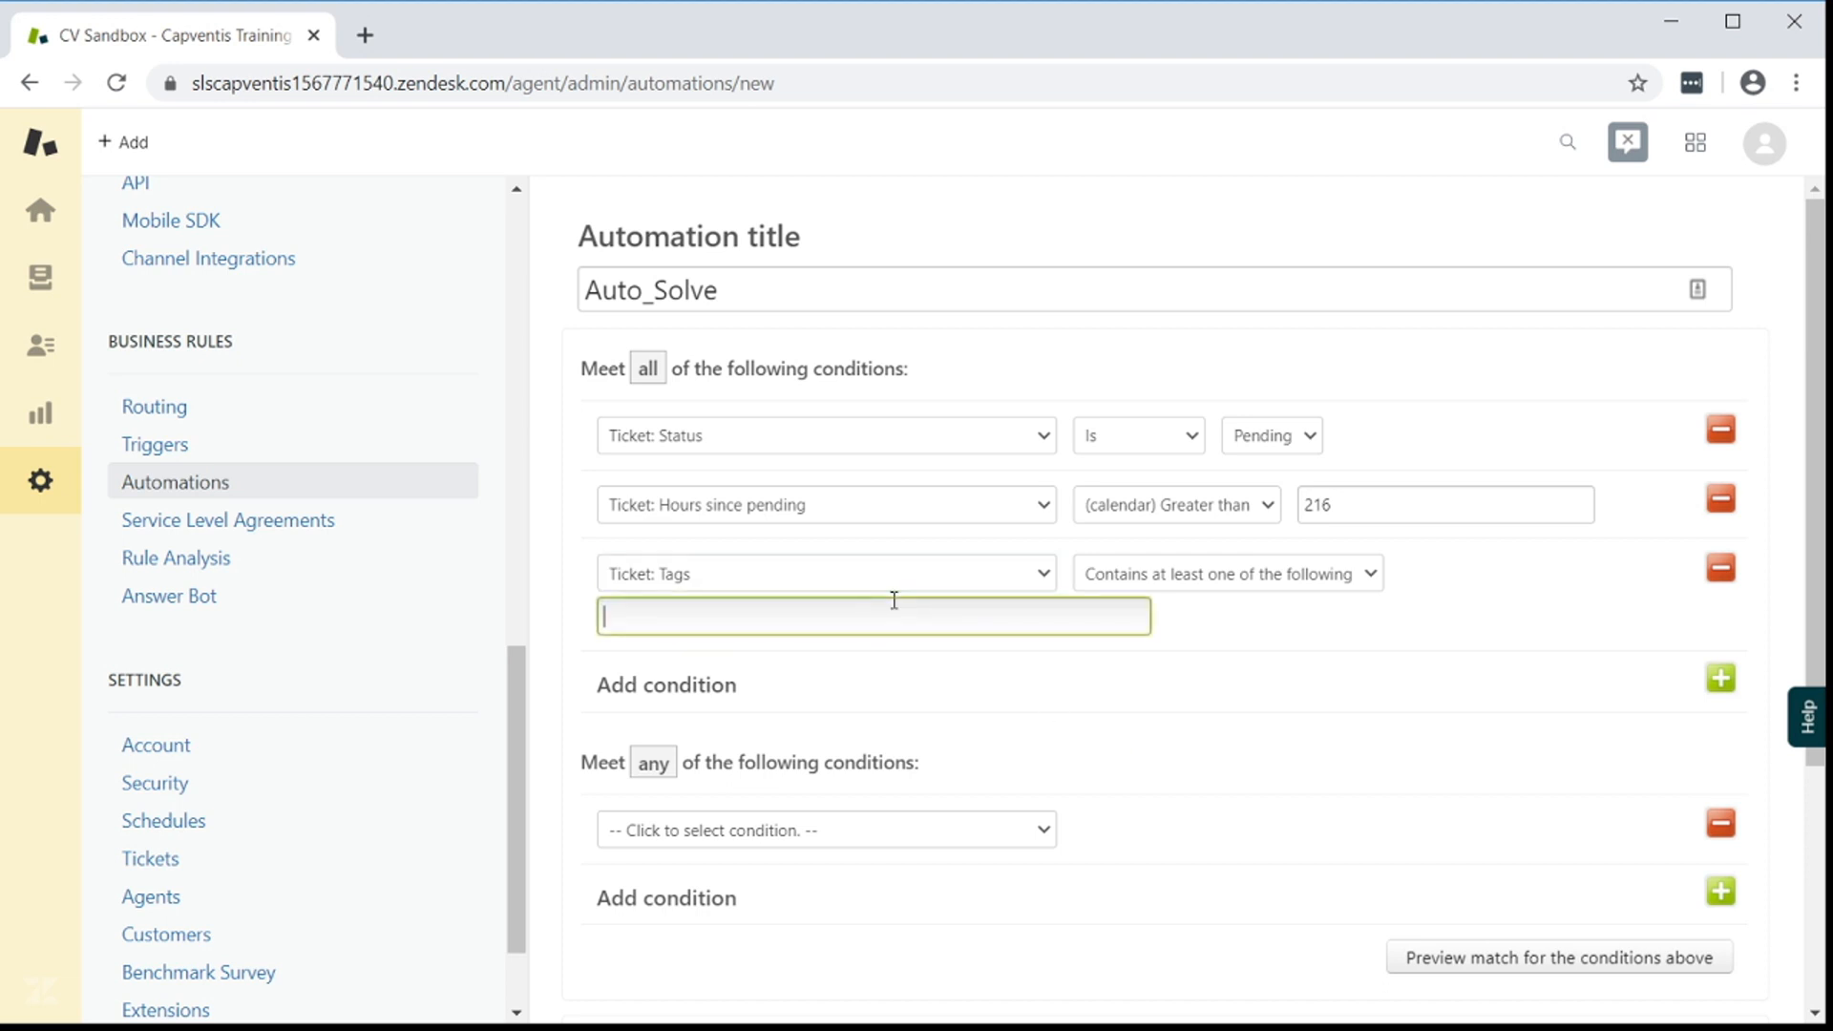
pyautogui.write('bump1')
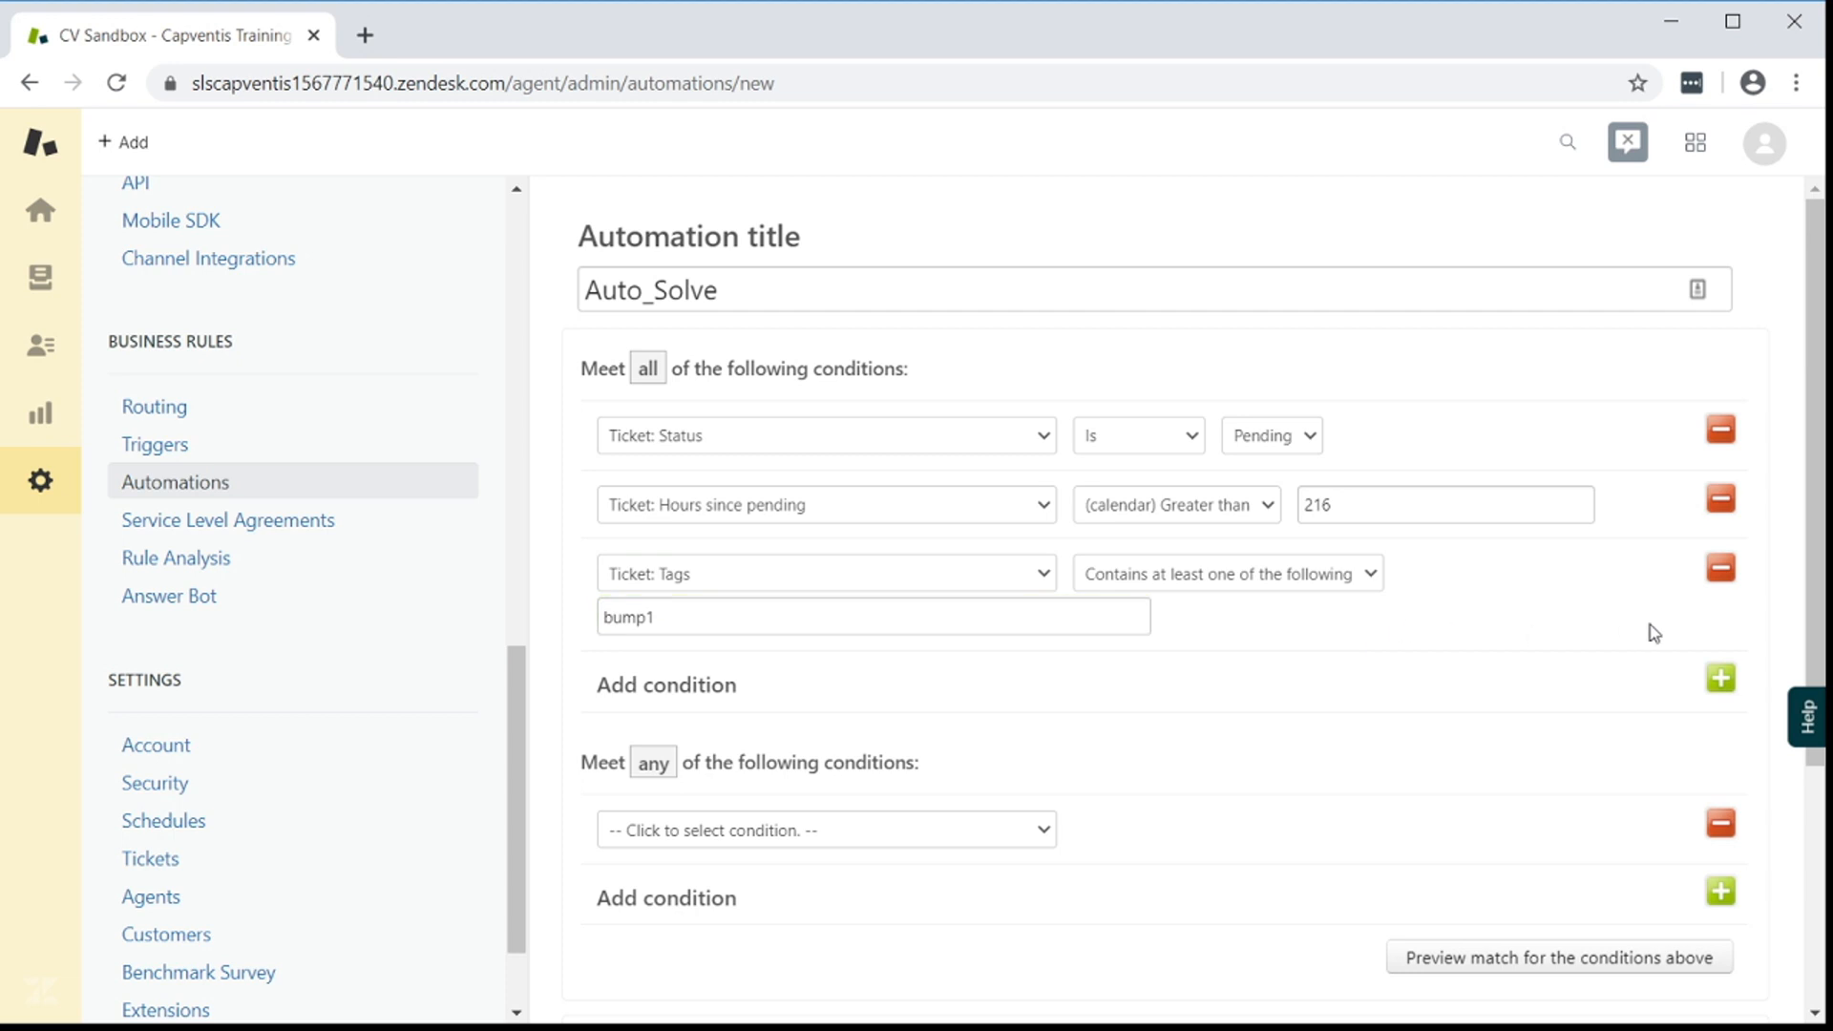
pyautogui.moveTo(1738, 635)
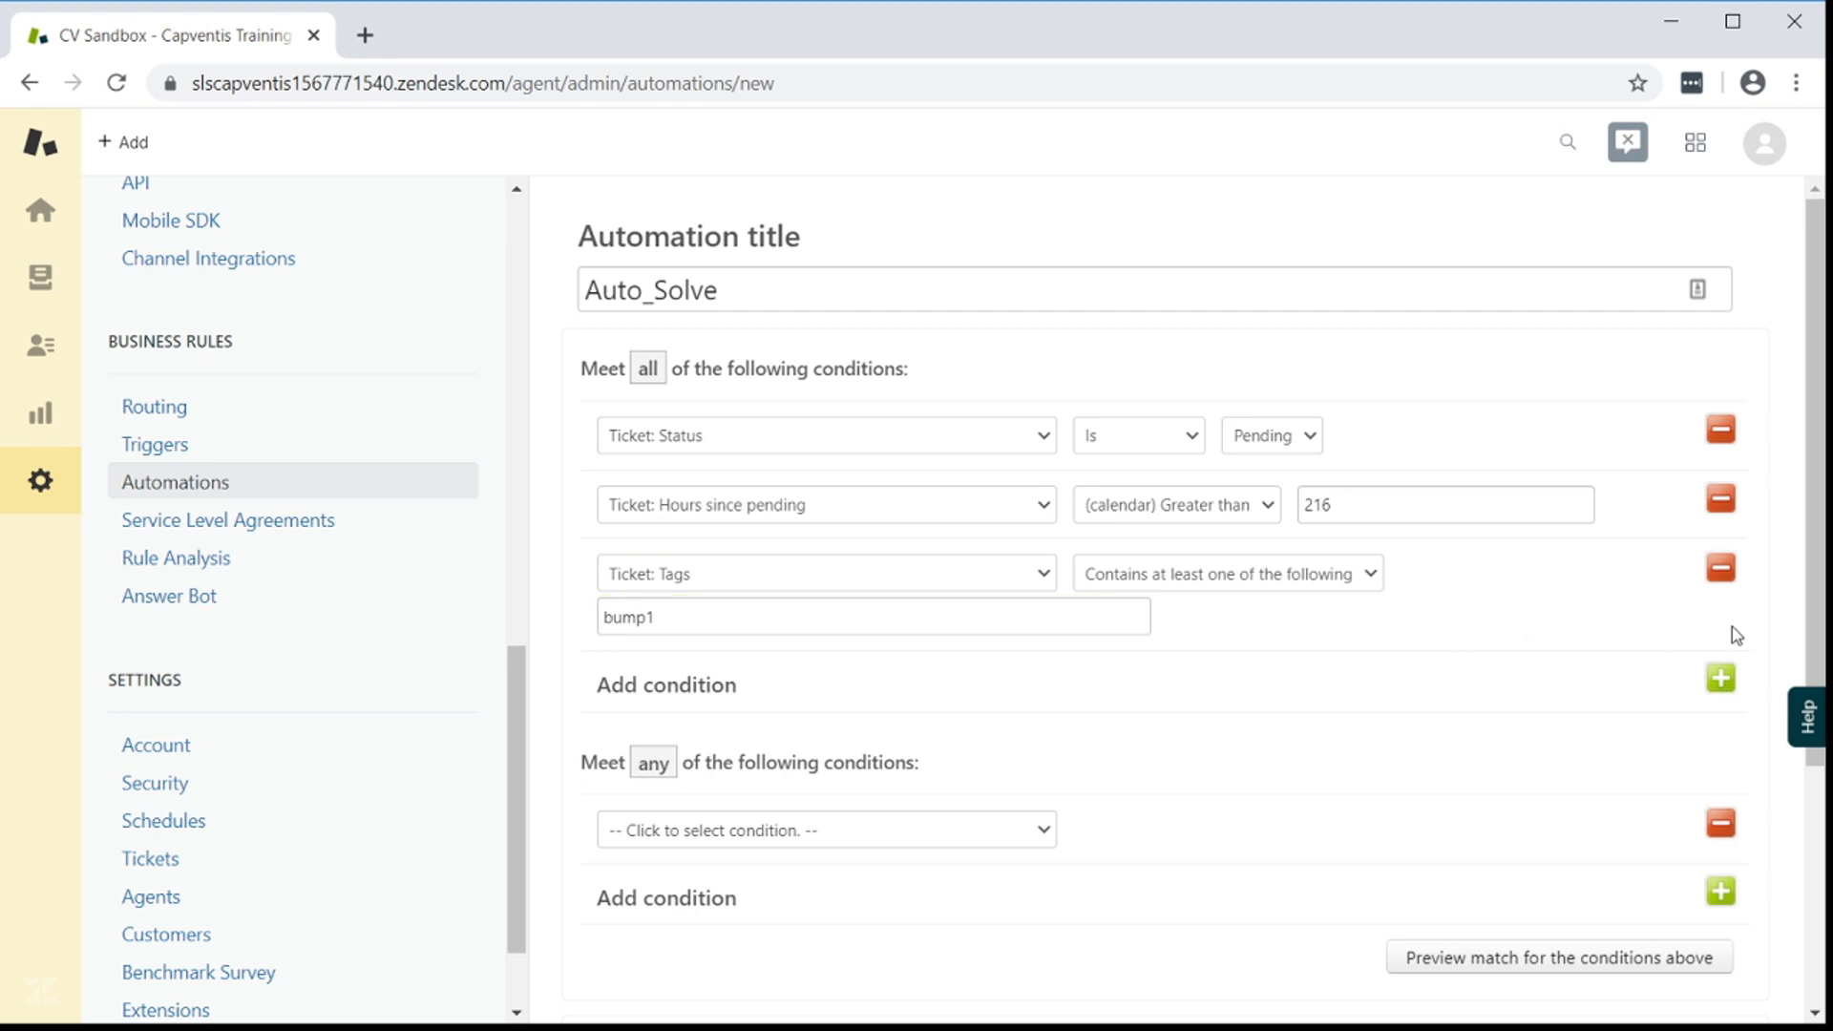
pyautogui.click(1719, 677)
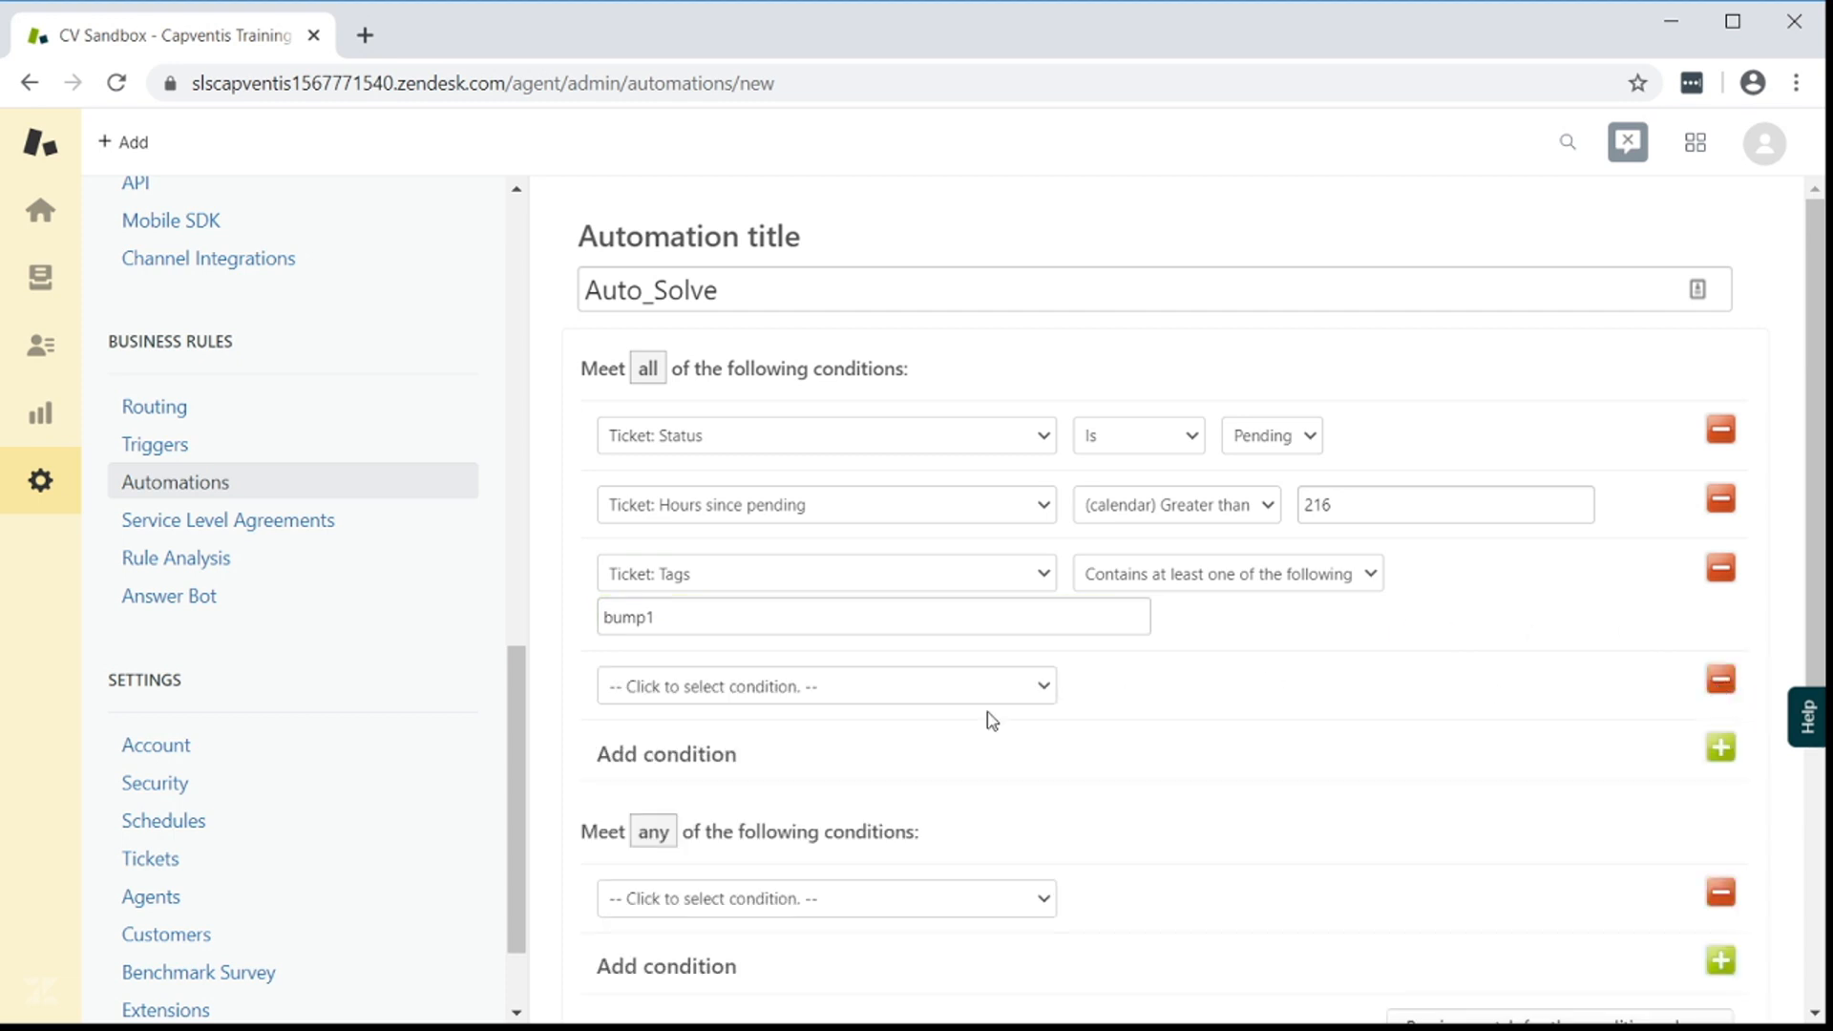
pyautogui.click(824, 685)
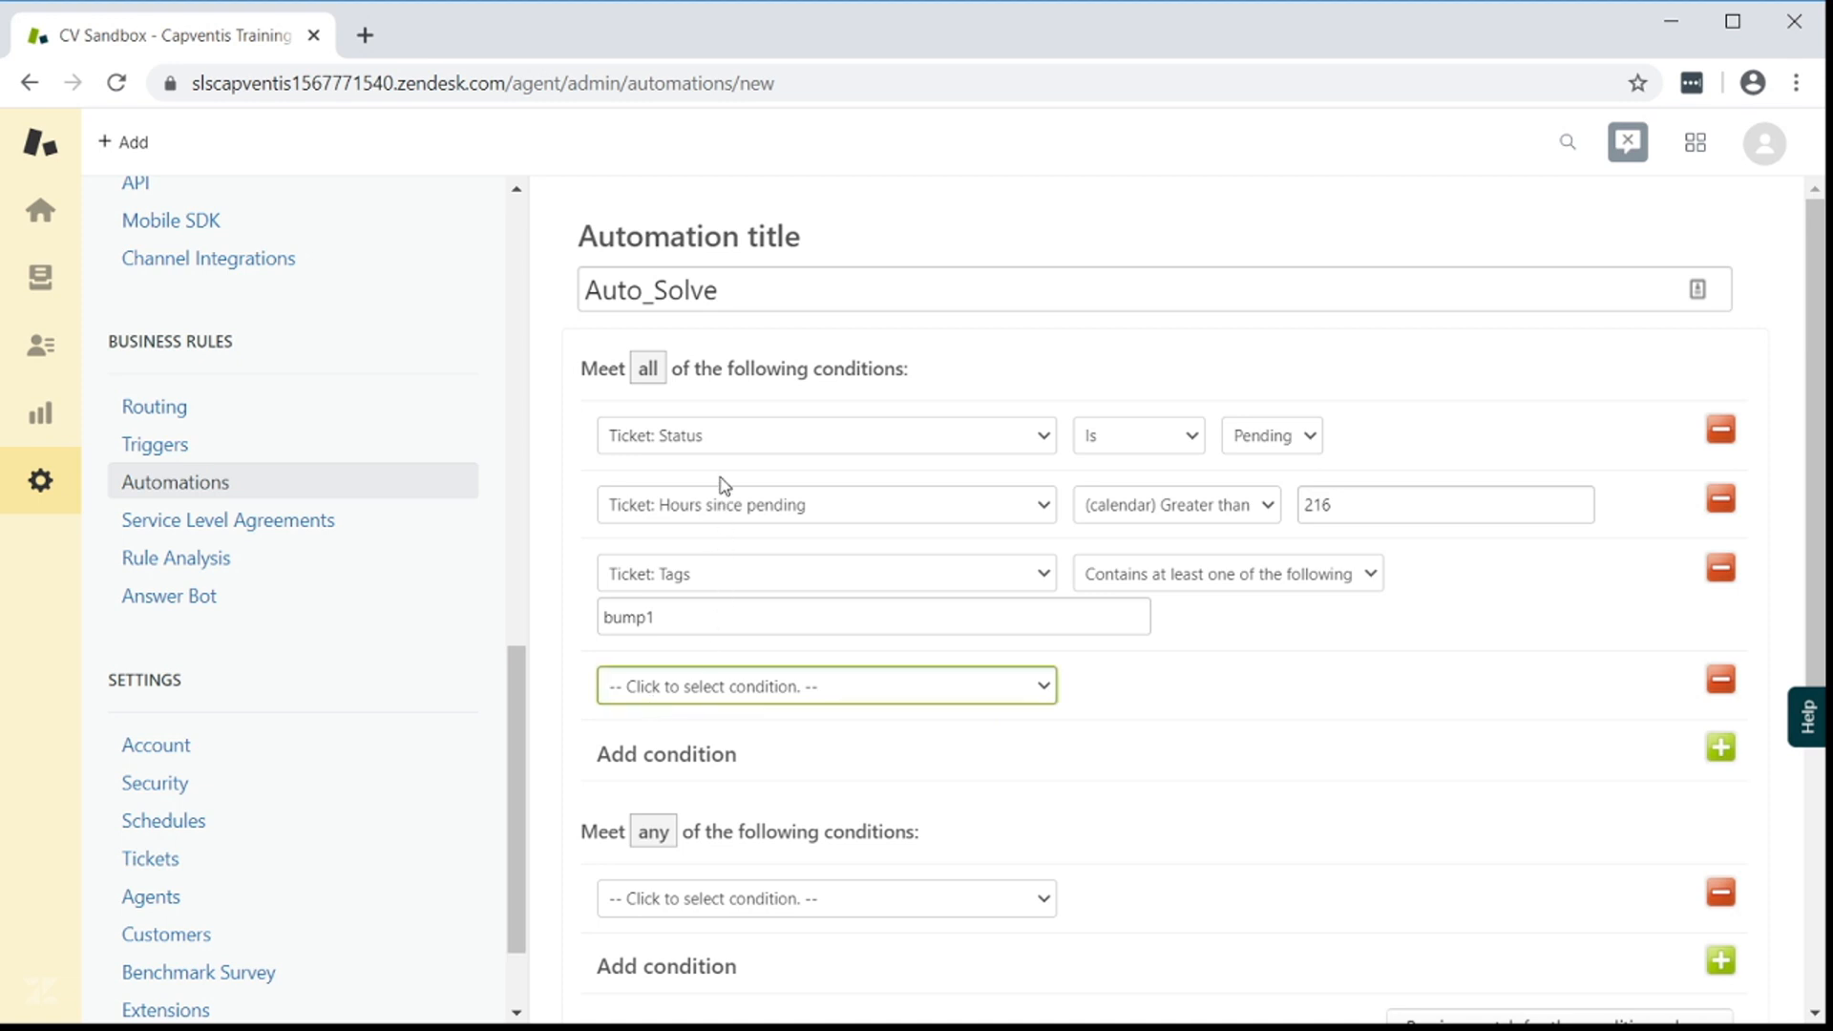
pyautogui.click(824, 687)
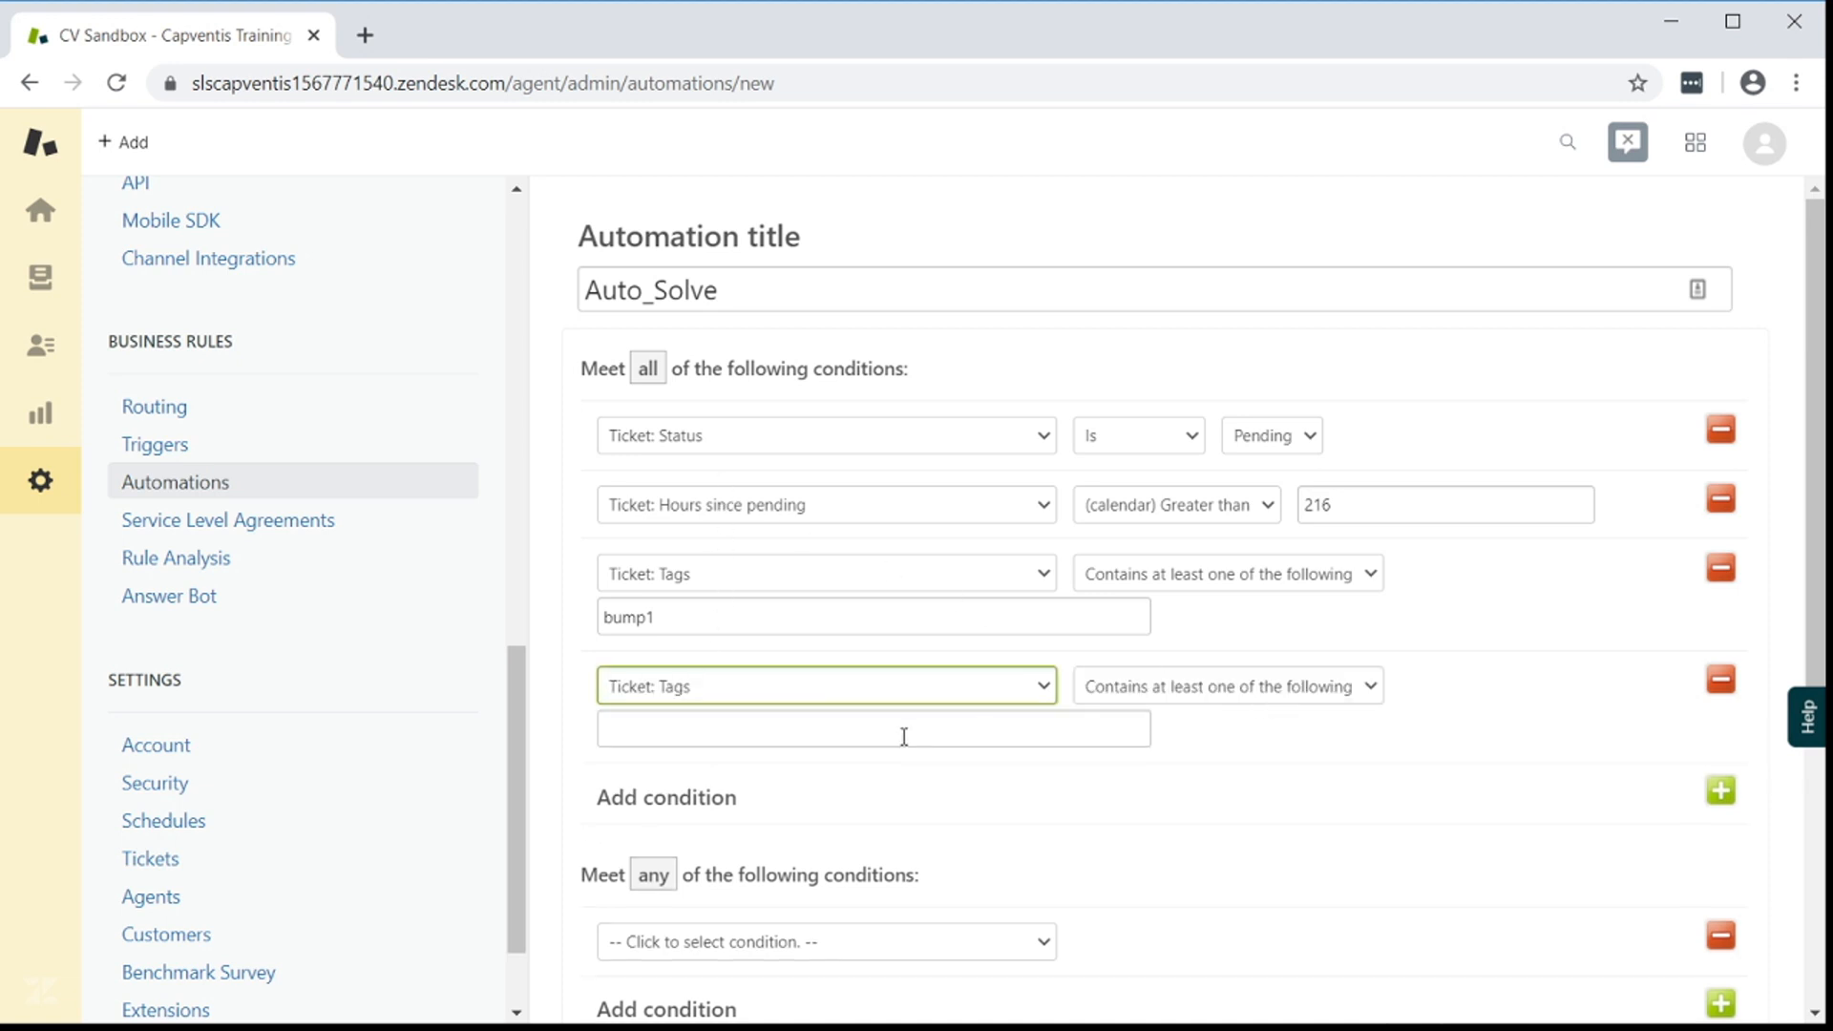
pyautogui.write('bump2')
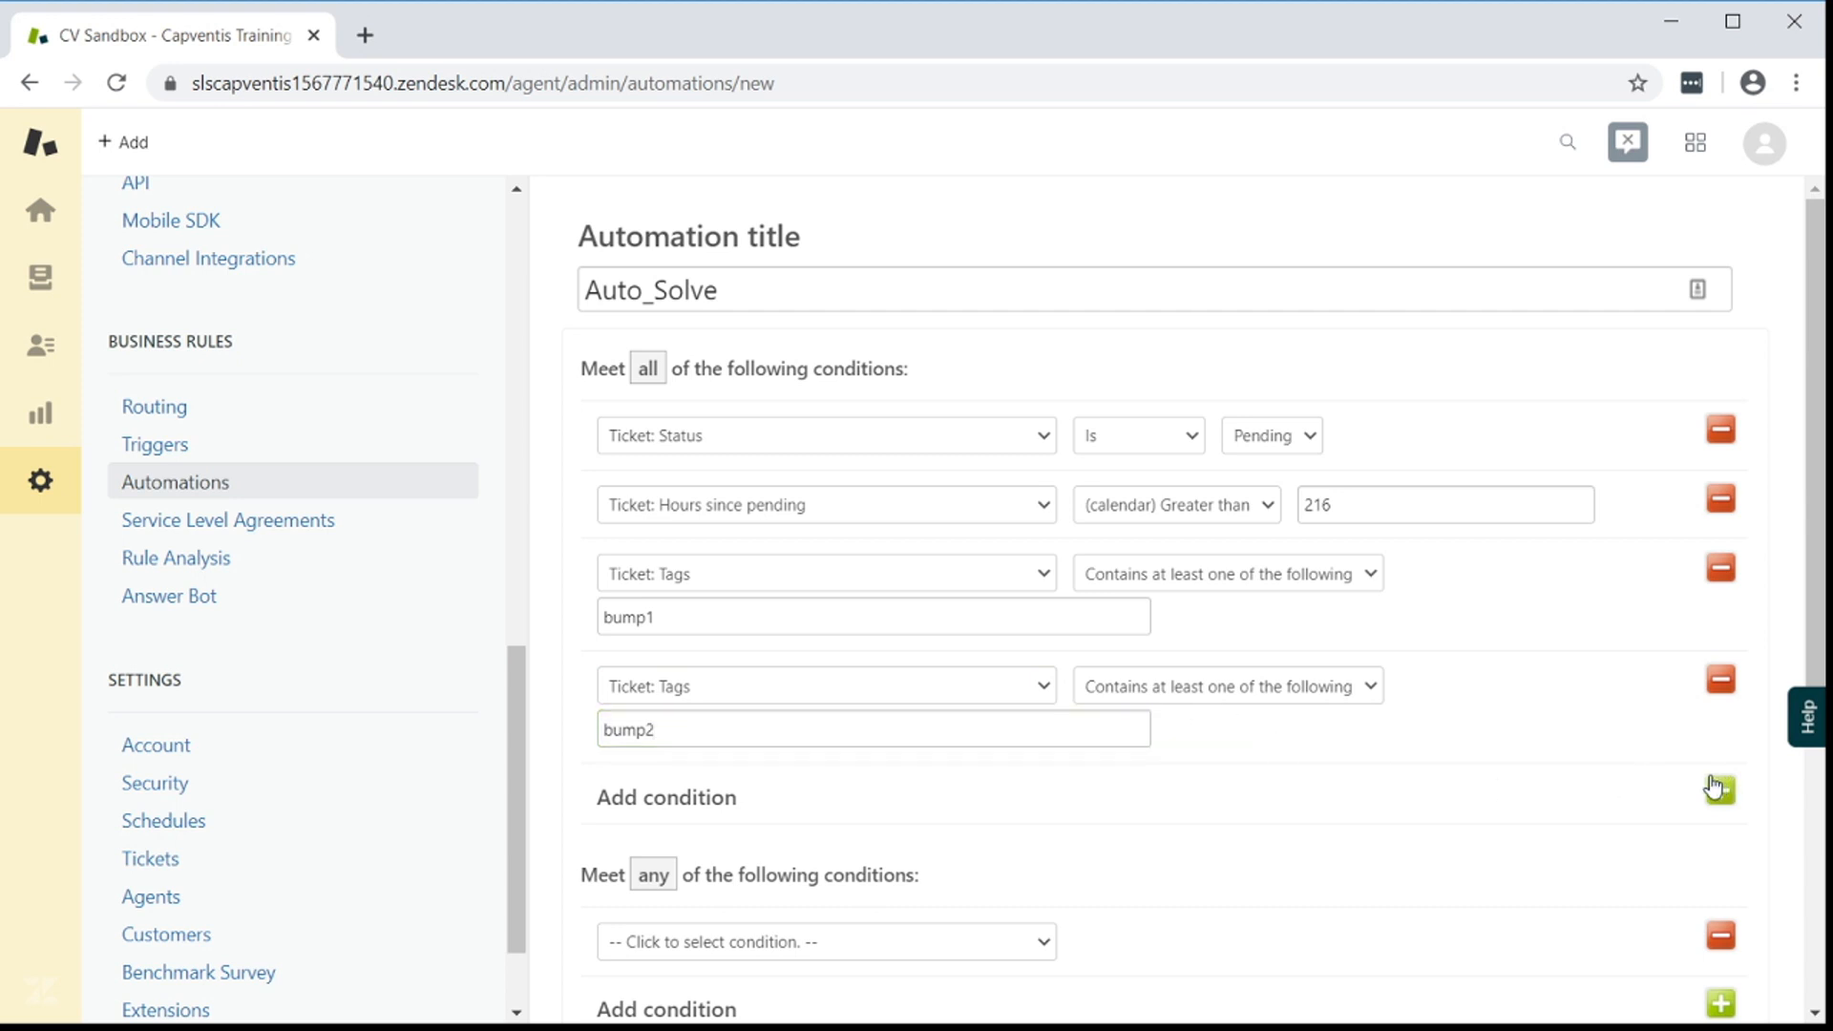
# Add a tag condition excluding tickets tagged dont_bump
pyautogui.click(1720, 788)
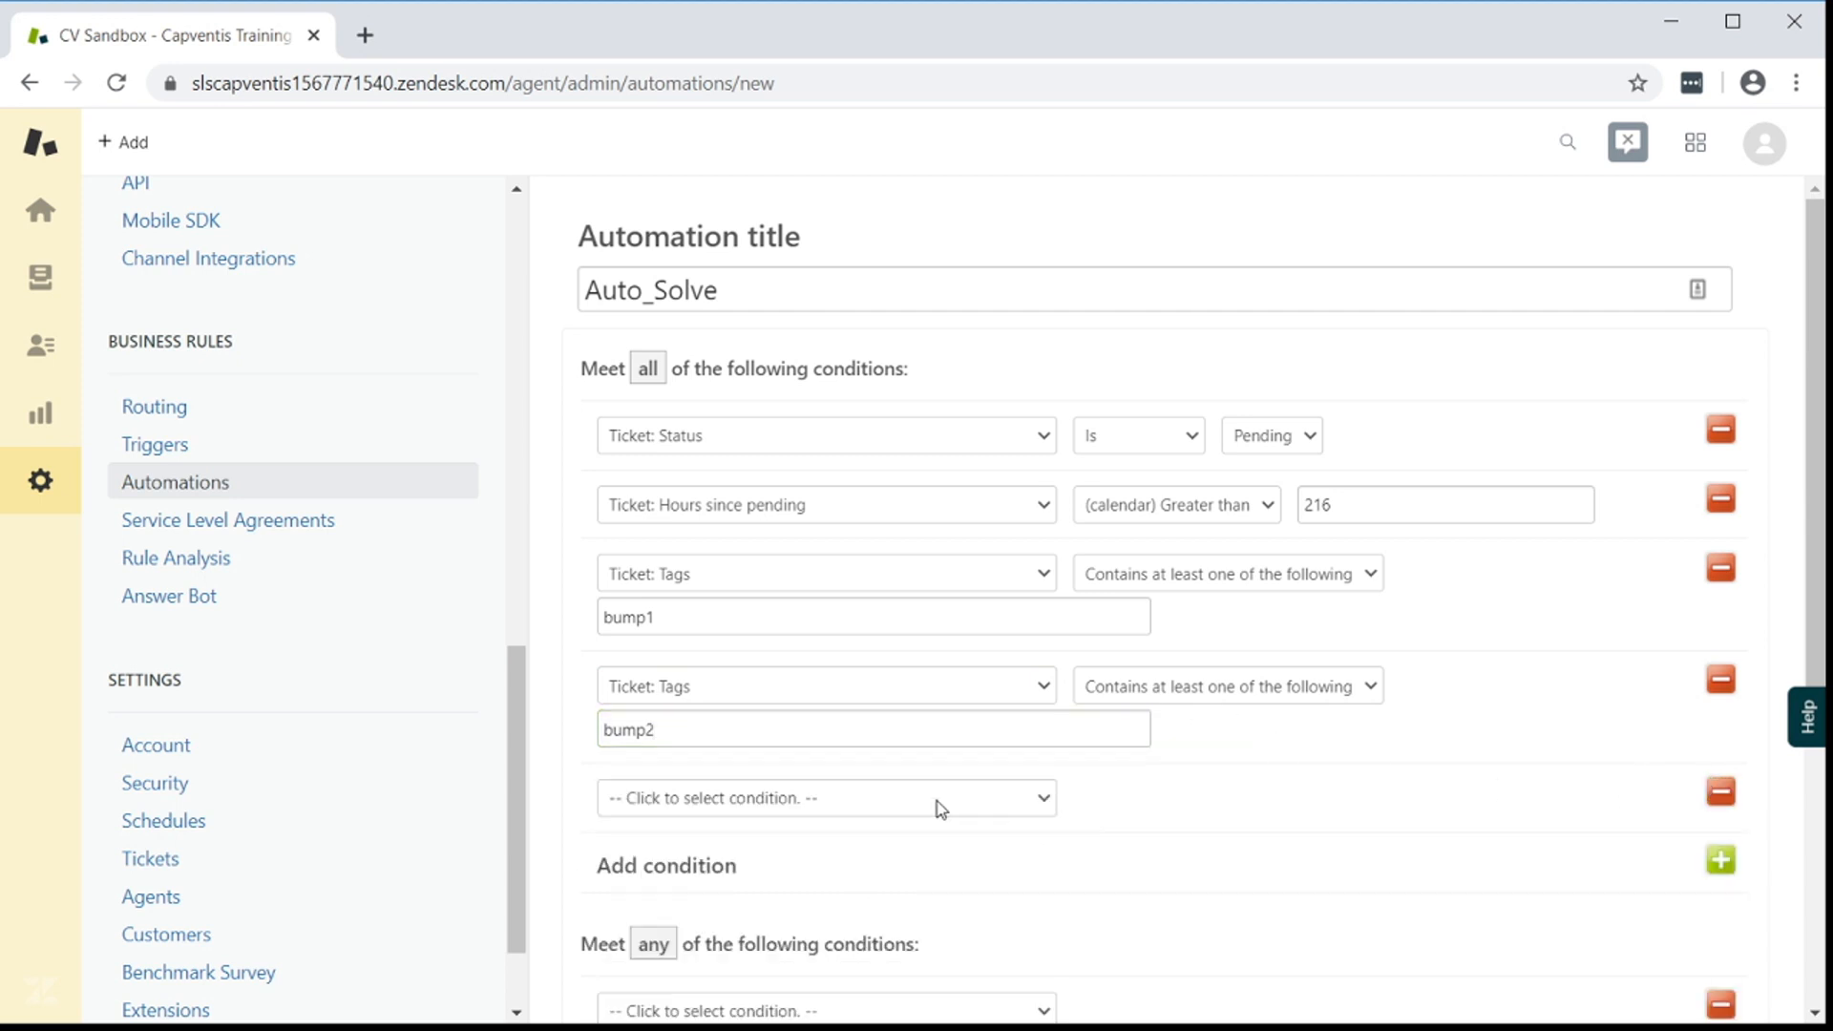
pyautogui.click(824, 798)
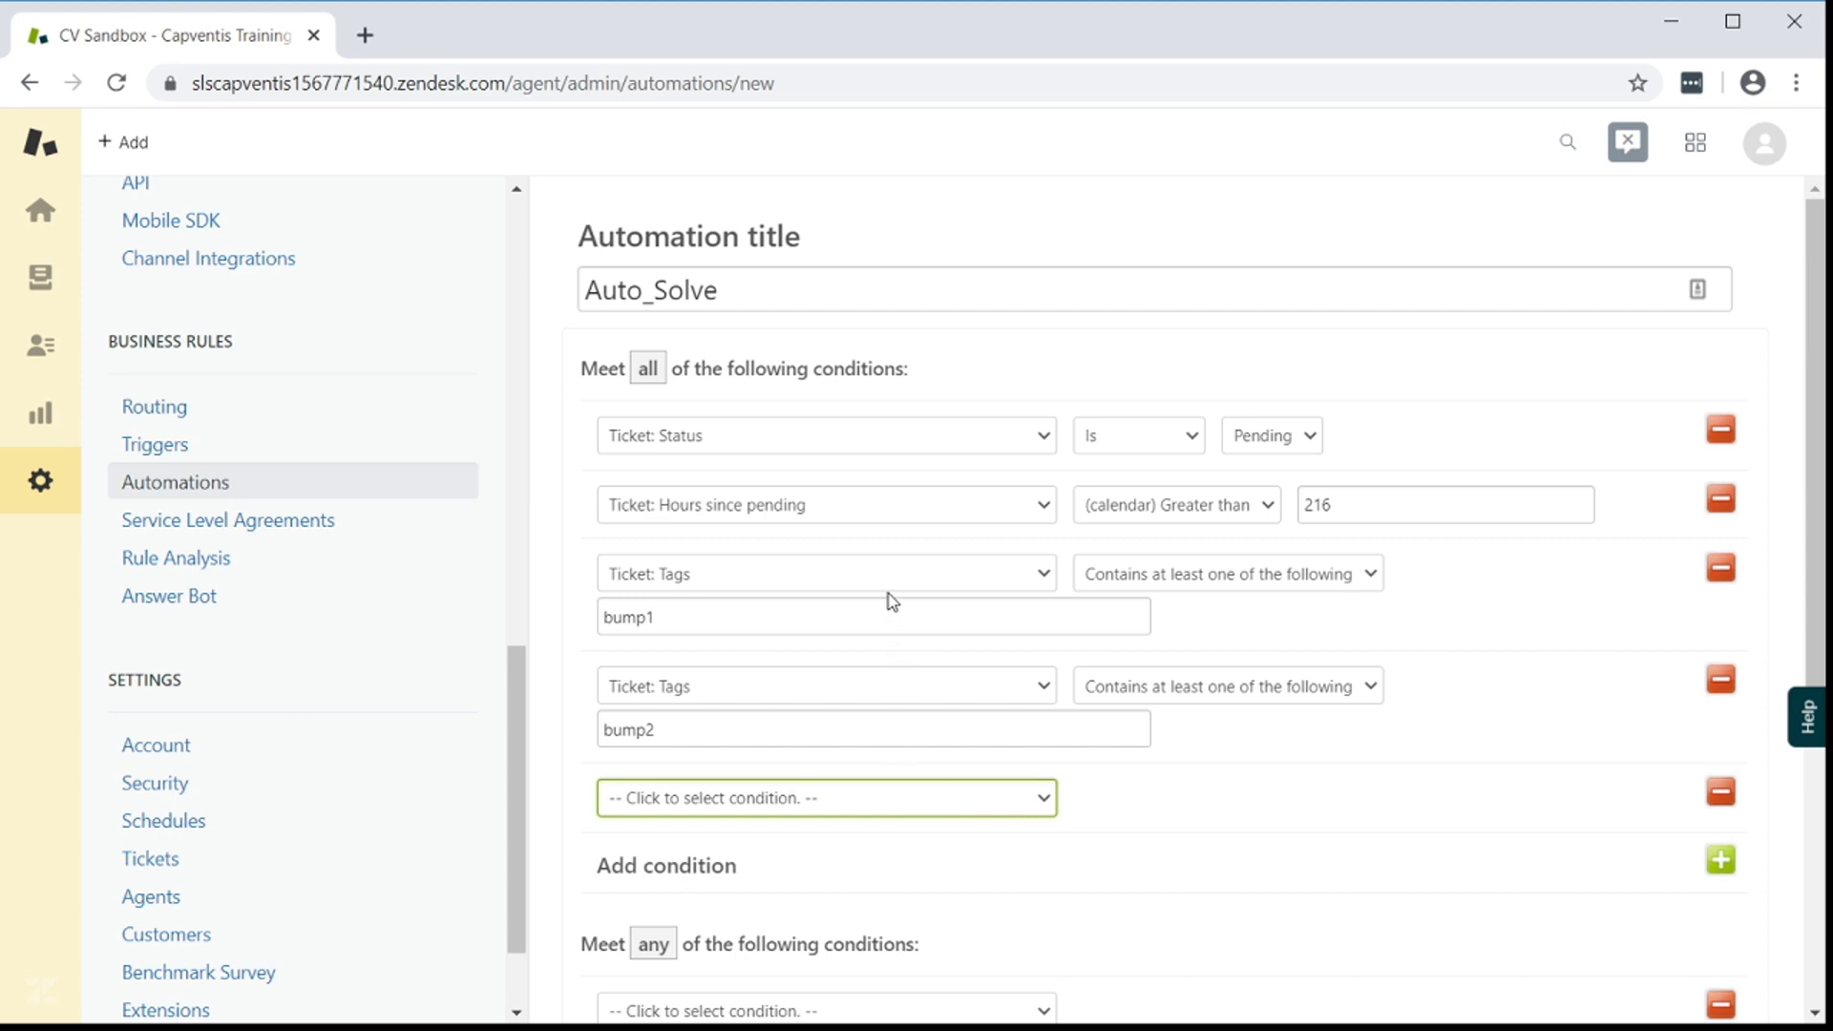
pyautogui.click(824, 797)
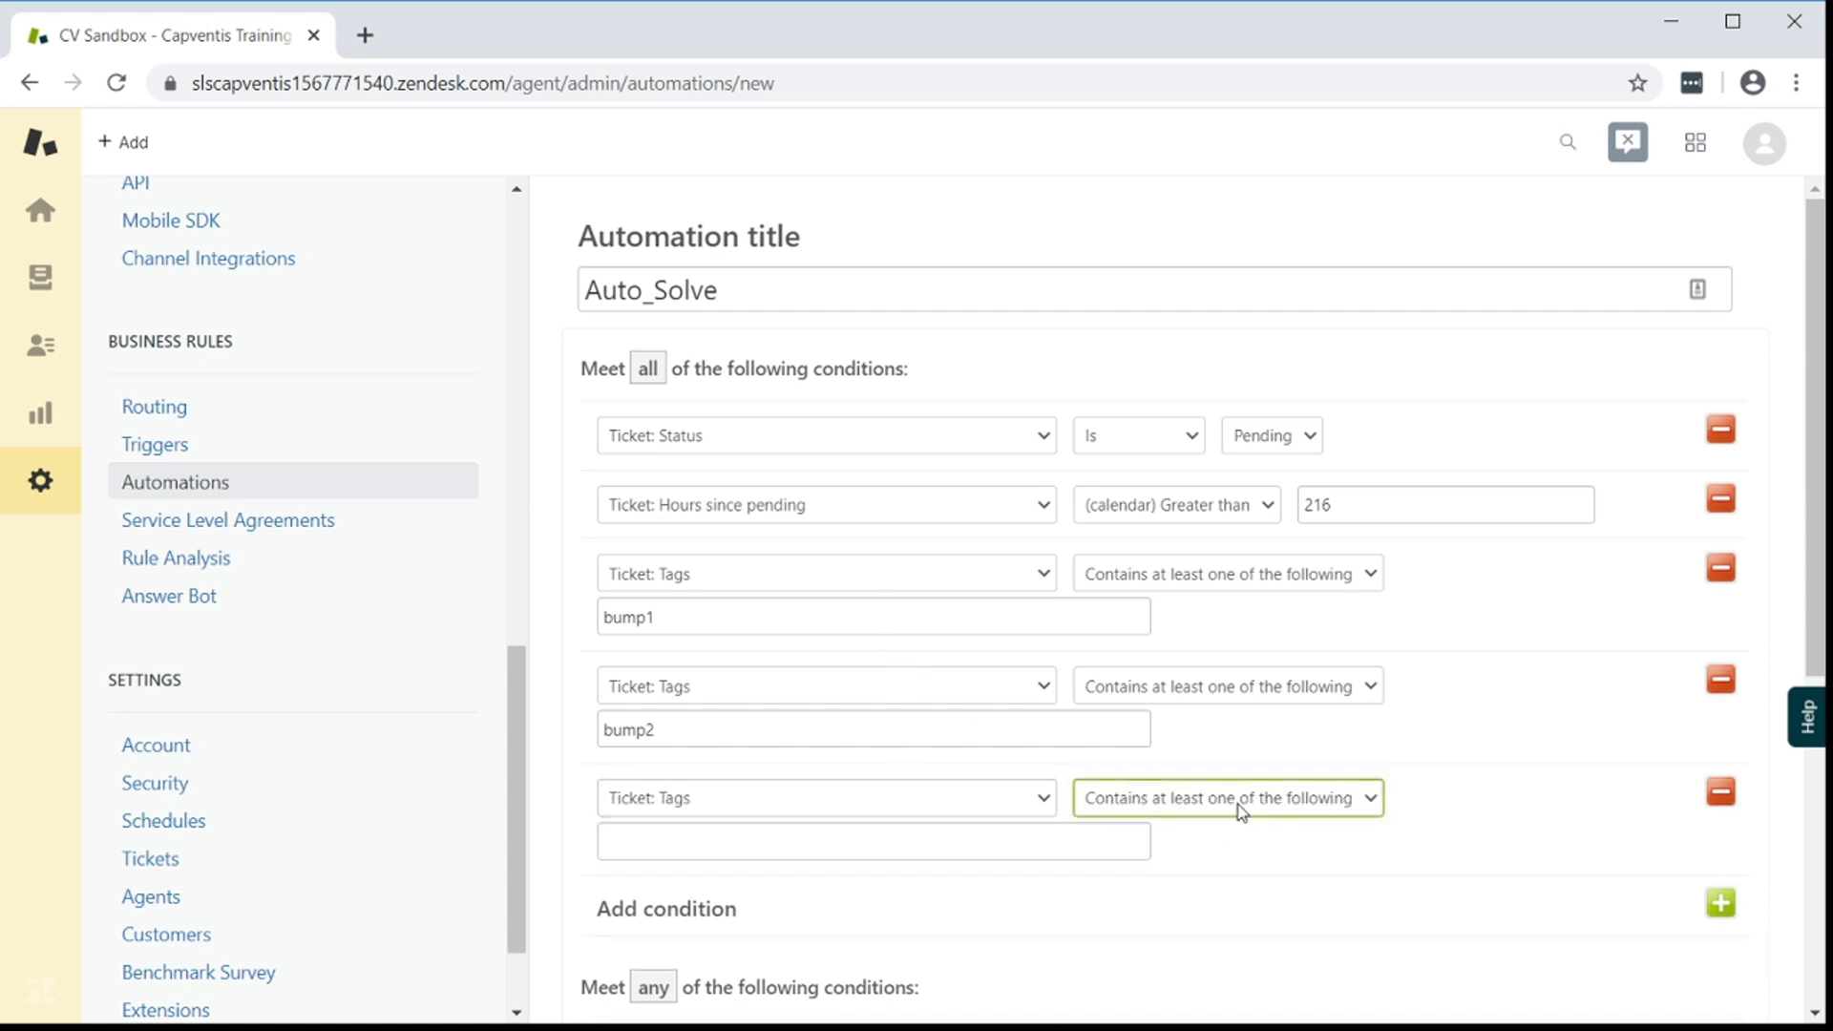
pyautogui.write('d')
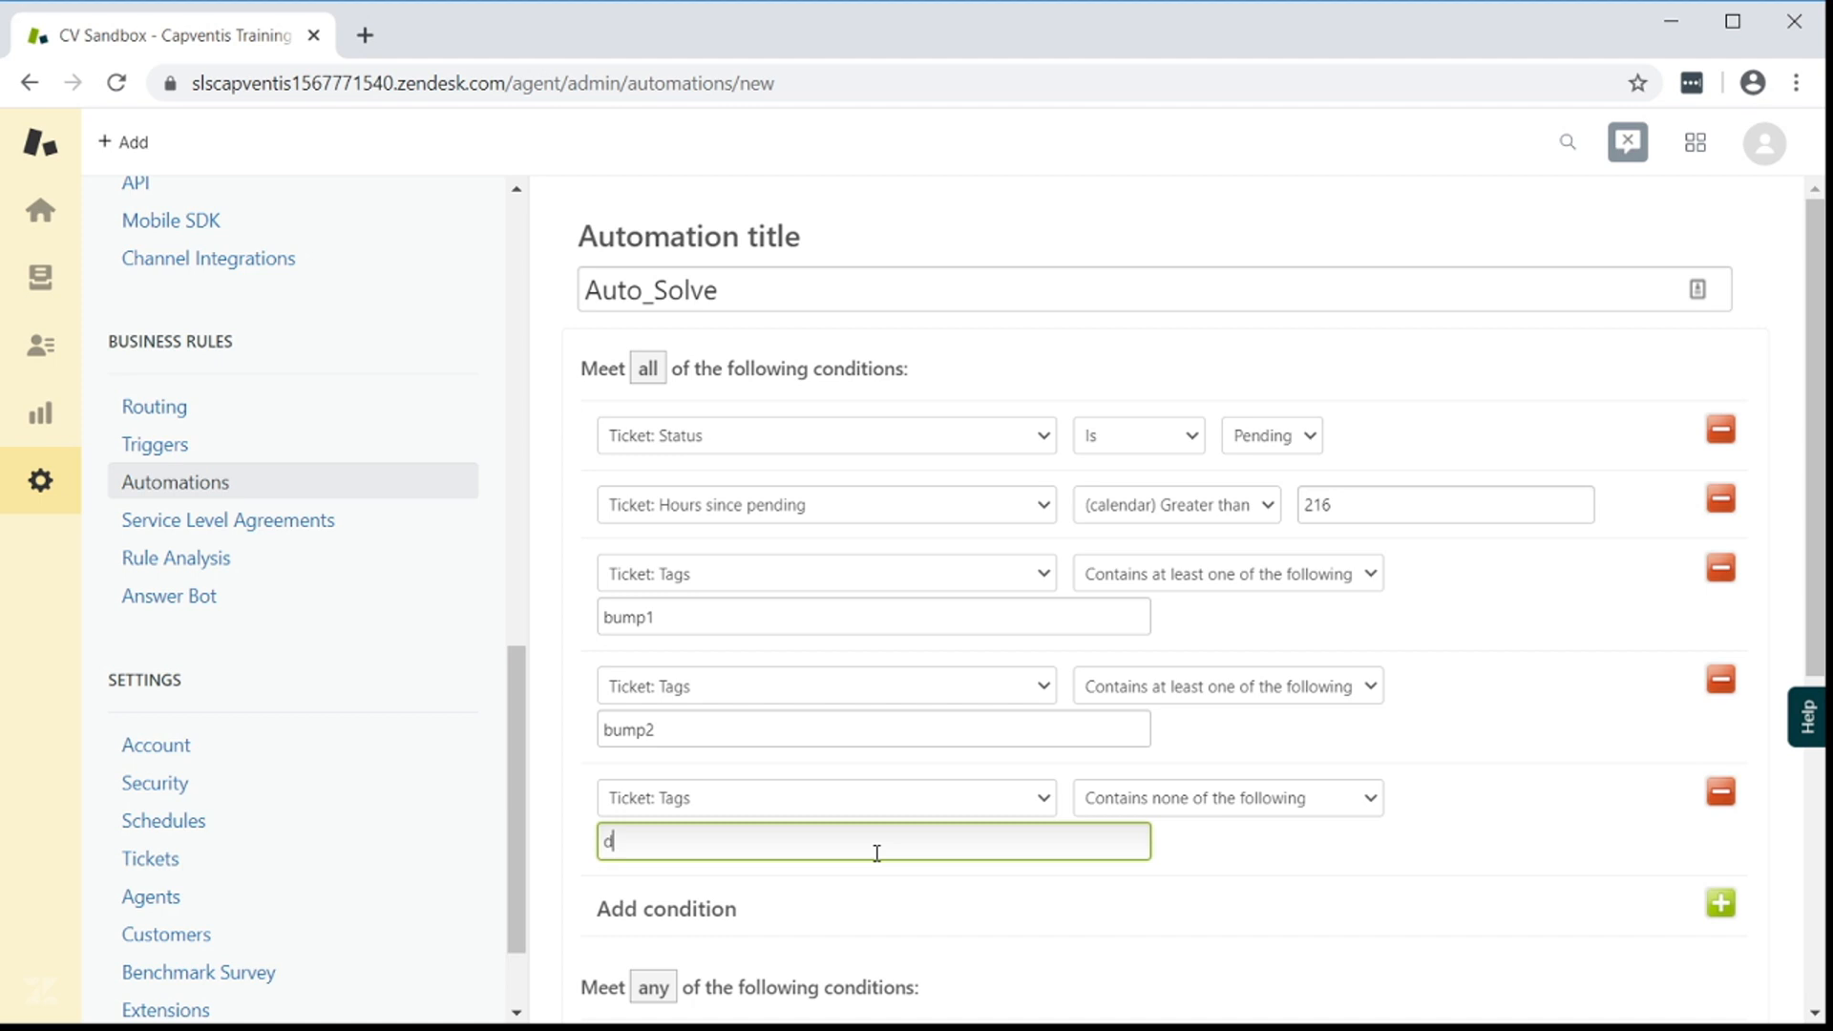
pyautogui.write('ont_bump')
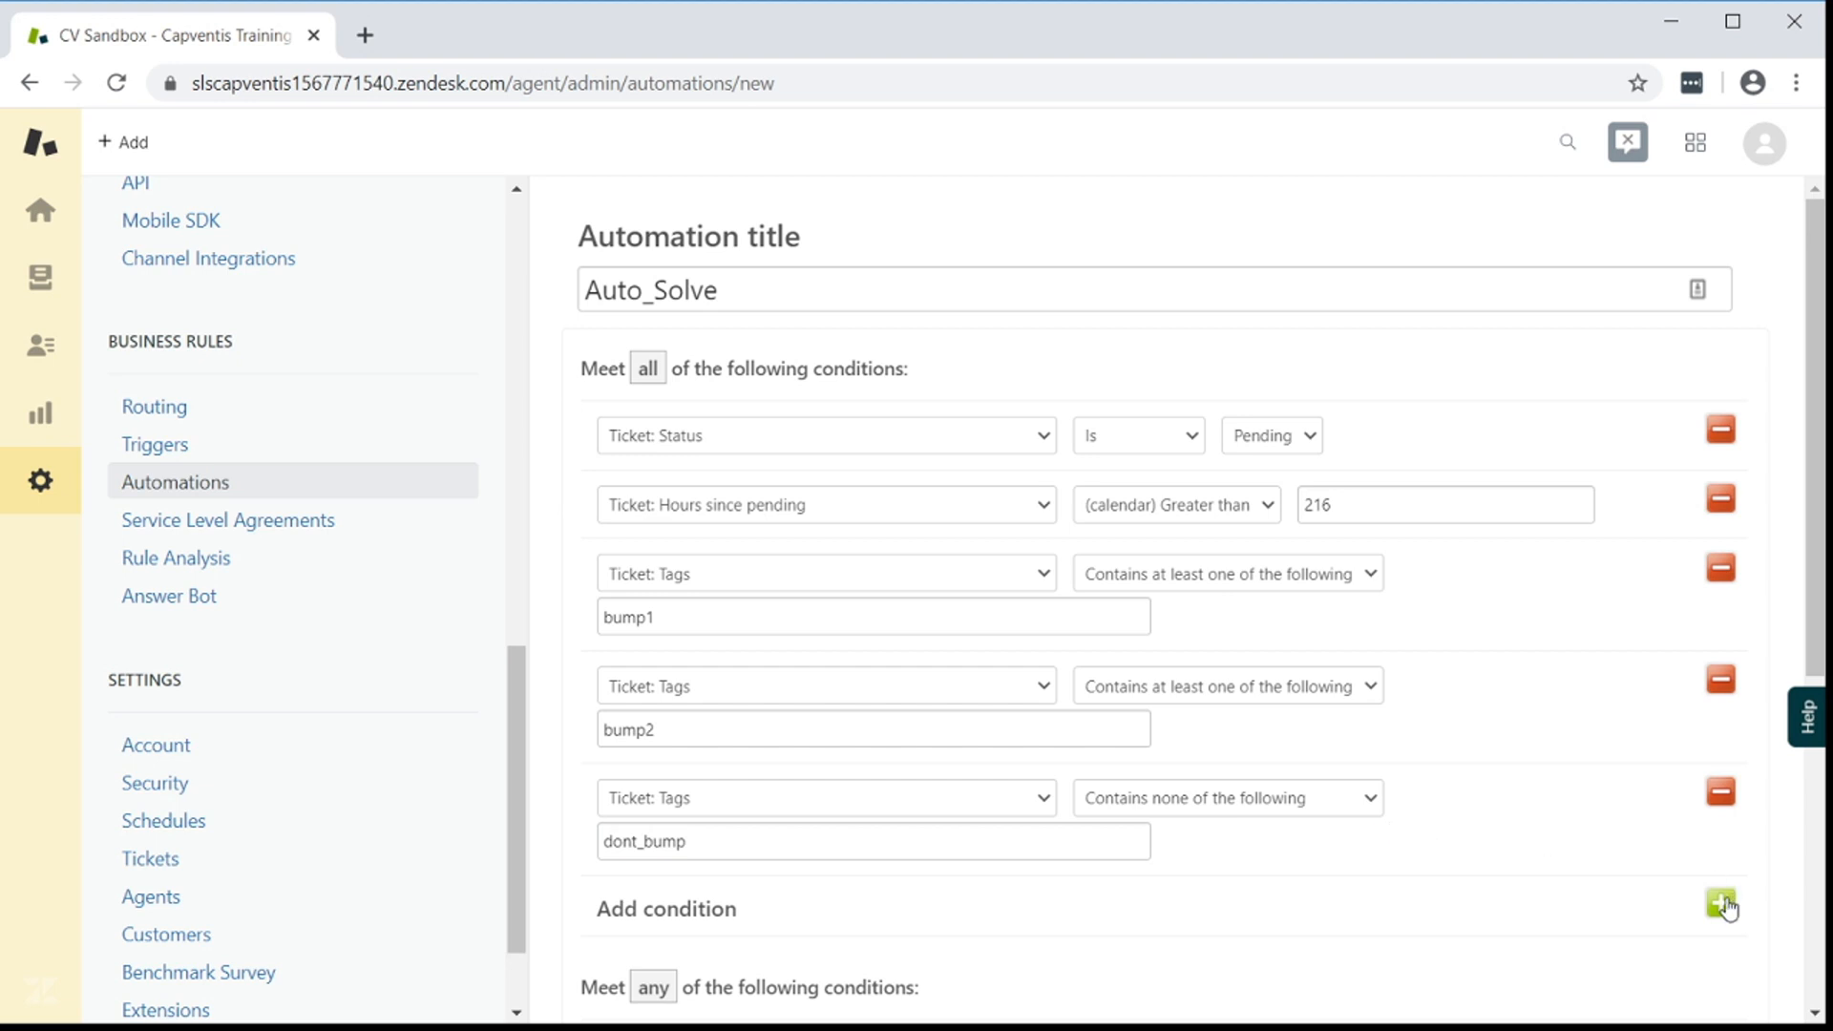
pyautogui.click(1719, 904)
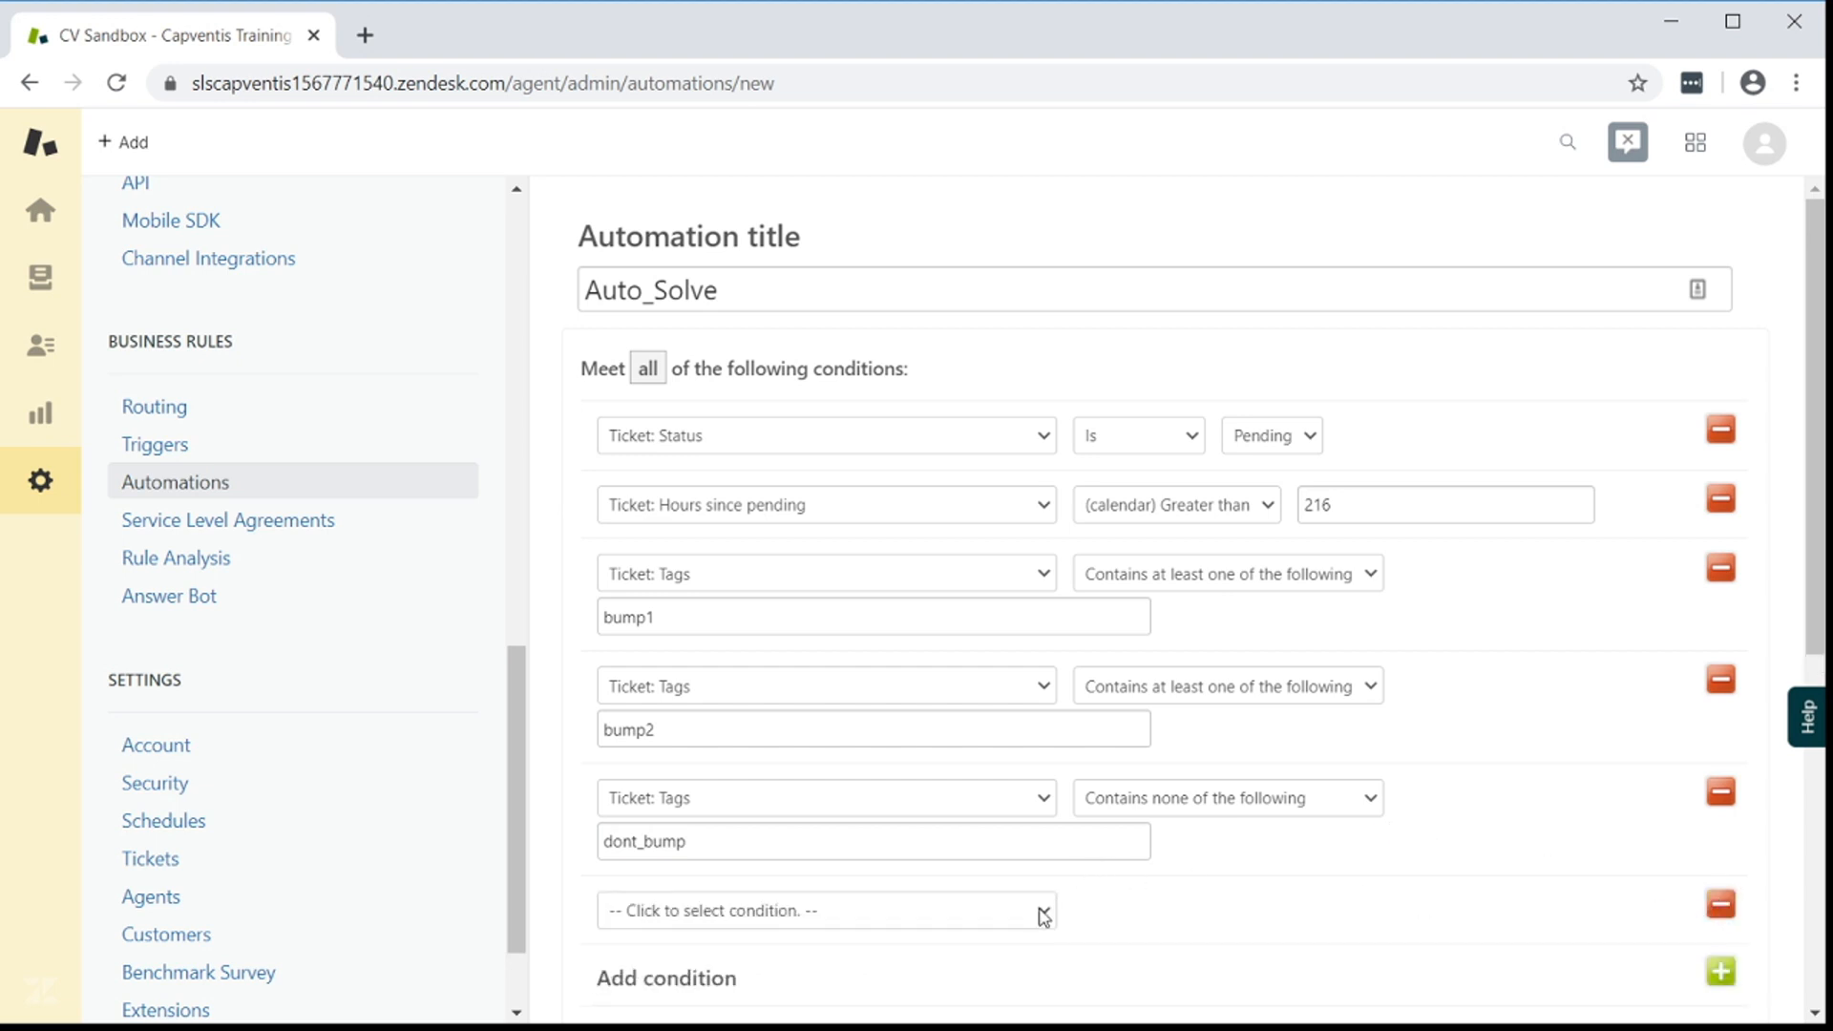
pyautogui.scroll(-3)
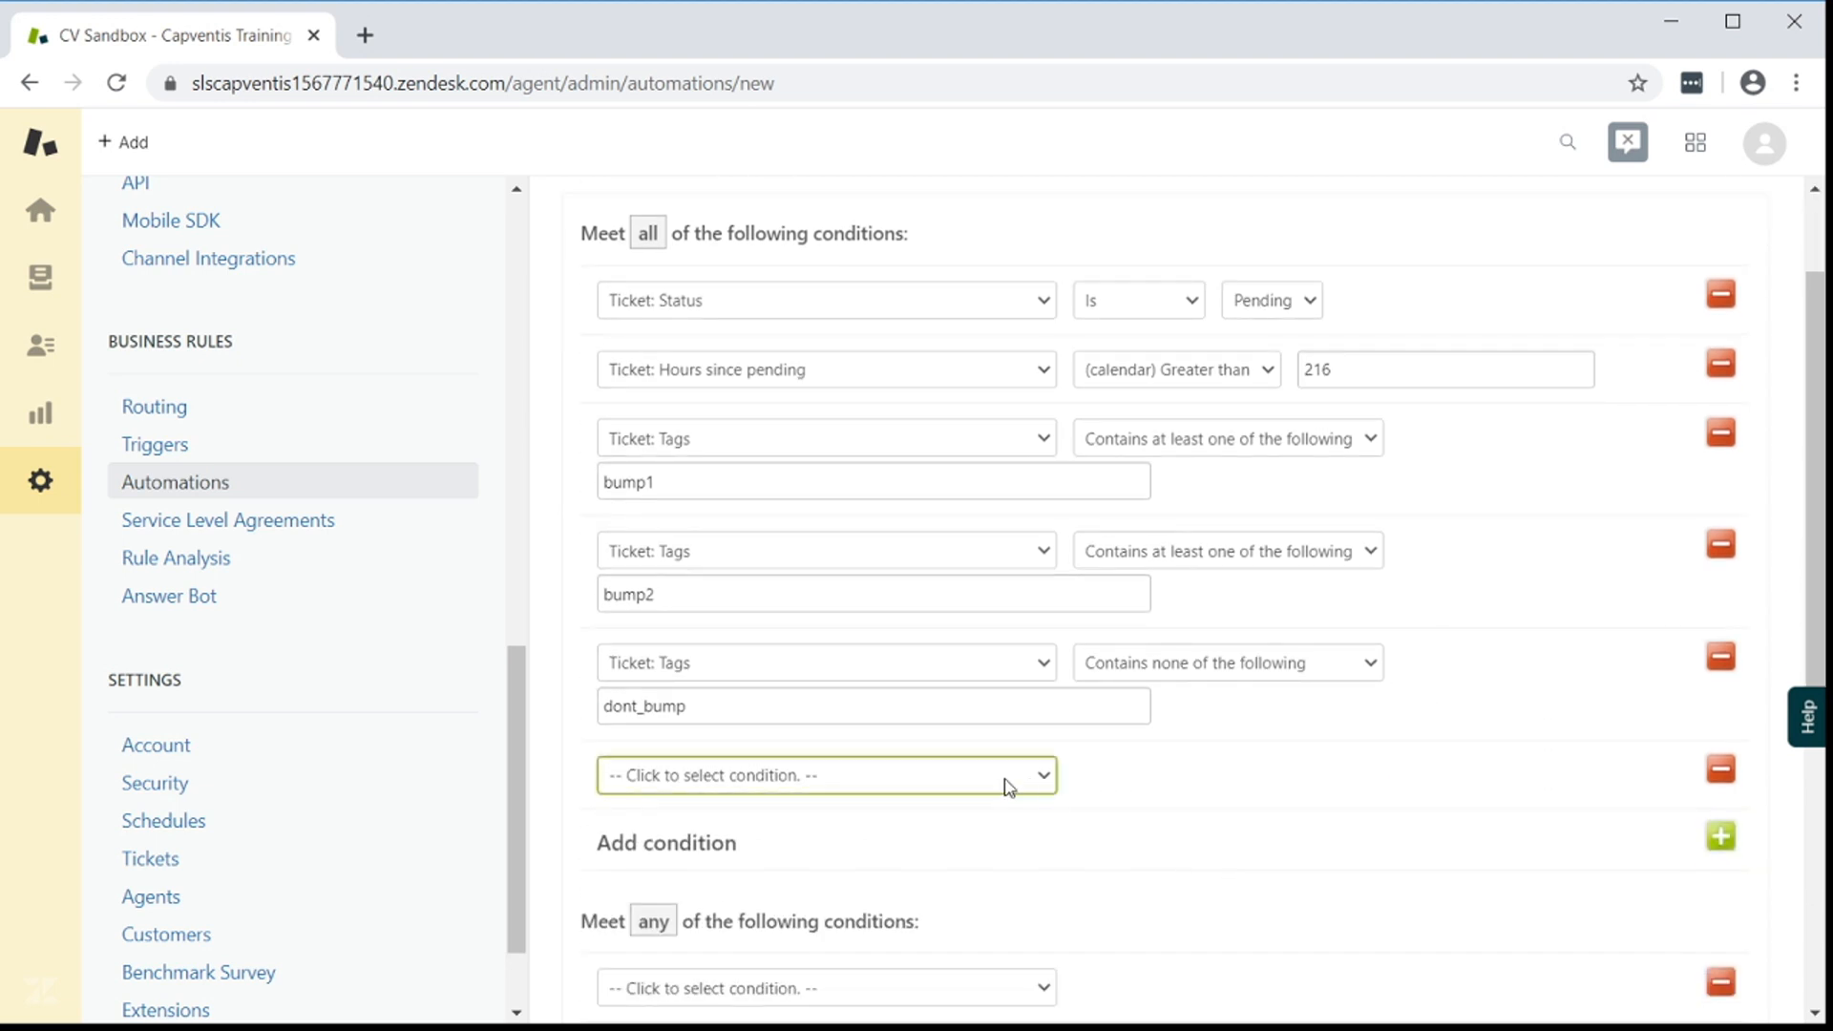
pyautogui.moveTo(1054, 757)
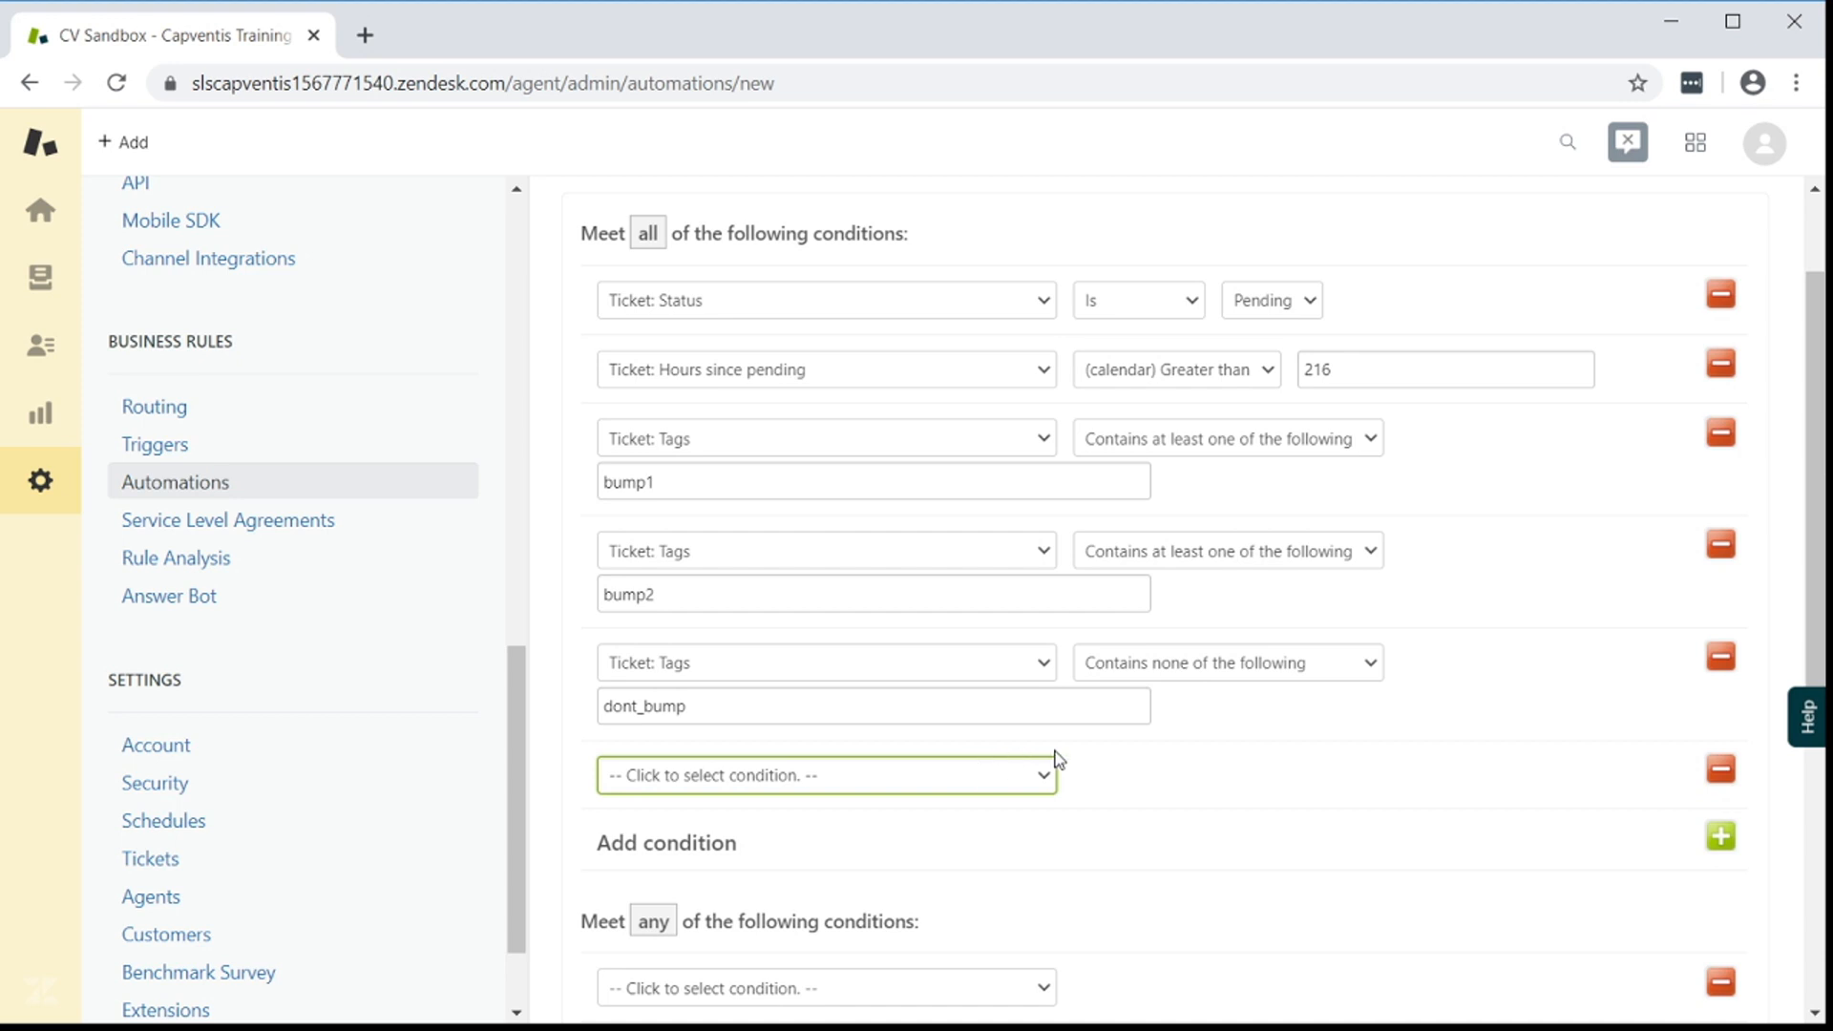
# Require more than 72 calendar hours since the ticket's last update
pyautogui.click(824, 776)
pyautogui.write('7')
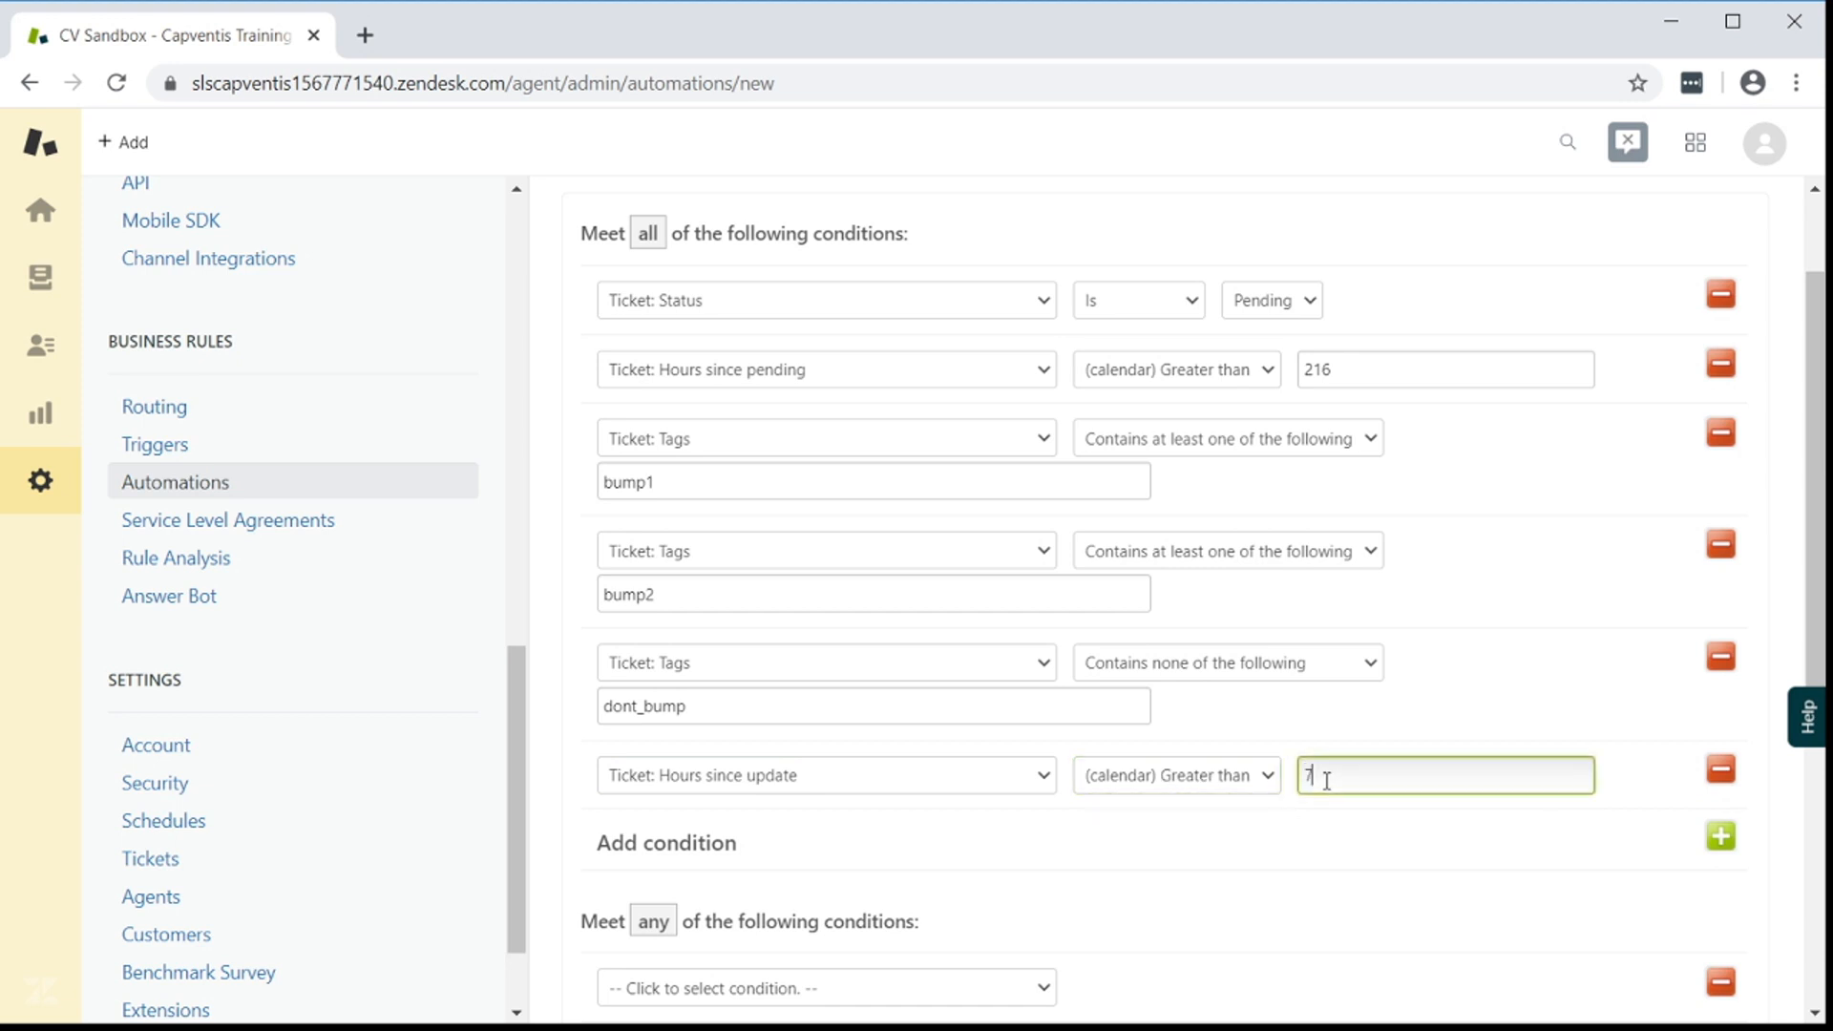
pyautogui.write('2')
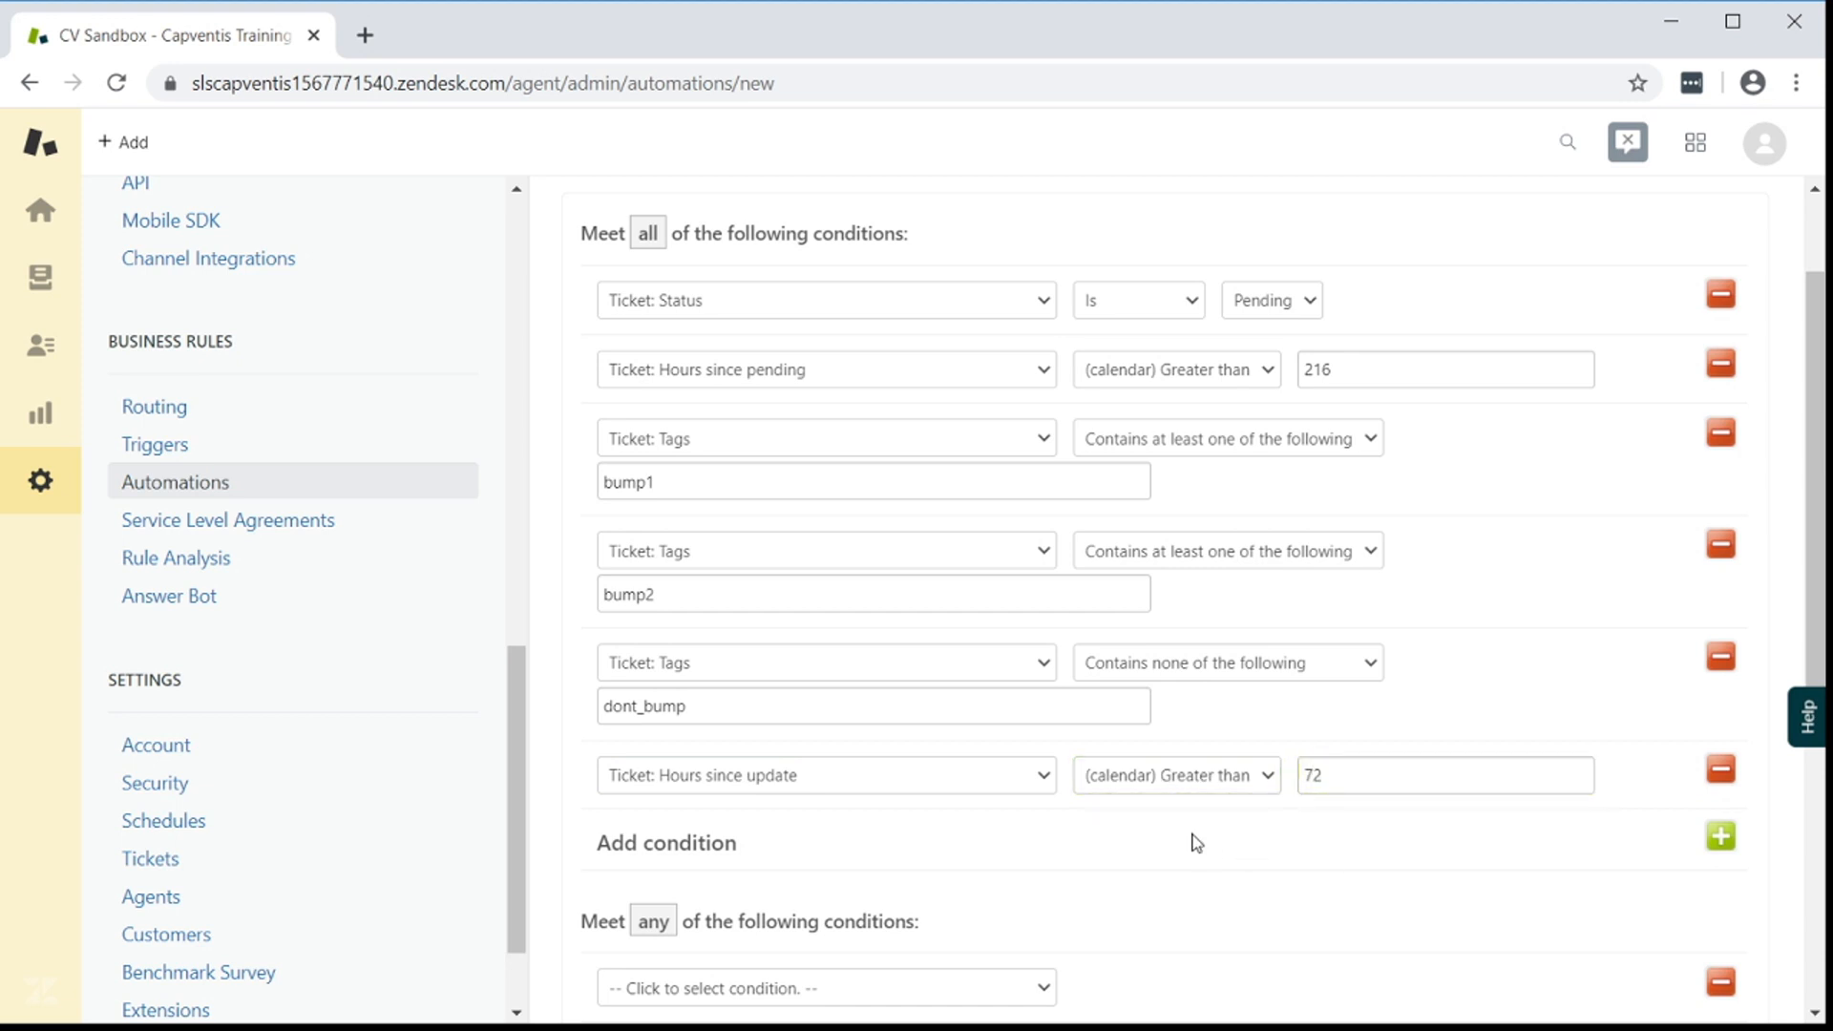
pyautogui.scroll(-3)
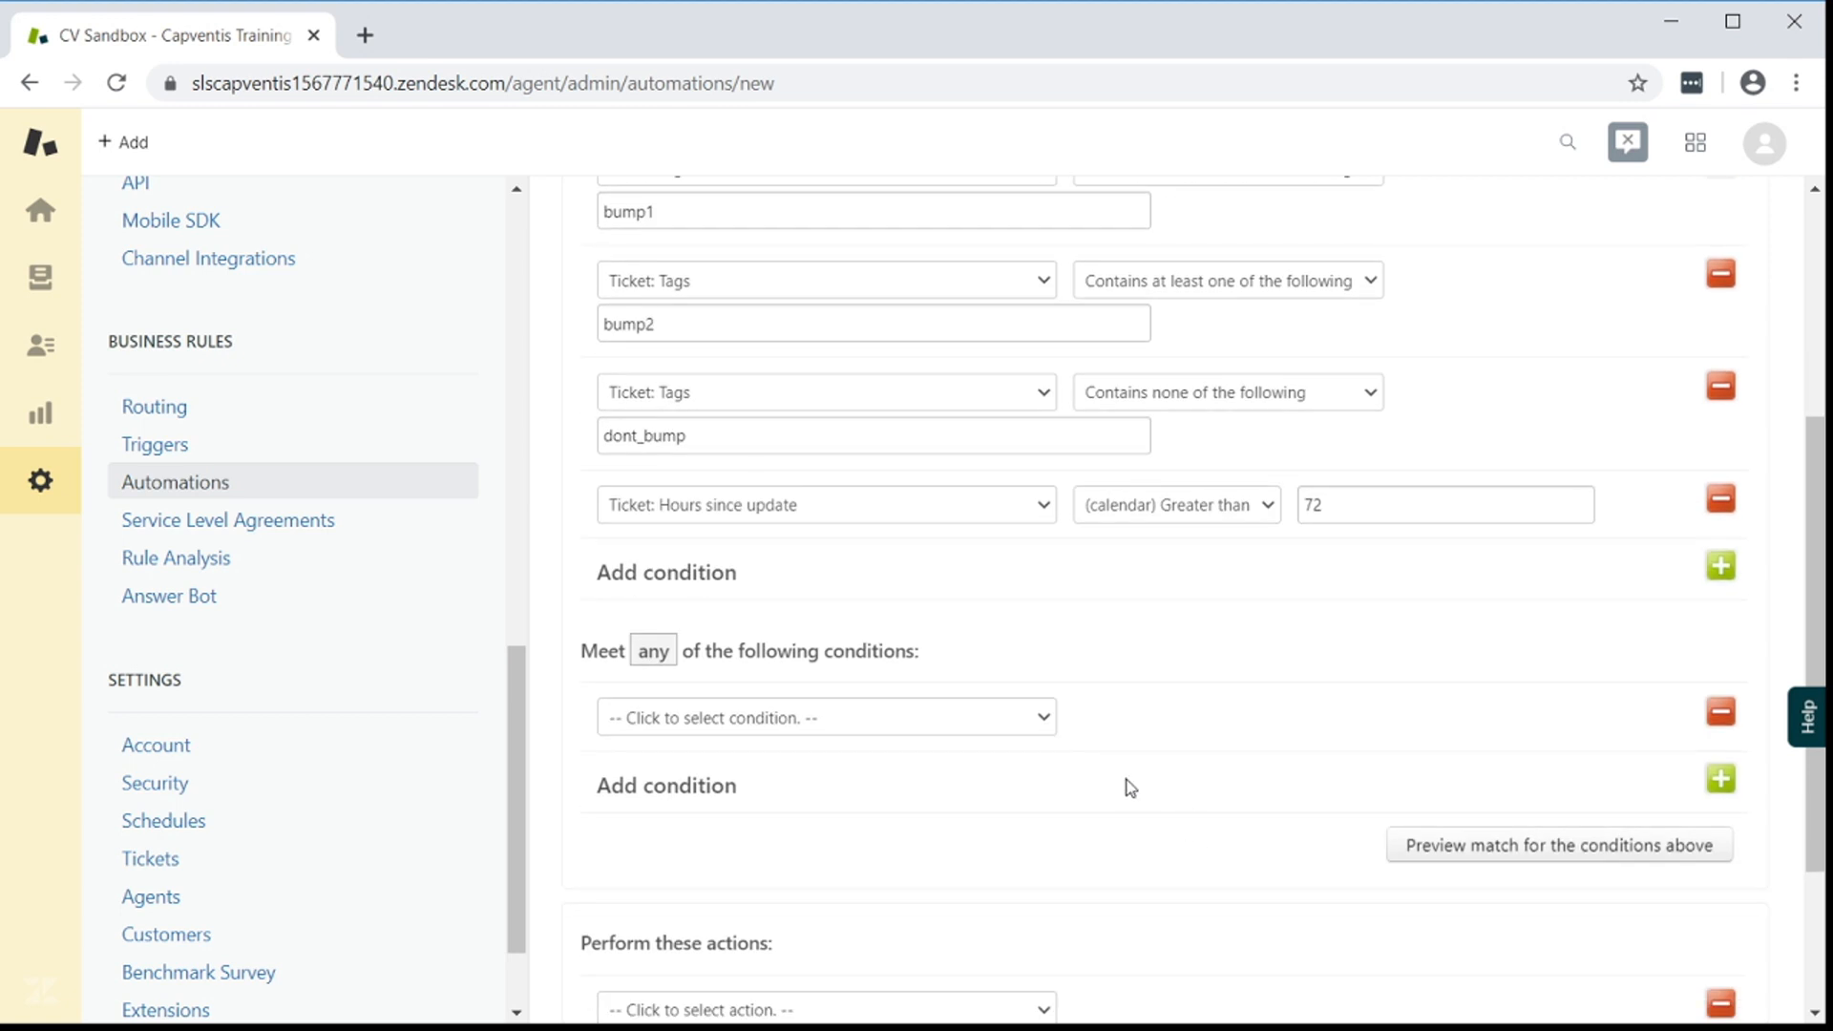
pyautogui.scroll(-3)
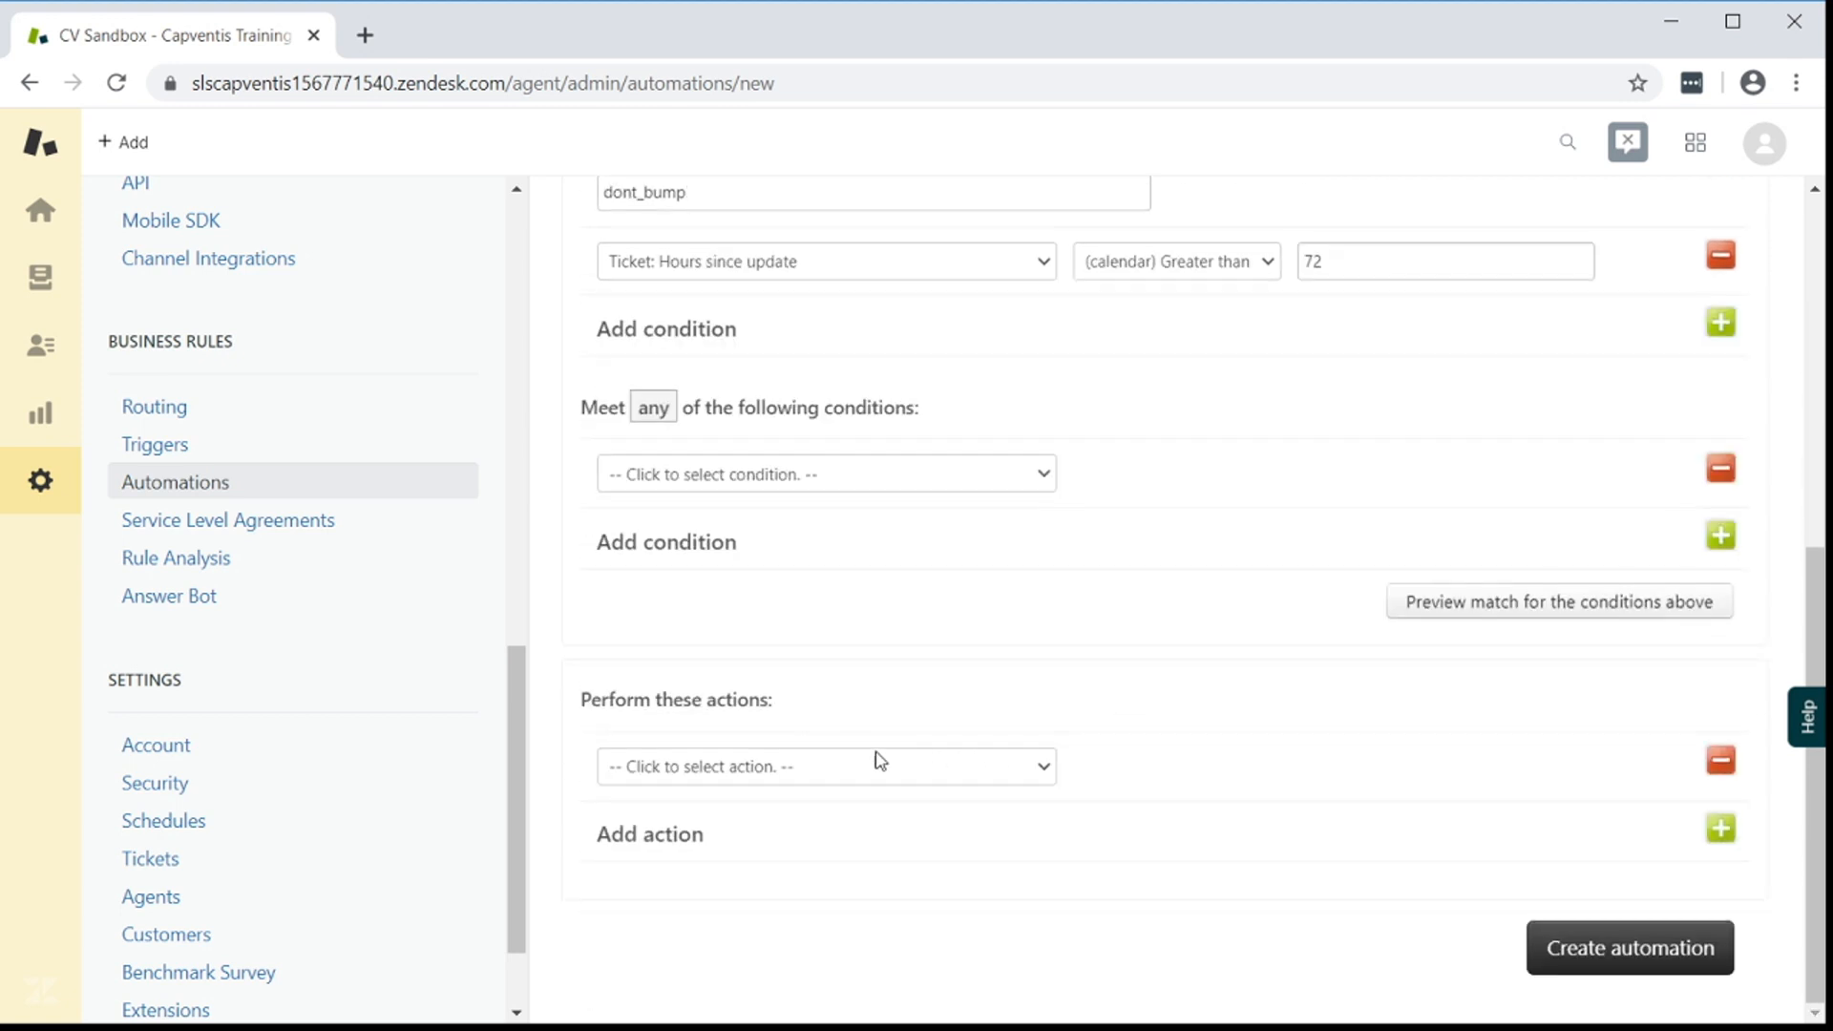
# Add an action setting the ticket status to Solved
pyautogui.click(824, 765)
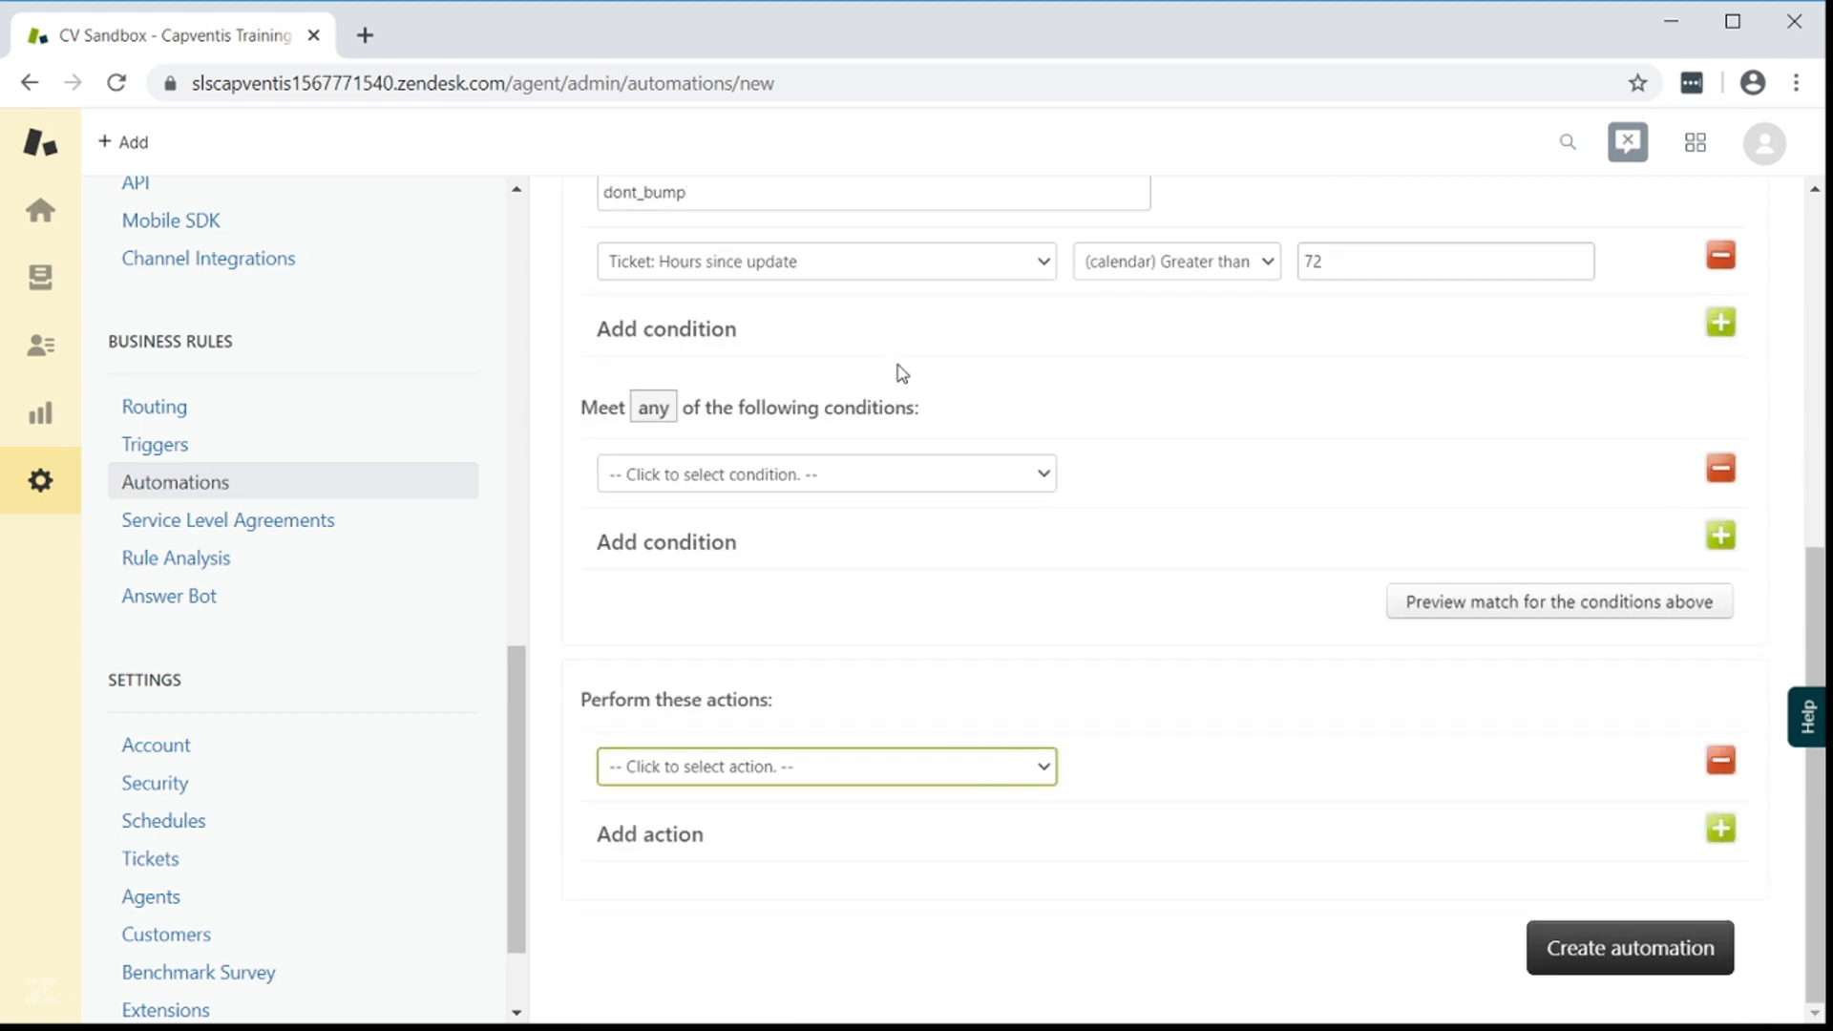
pyautogui.click(824, 766)
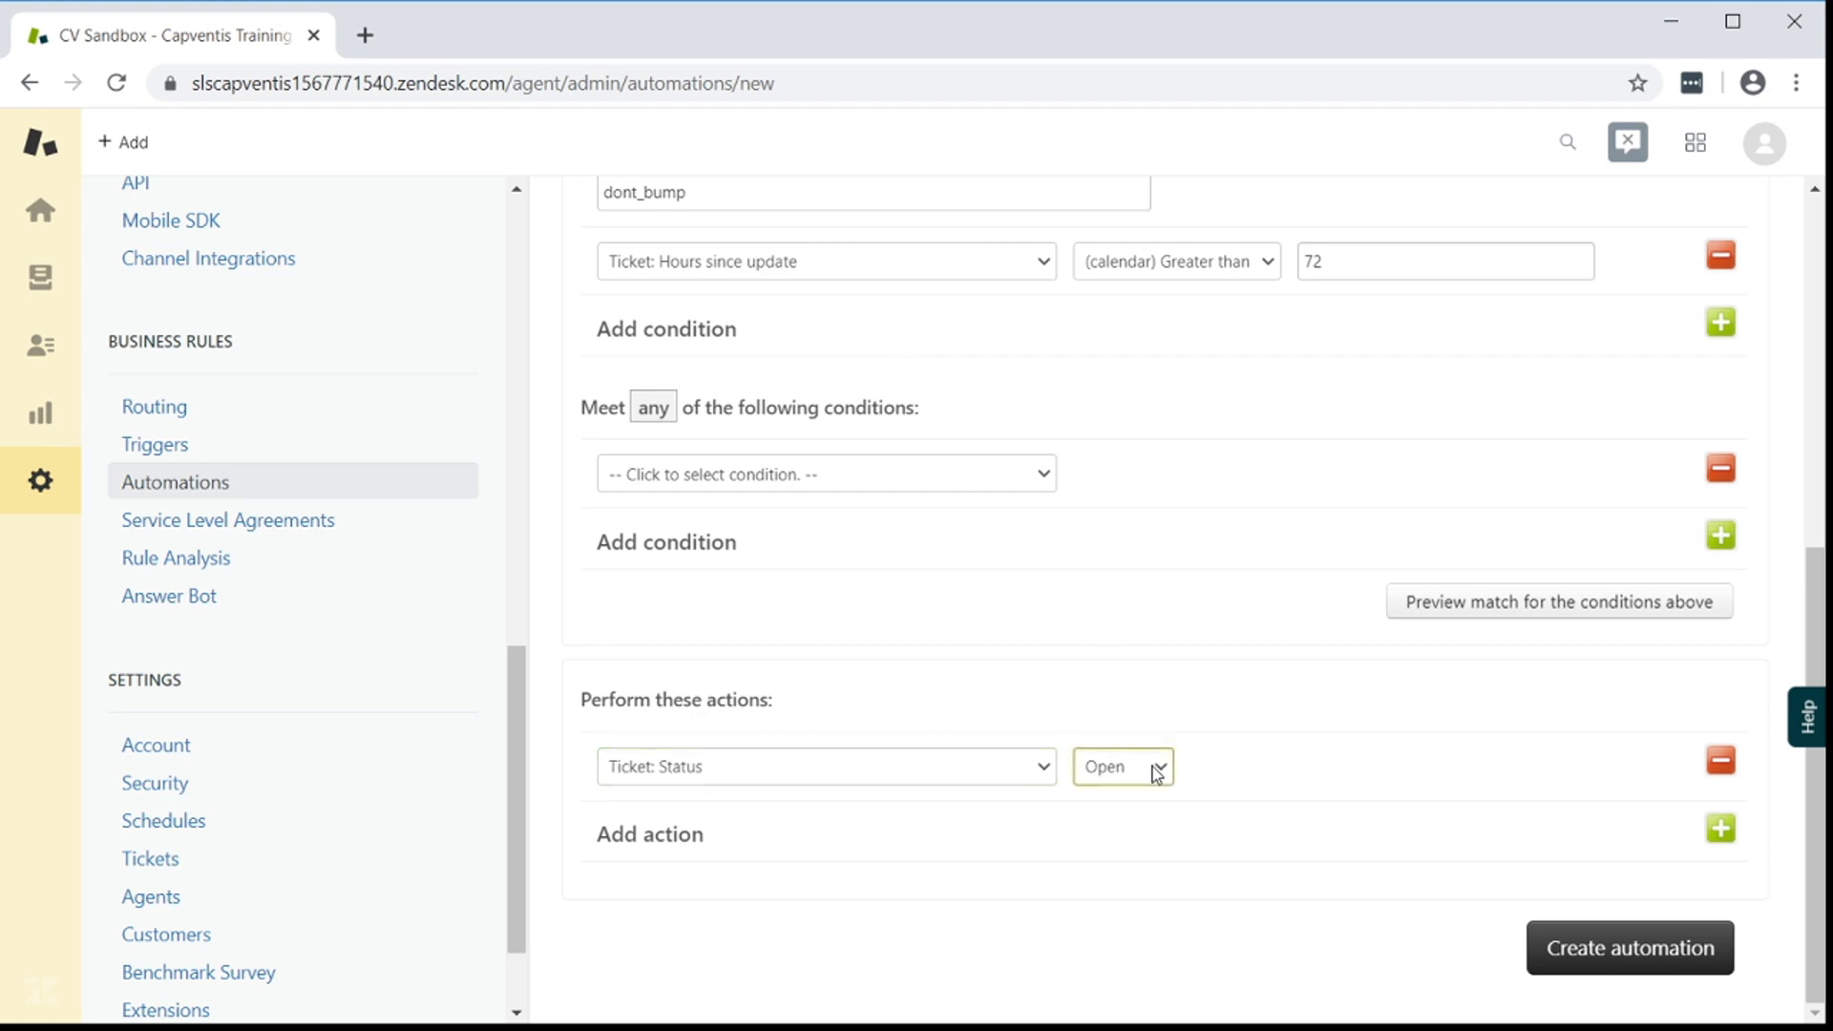
pyautogui.click(1120, 767)
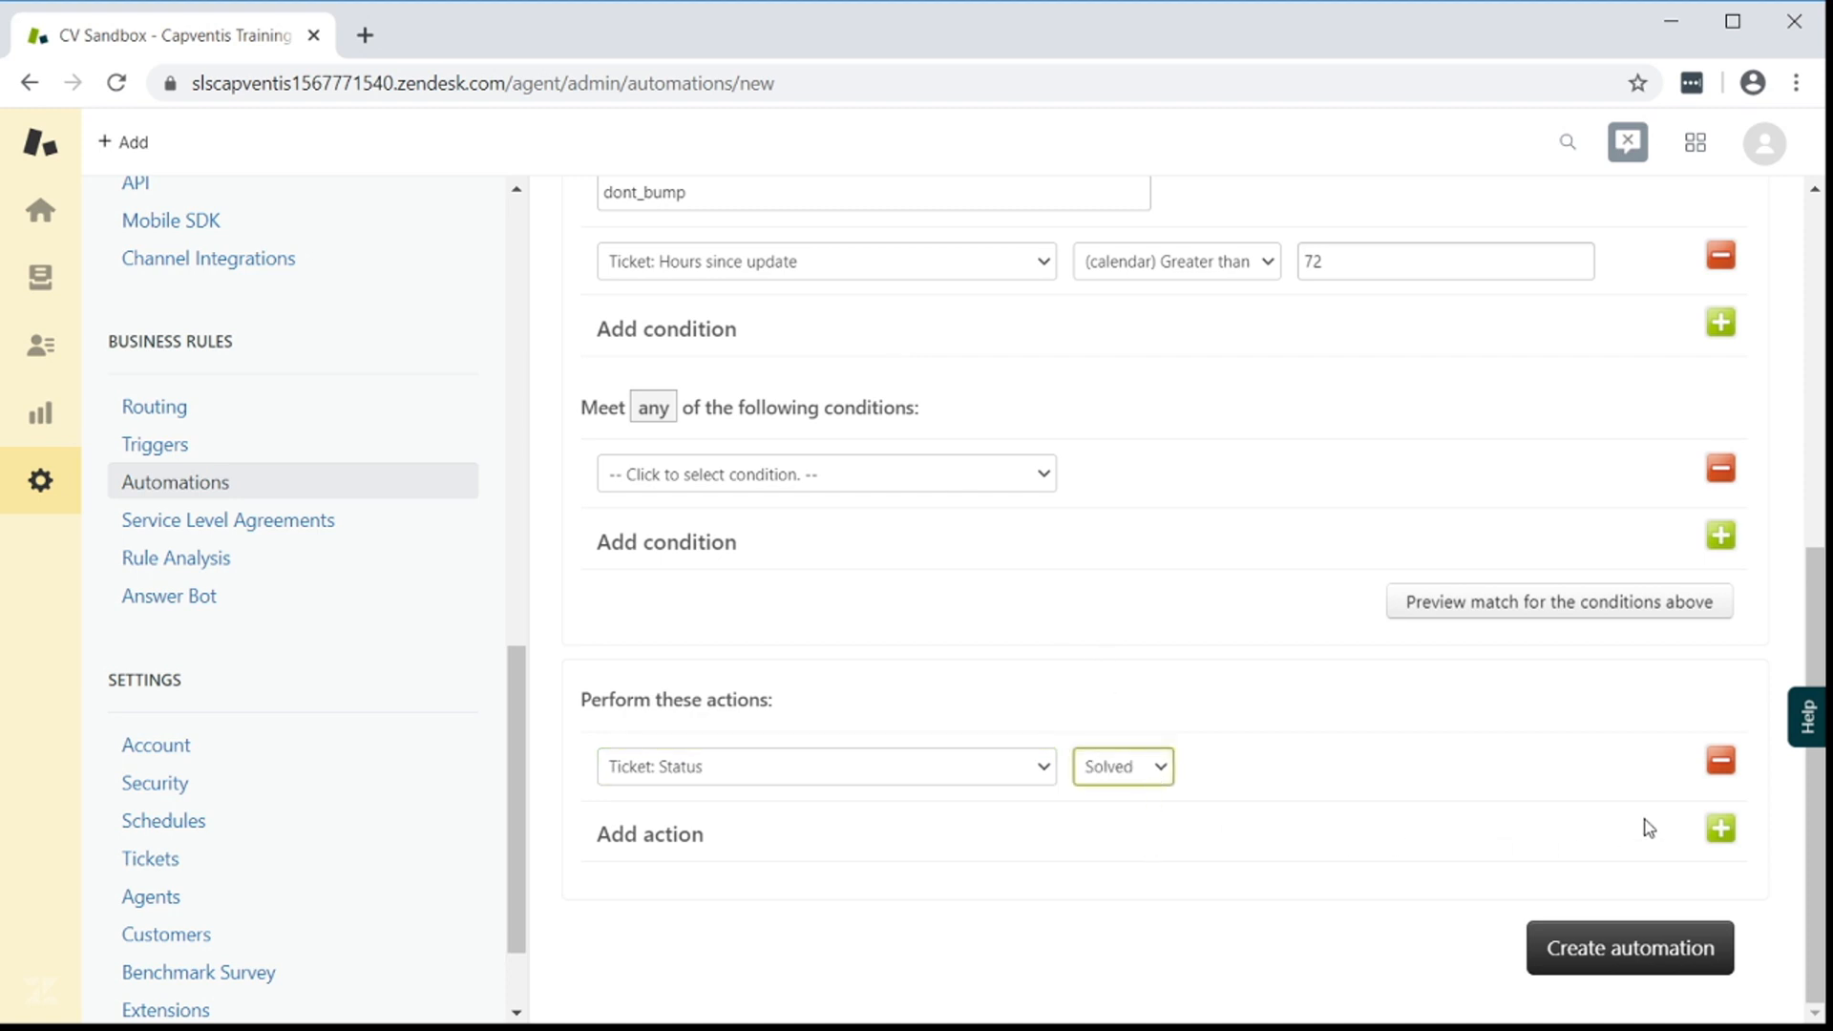
# Add a bump_solved tag action and create the Auto_Solve automation
pyautogui.click(1719, 828)
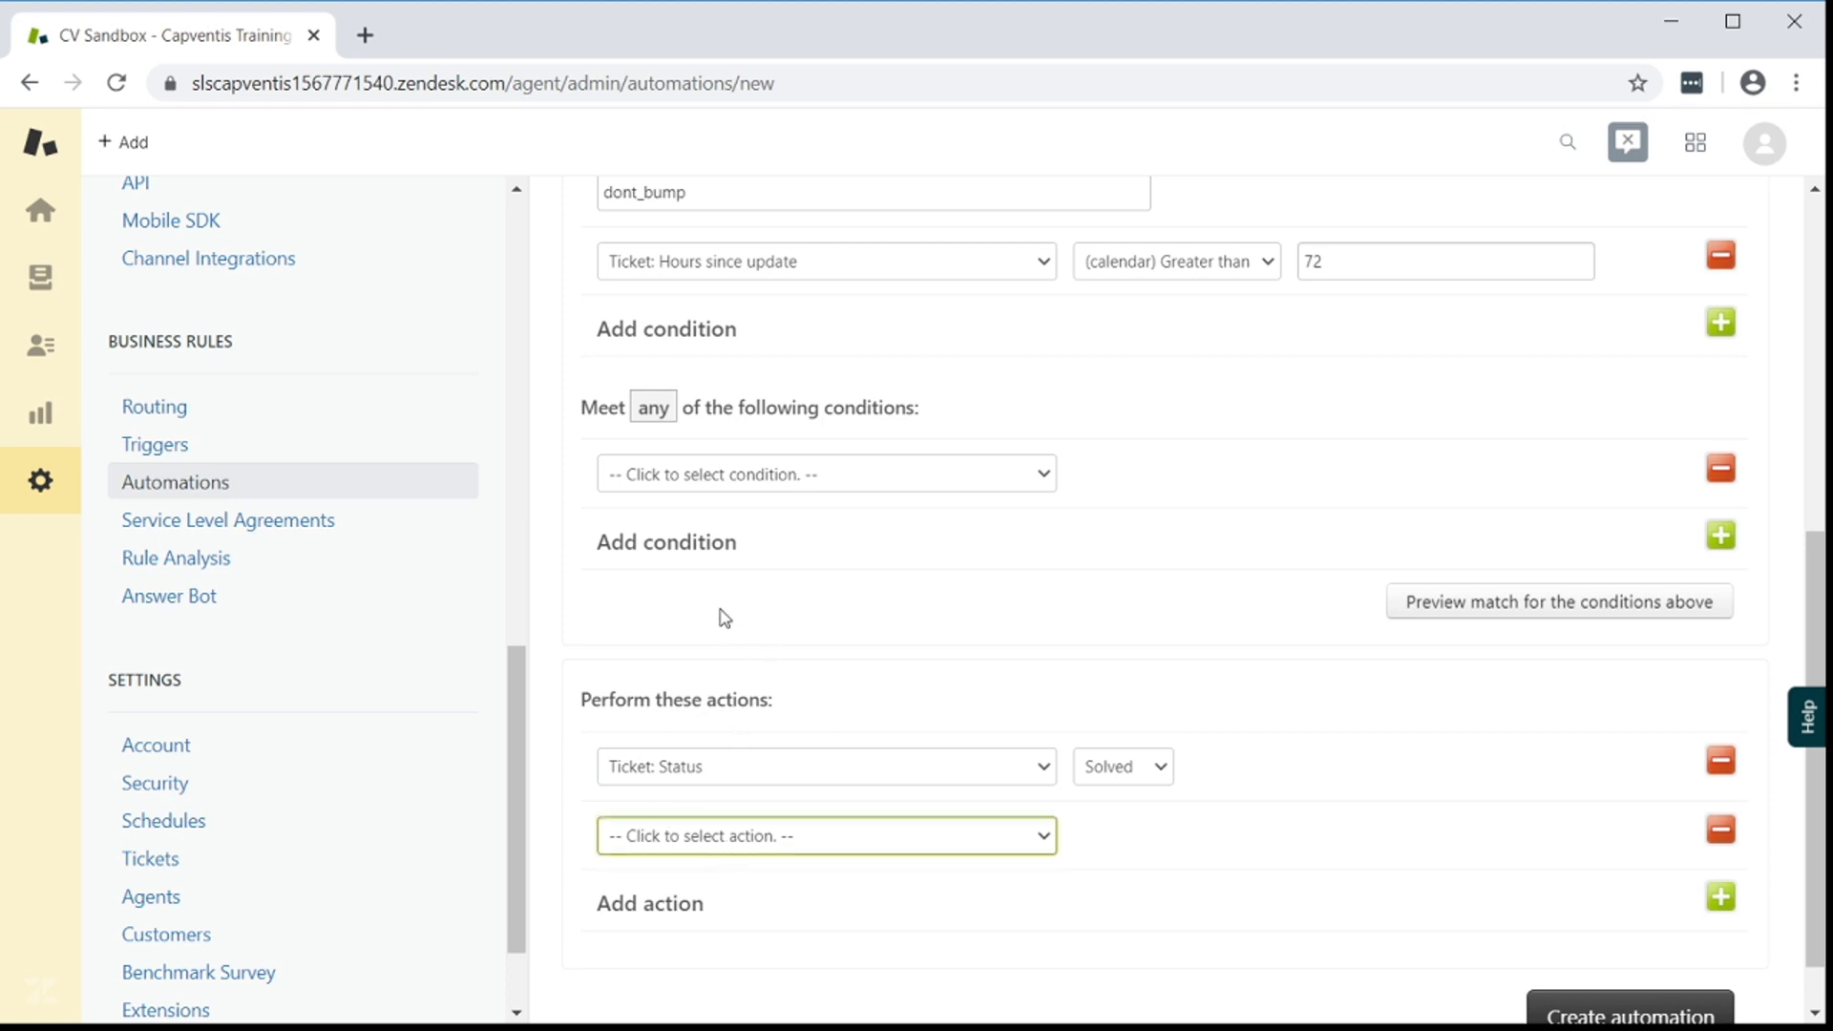
pyautogui.click(824, 834)
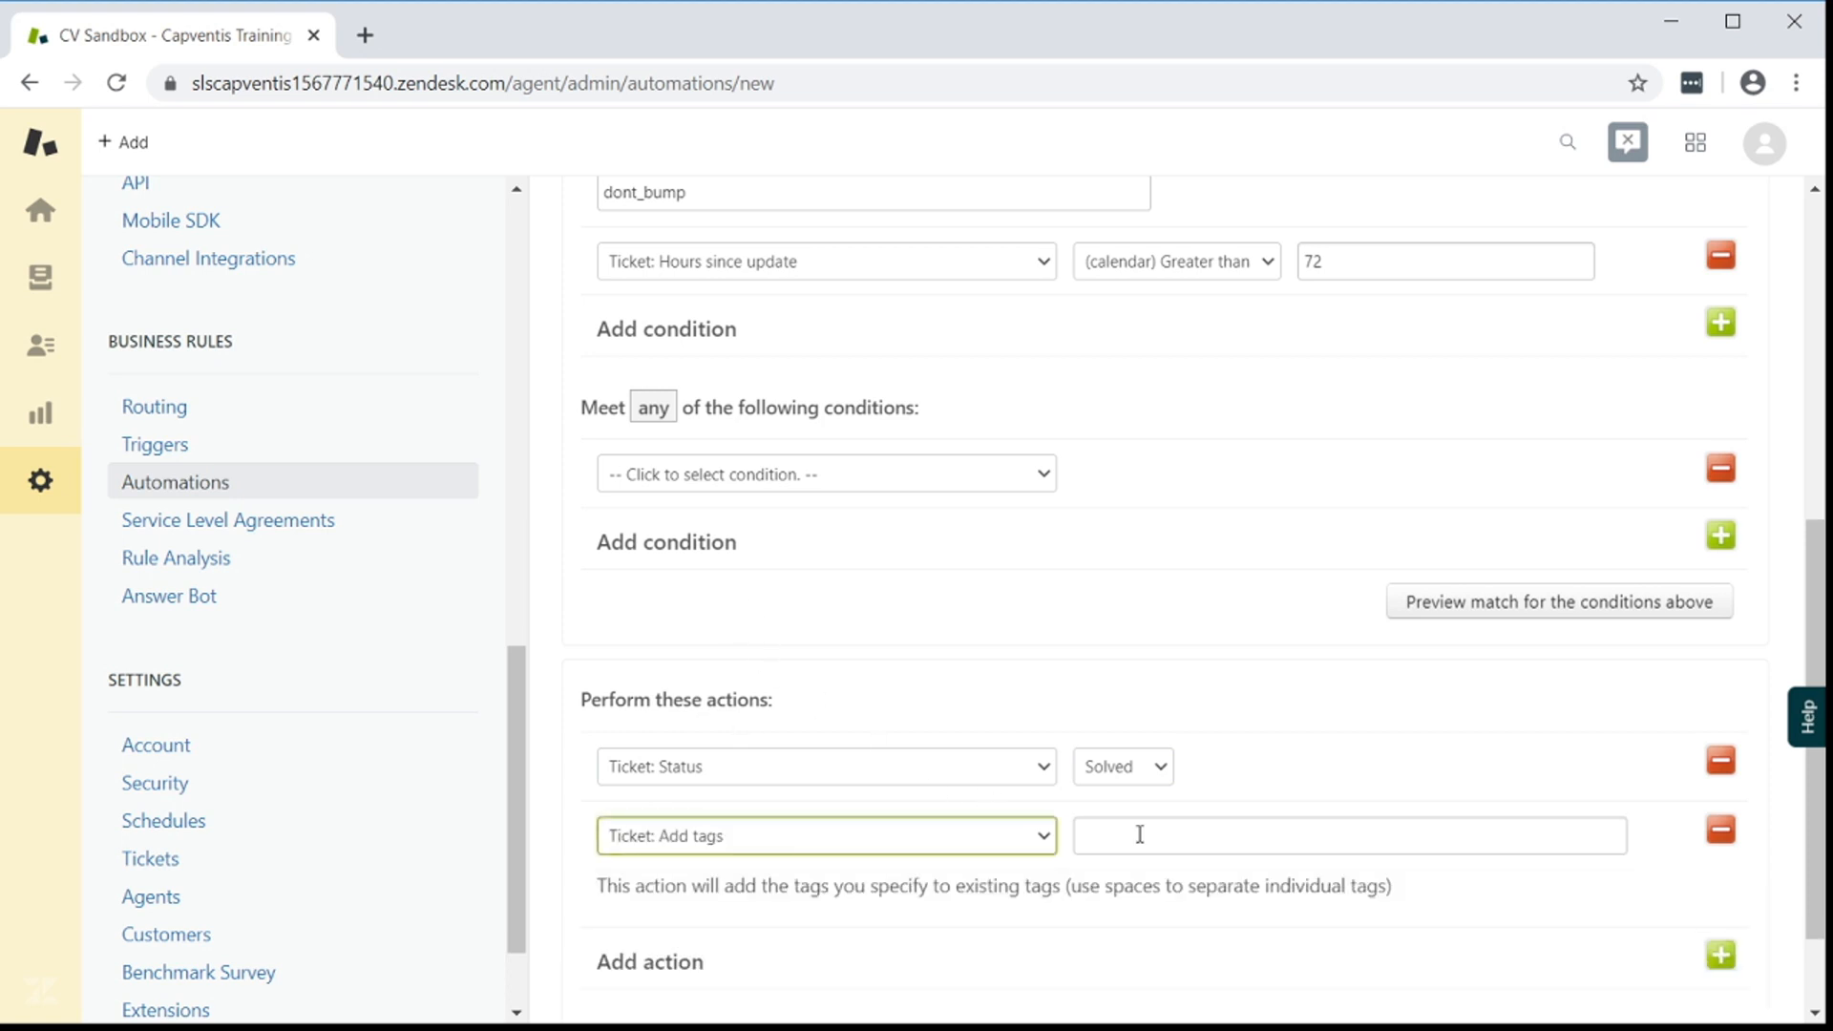
pyautogui.write('bump_')
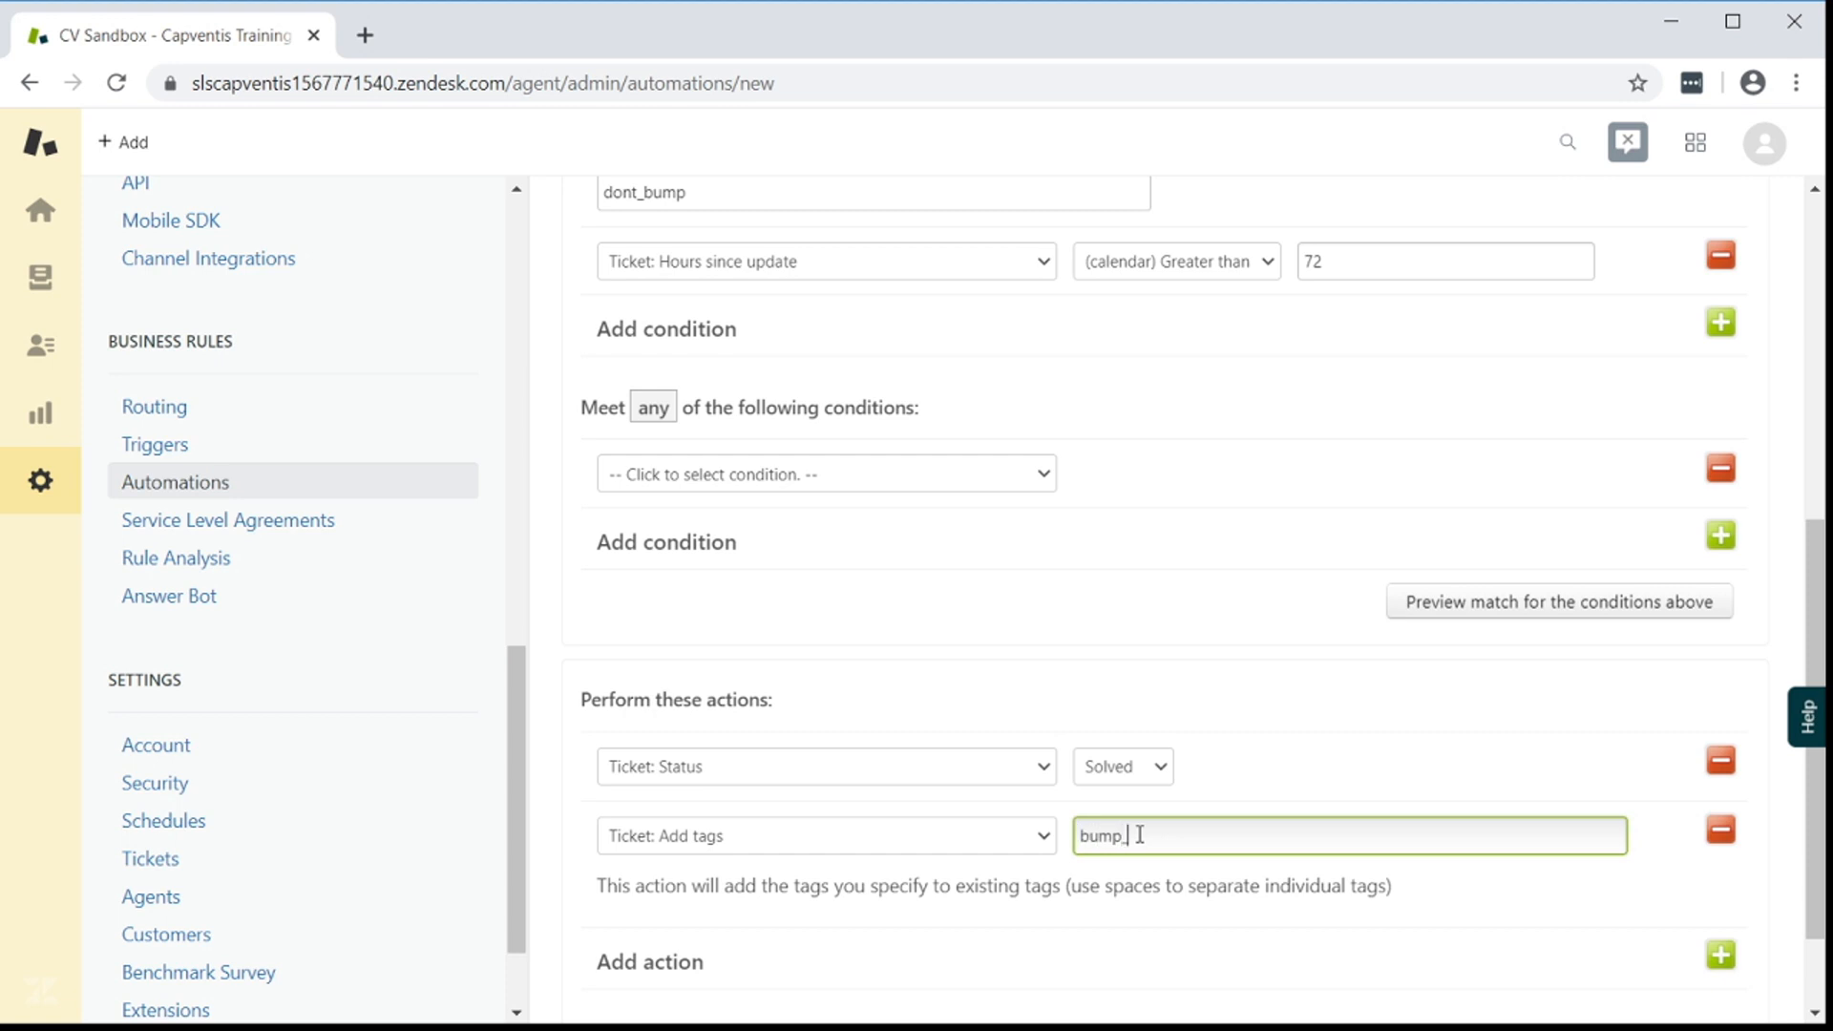
pyautogui.write('solved')
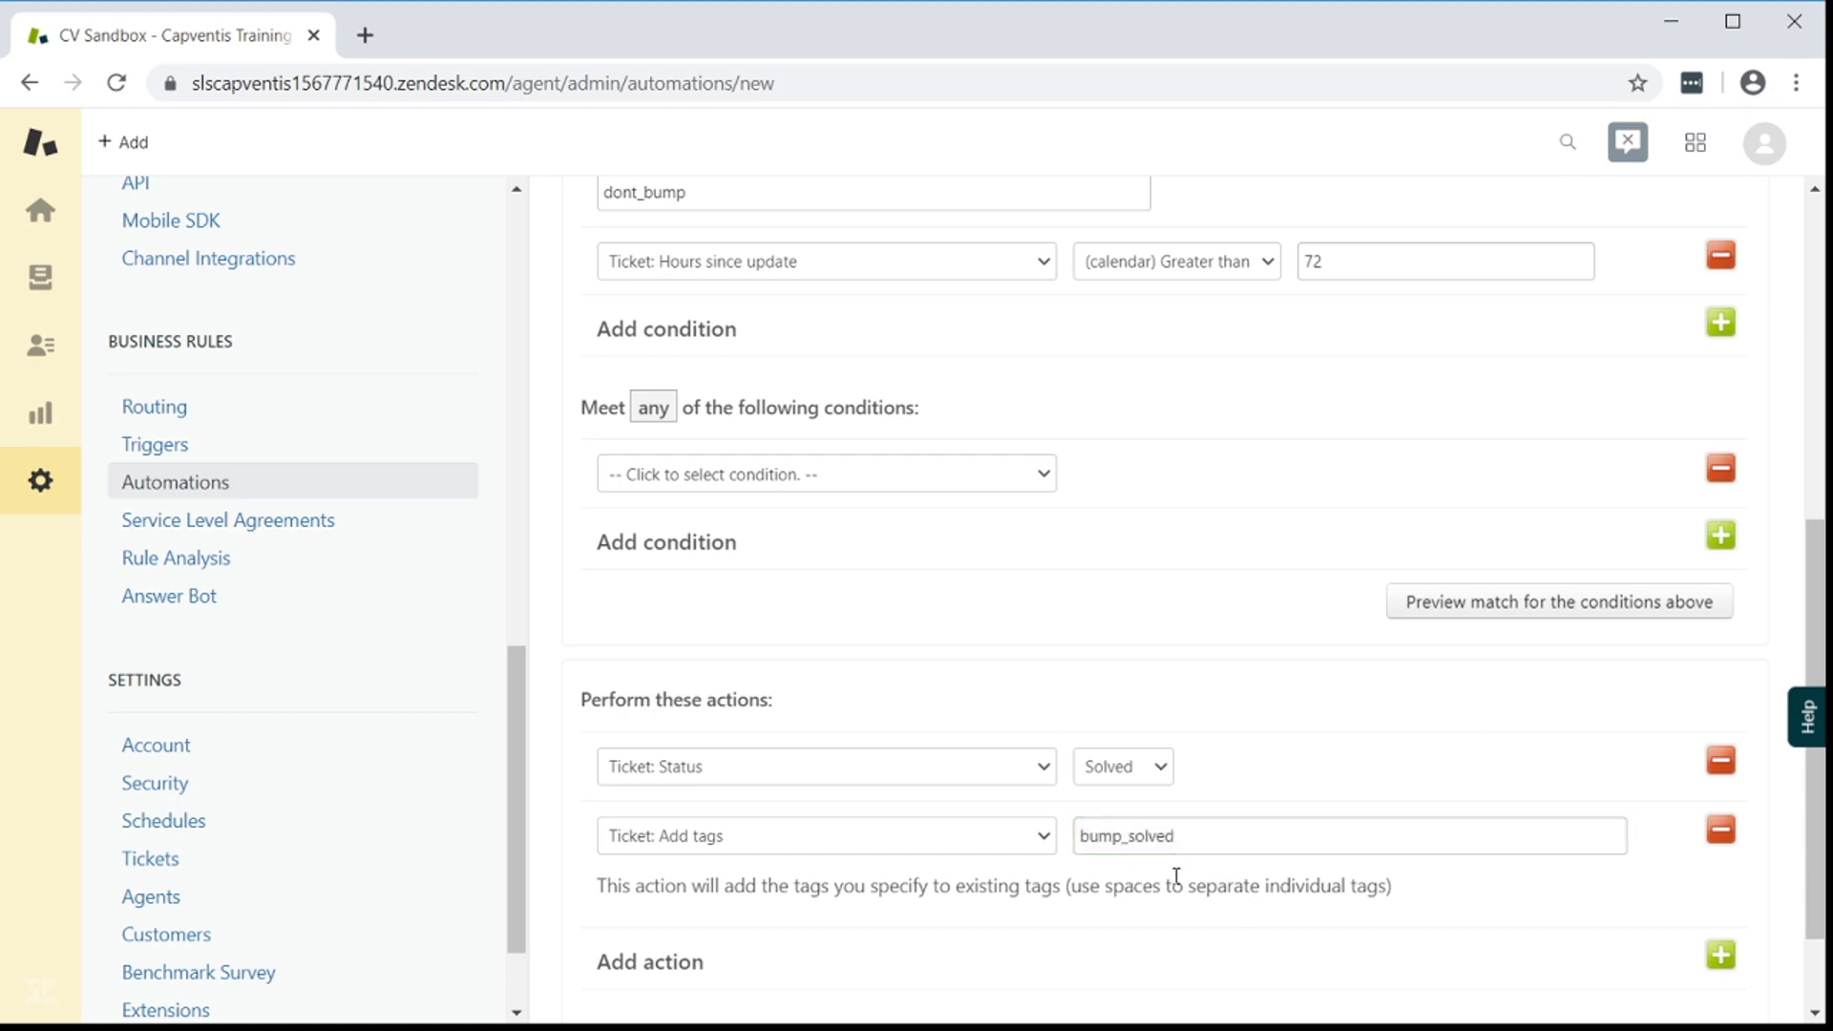
pyautogui.scroll(-3)
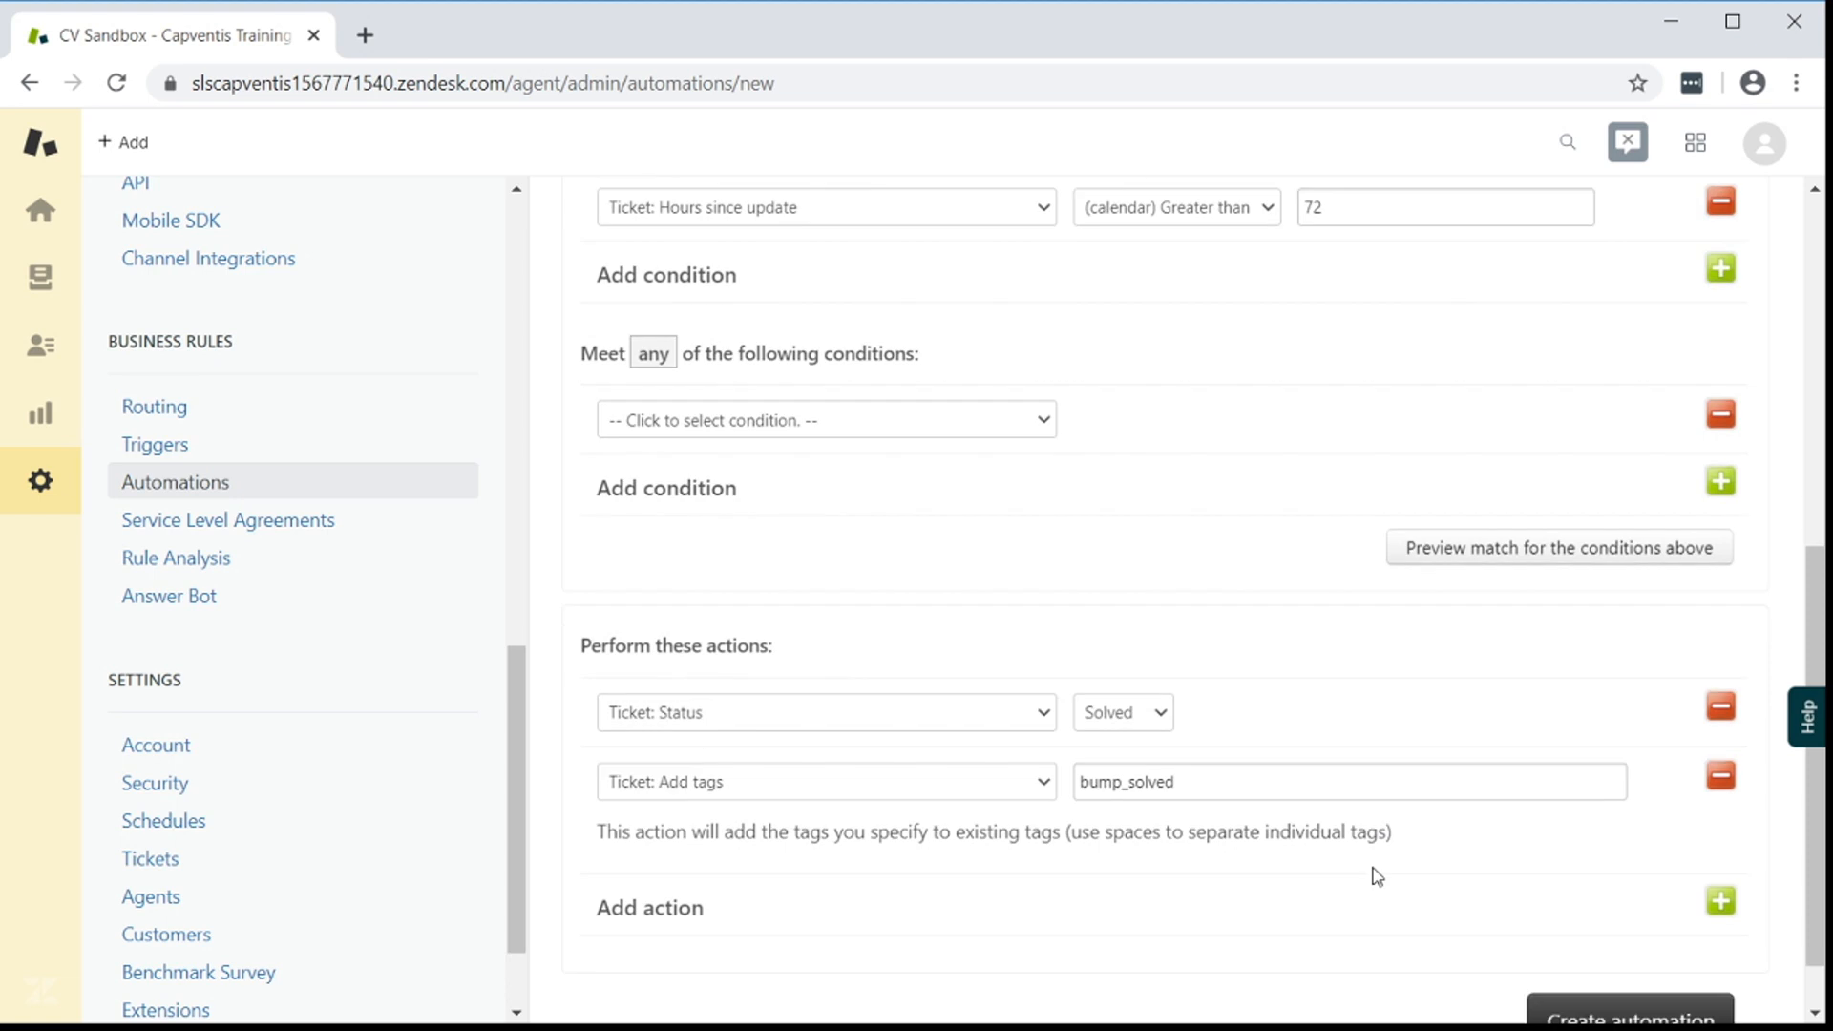
pyautogui.scroll(-3)
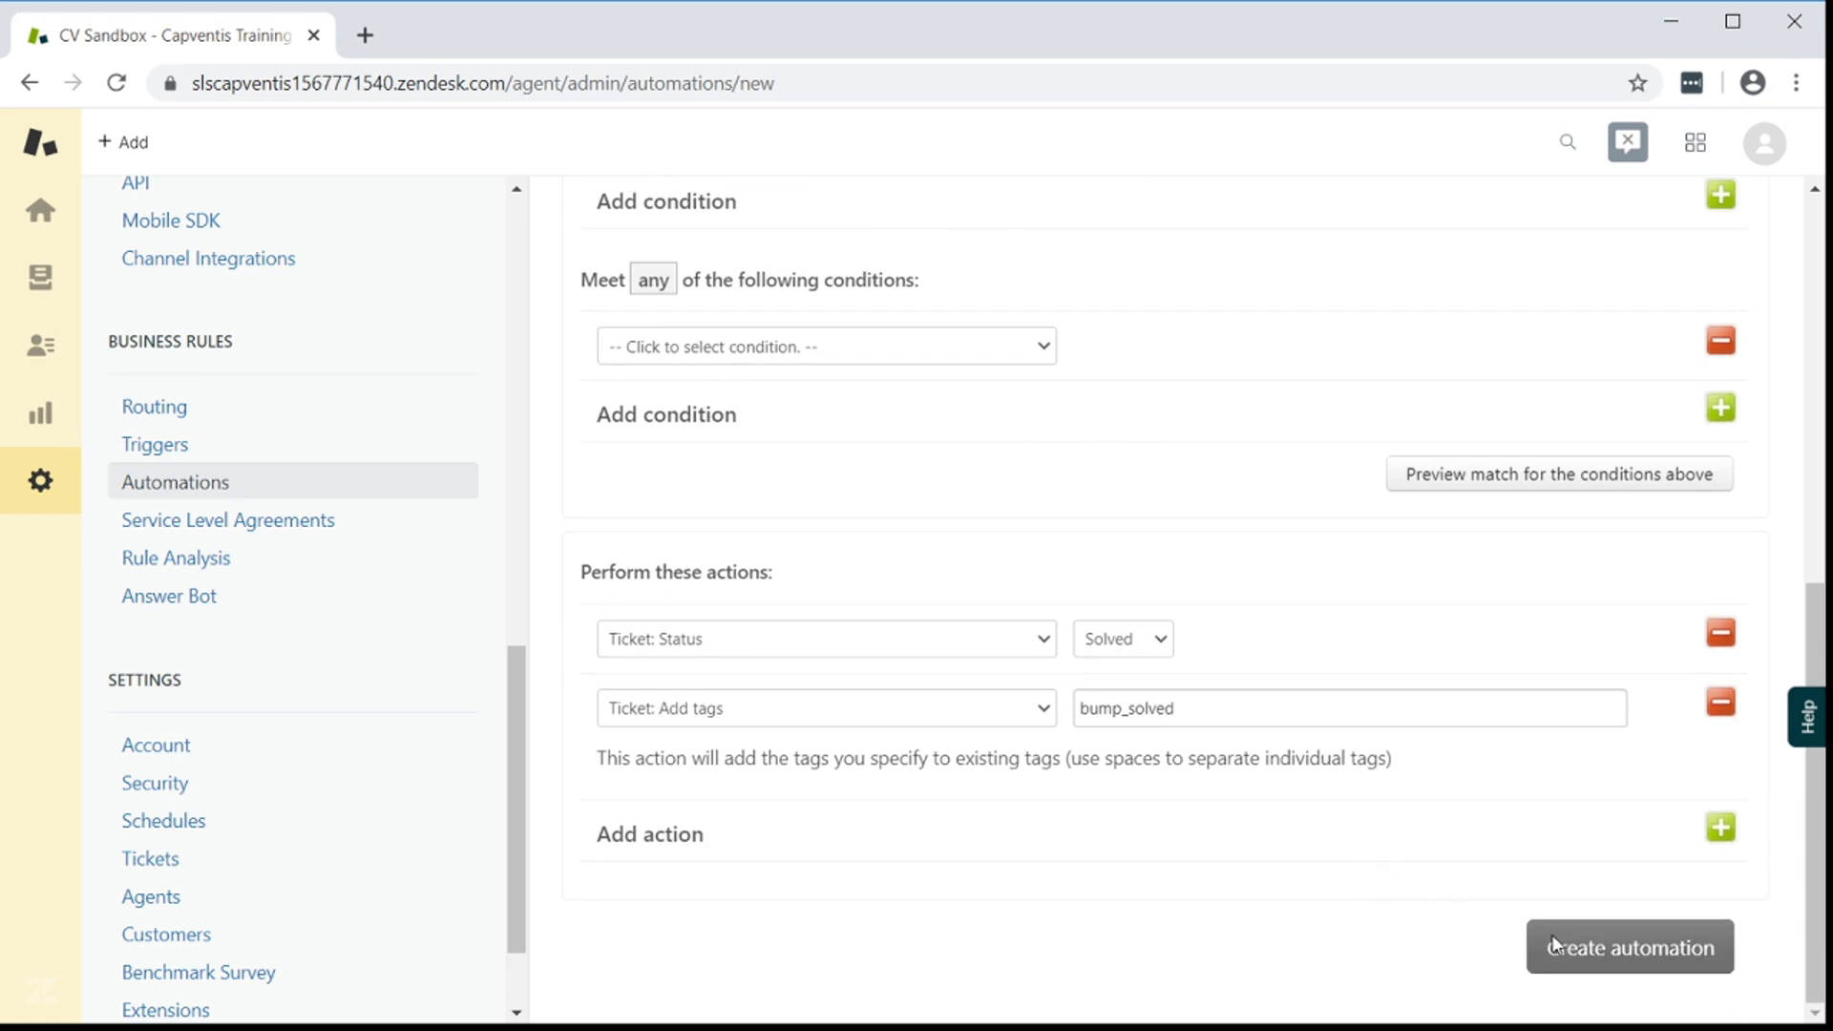
pyautogui.click(1627, 947)
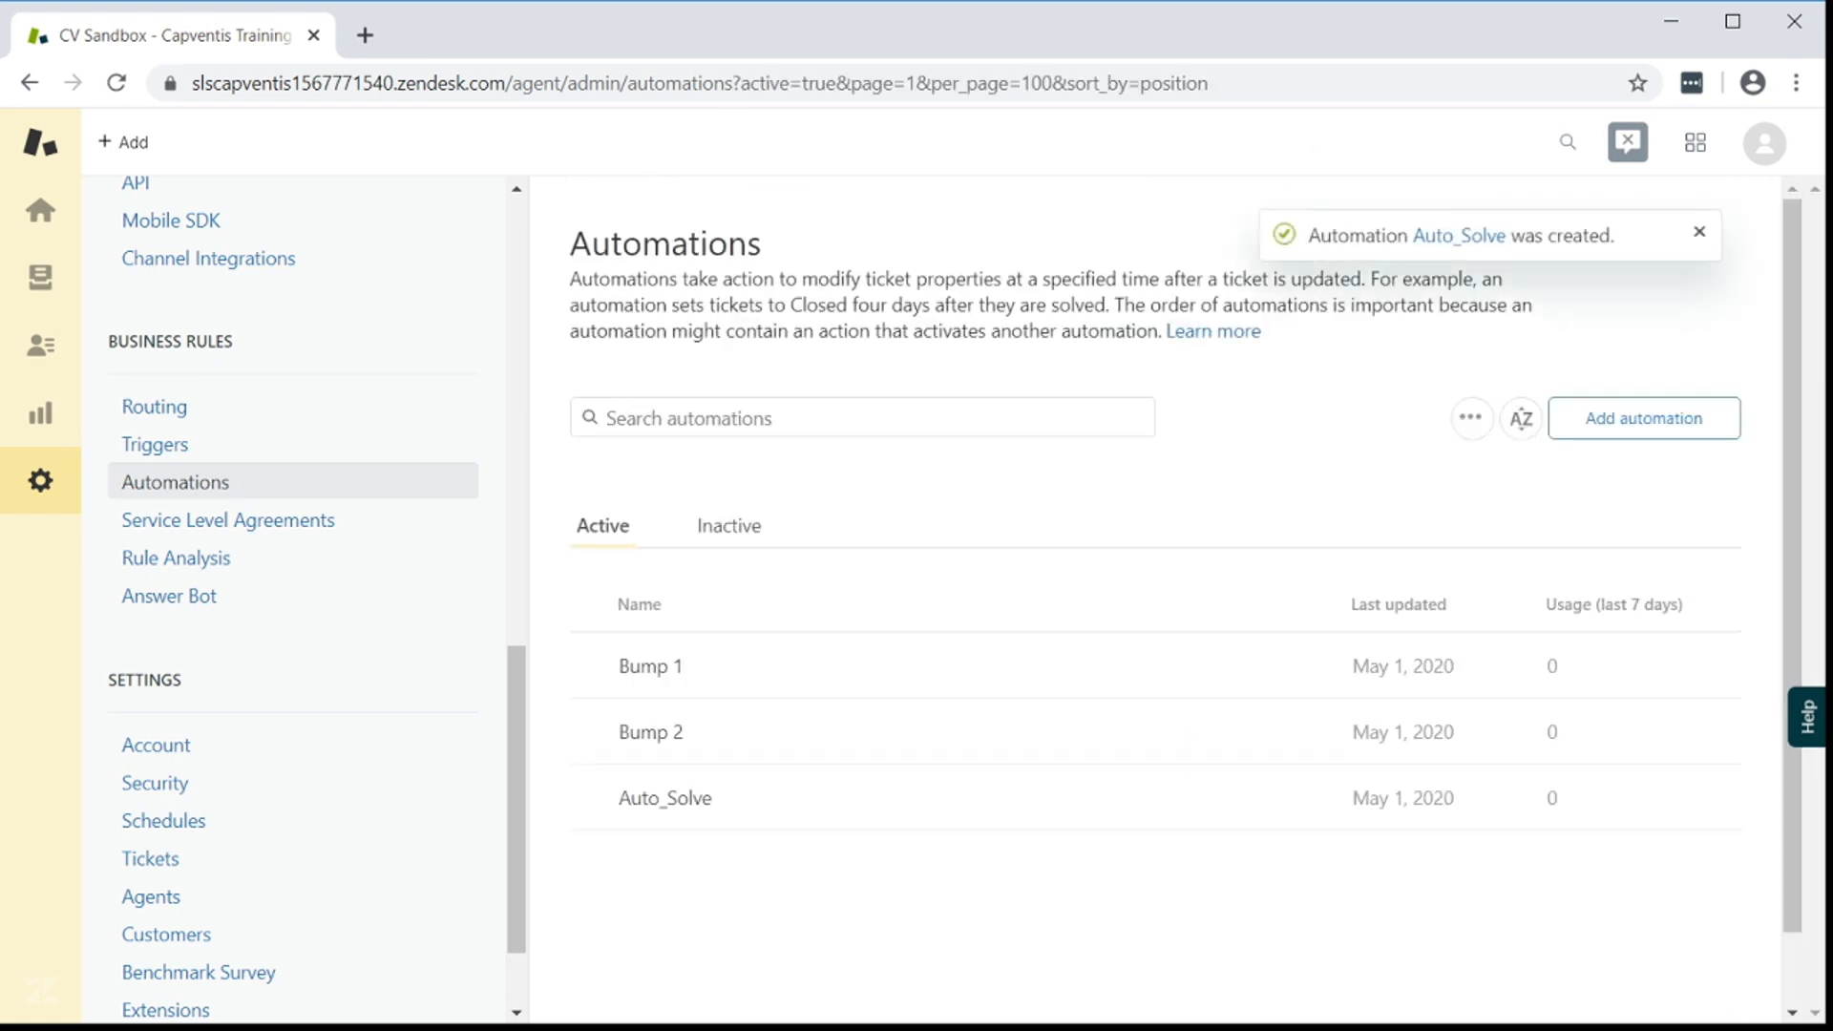